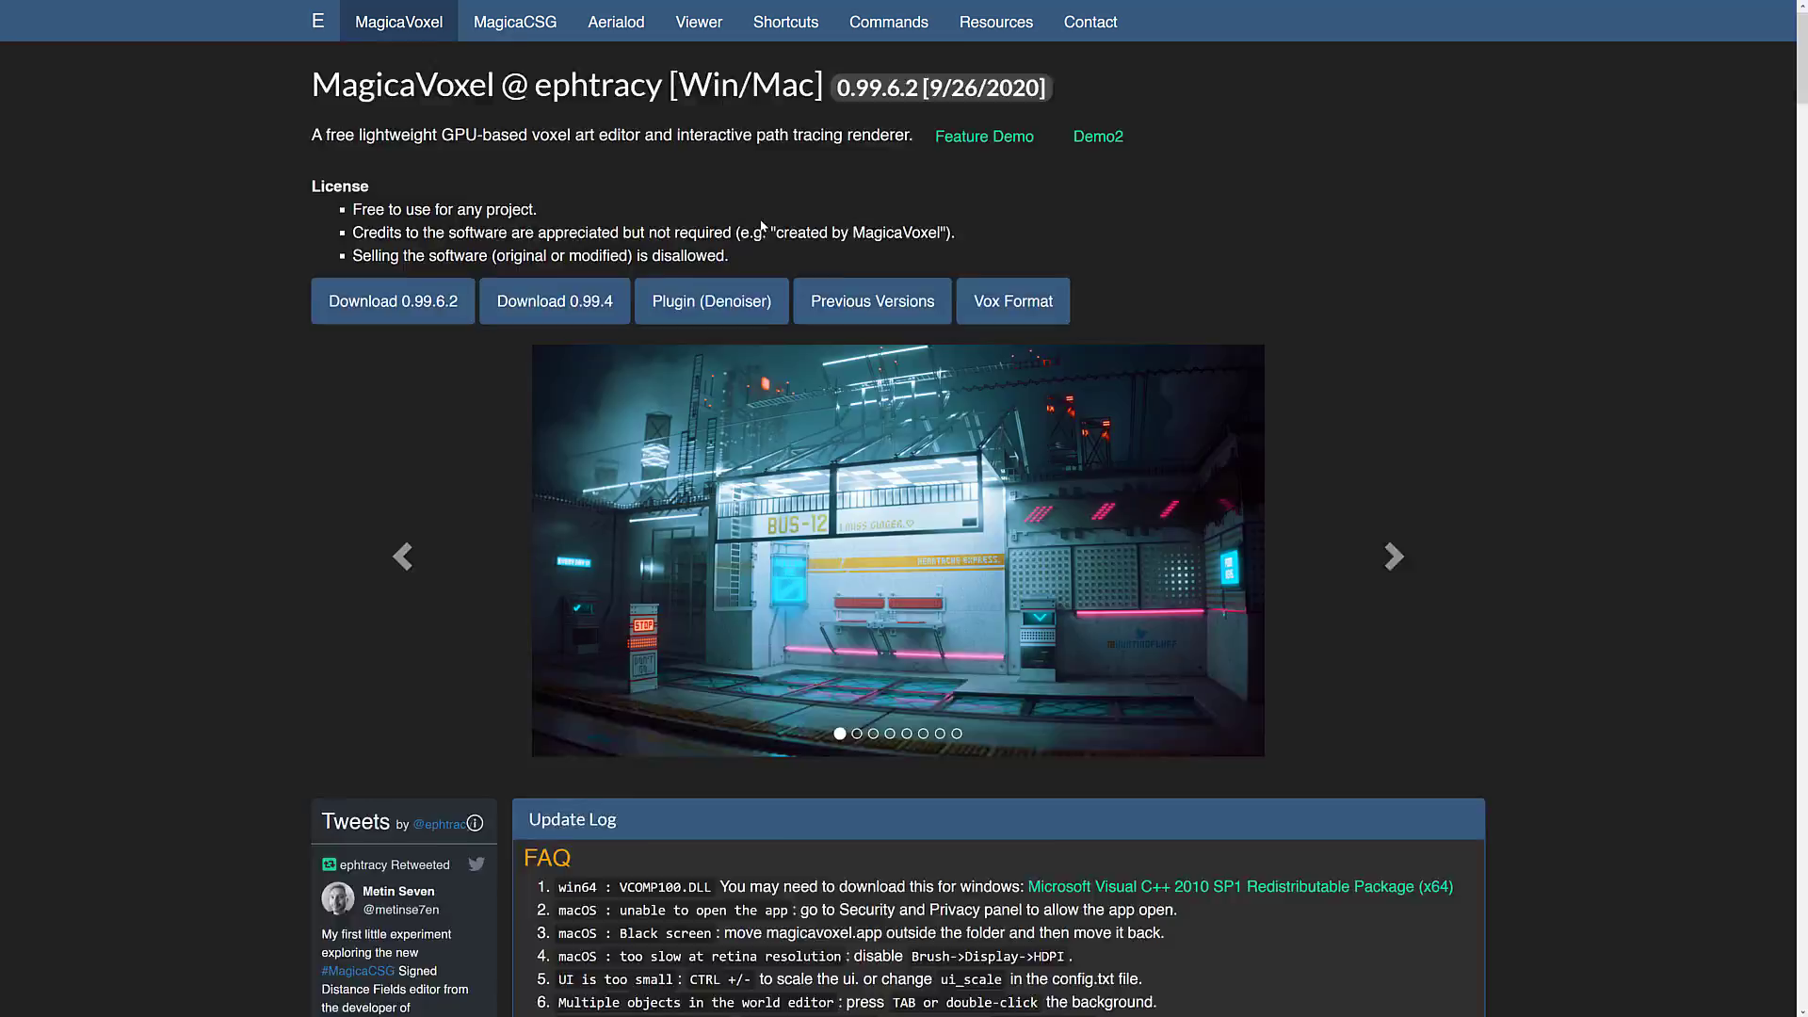
Step: Scroll down the ephtracy MagicaVoxel page toward the GameFromScratch 0.99.6.2 release article
scroll(down, 3)
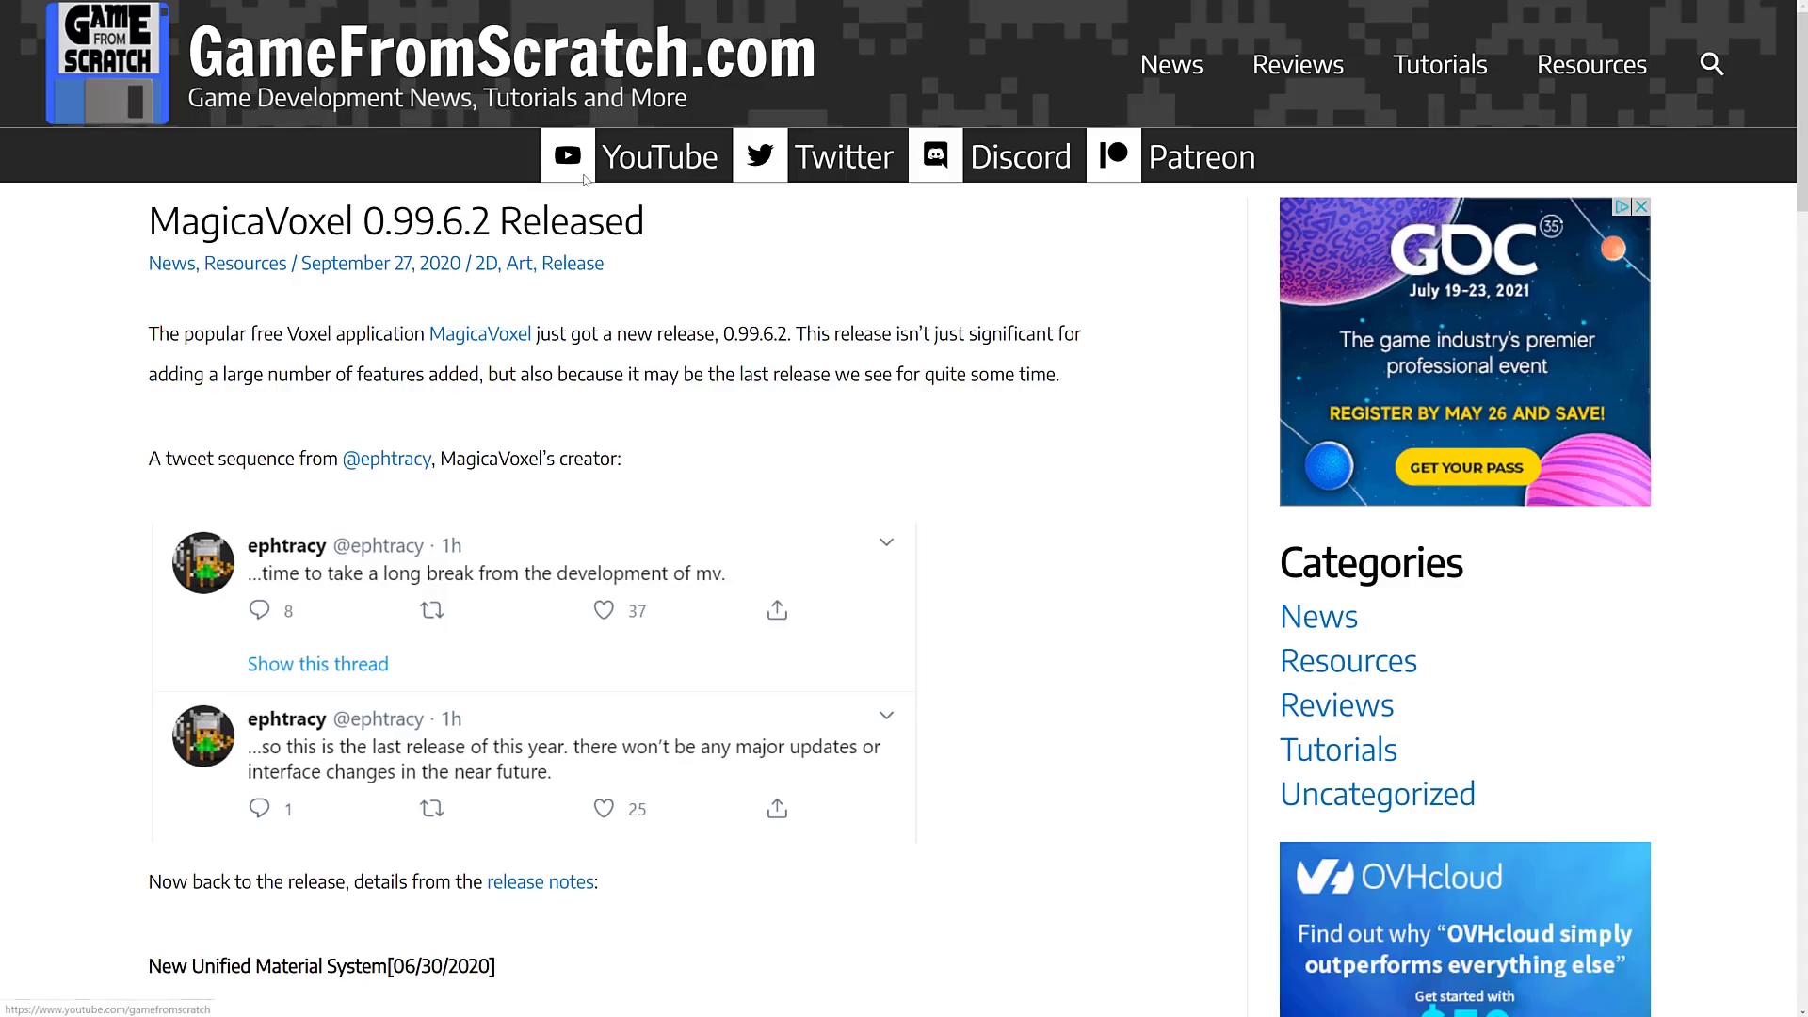
mouse_move(242, 563)
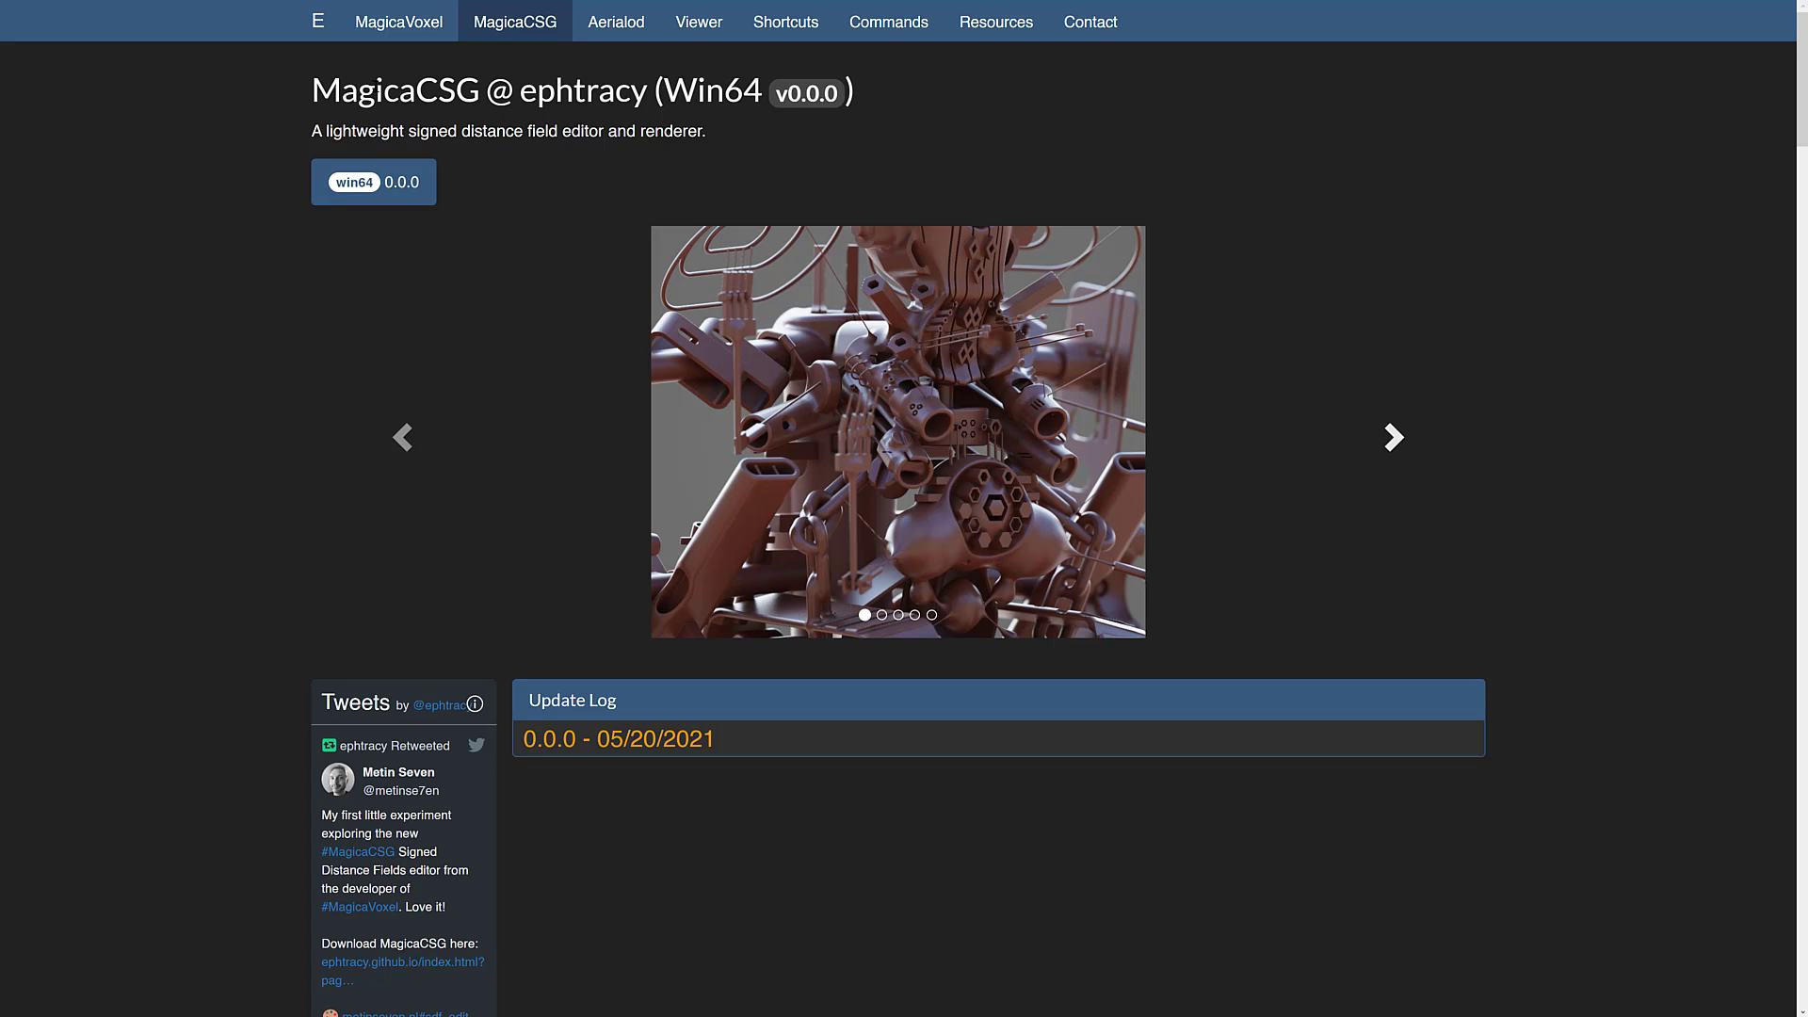
scroll(down, 3)
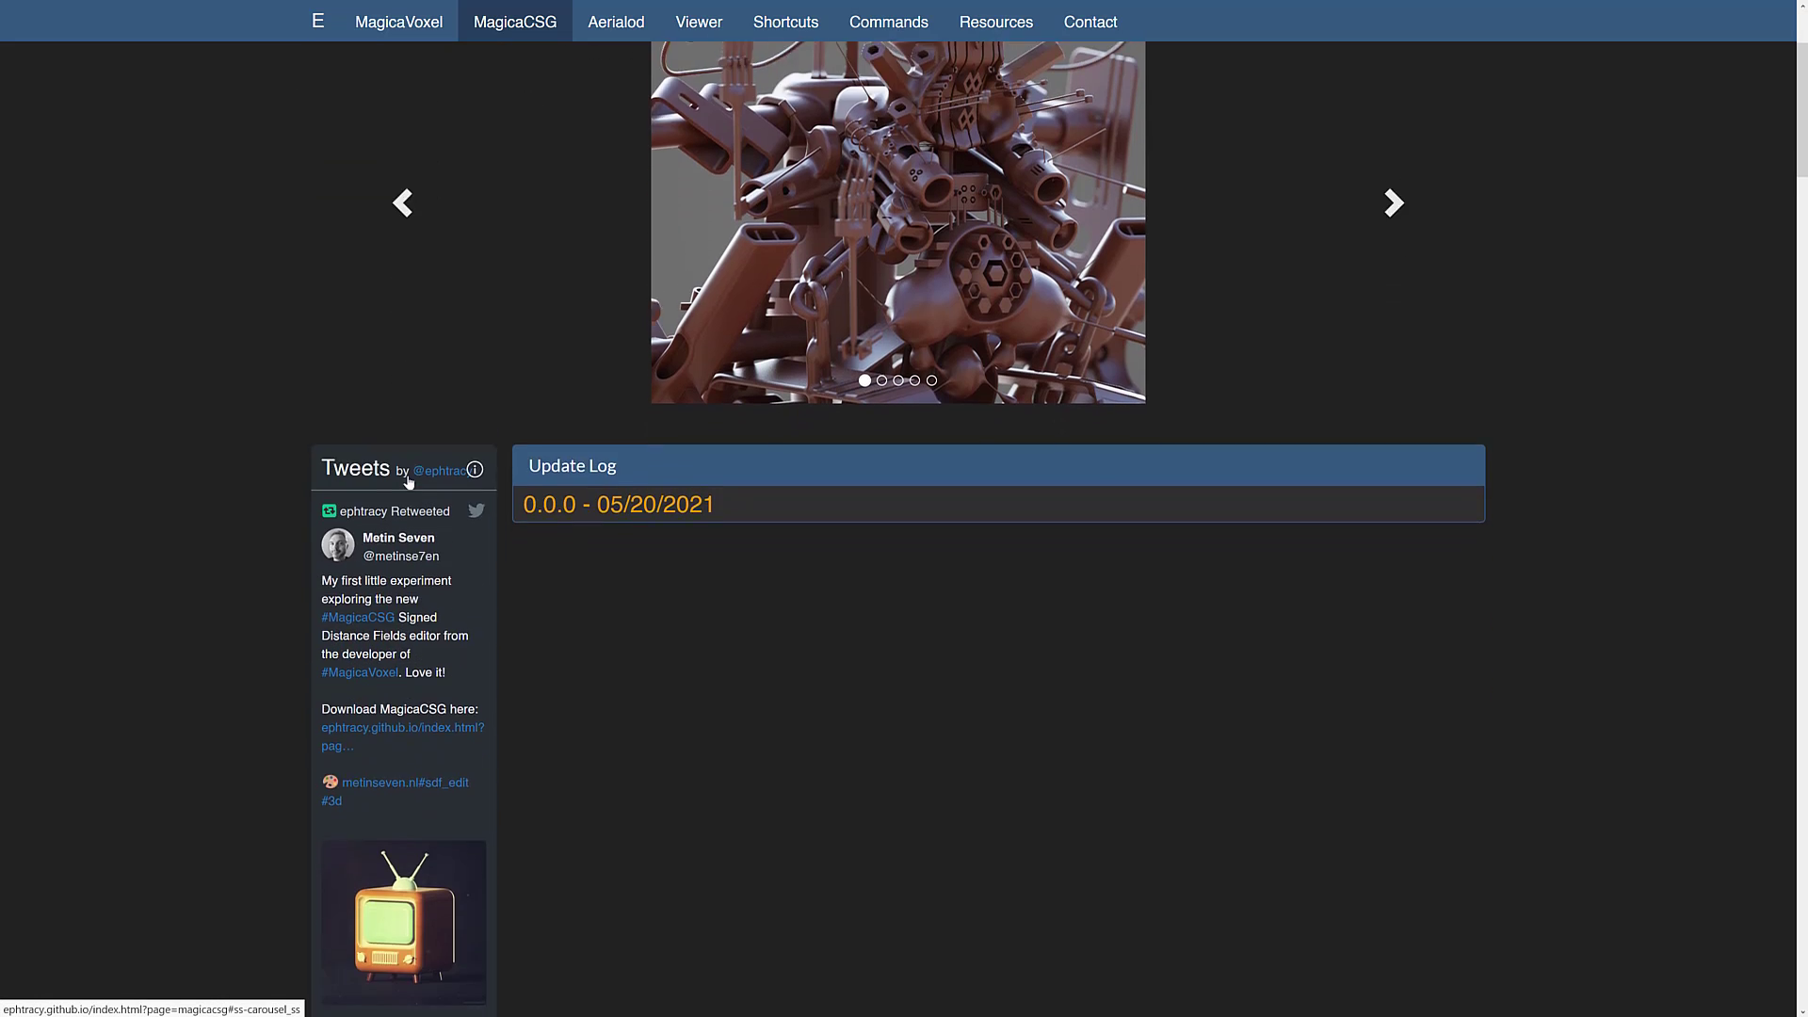
scroll(down, 3)
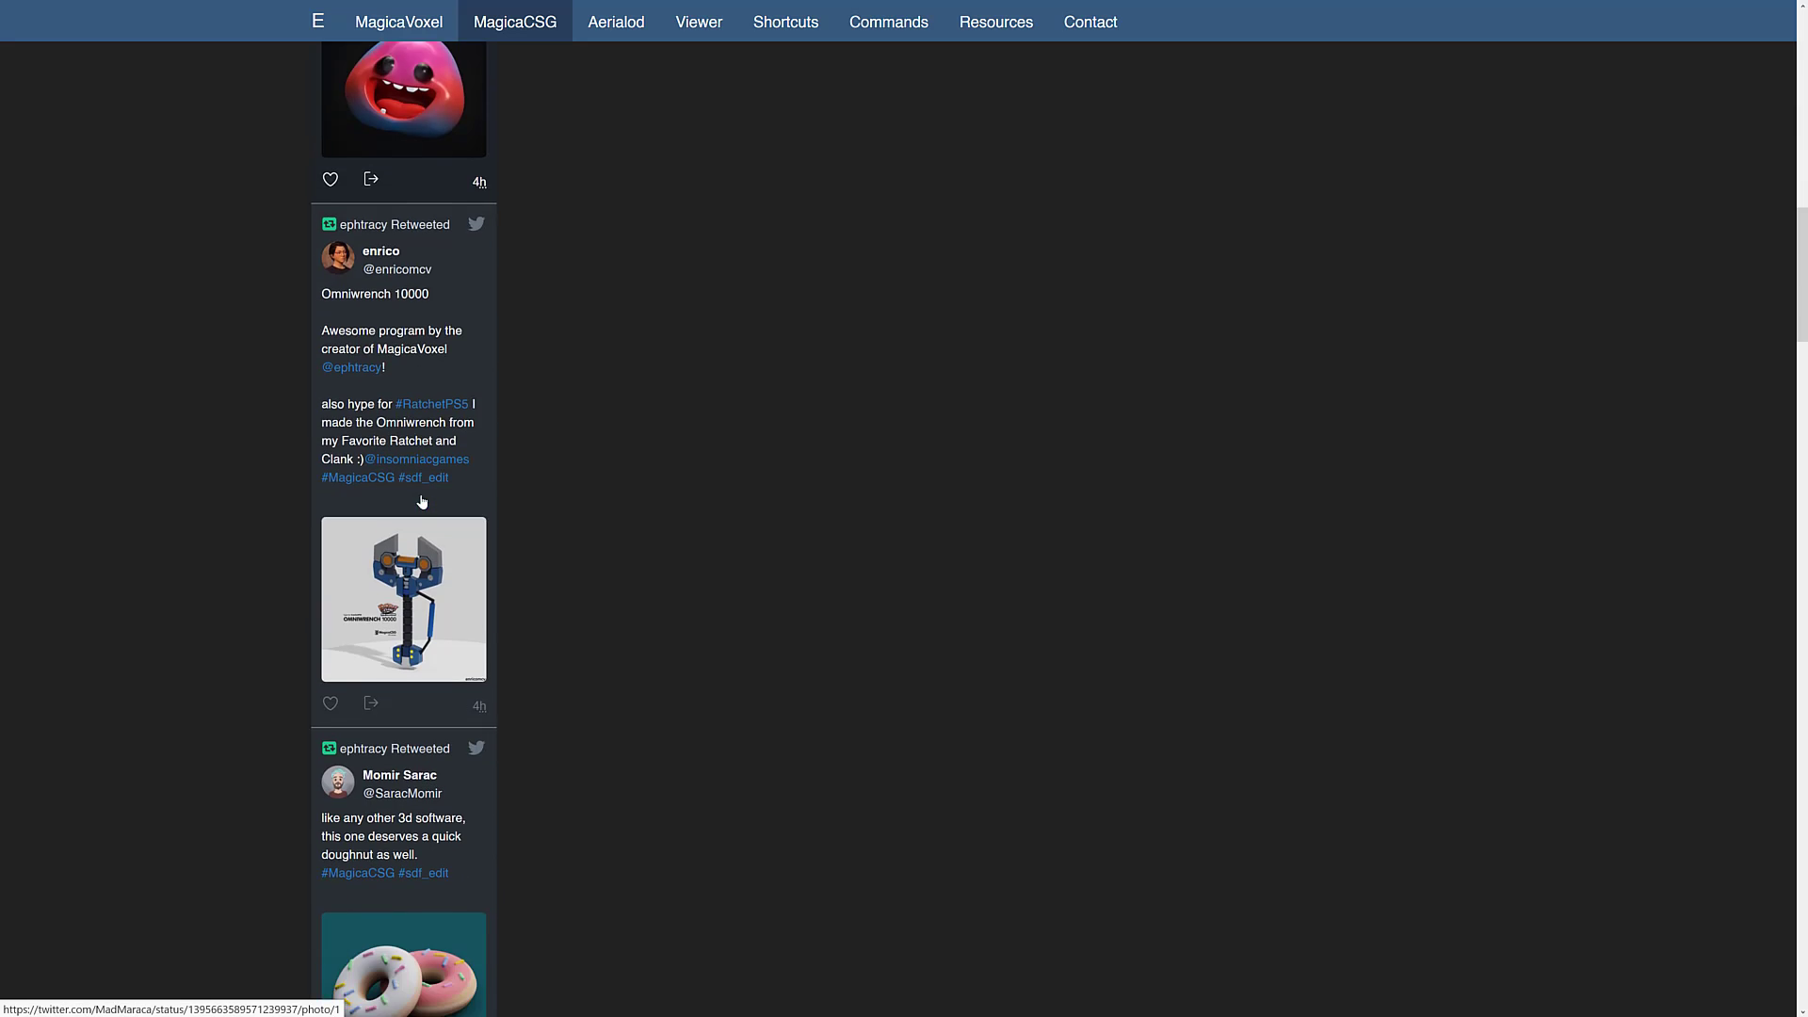
scroll(down, 3)
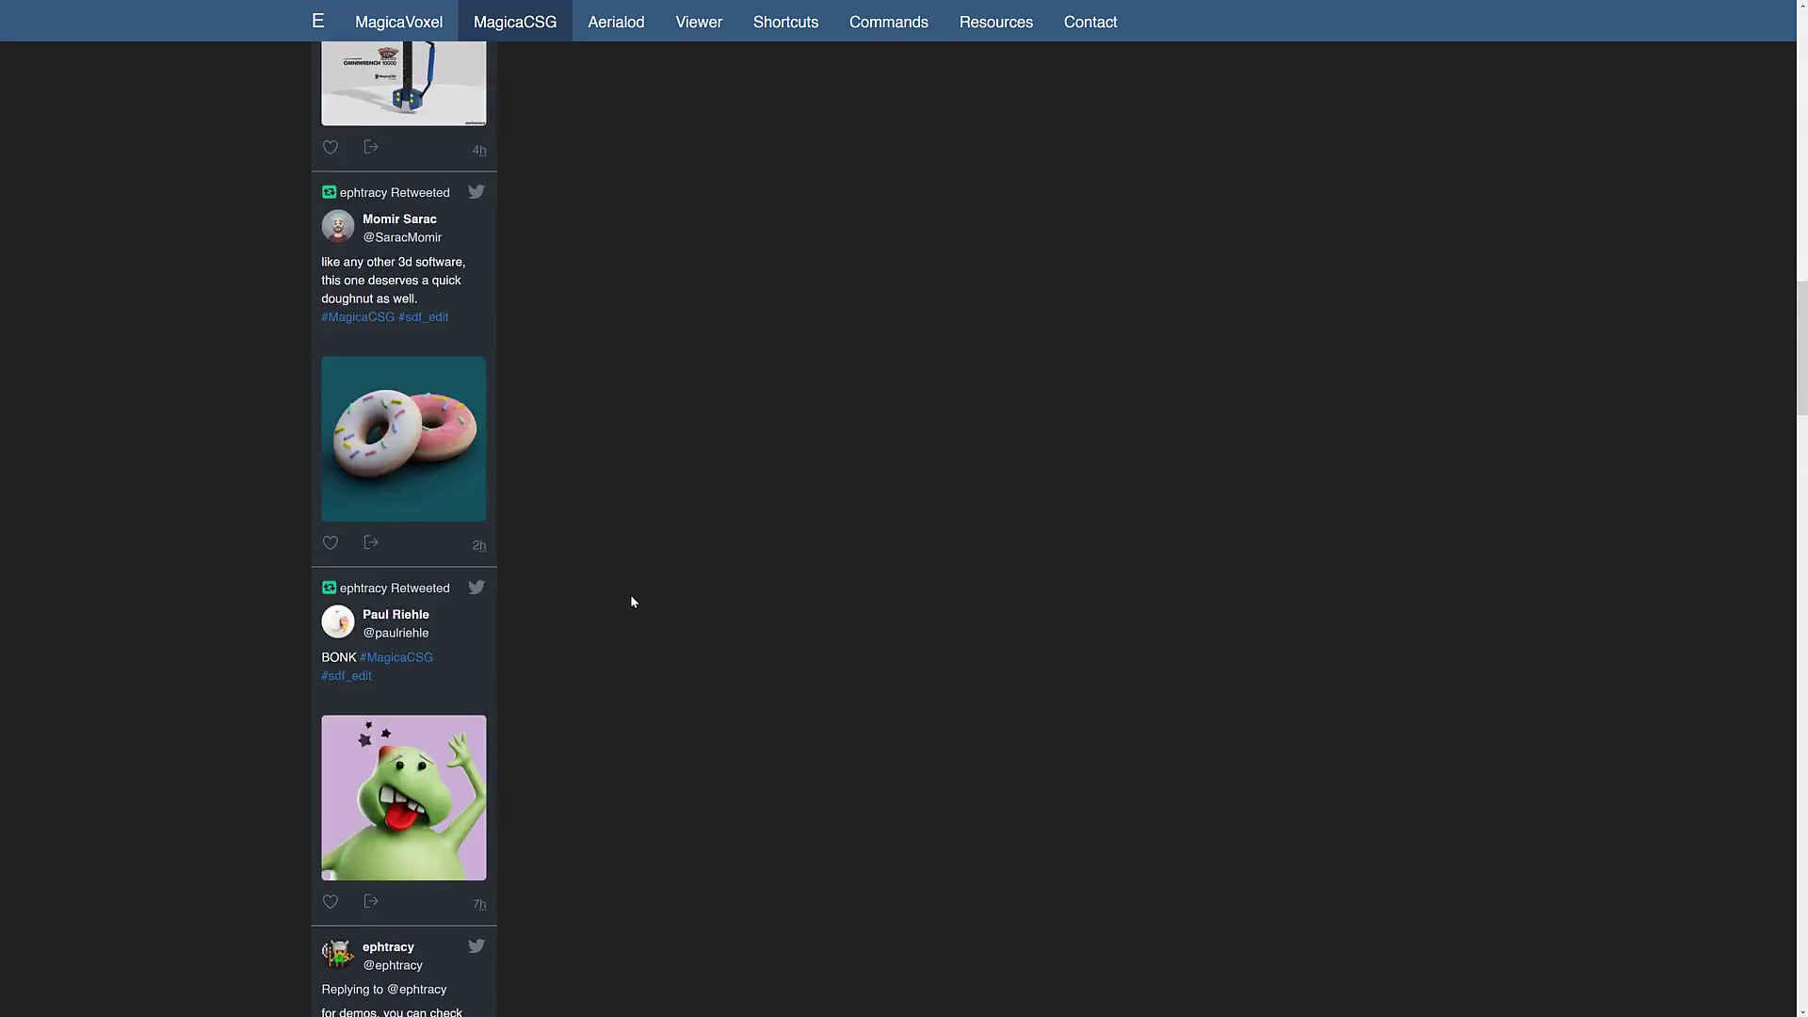
scroll(down, 3)
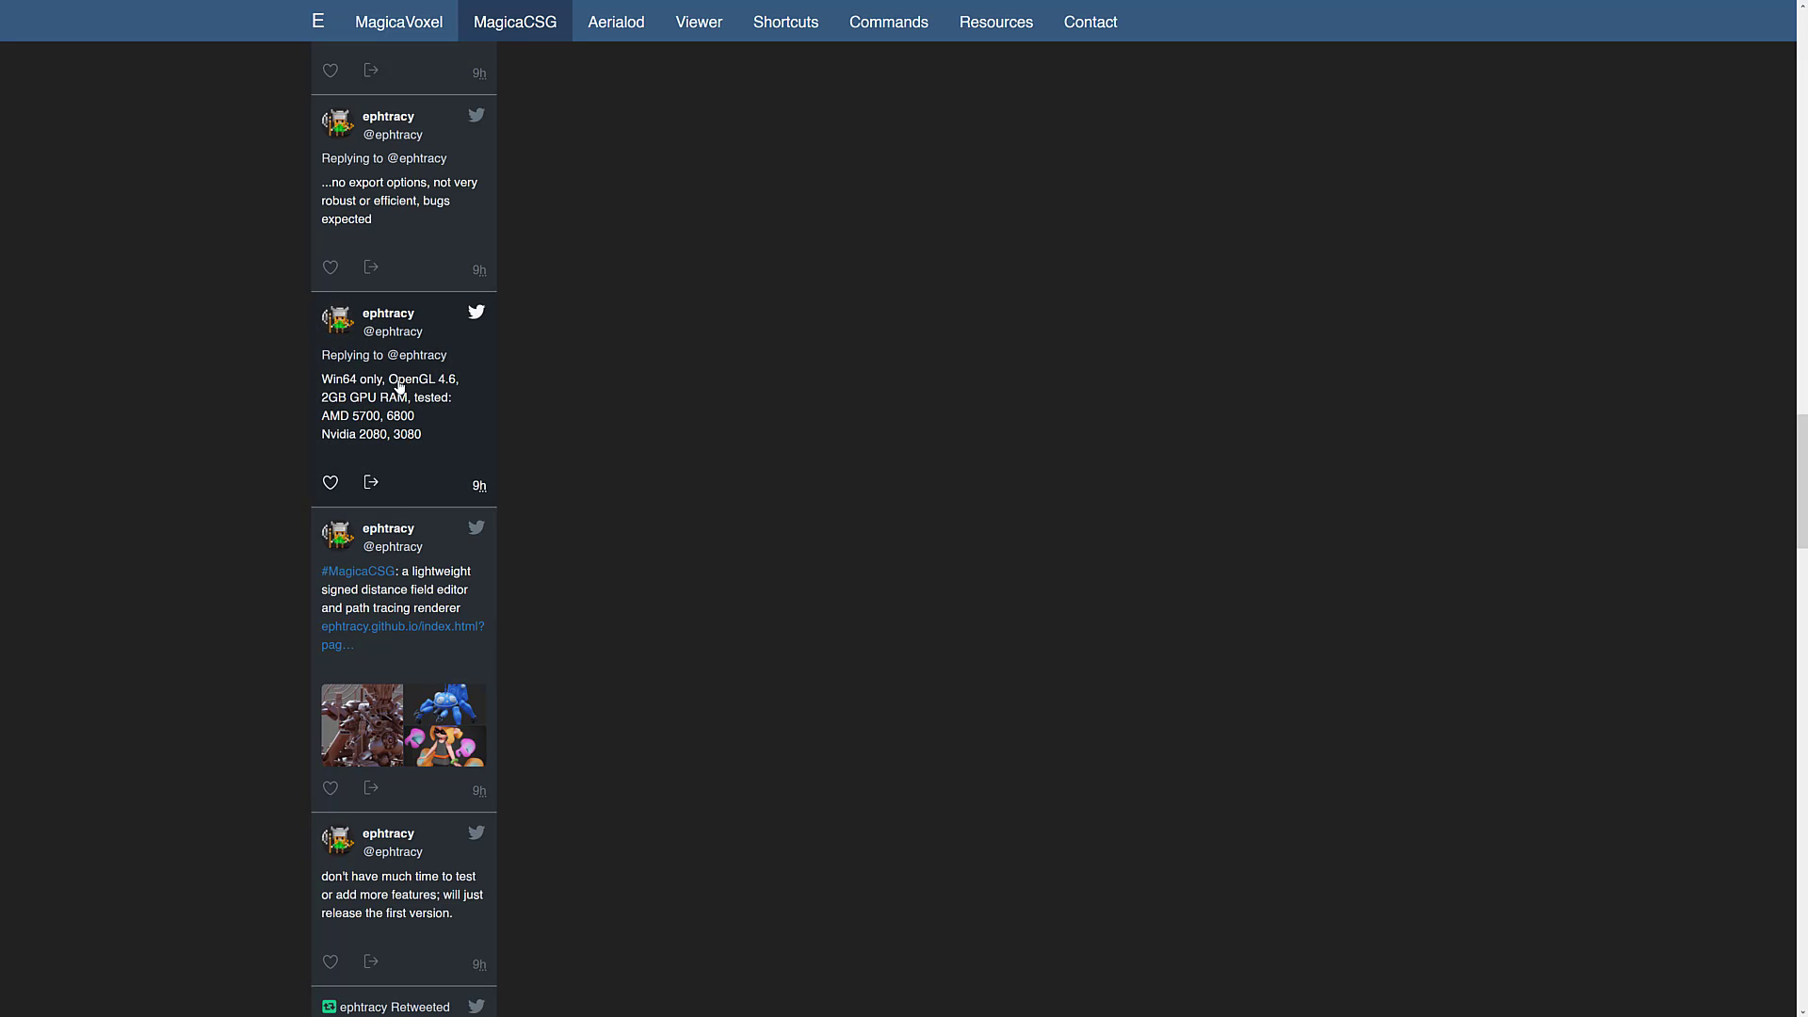
mouse_move(354, 402)
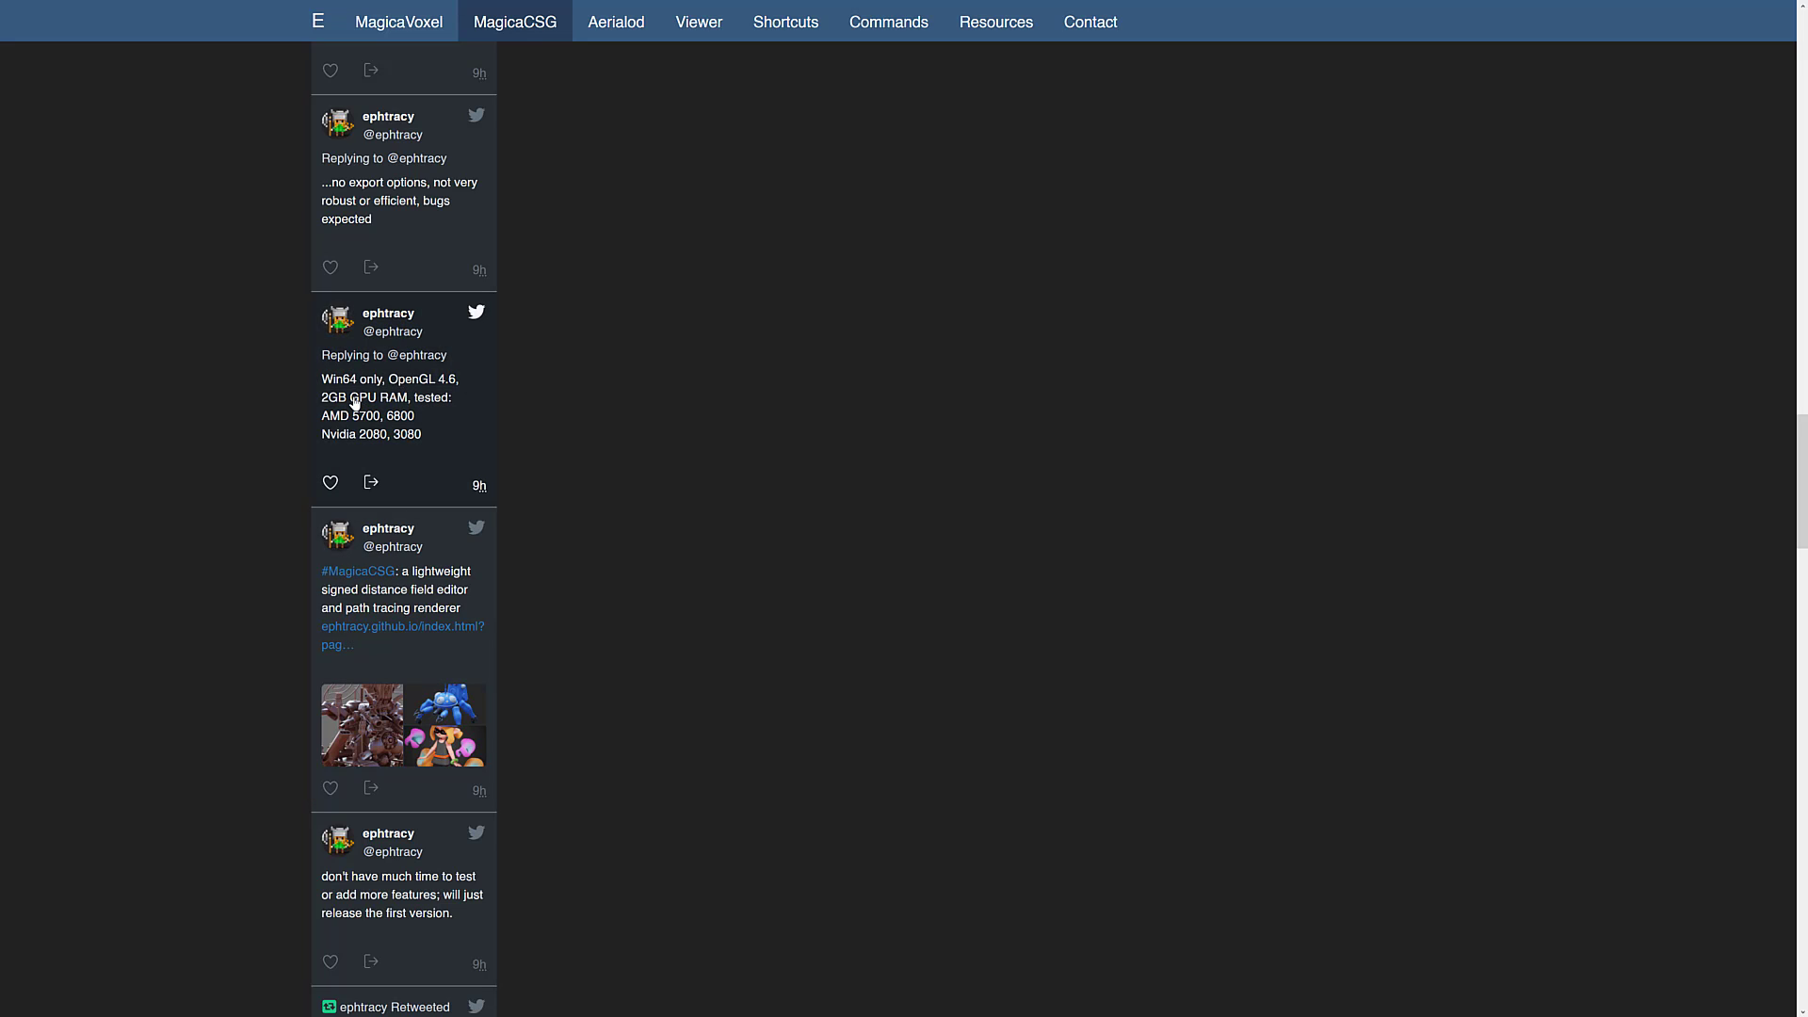
mouse_move(366, 401)
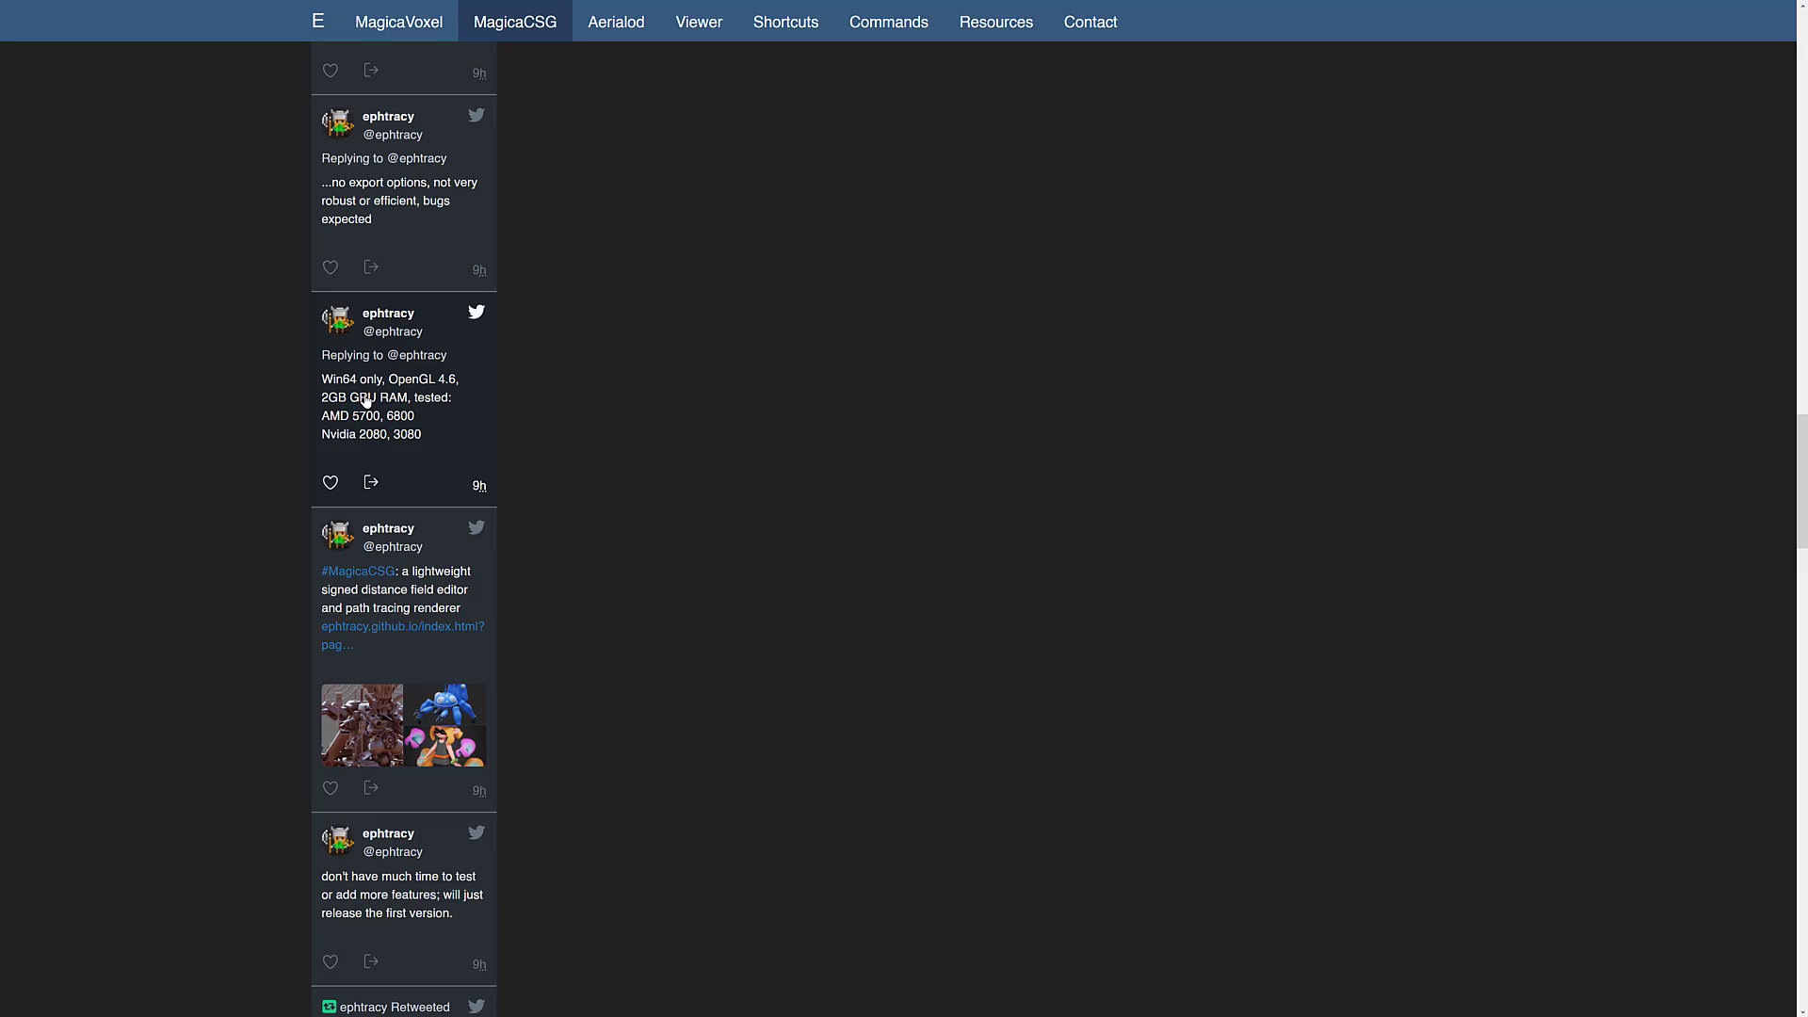
mouse_move(341, 436)
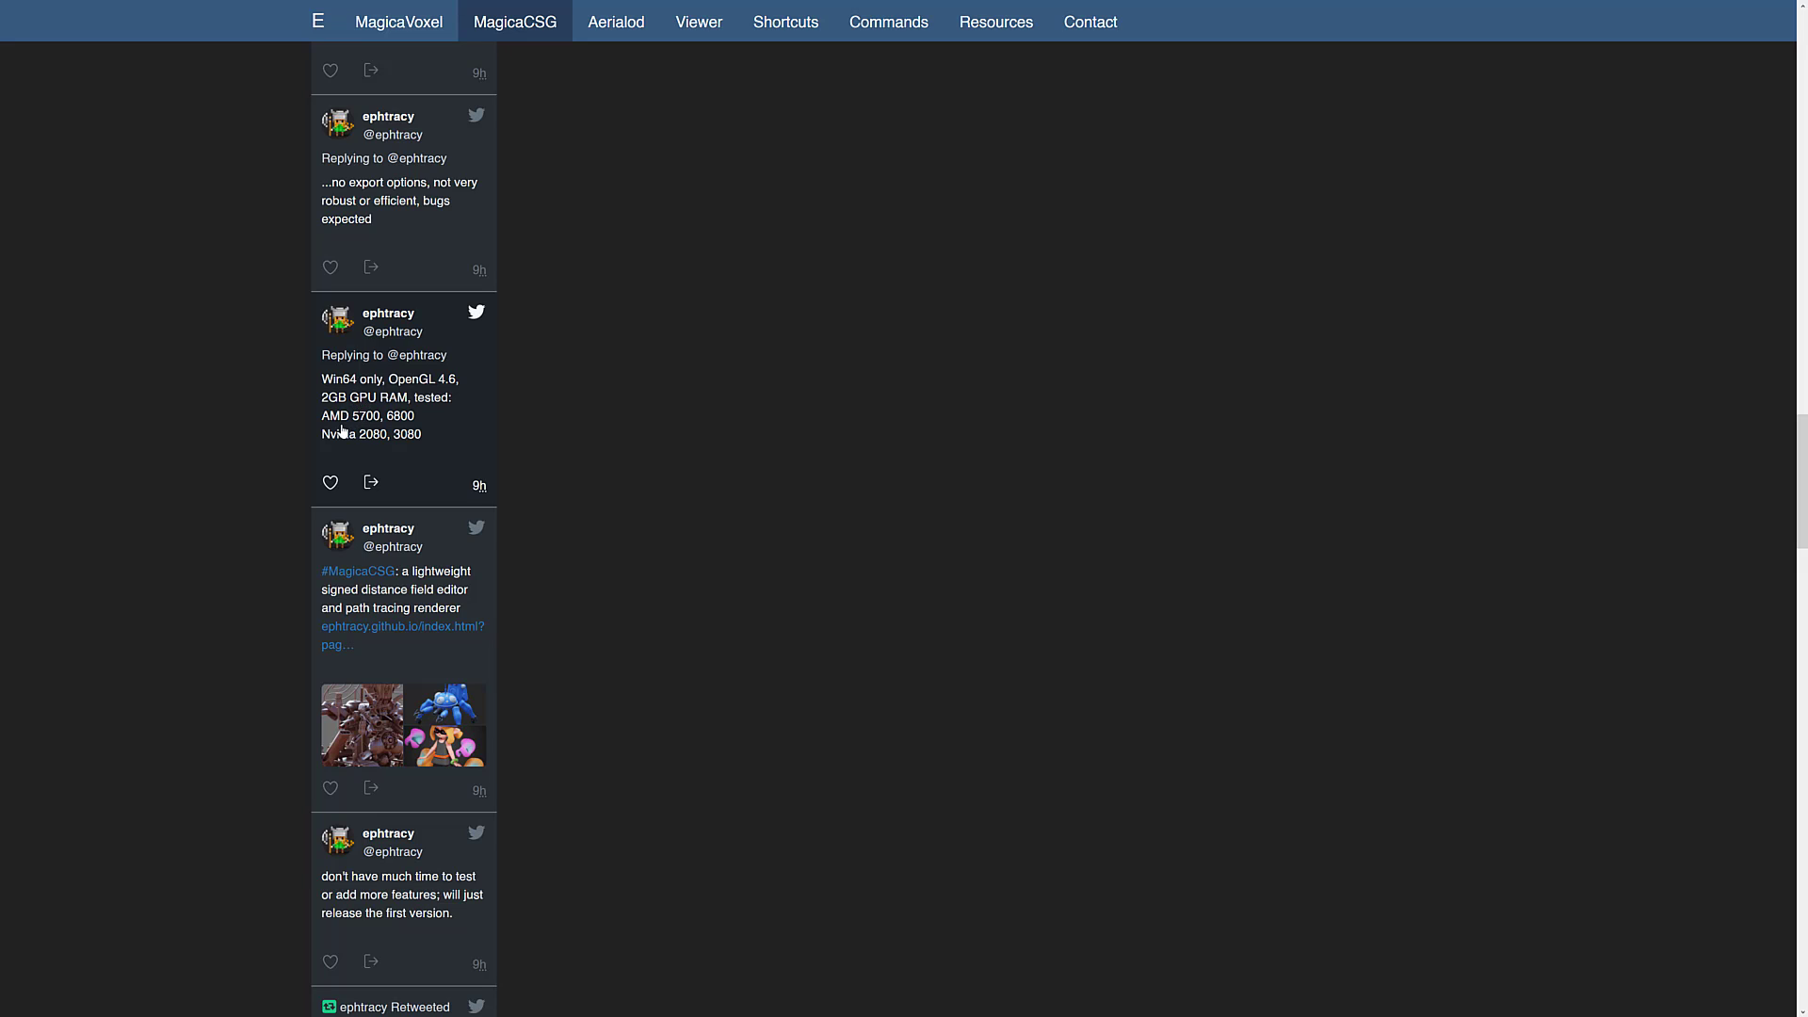
mouse_move(381, 440)
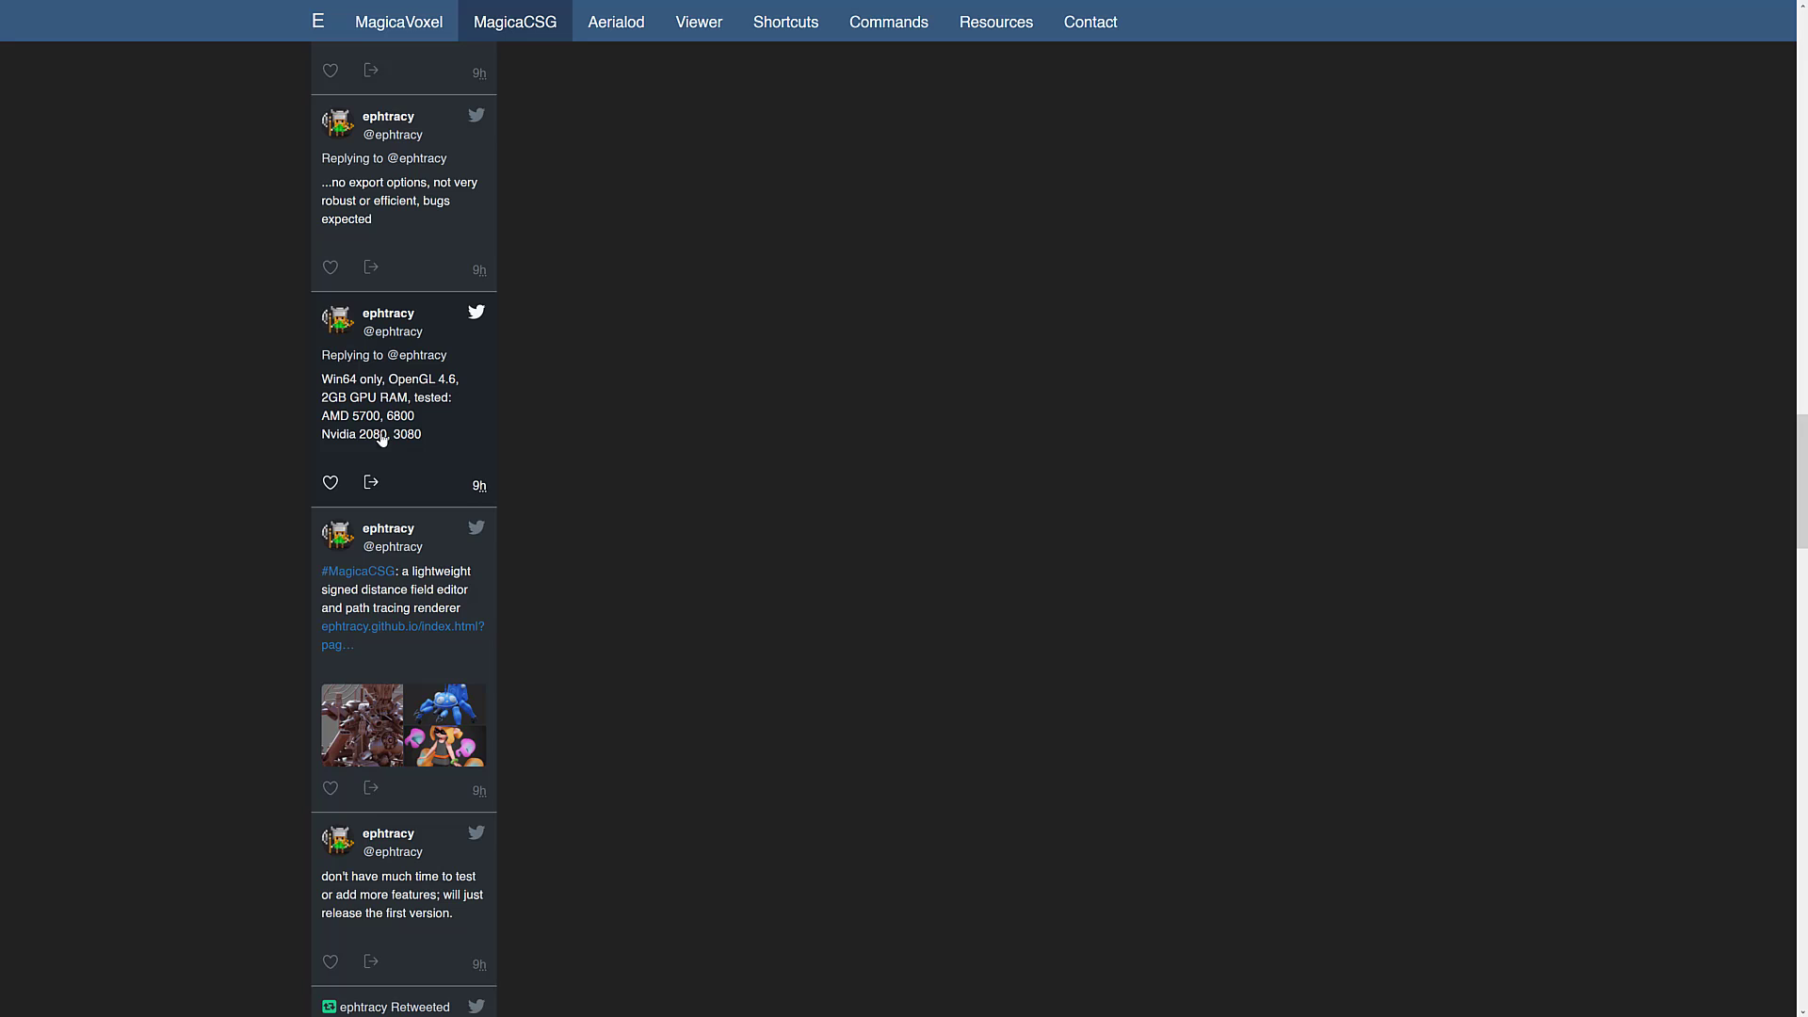
click(515, 21)
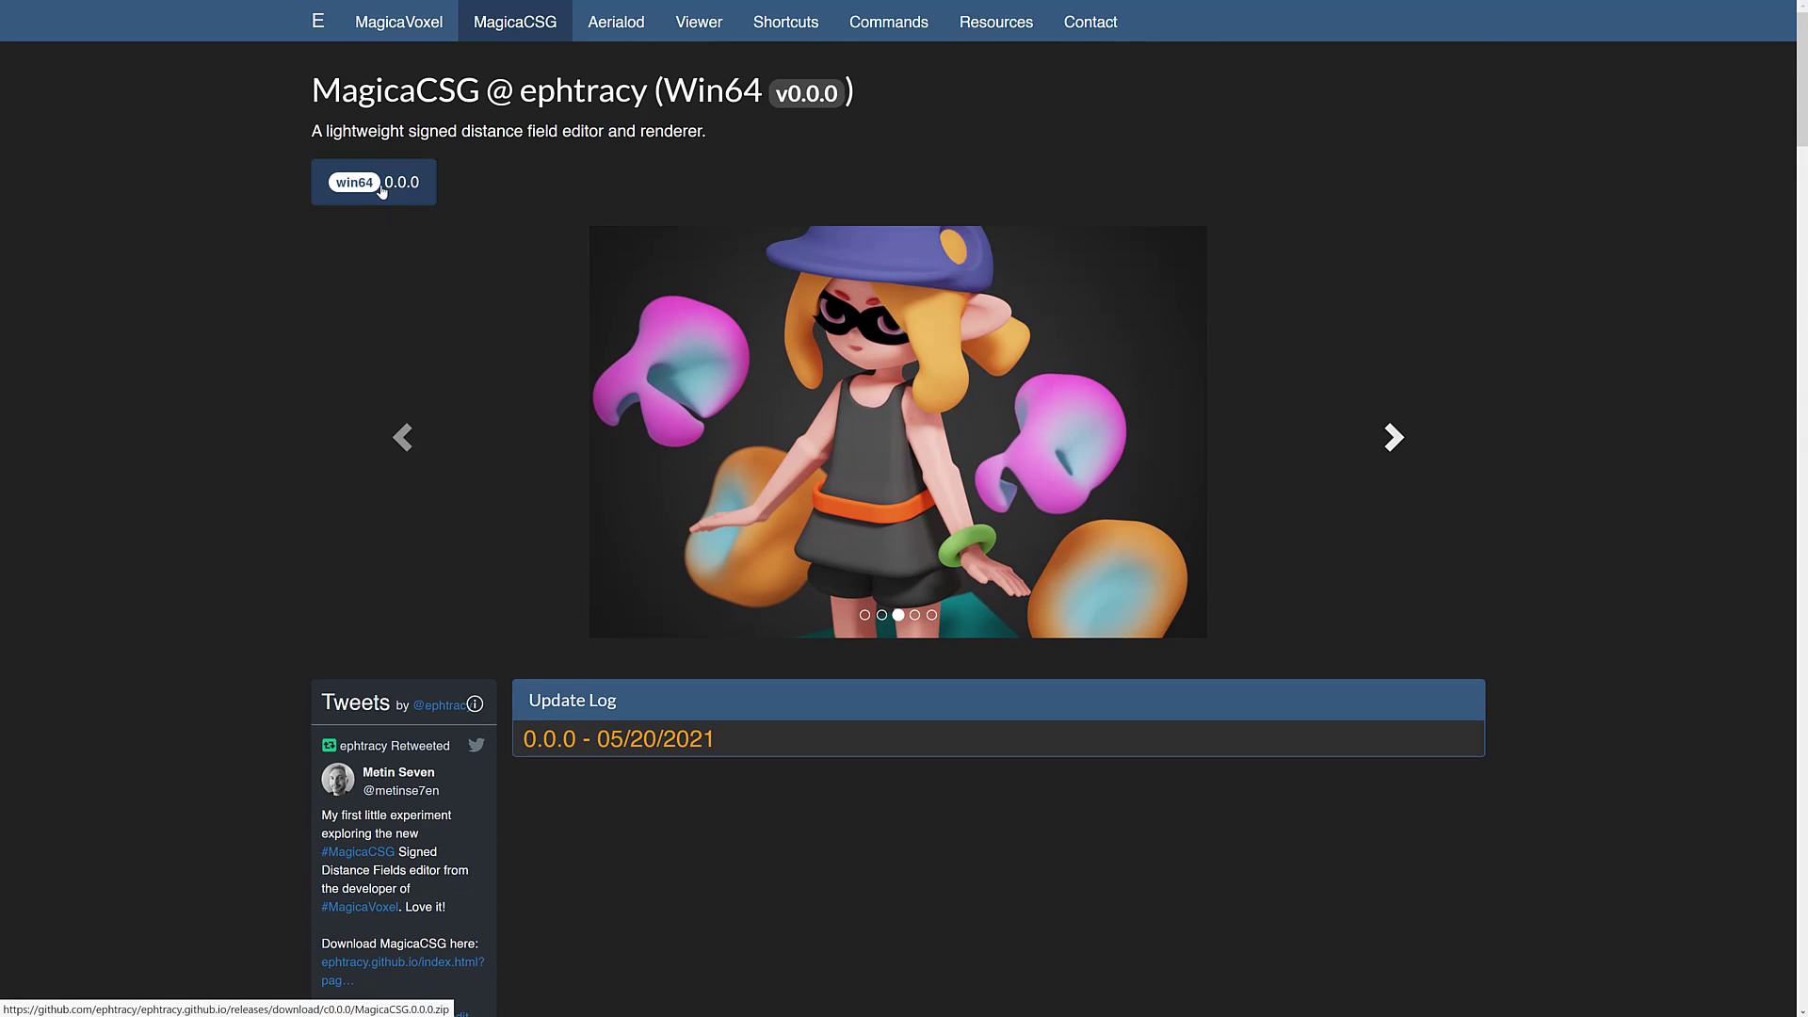
mouse_move(393, 195)
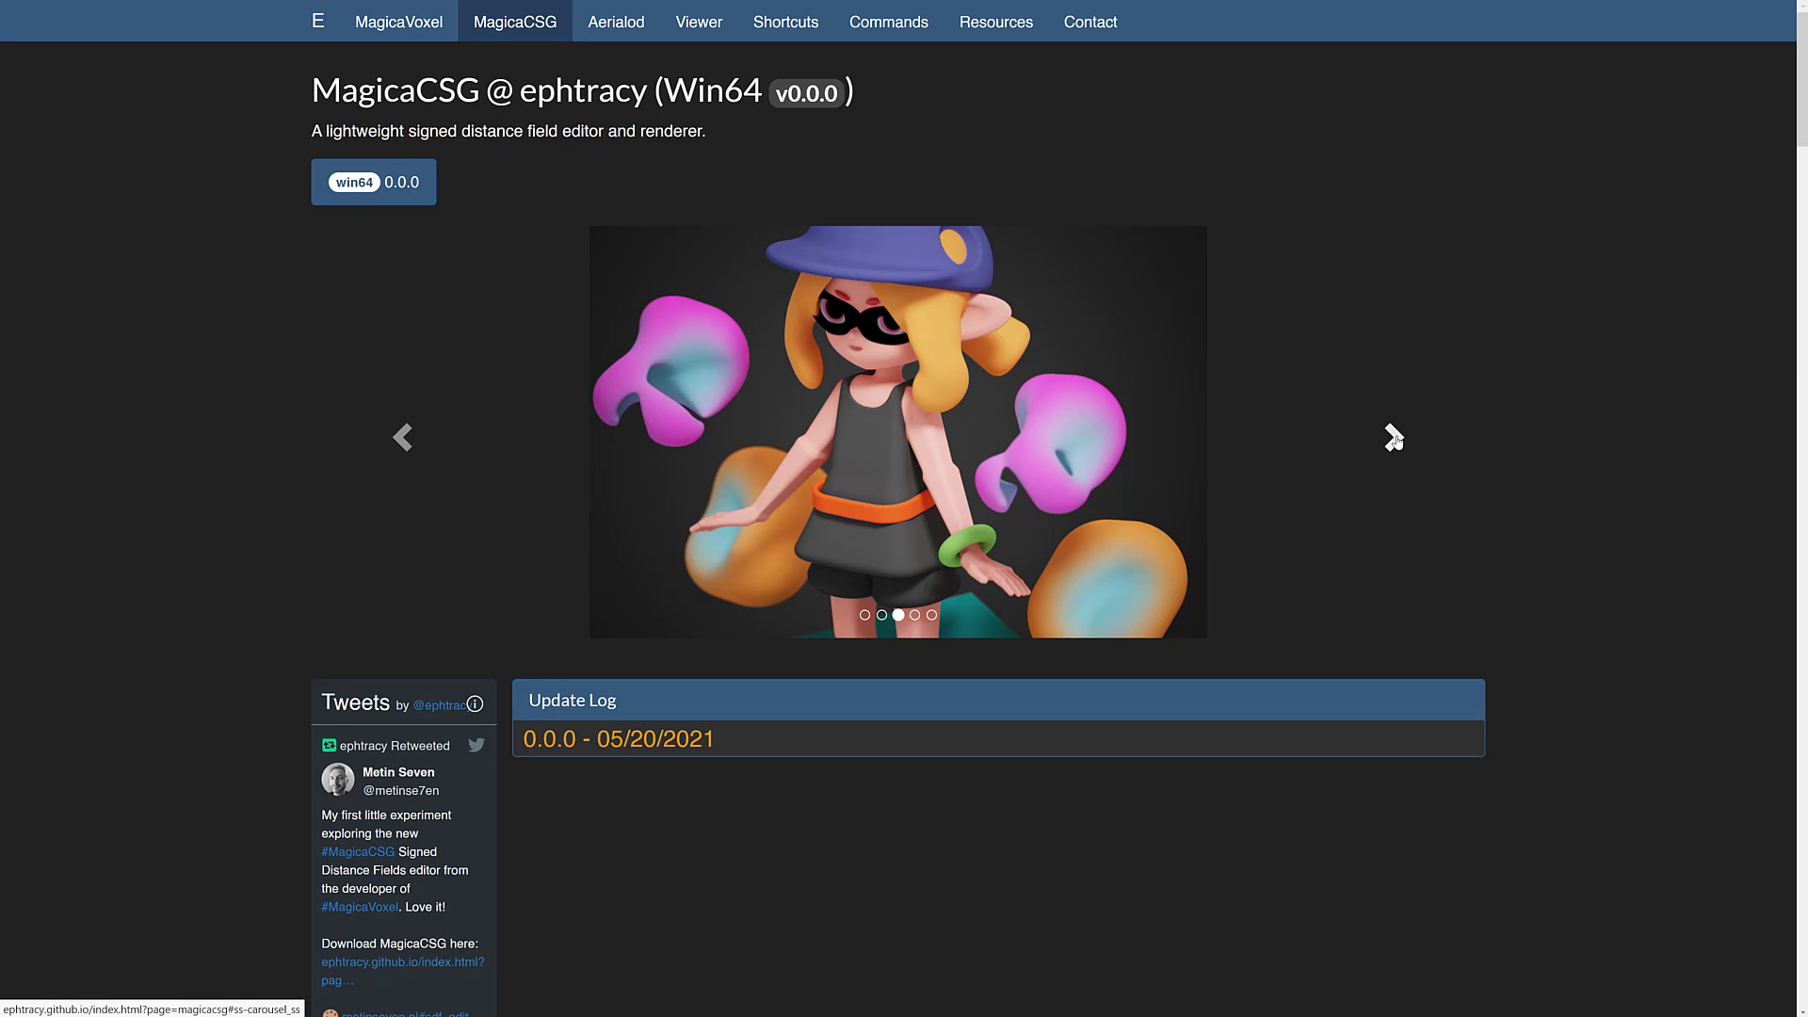
click(1390, 439)
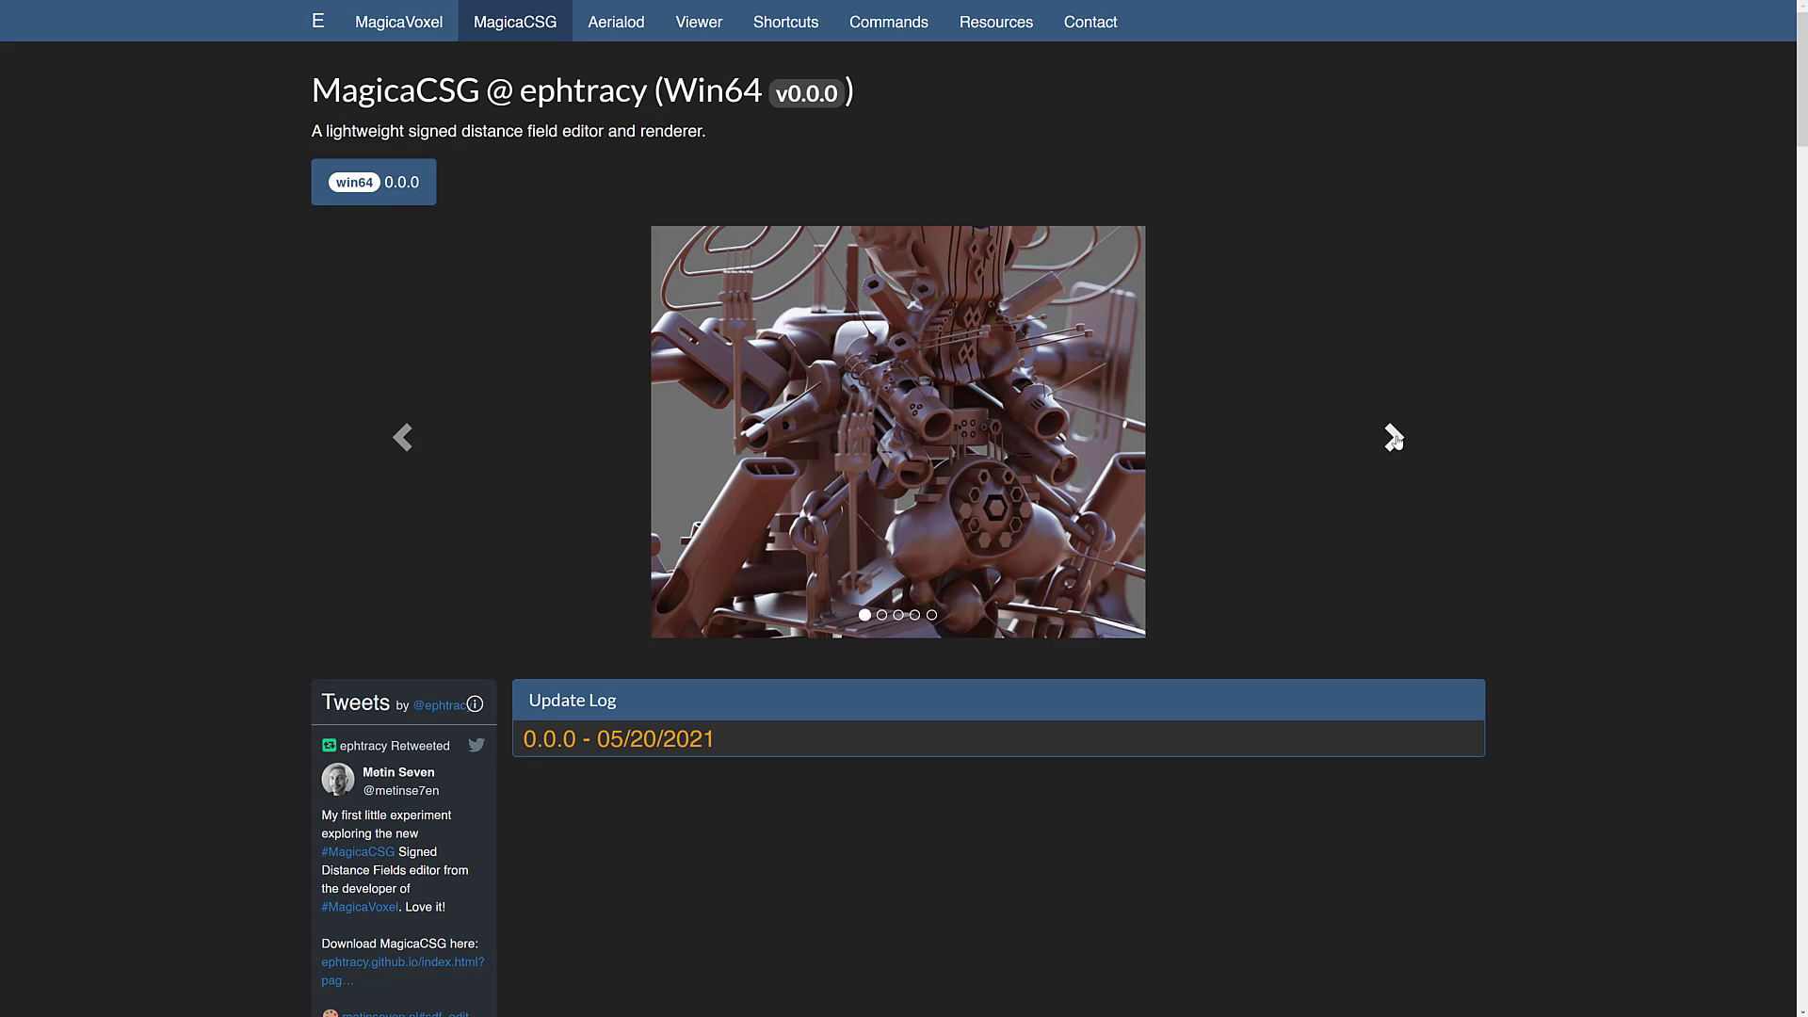
click(1391, 439)
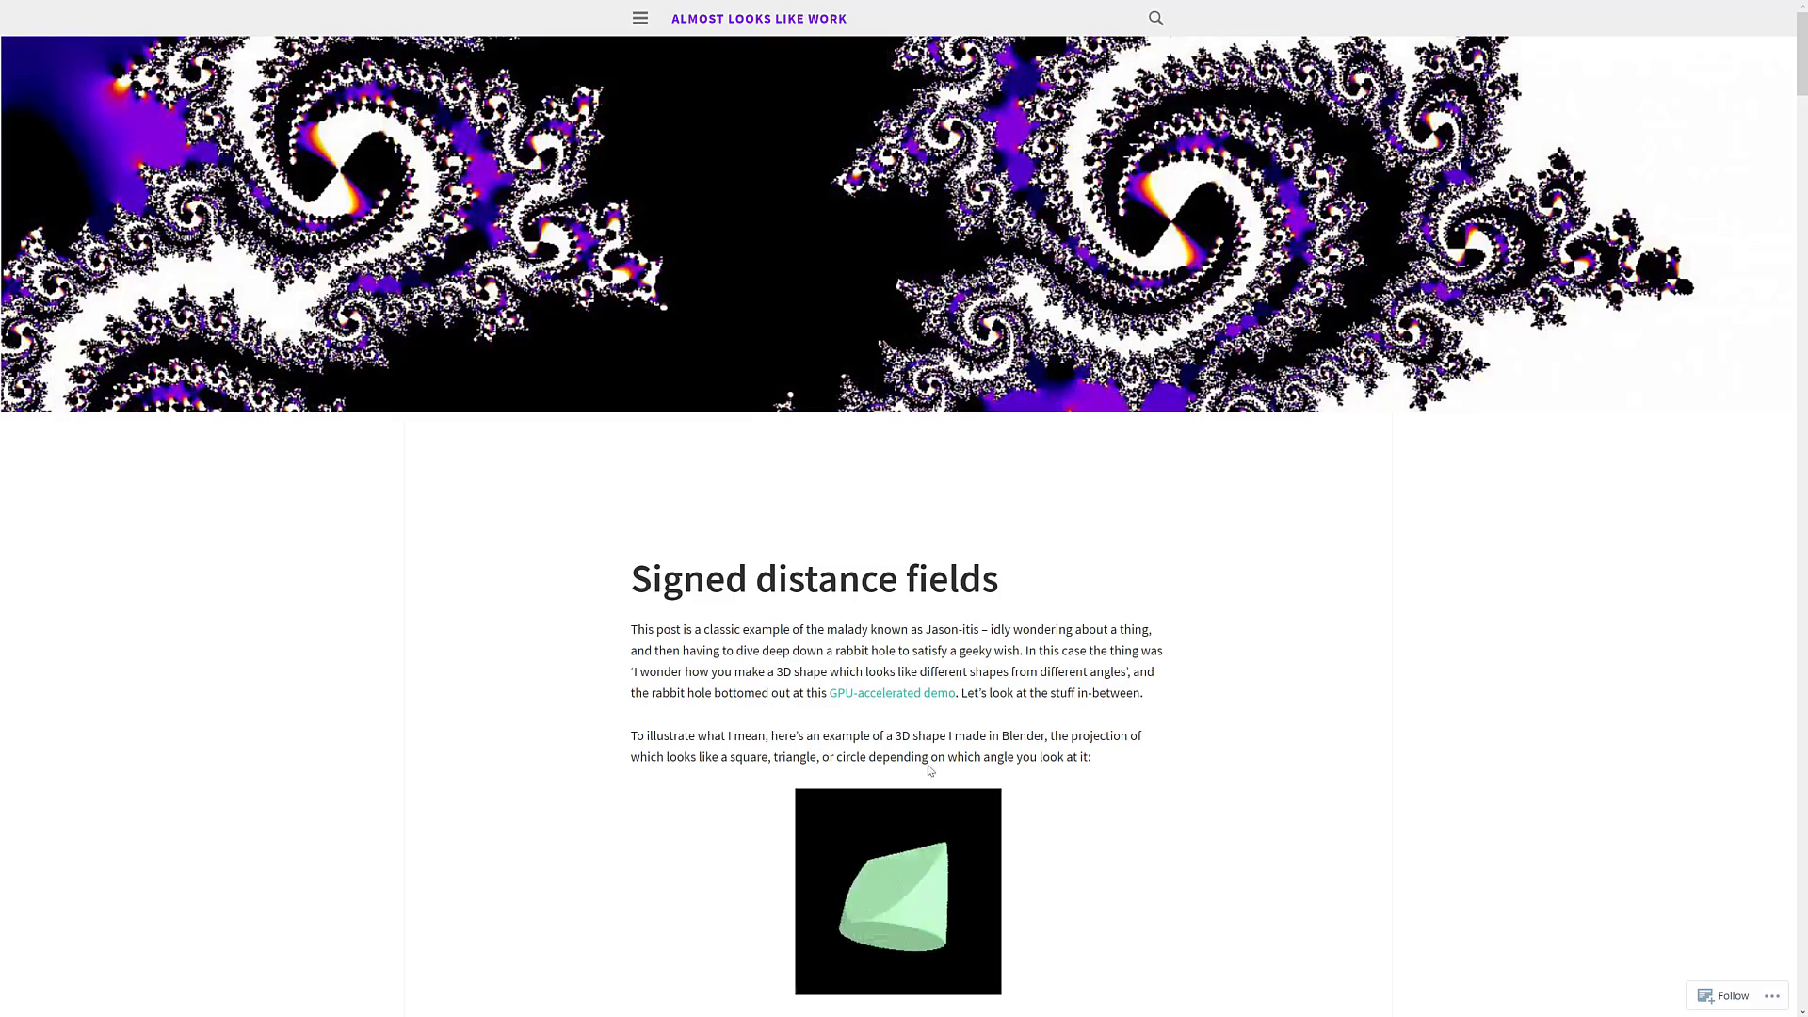
Step: Scroll through the Signed distance fields post's ray-marching diagrams and demos
scroll(down, 3)
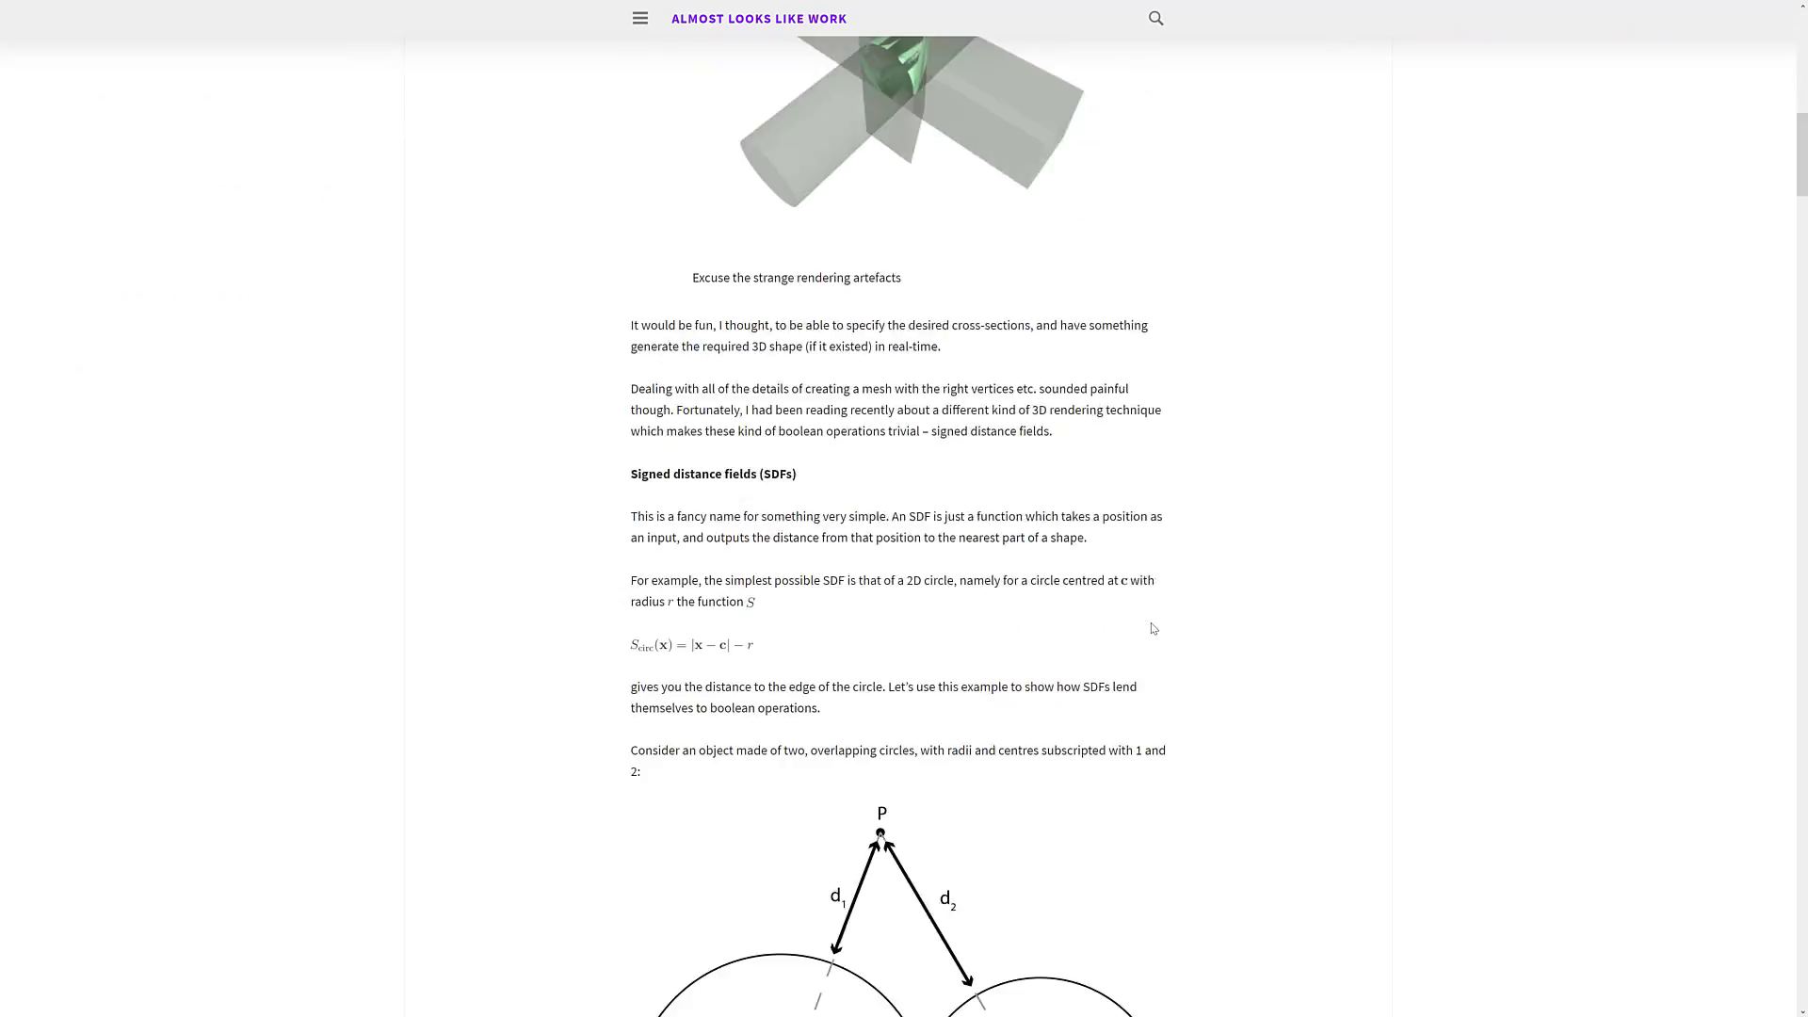
scroll(down, 3)
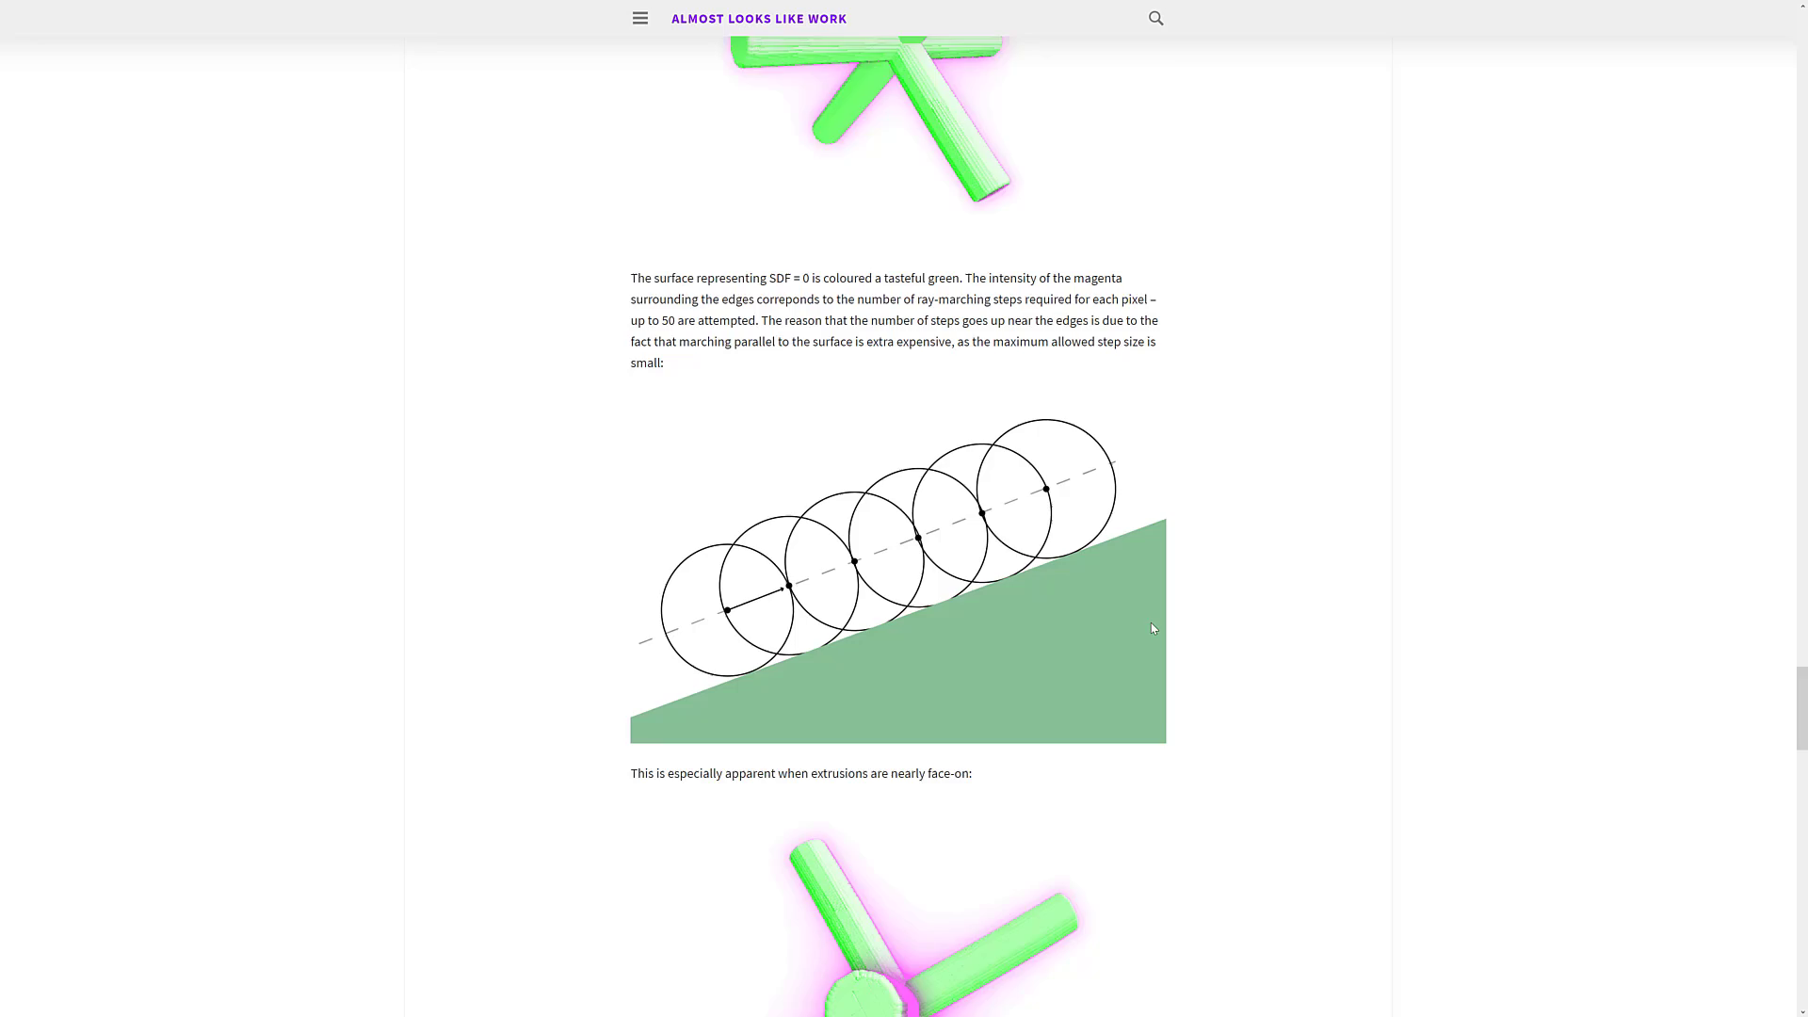
scroll(down, 3)
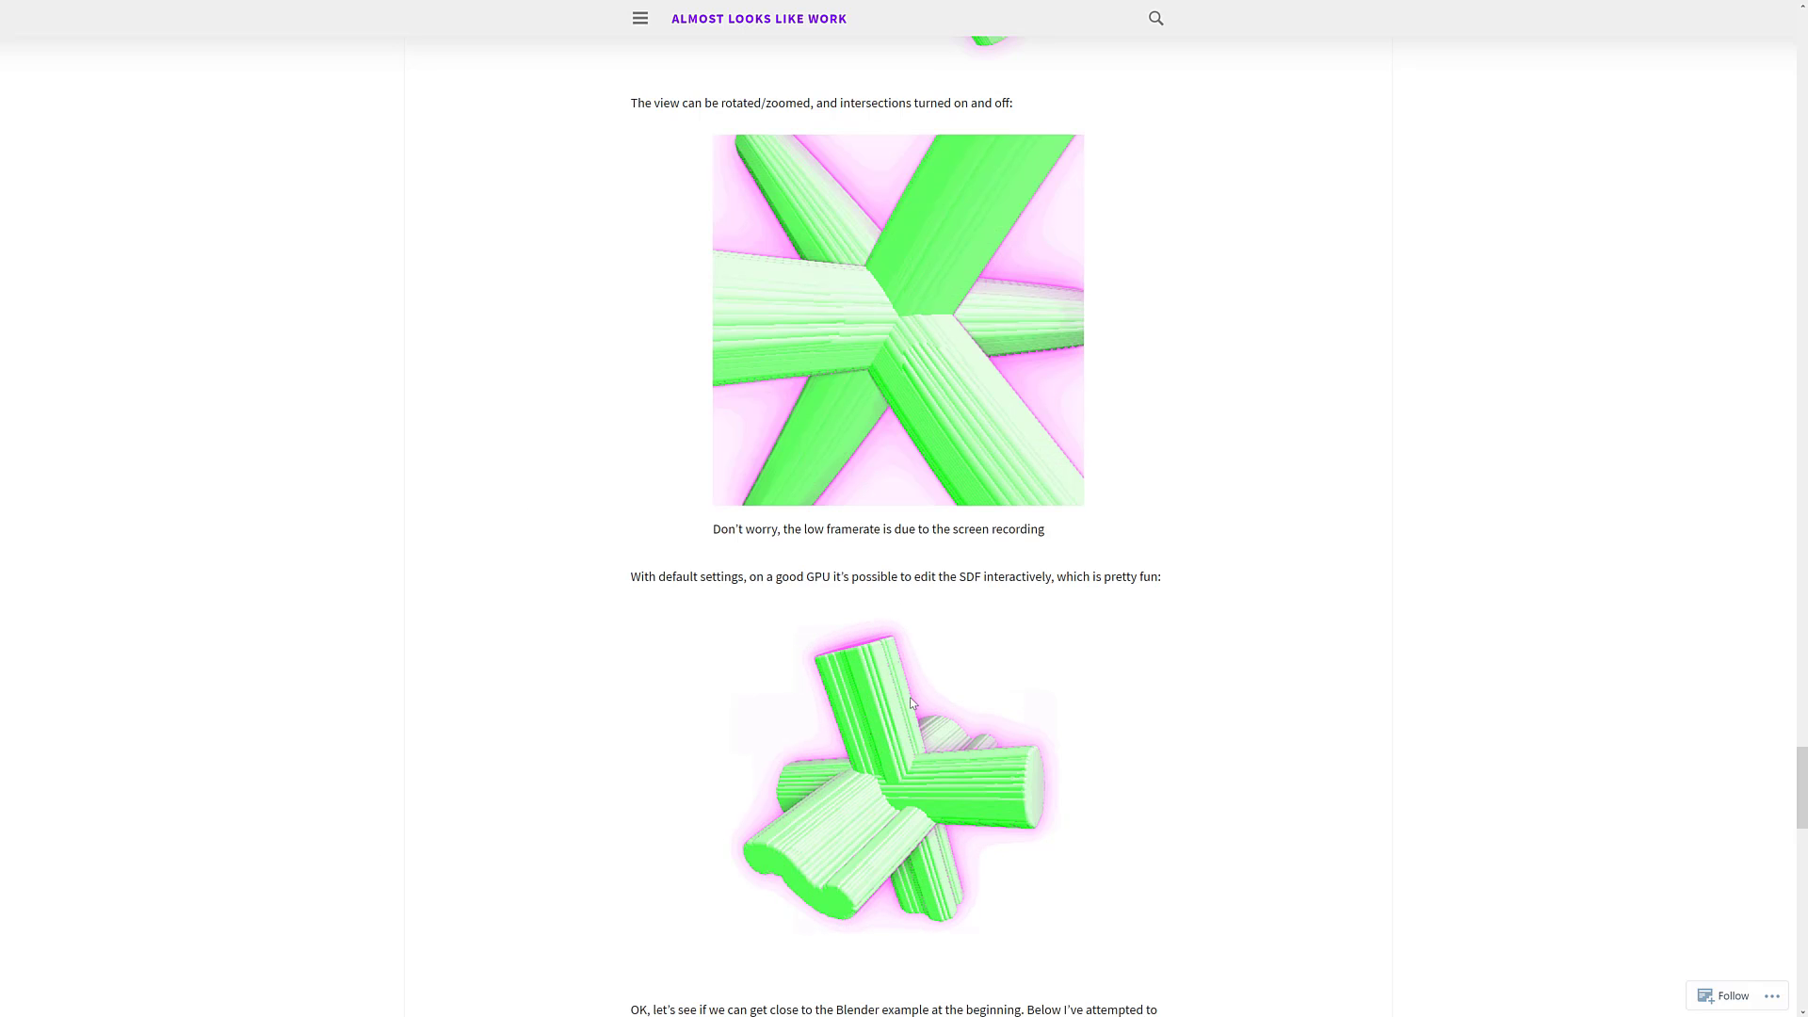
scroll(up, 3)
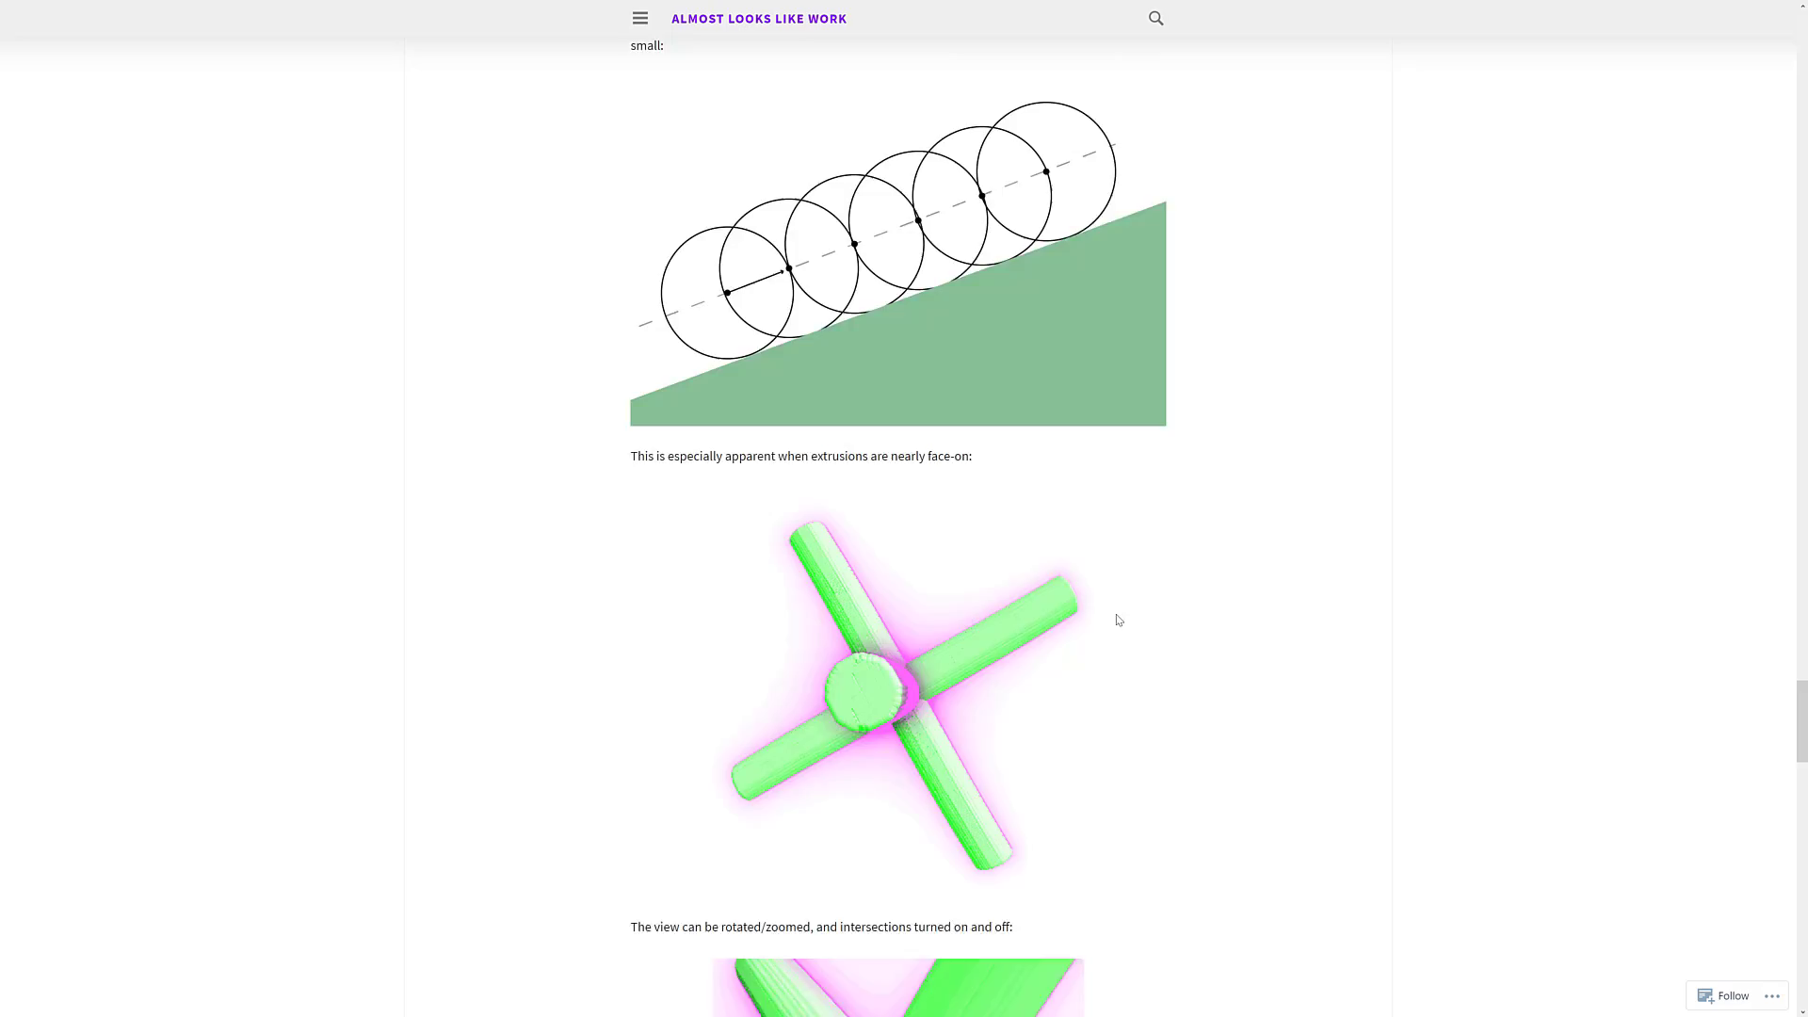
scroll(down, 3)
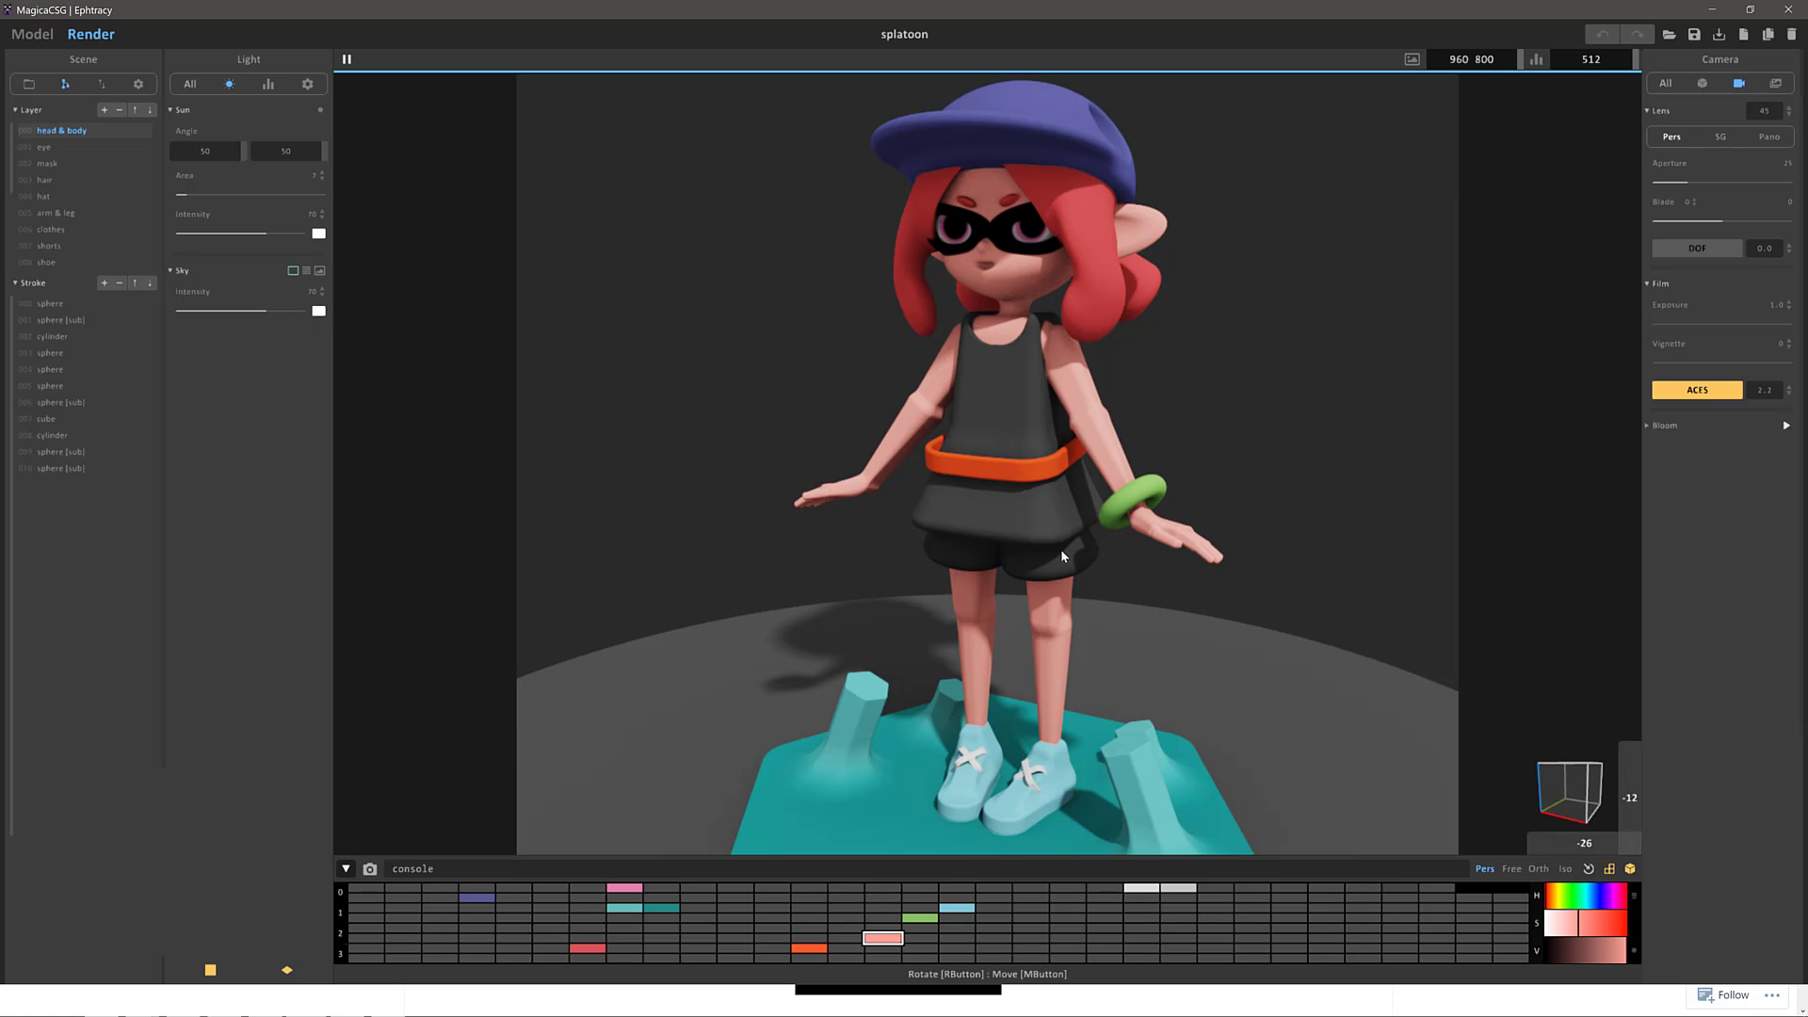
mouse_move(906, 643)
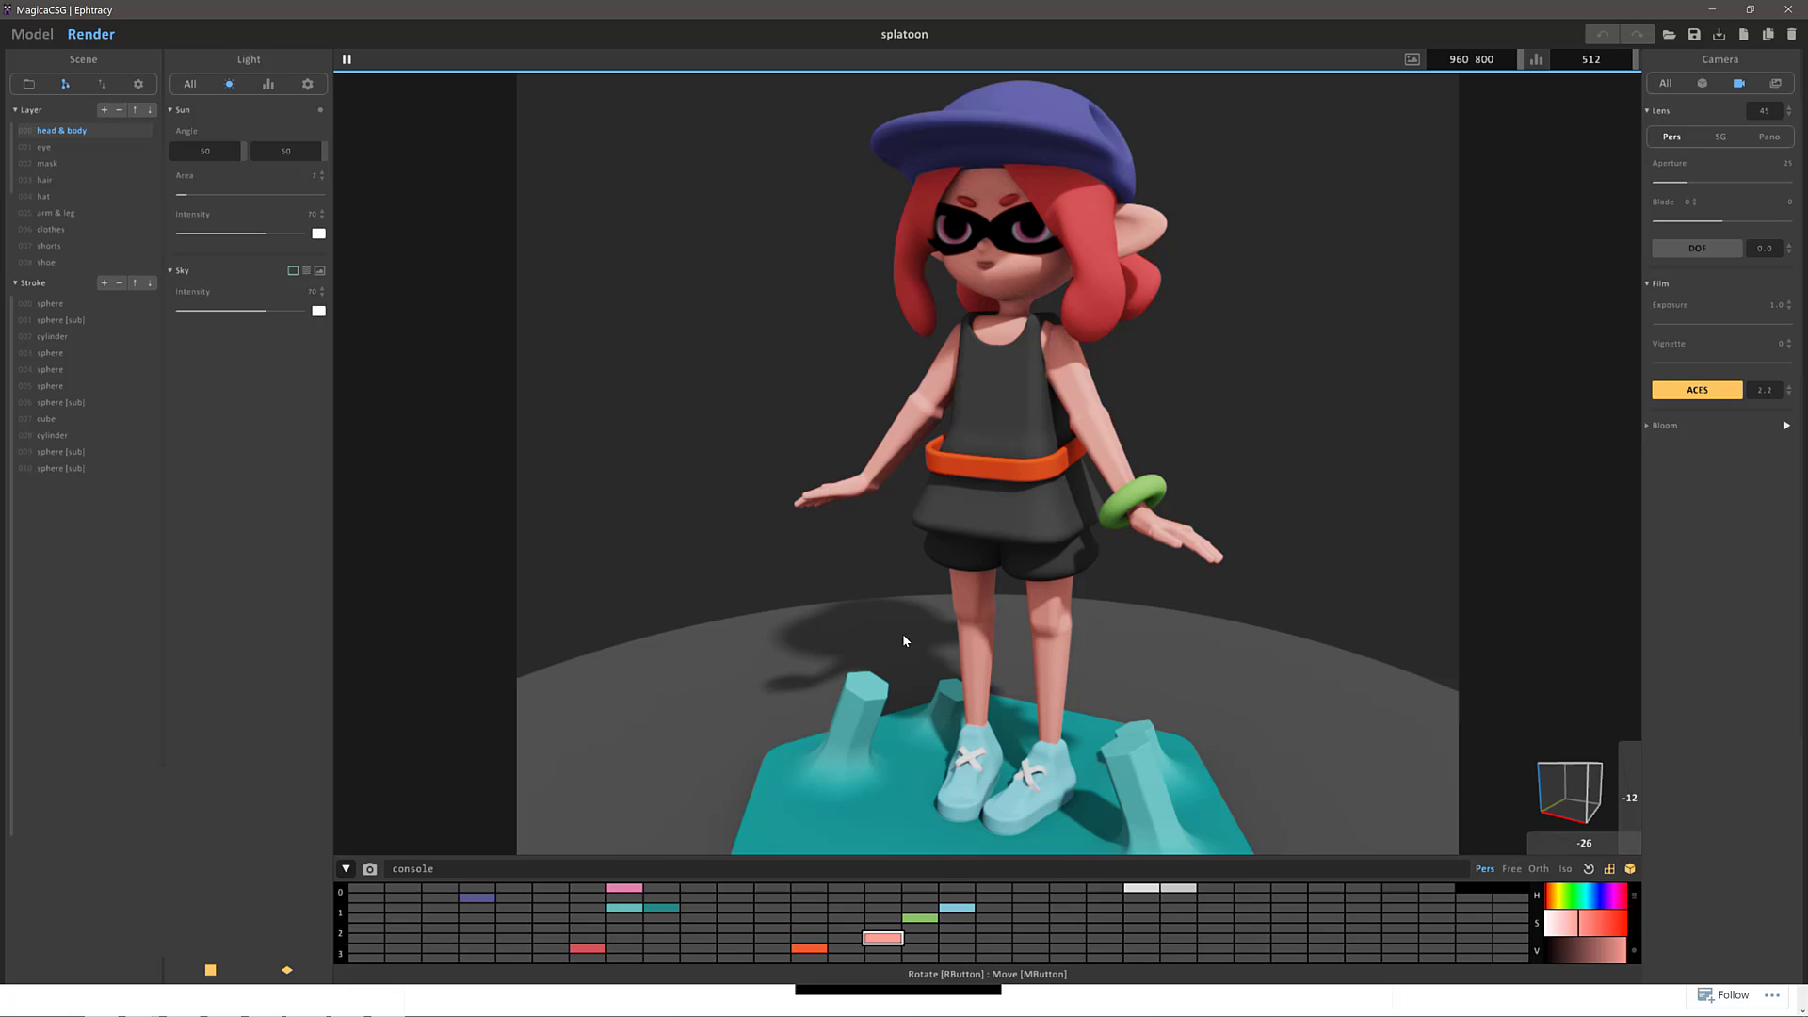
mouse_move(903, 601)
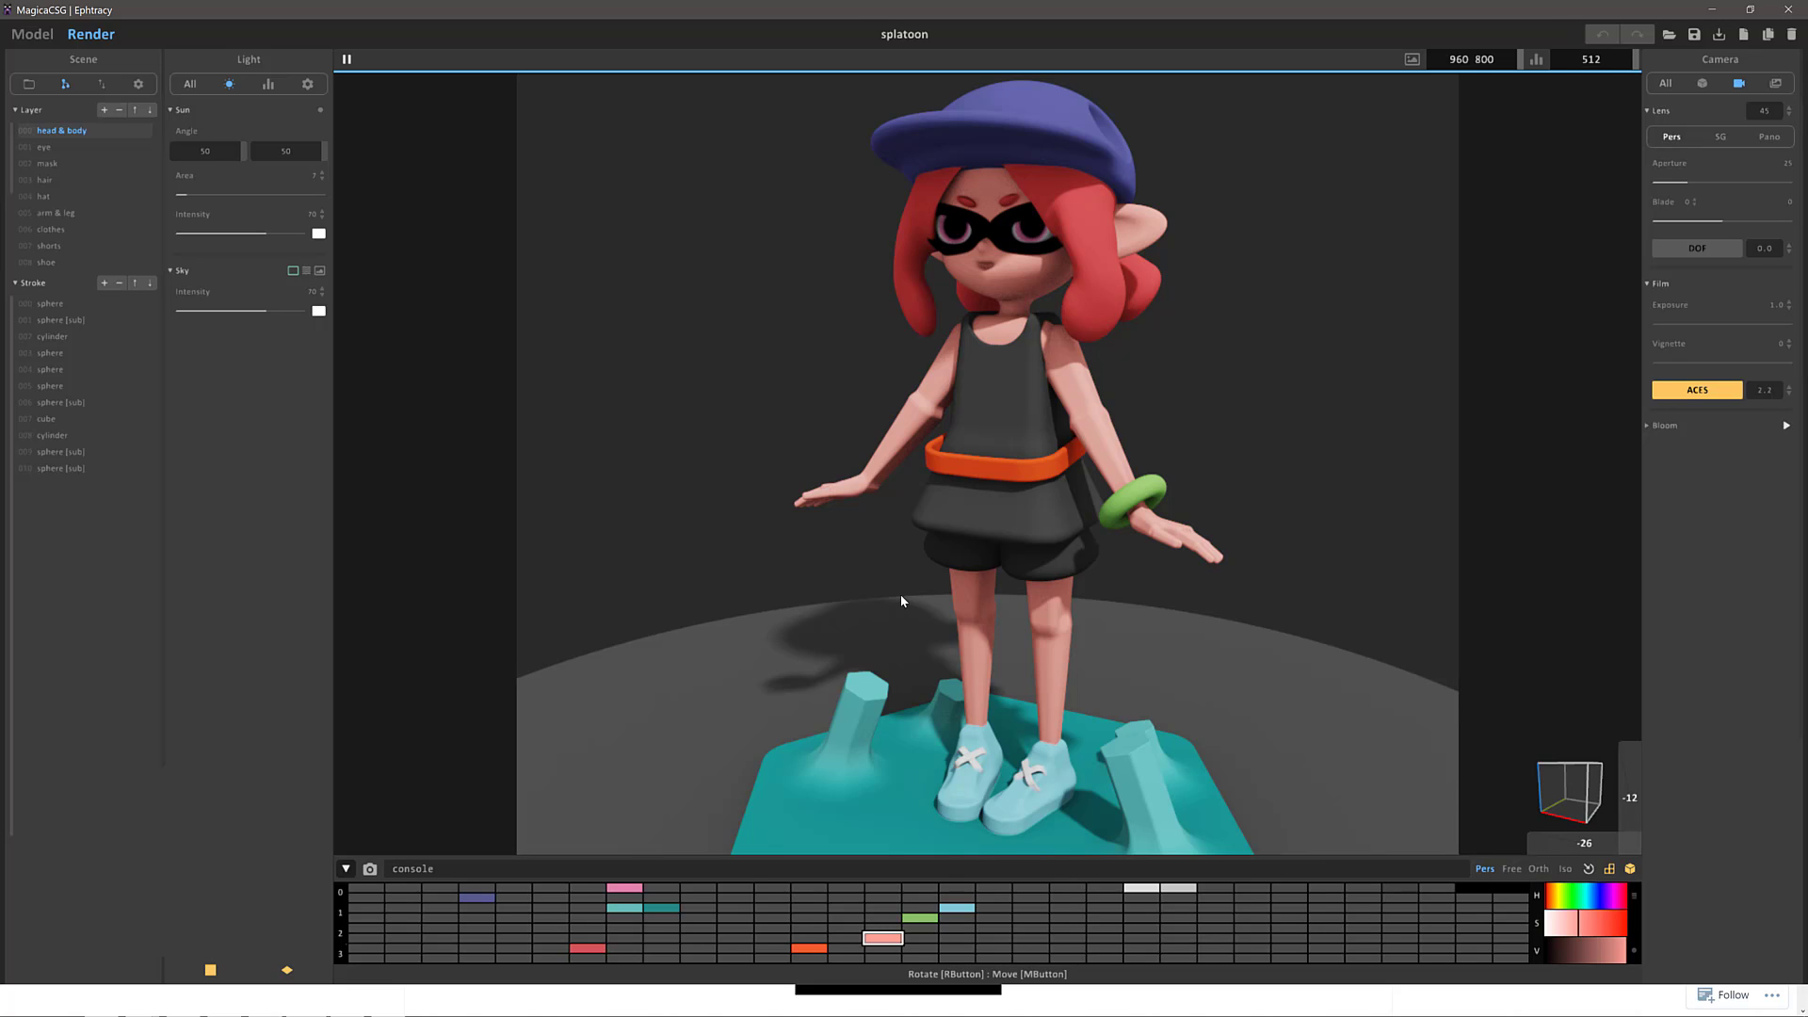
mouse_move(177, 63)
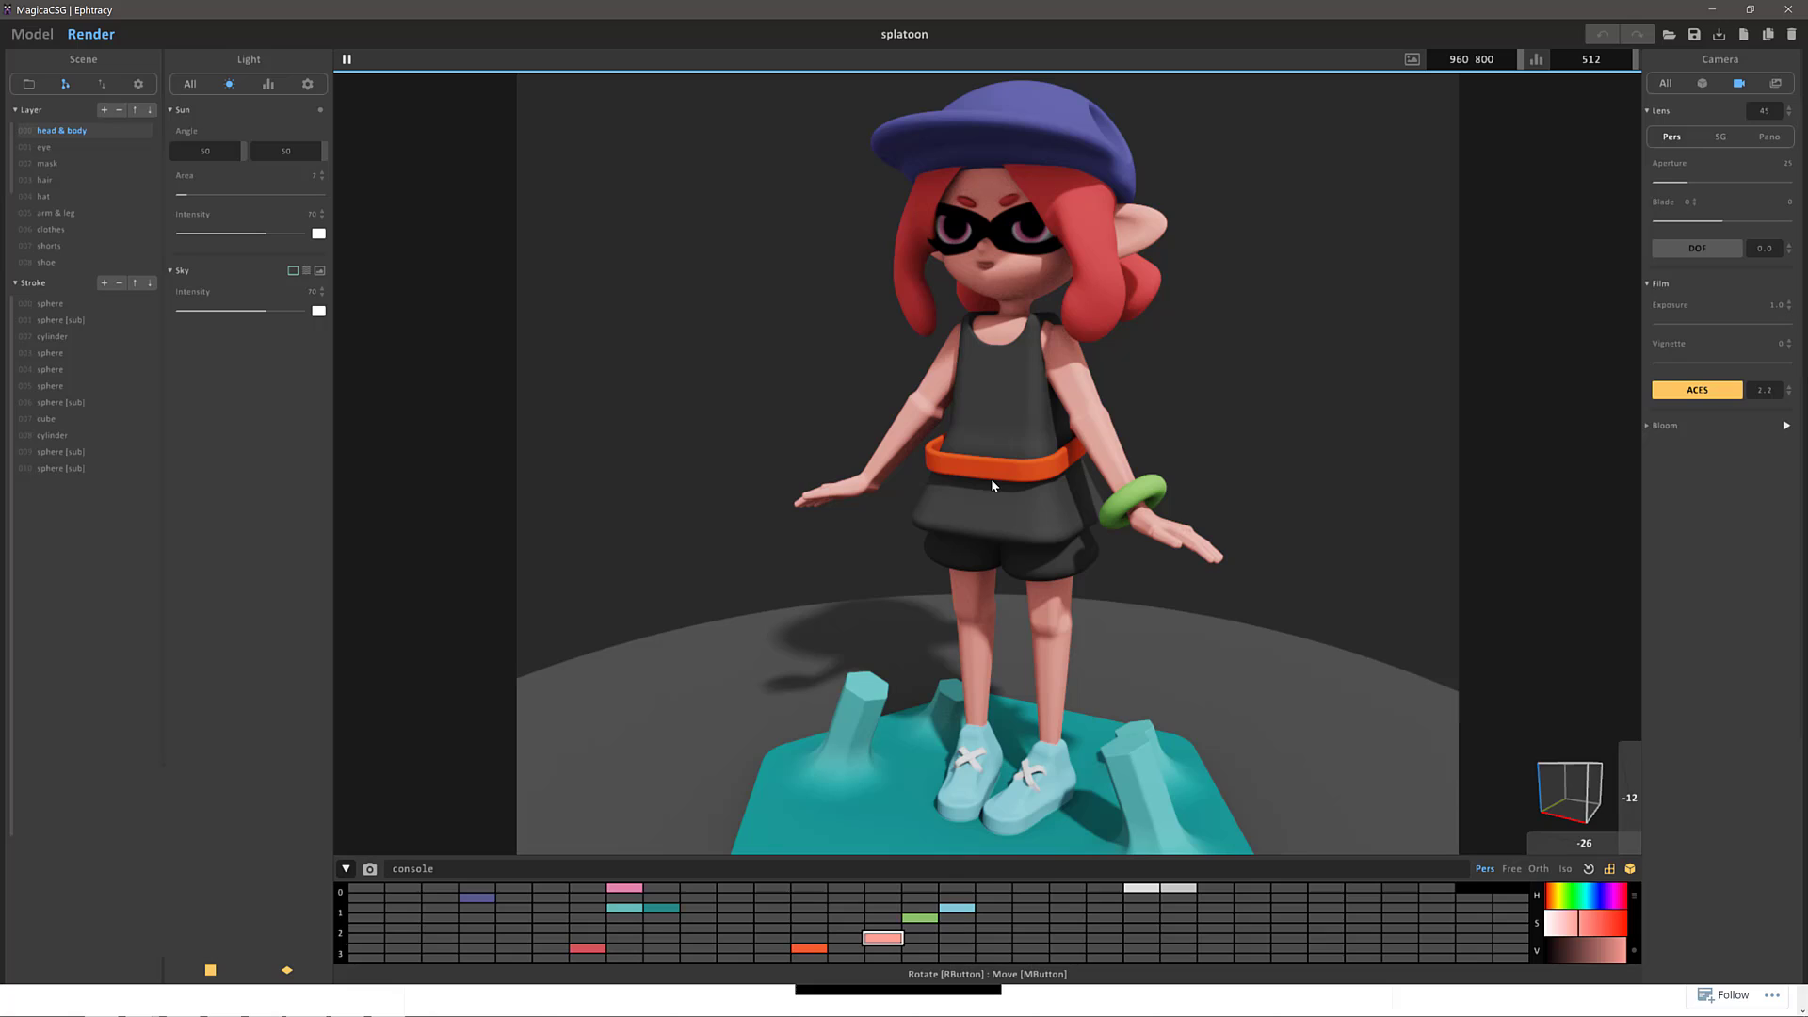
mouse_move(1721, 329)
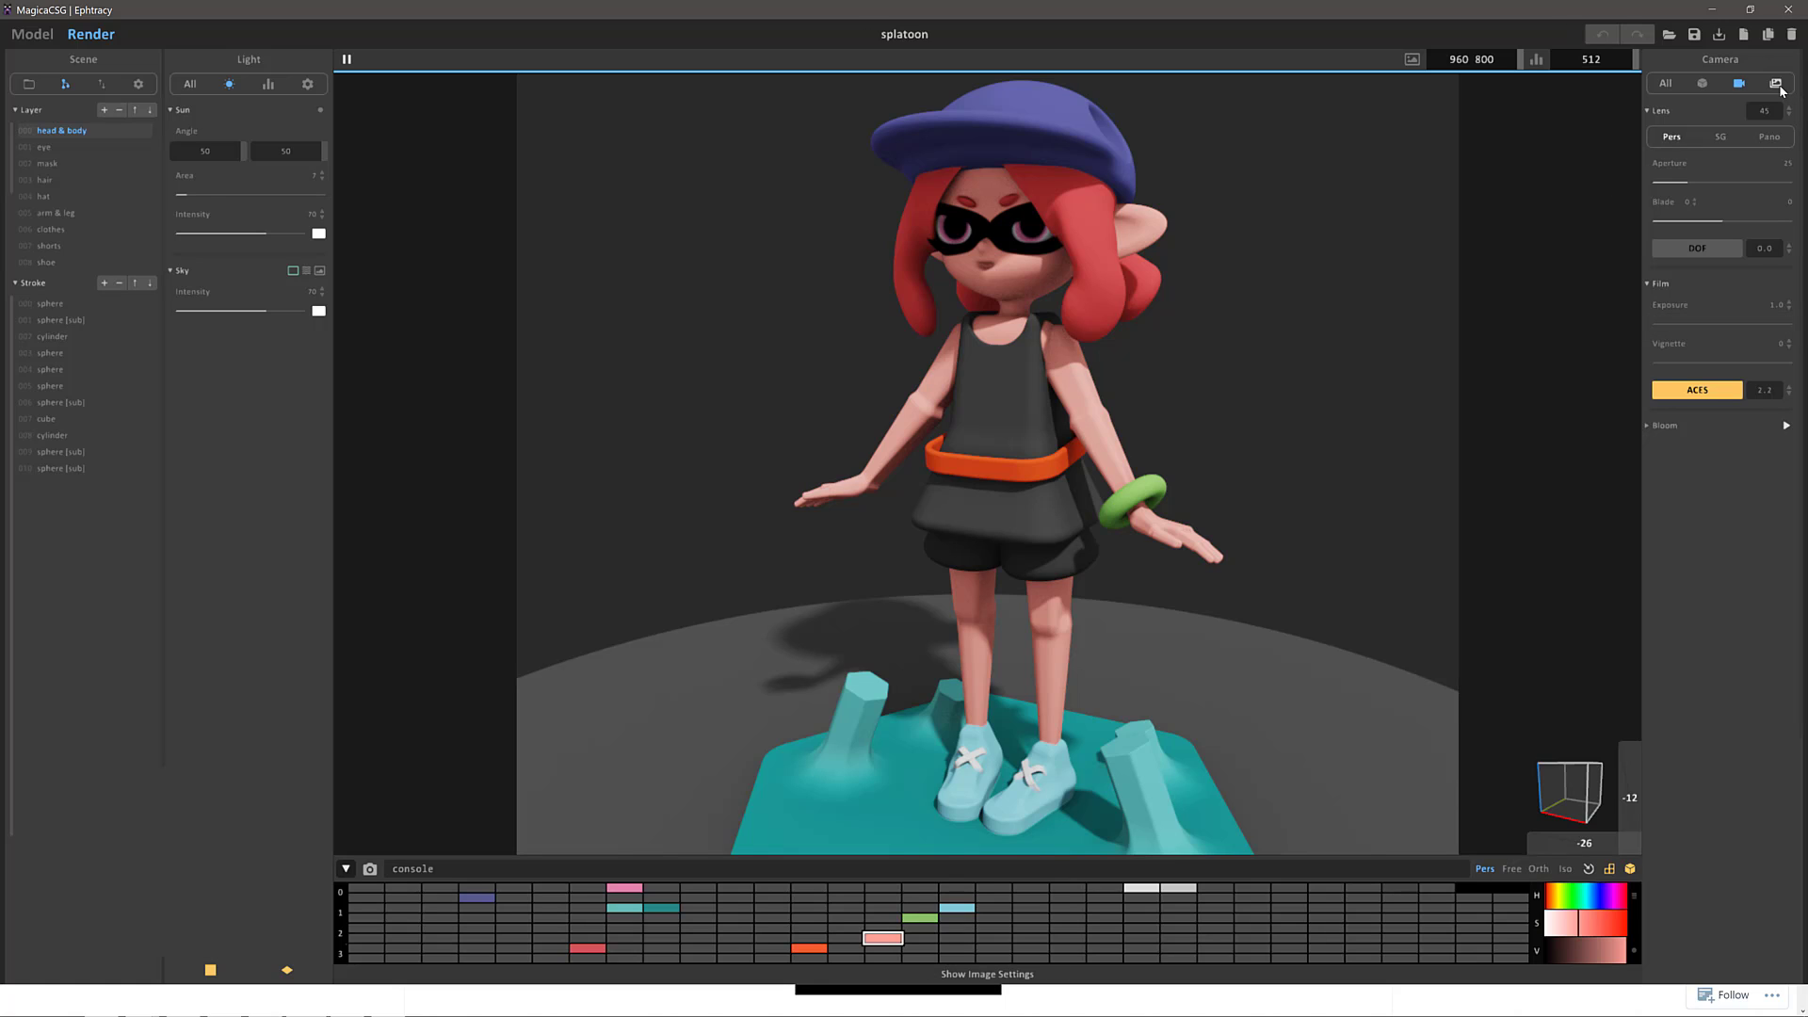
mouse_move(1084, 455)
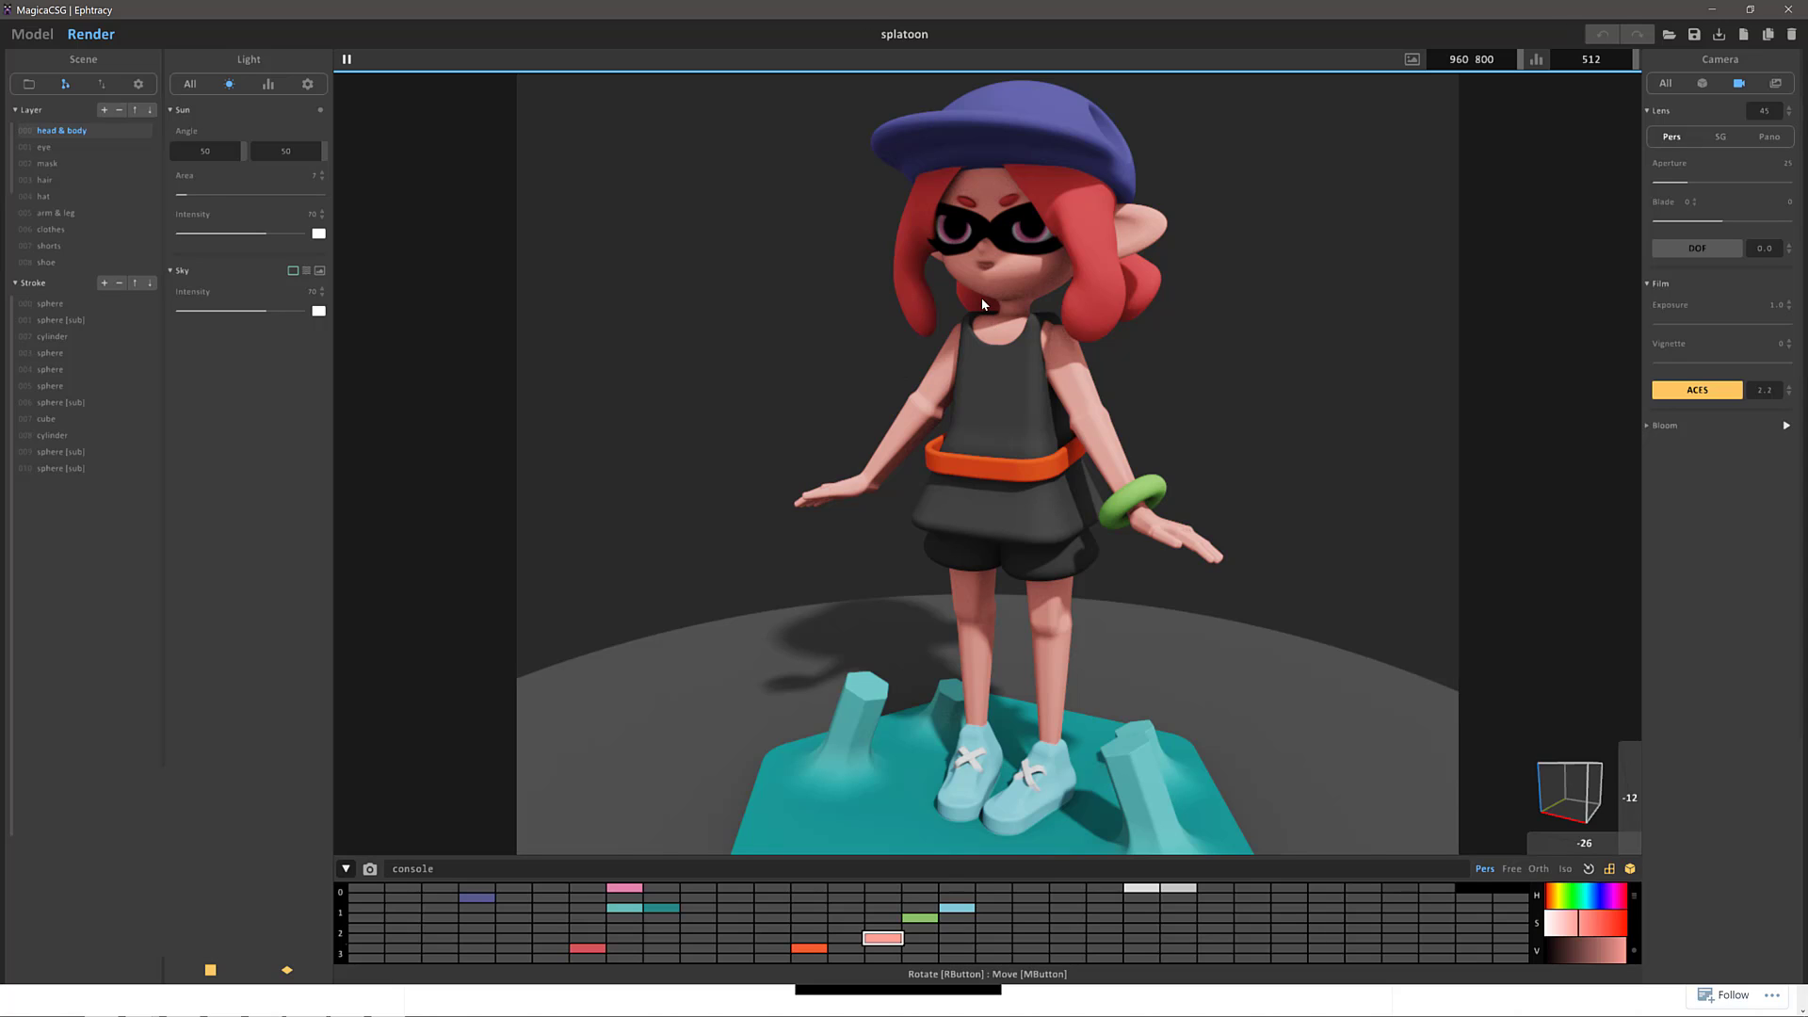
mouse_move(1153, 111)
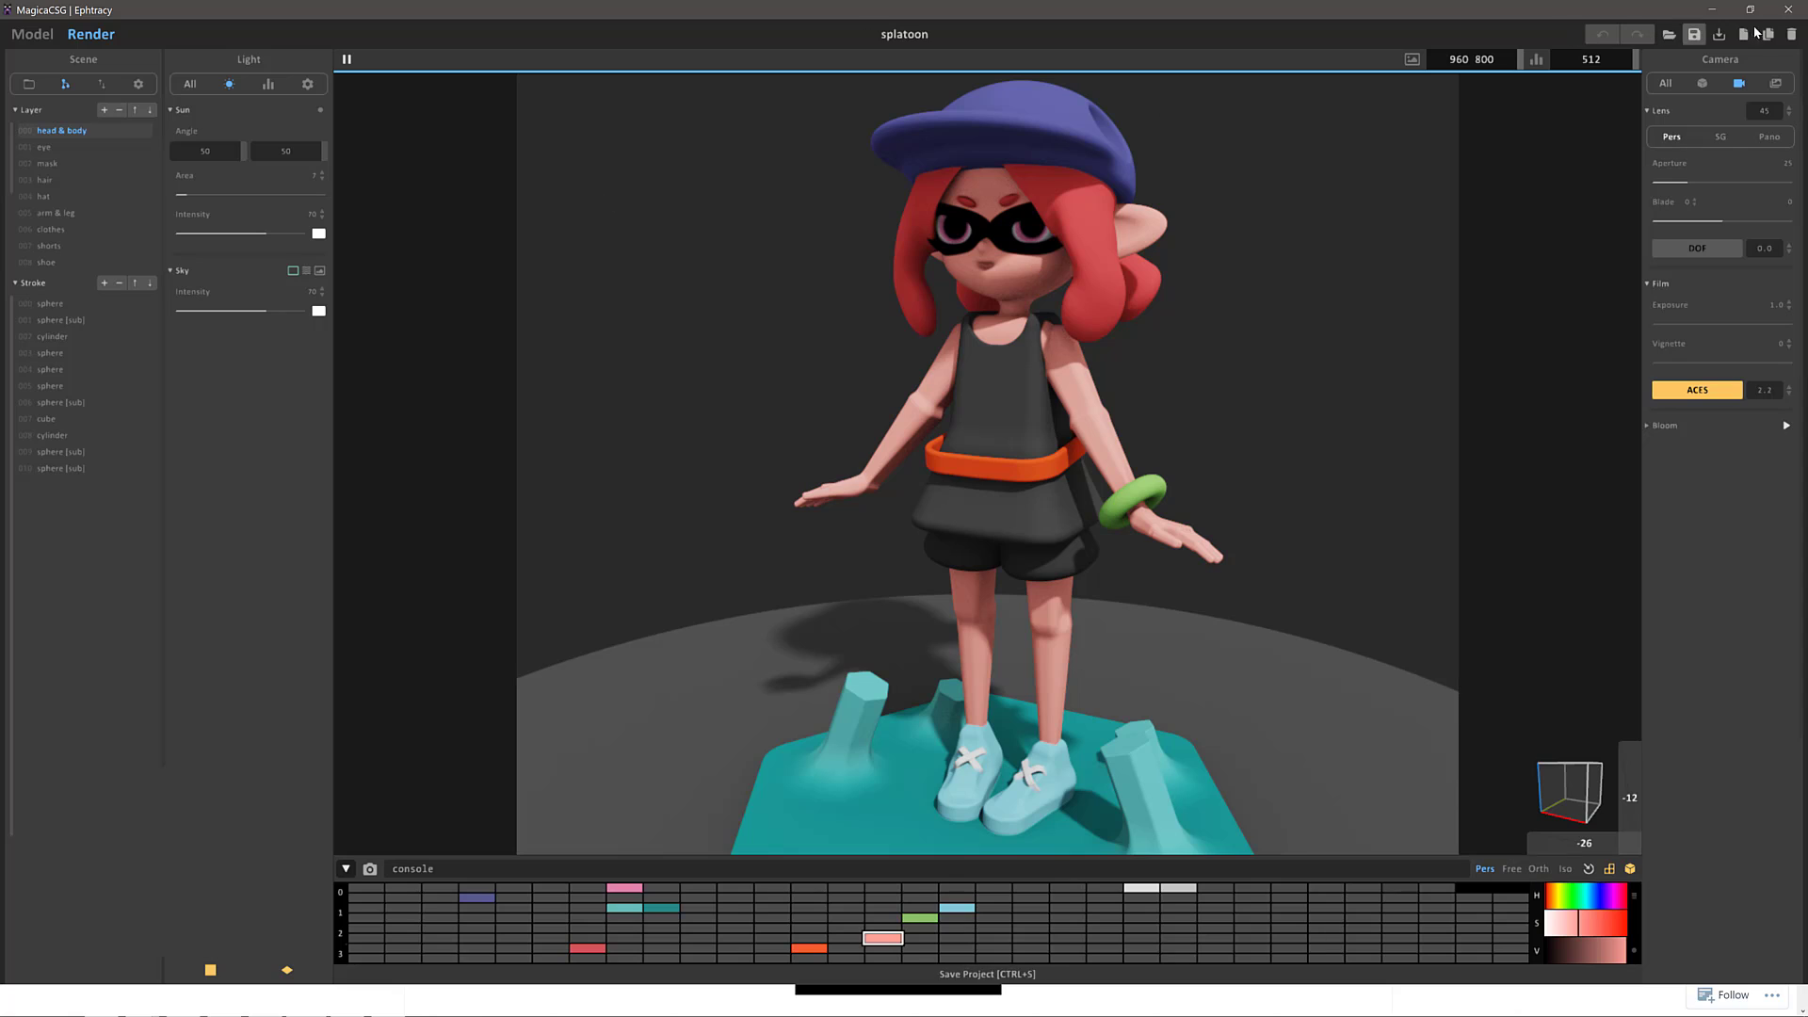
mouse_move(1718, 33)
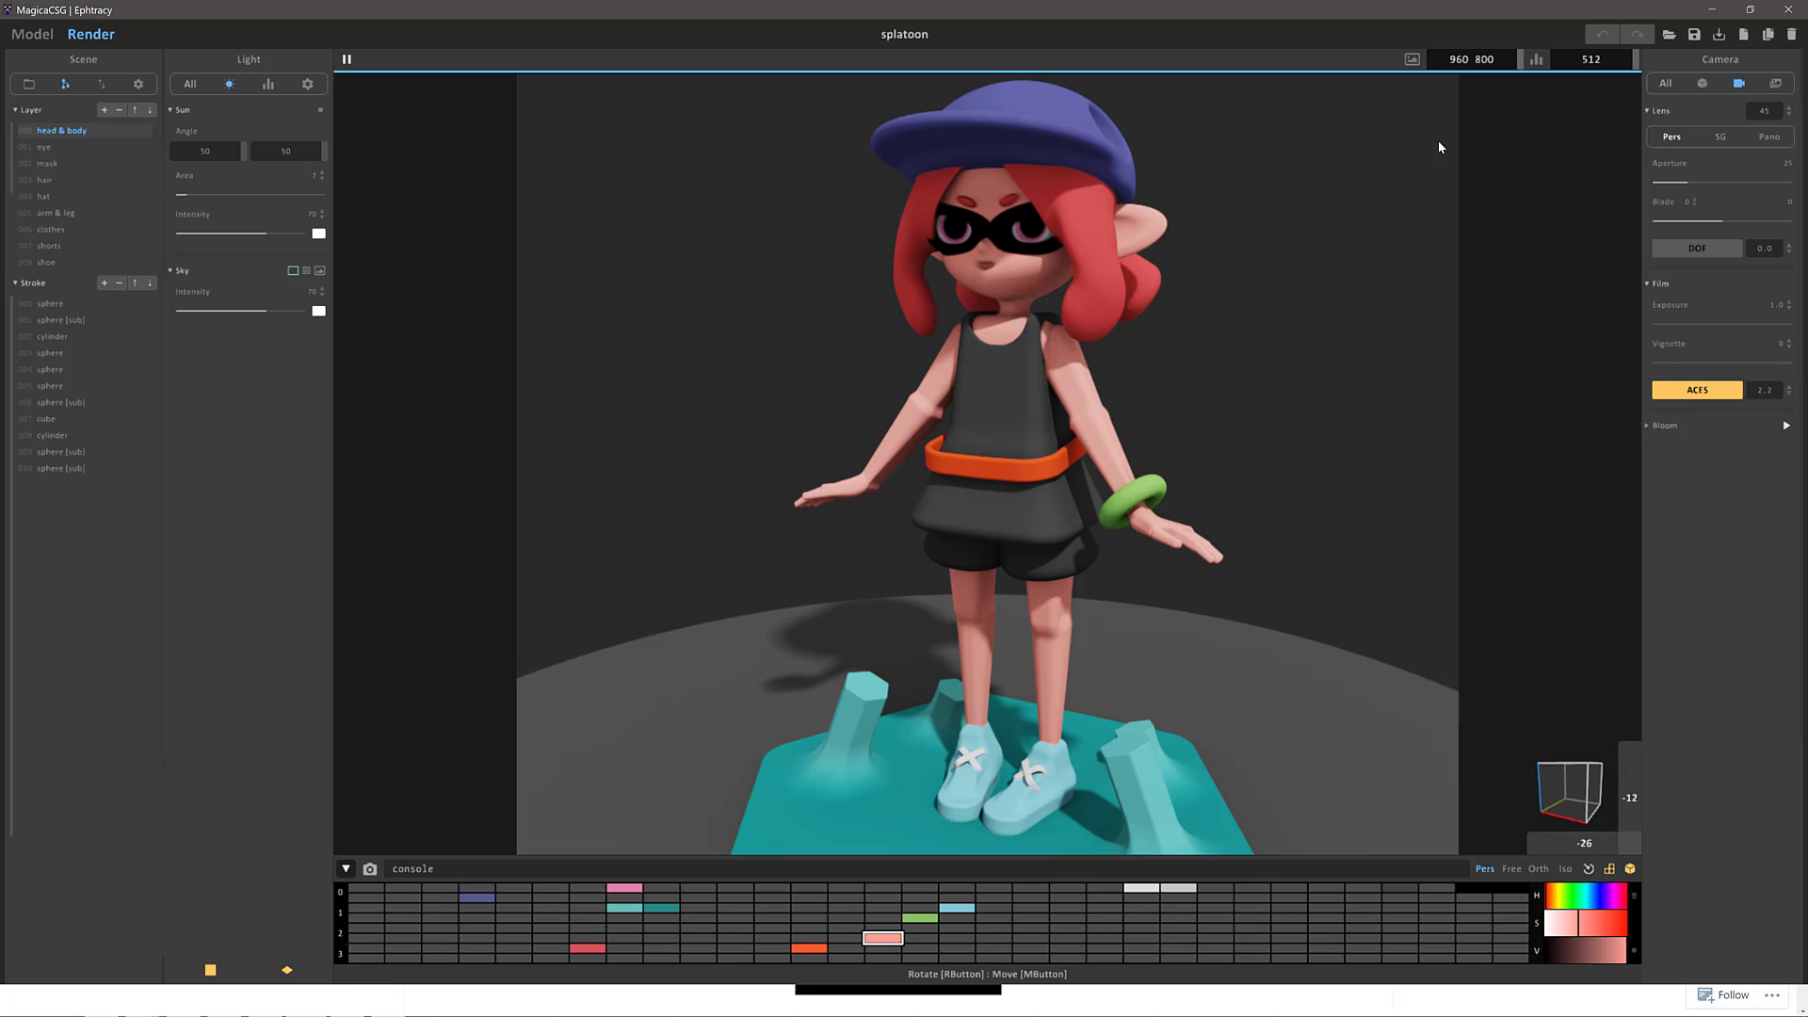
Step: View the splatoon sample's Matter and Image settings, then switch to Model mode
click(1702, 83)
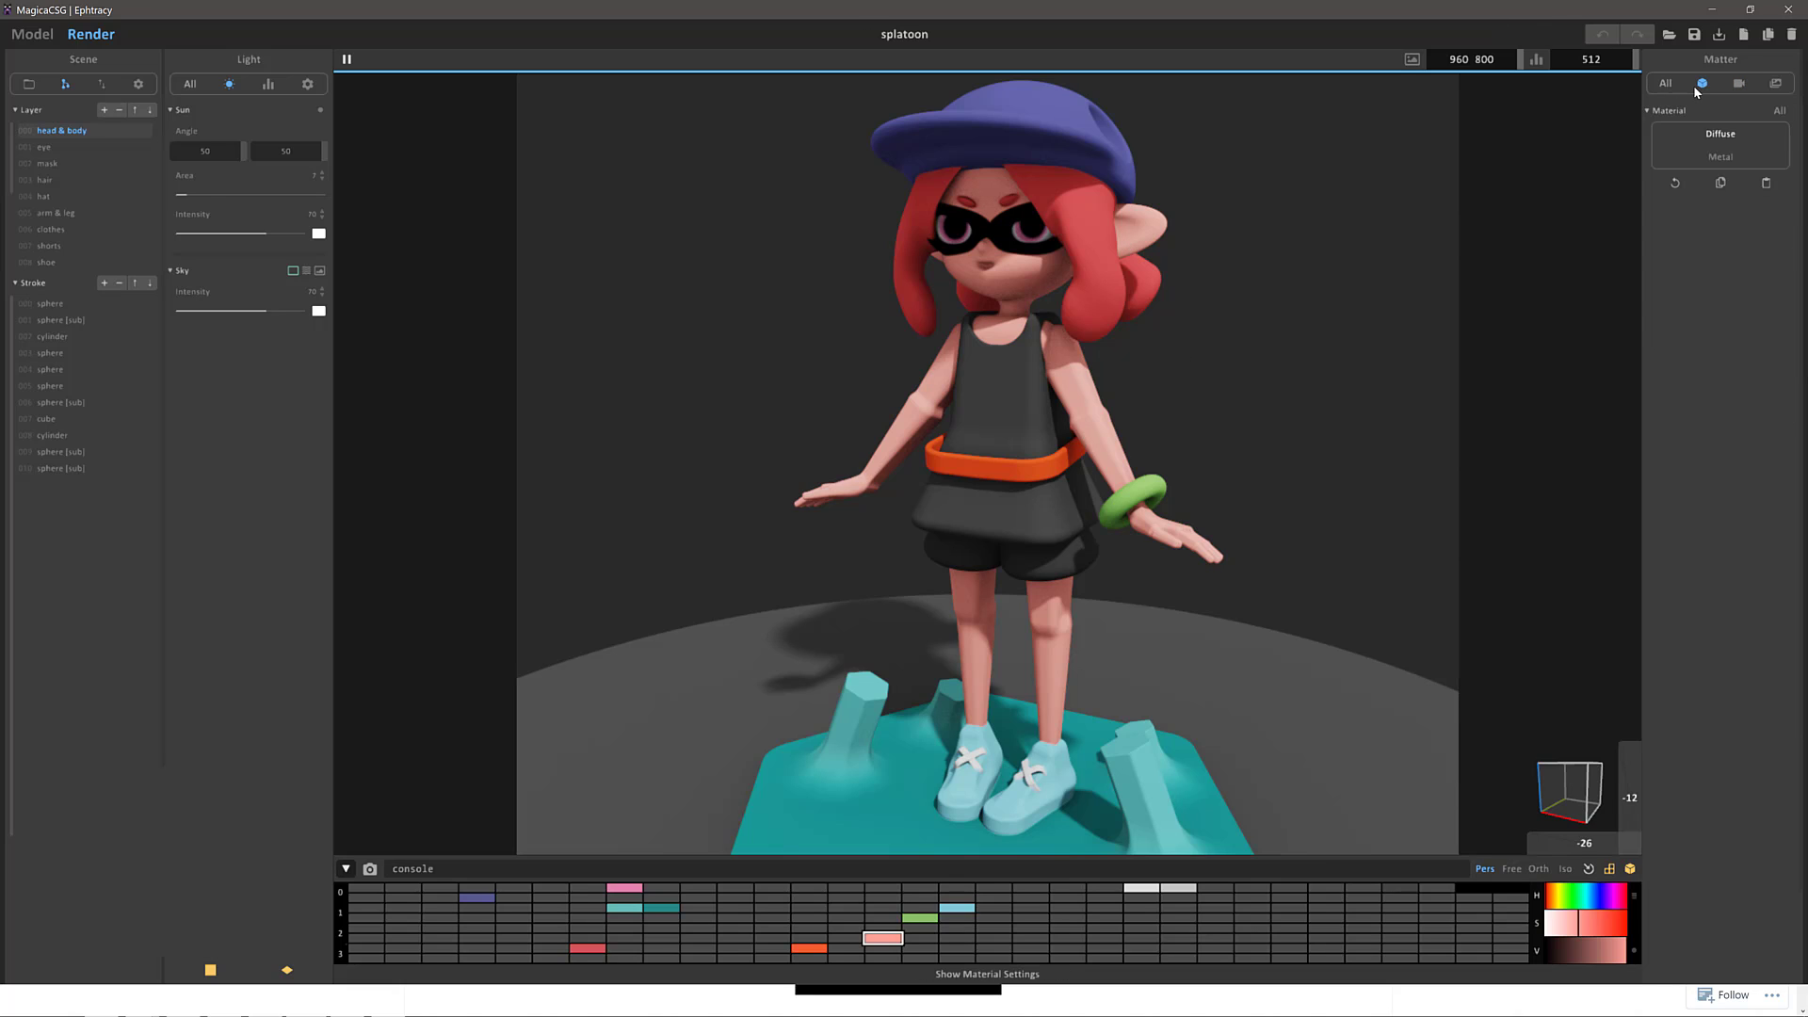
click(1774, 82)
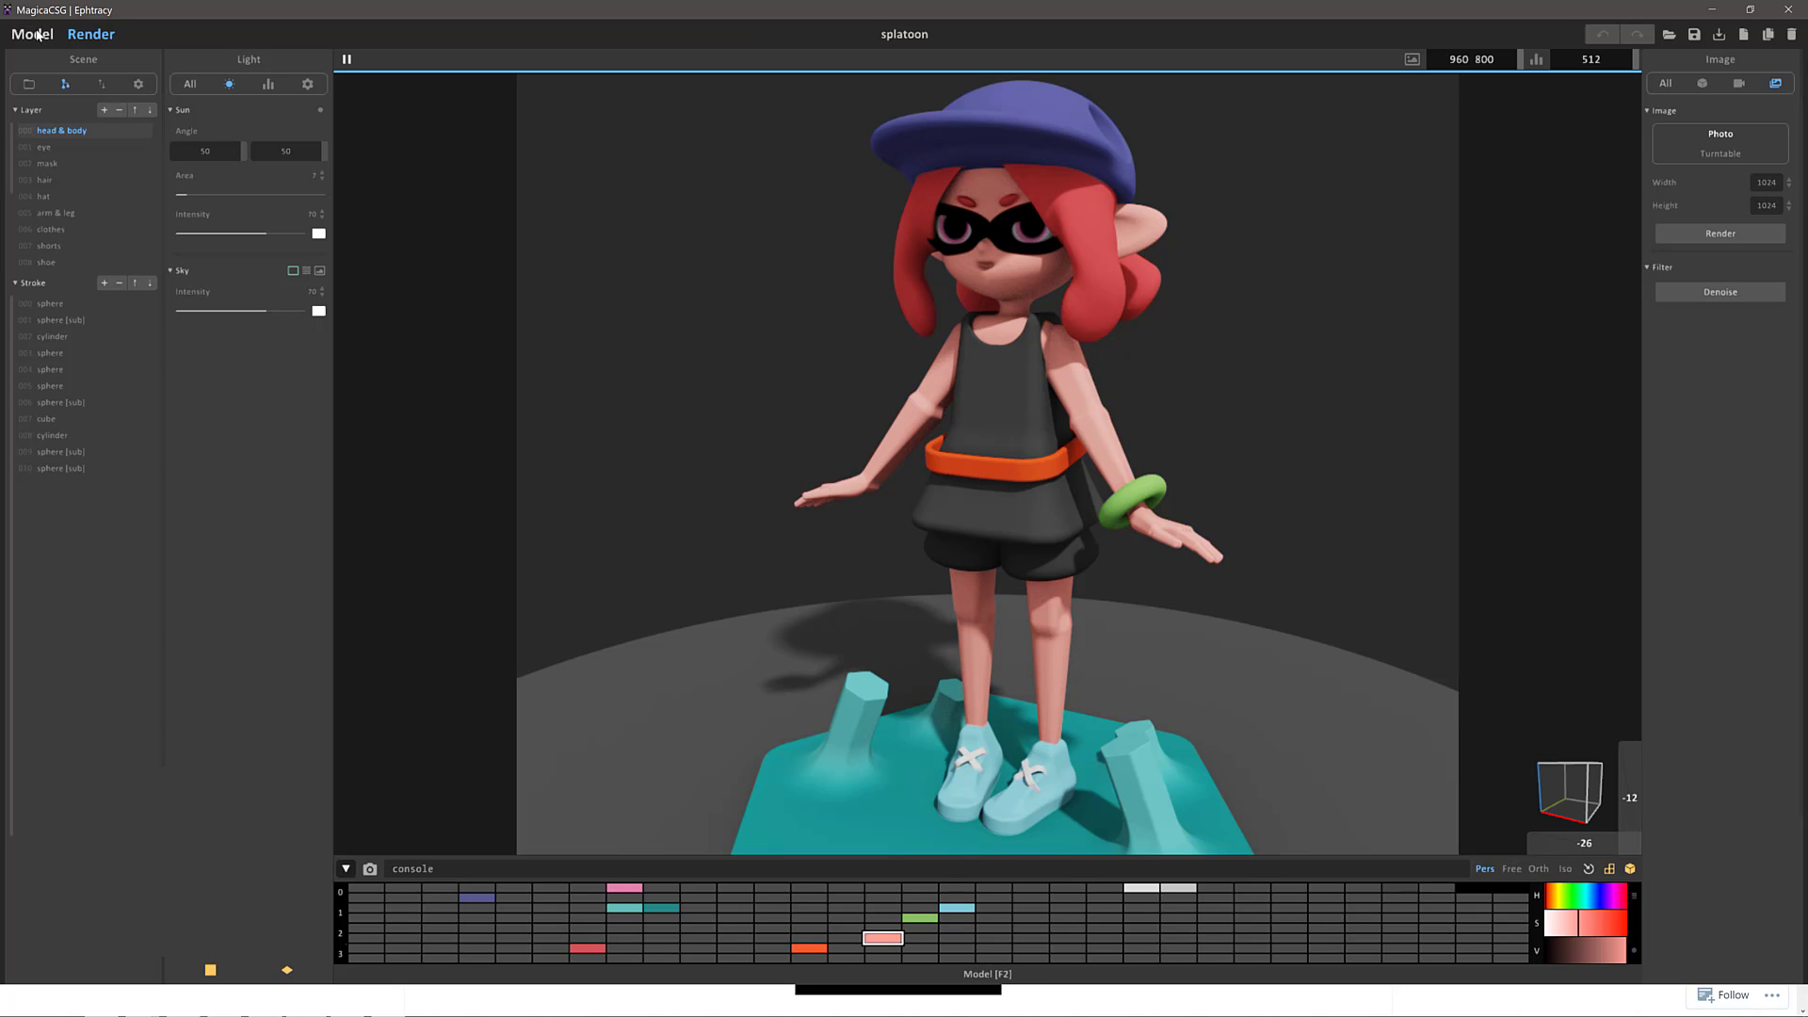
click(26, 34)
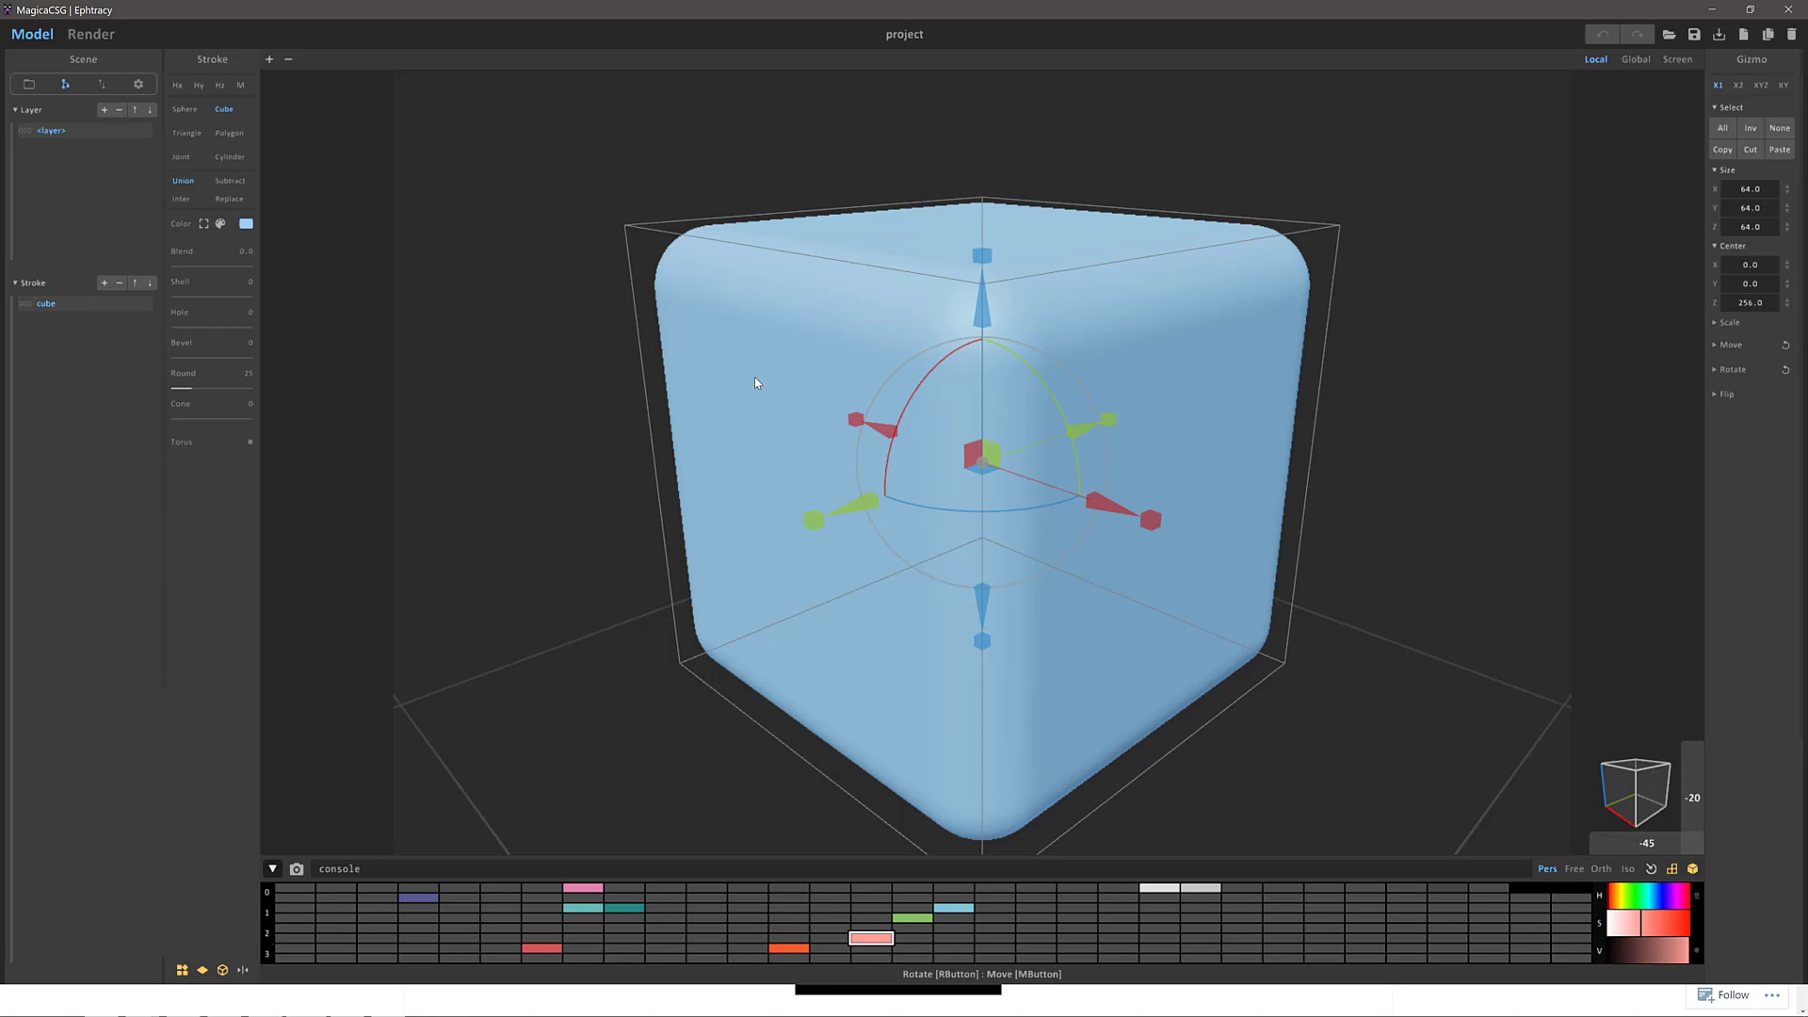
mouse_move(126, 161)
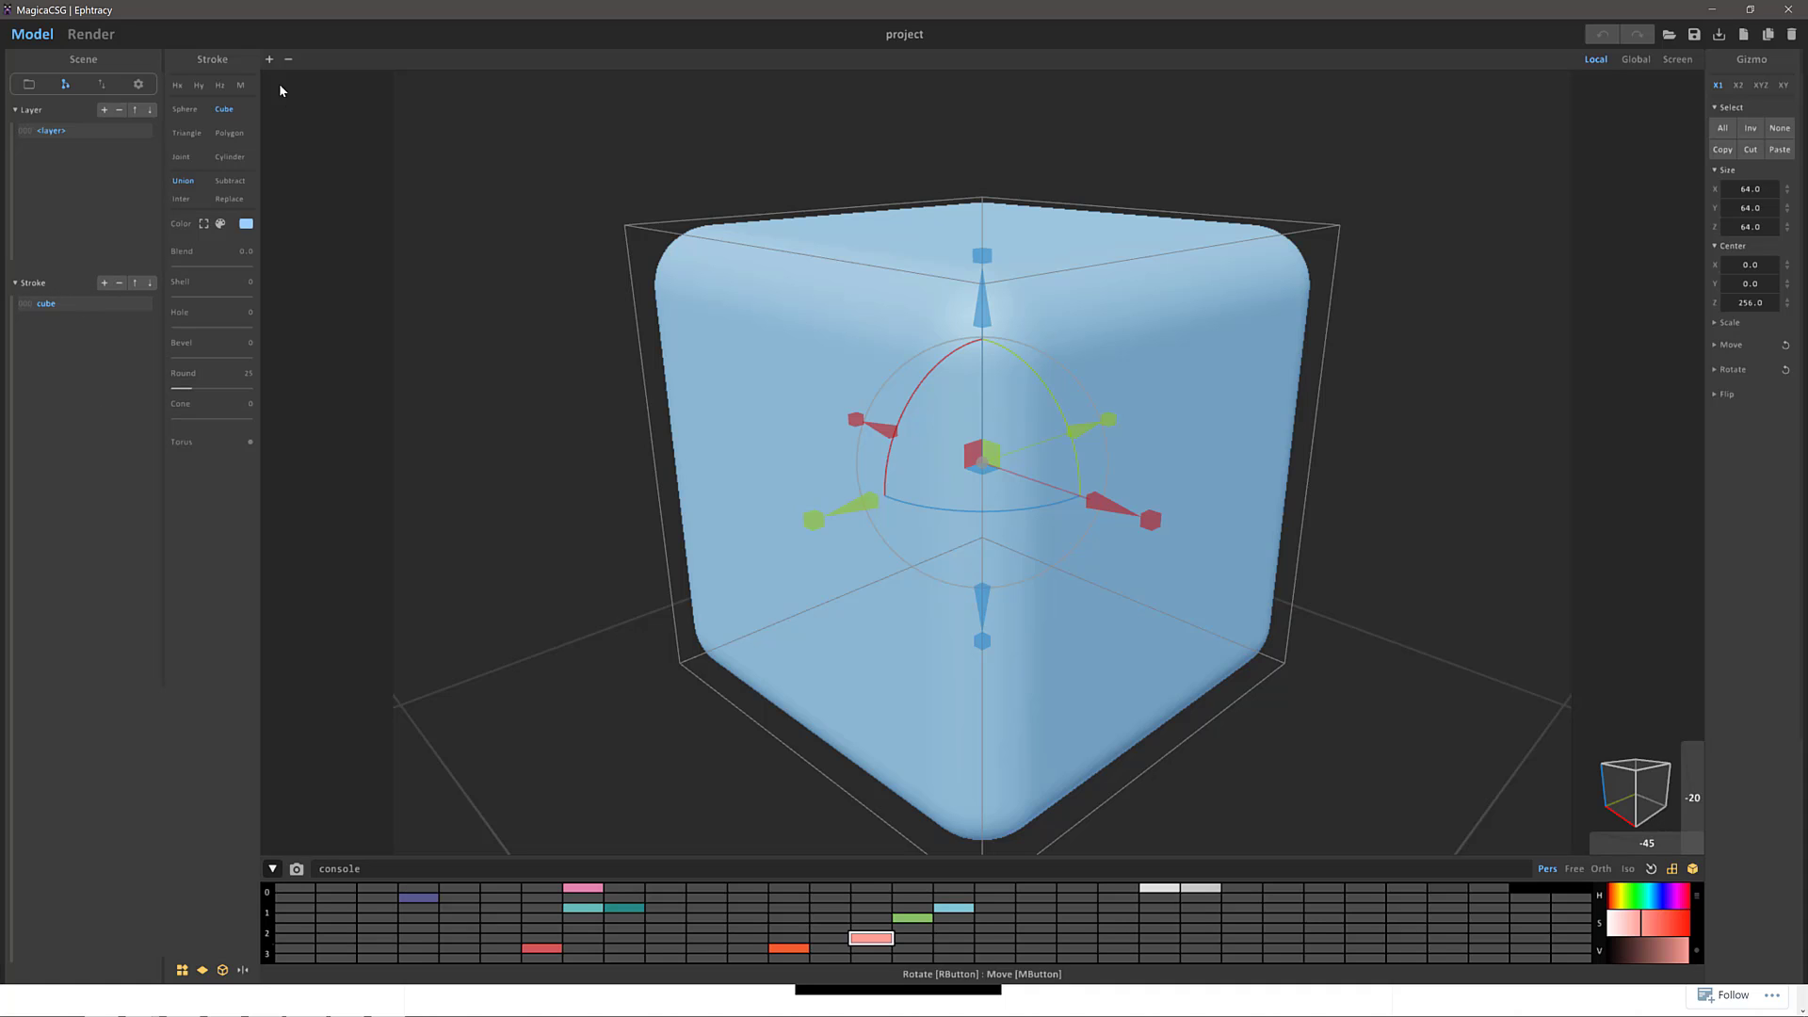
Step: Set the rounded cube's Hole to 100 then 16 and Bevel to 12
drag(173, 251, 211, 250)
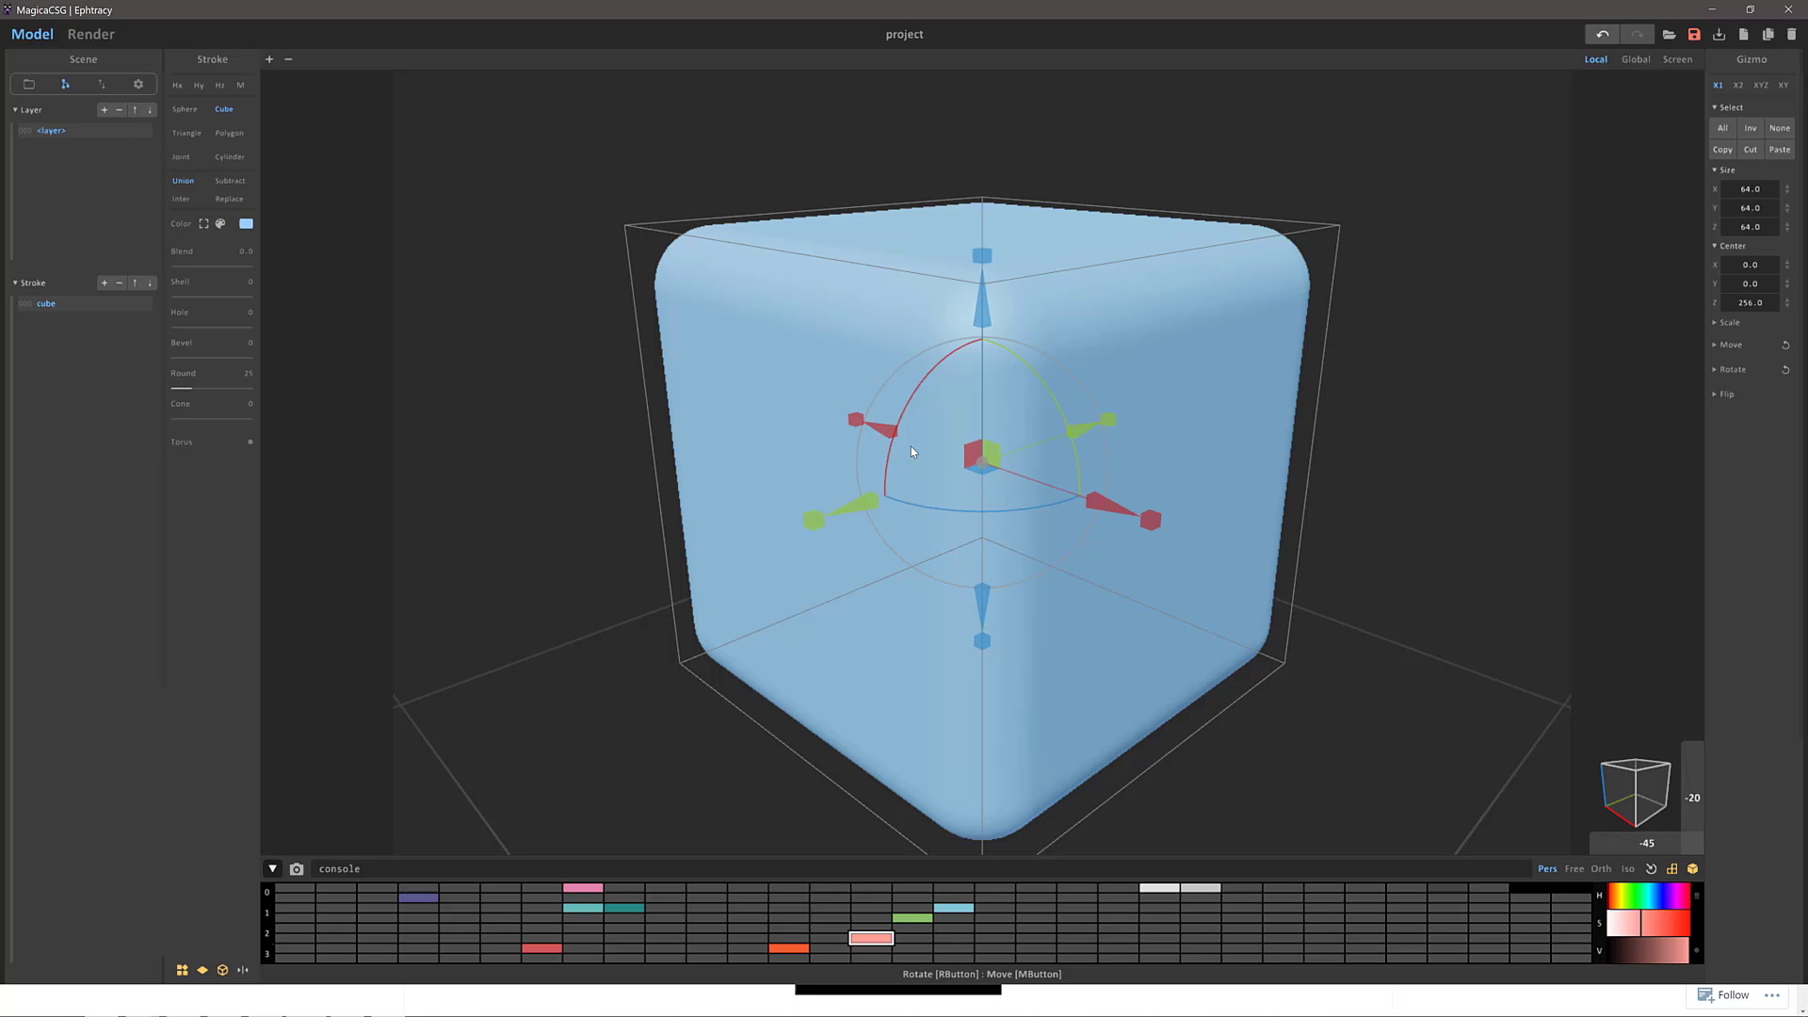
mouse_move(427, 395)
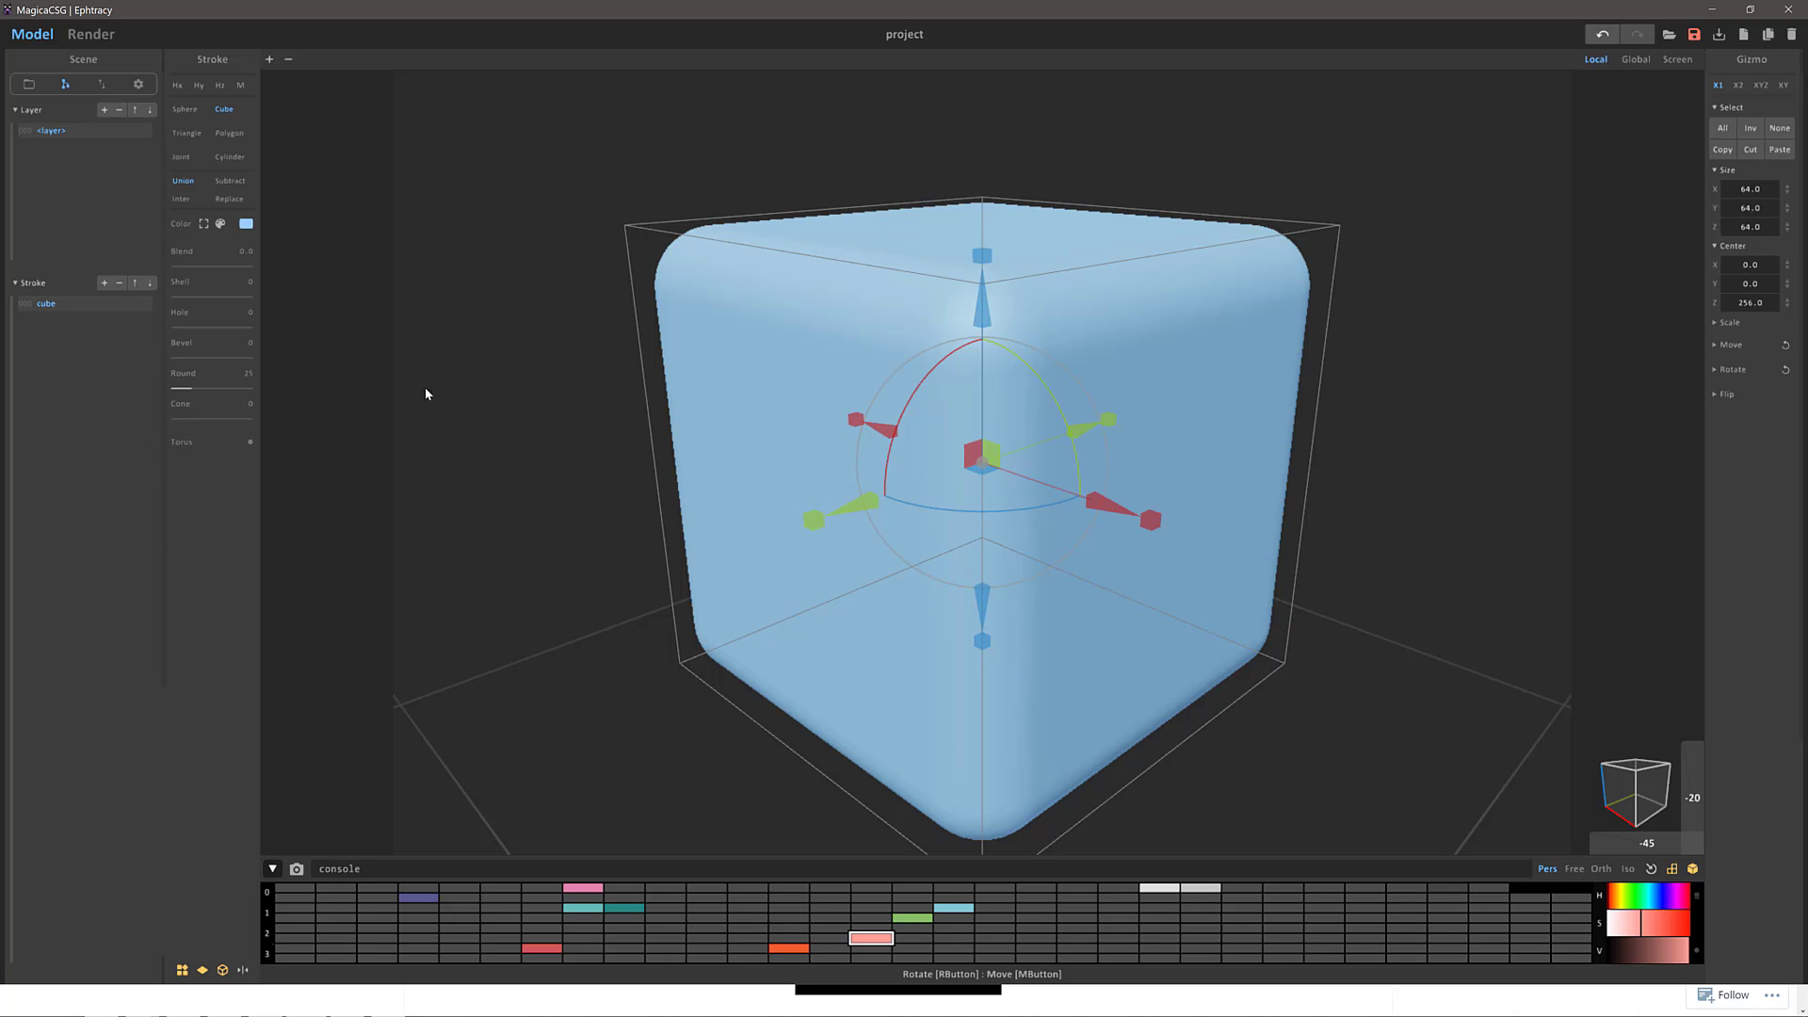
drag(196, 311, 245, 312)
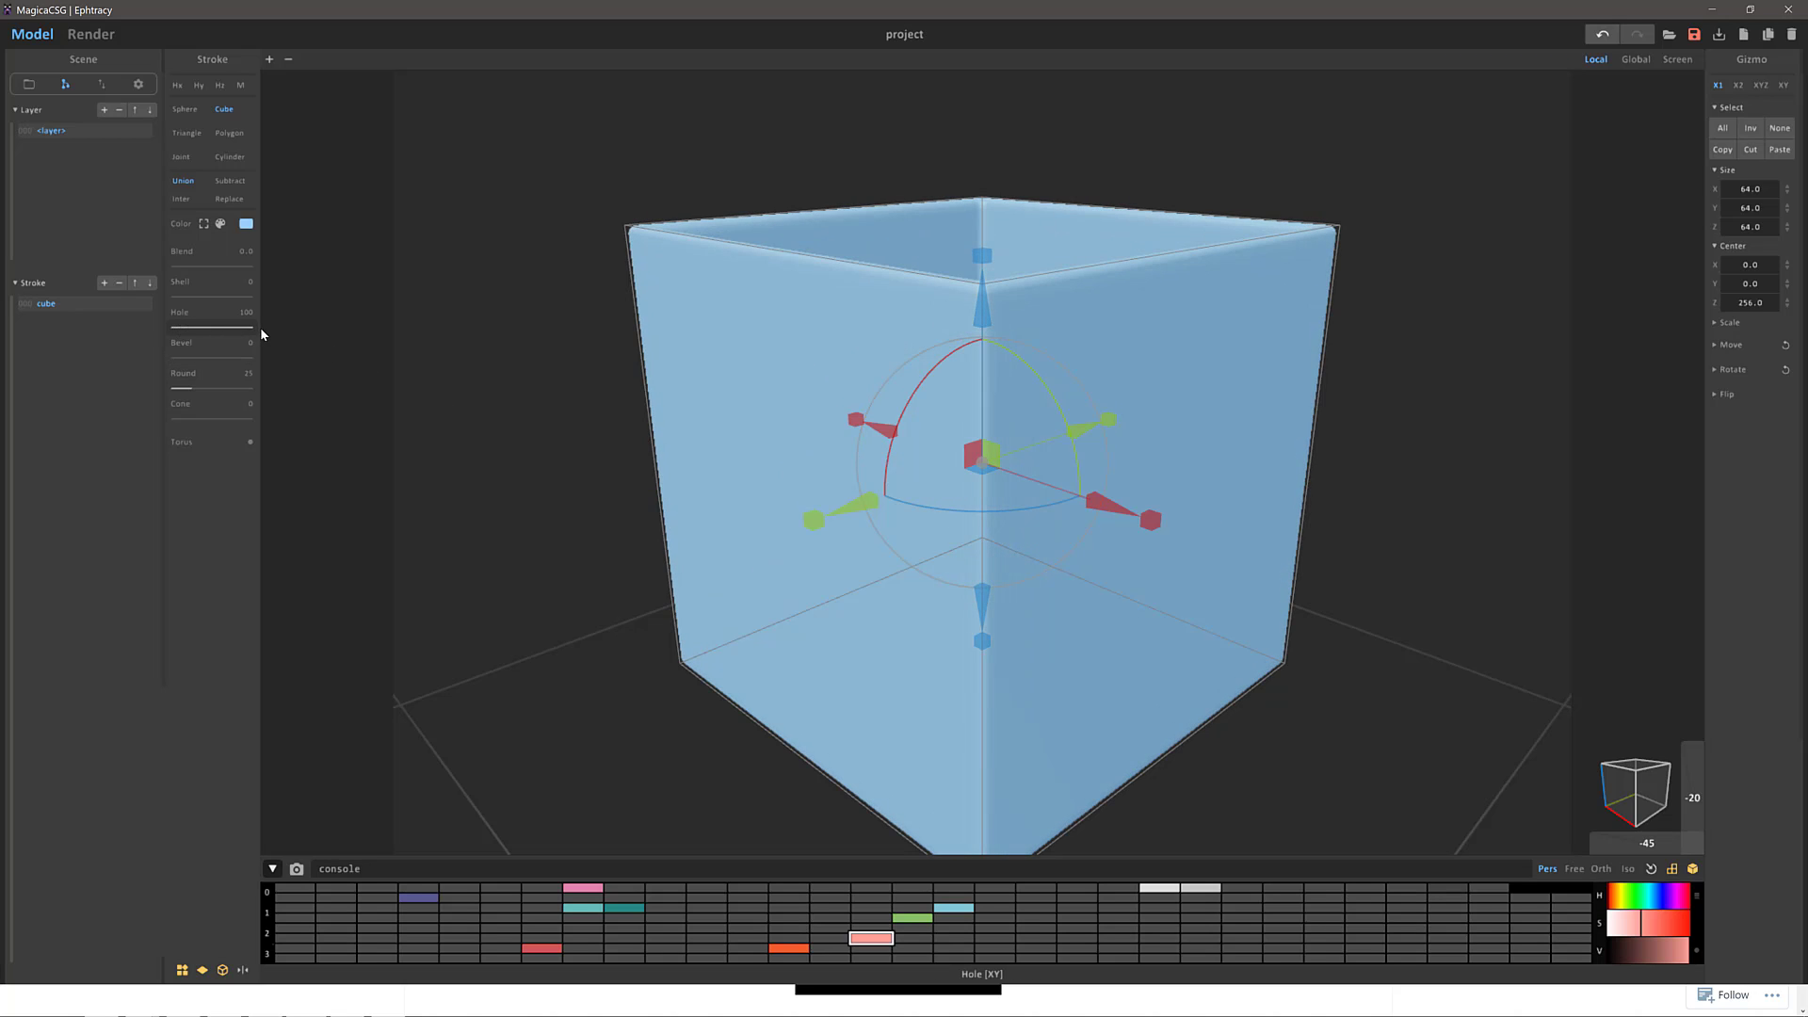
drag(242, 328, 214, 328)
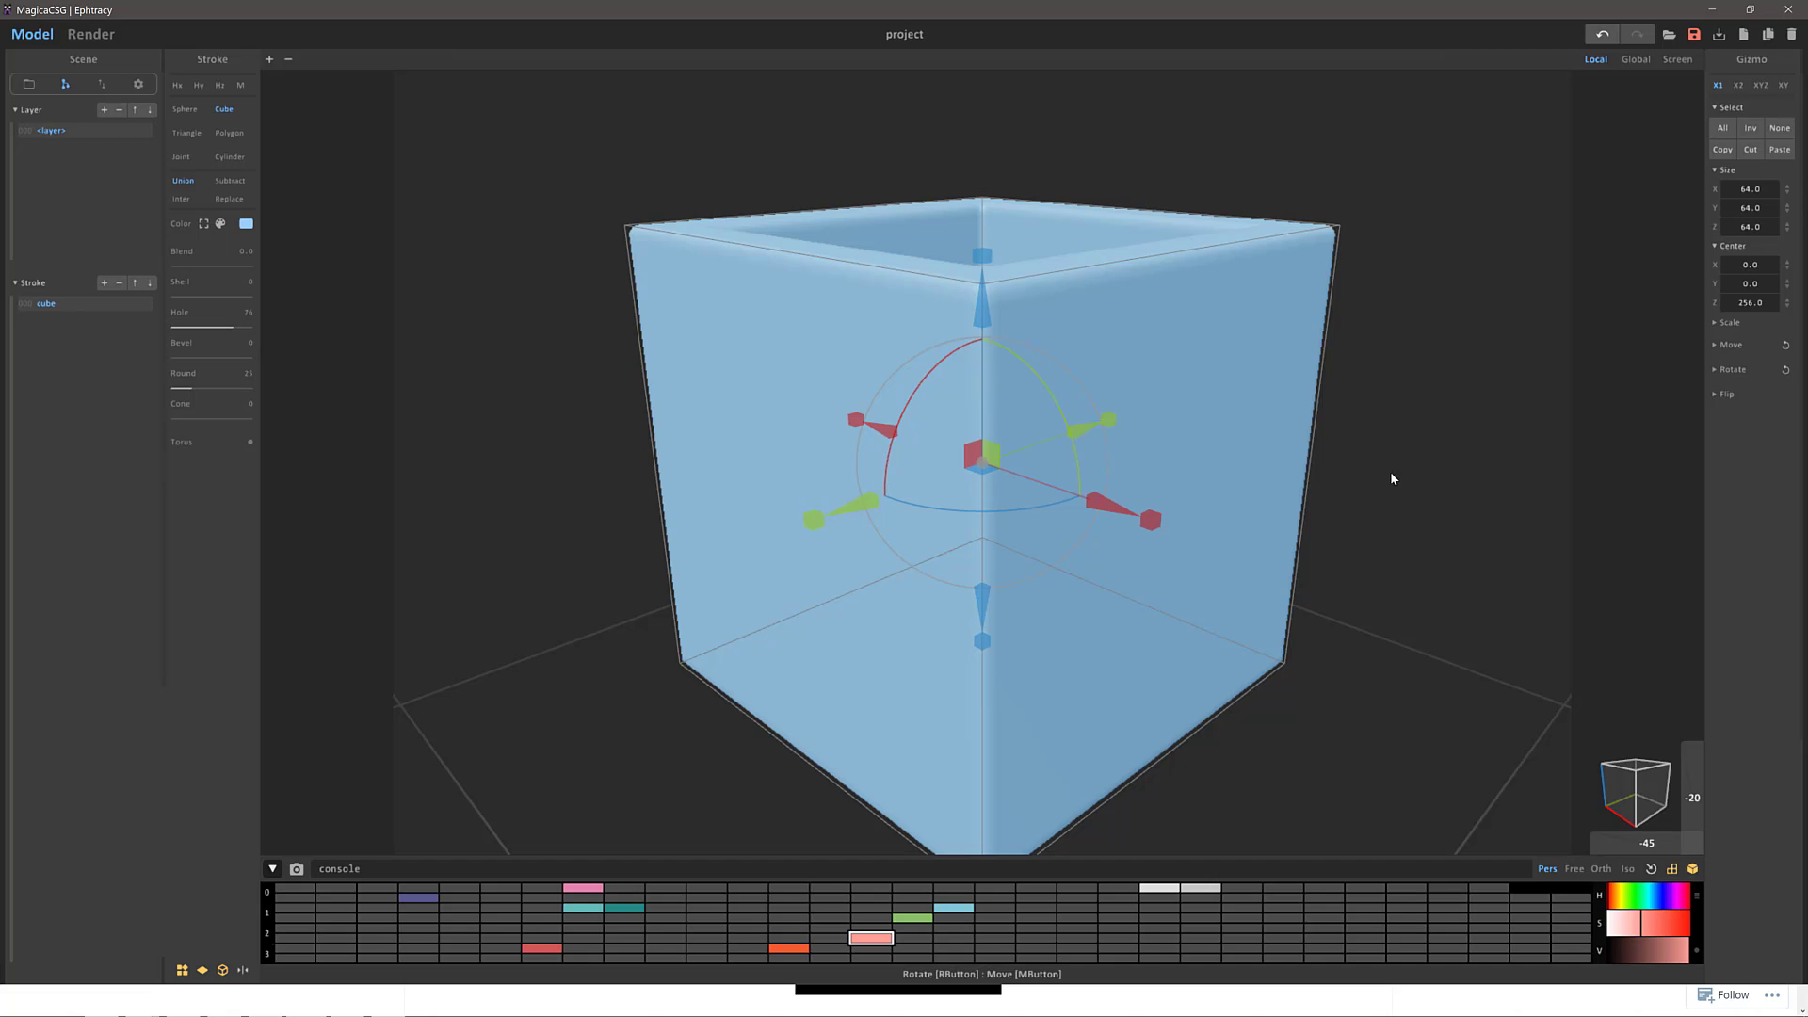
drag(1392, 478, 328, 443)
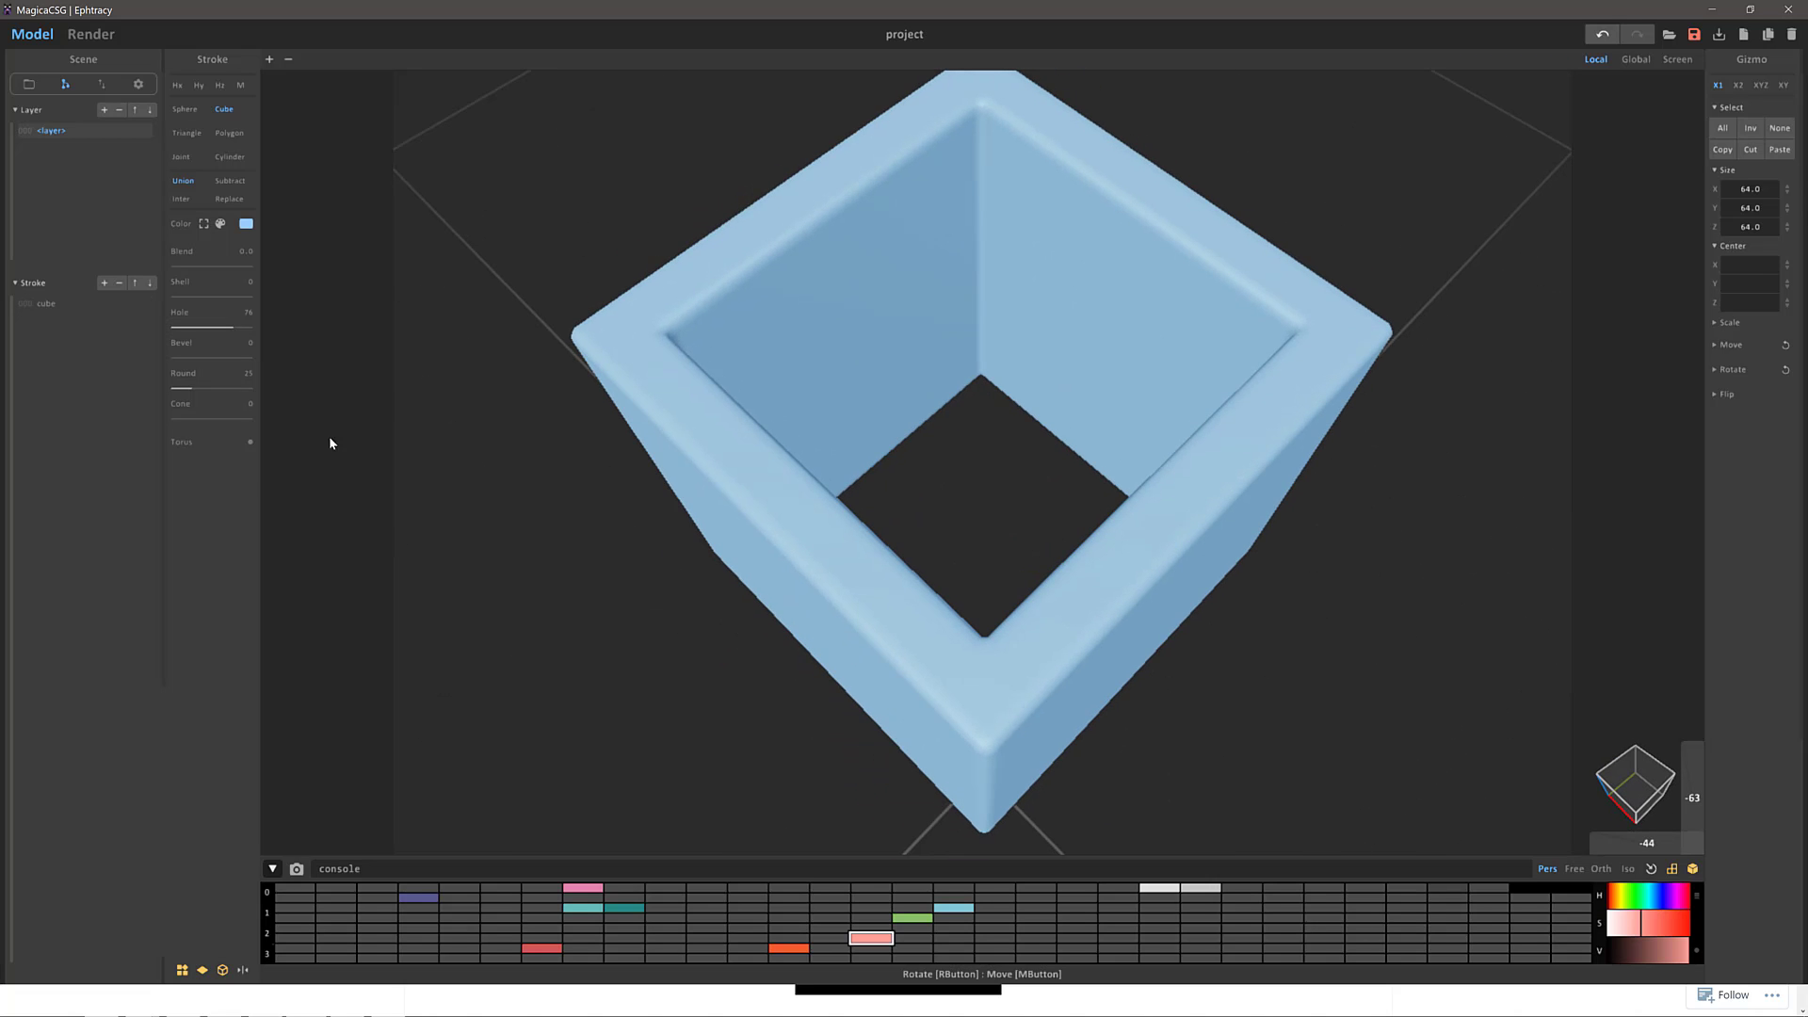
drag(179, 341, 248, 341)
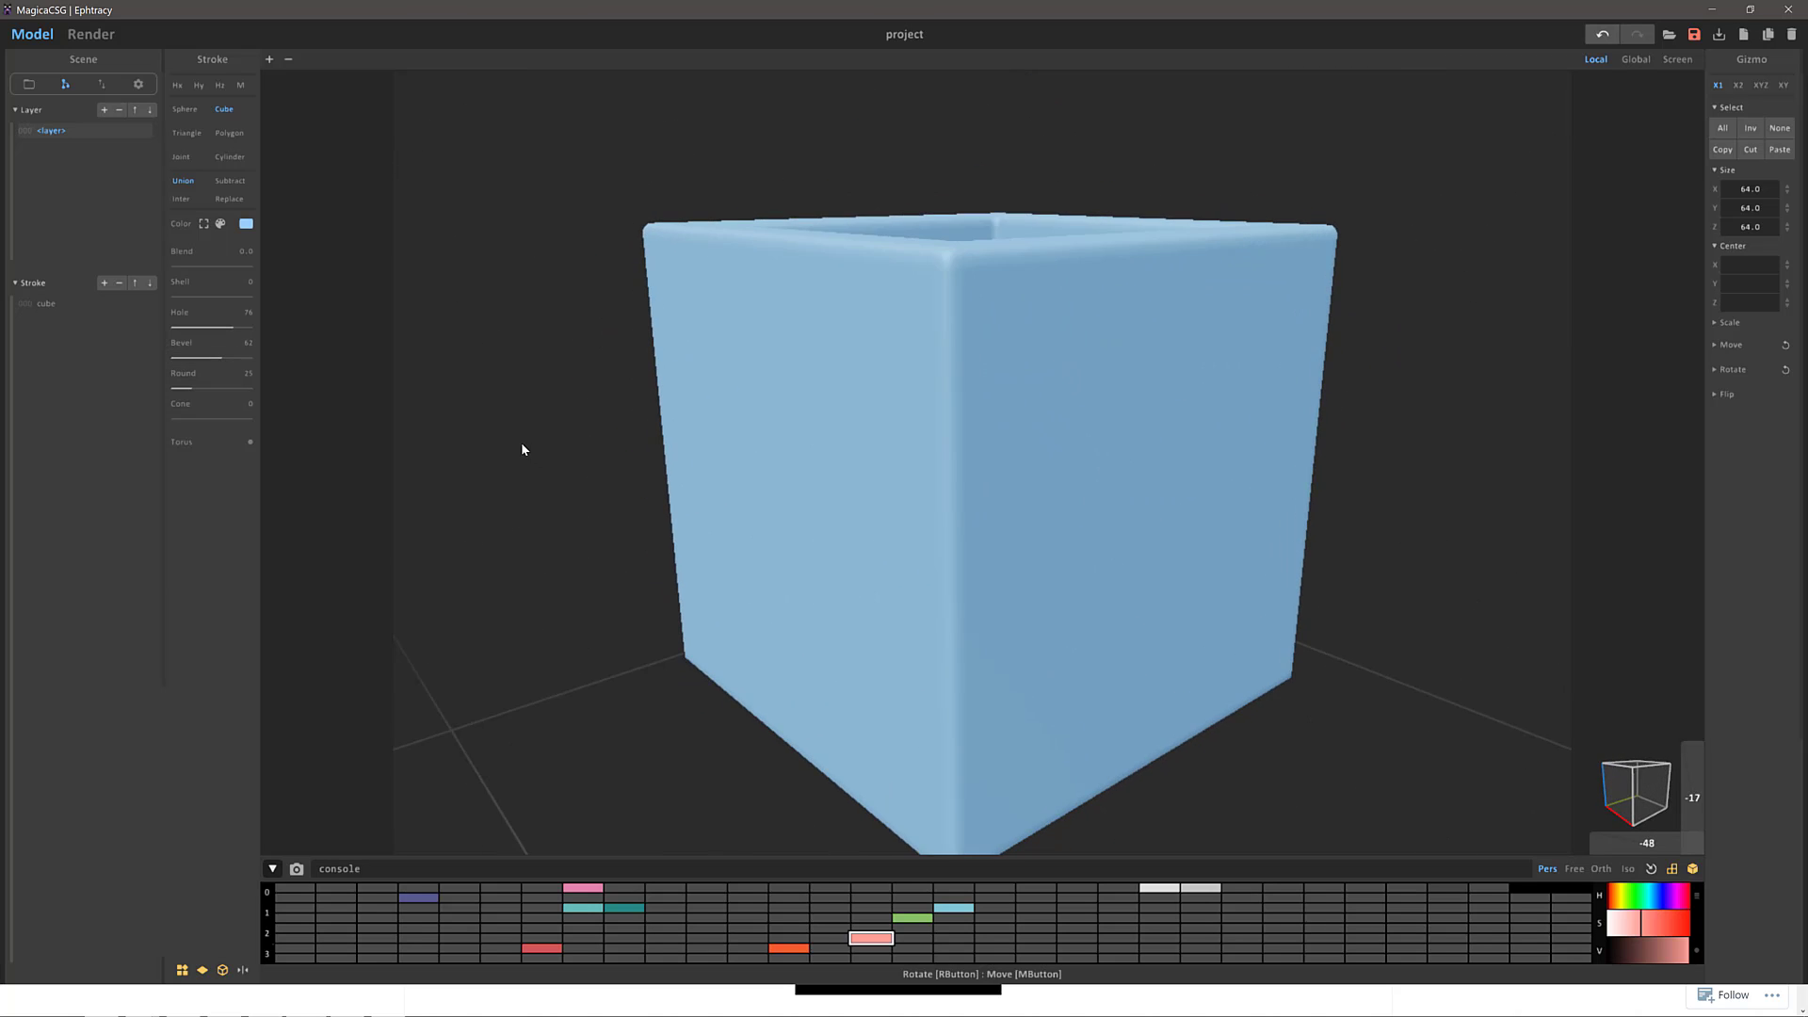
drag(522, 450, 697, 494)
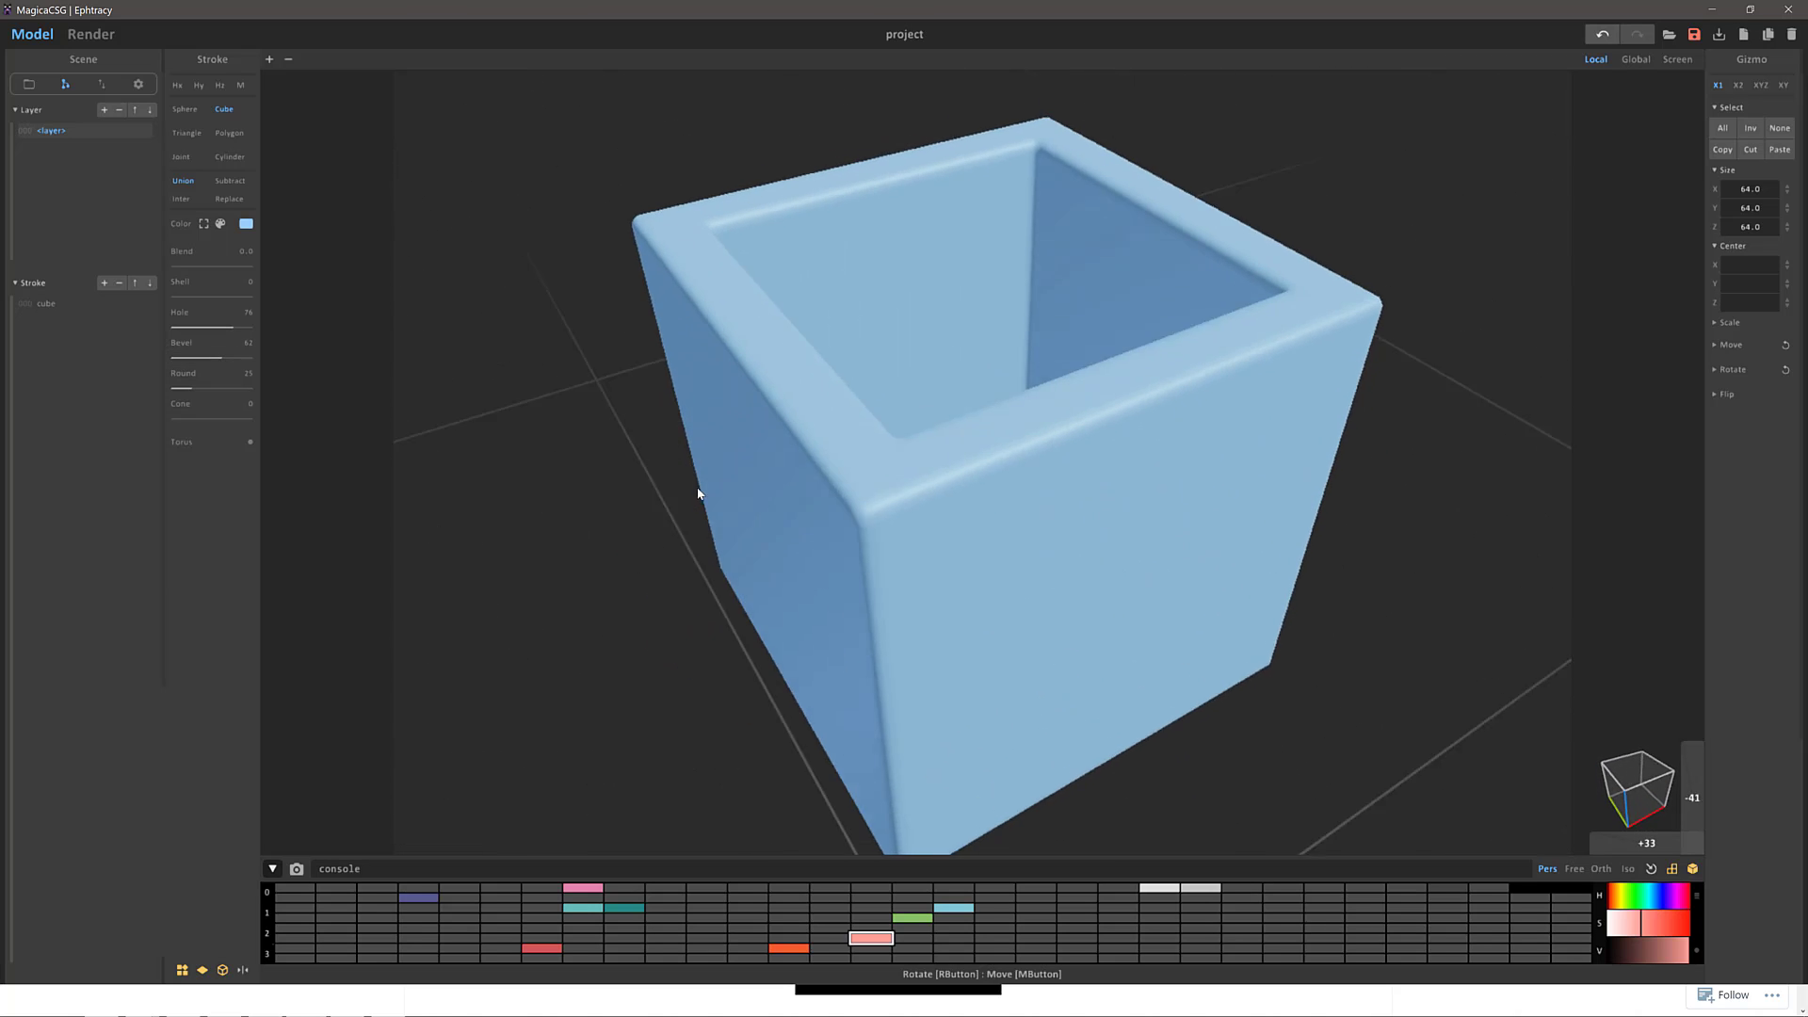
drag(697, 493, 709, 492)
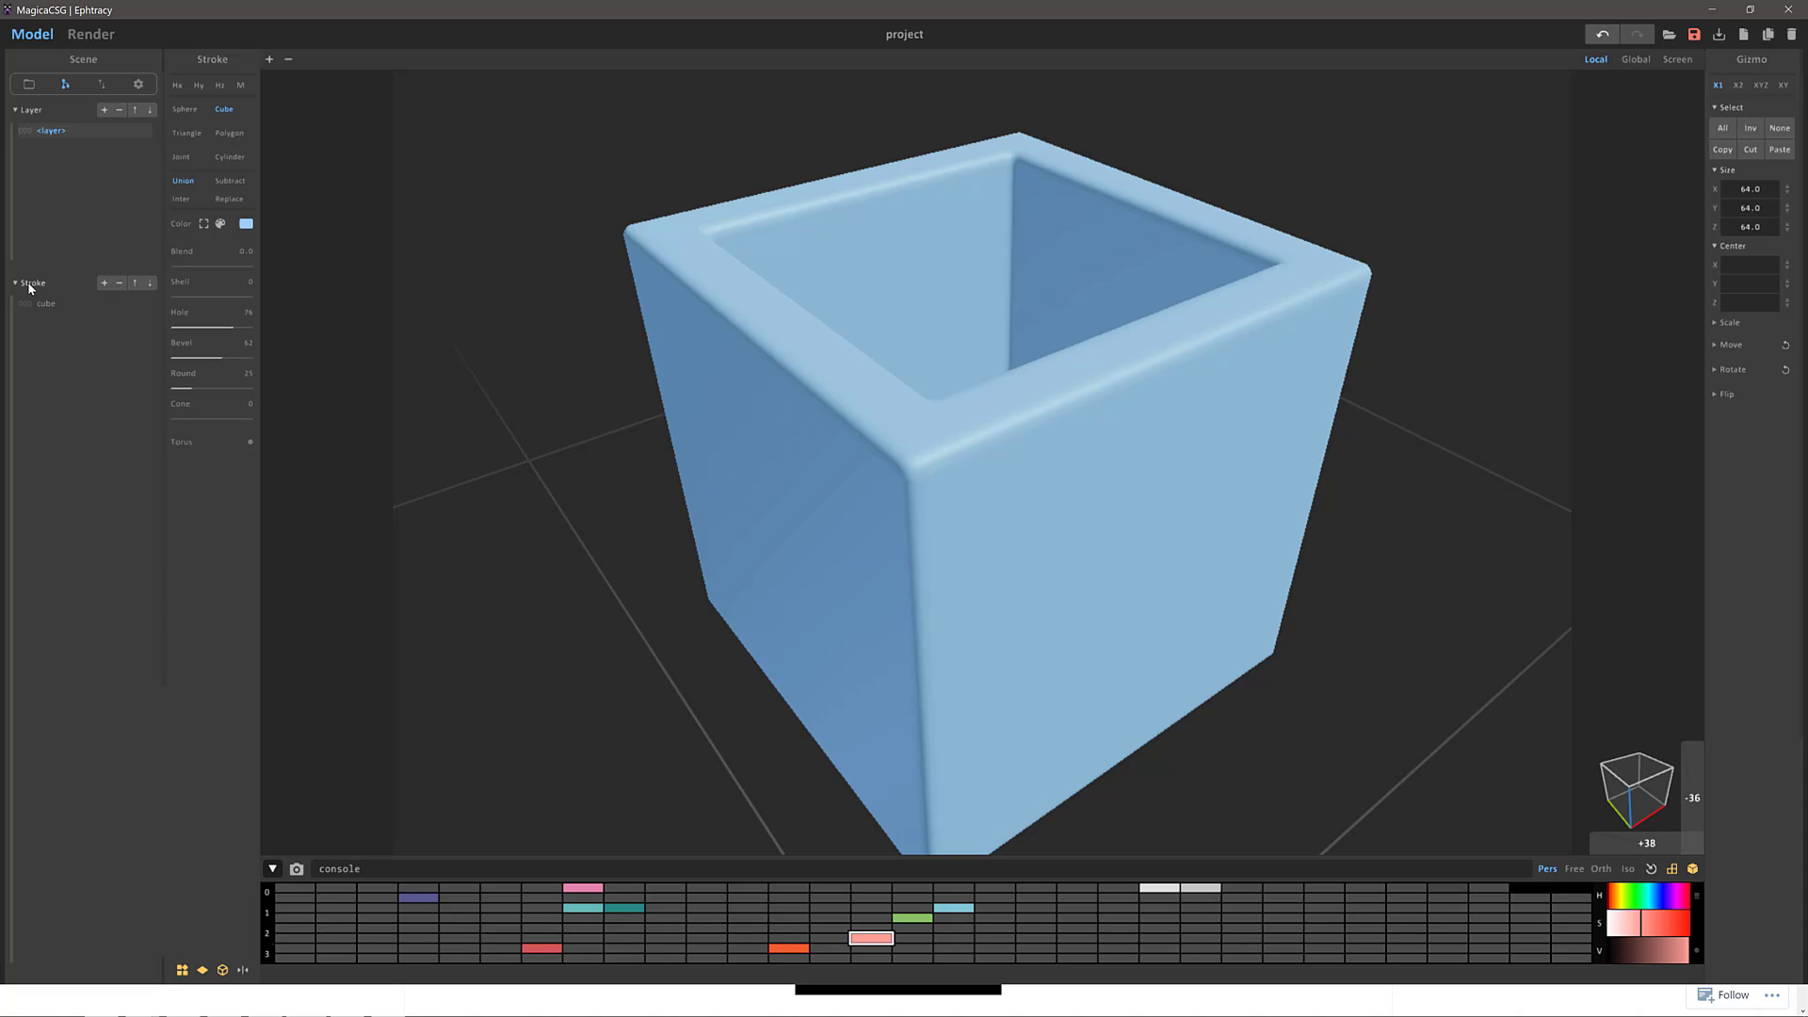
mouse_move(102, 291)
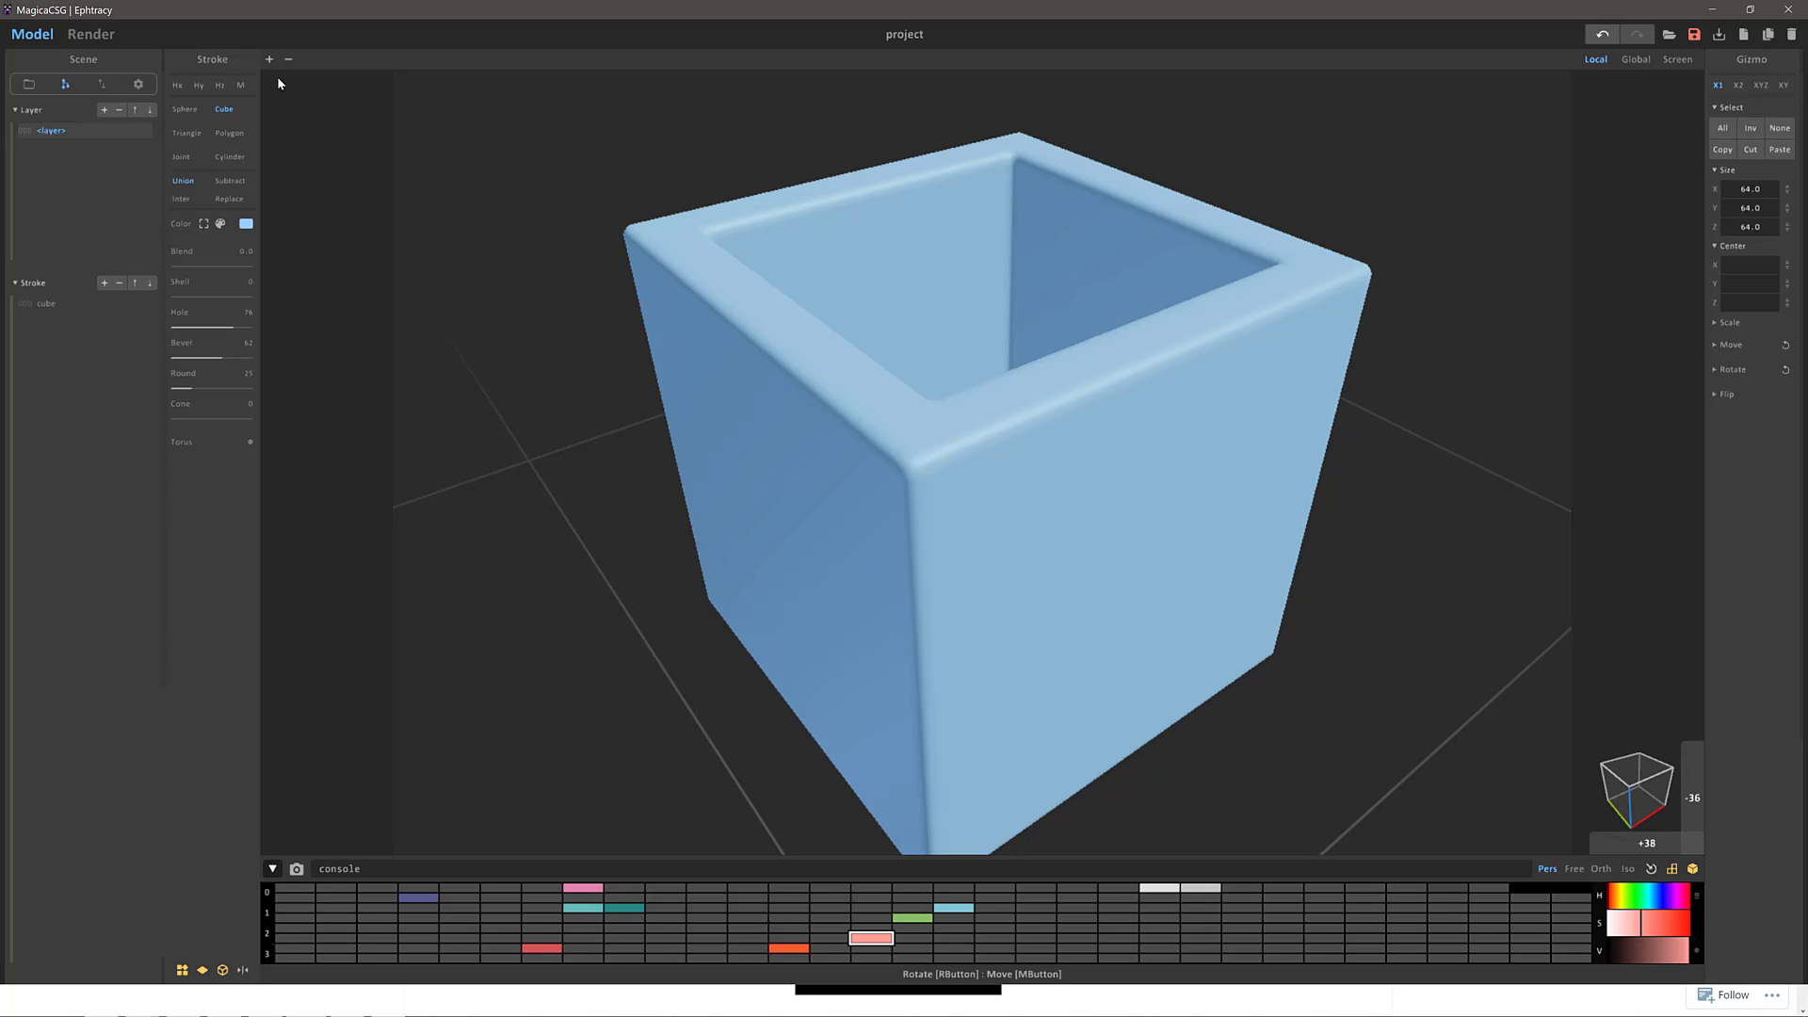
Step: Add a Cylinder stroke, turn it sideways, narrow it and lengthen it past both sides
click(270, 58)
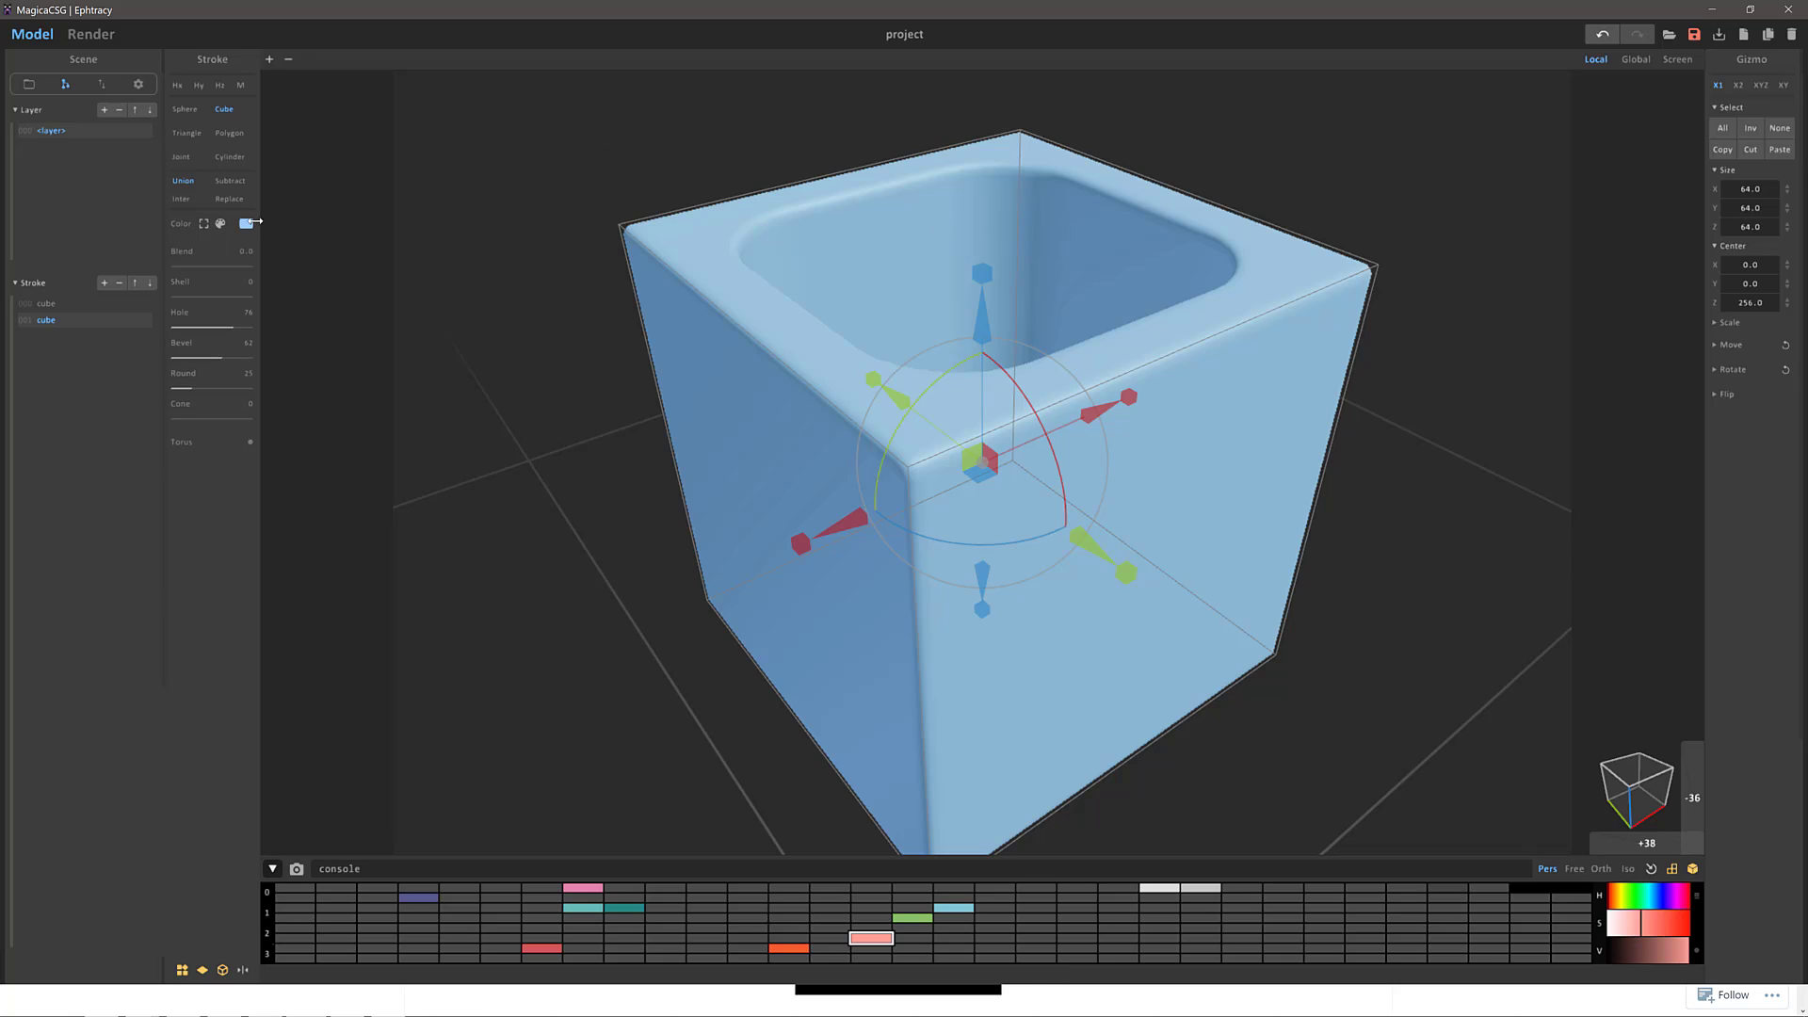
click(229, 156)
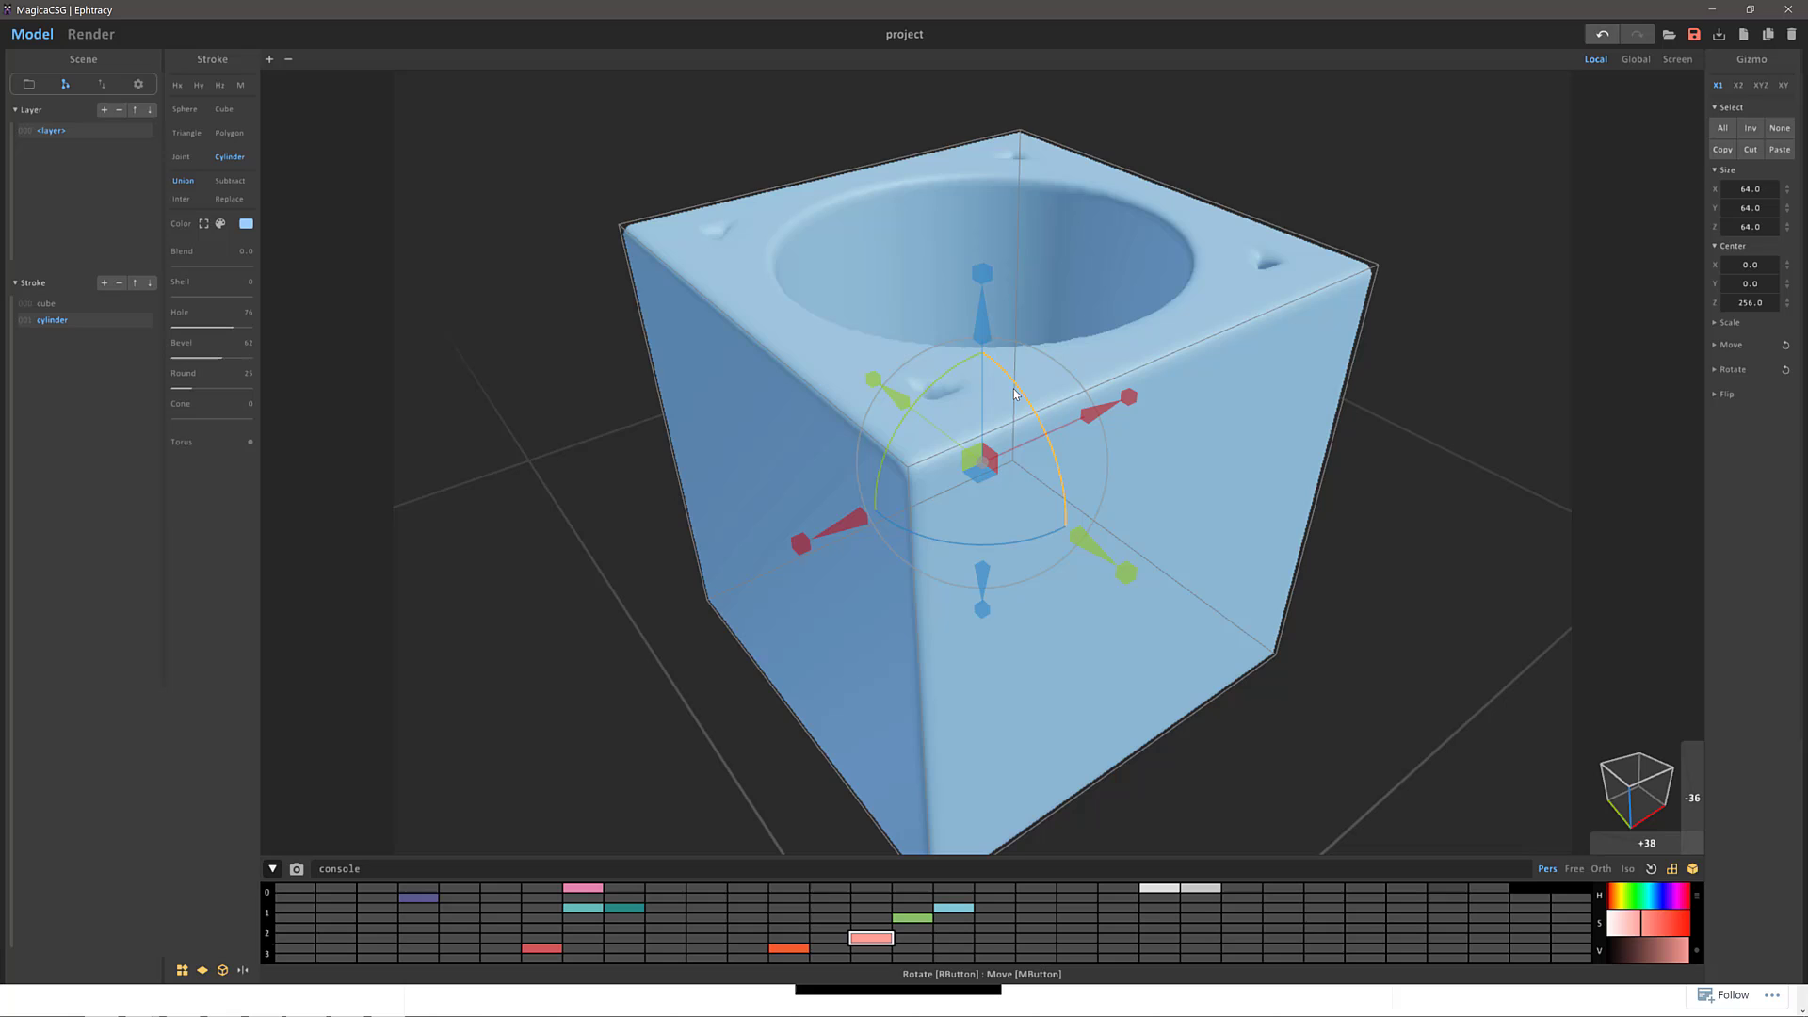
drag(1016, 392, 1107, 662)
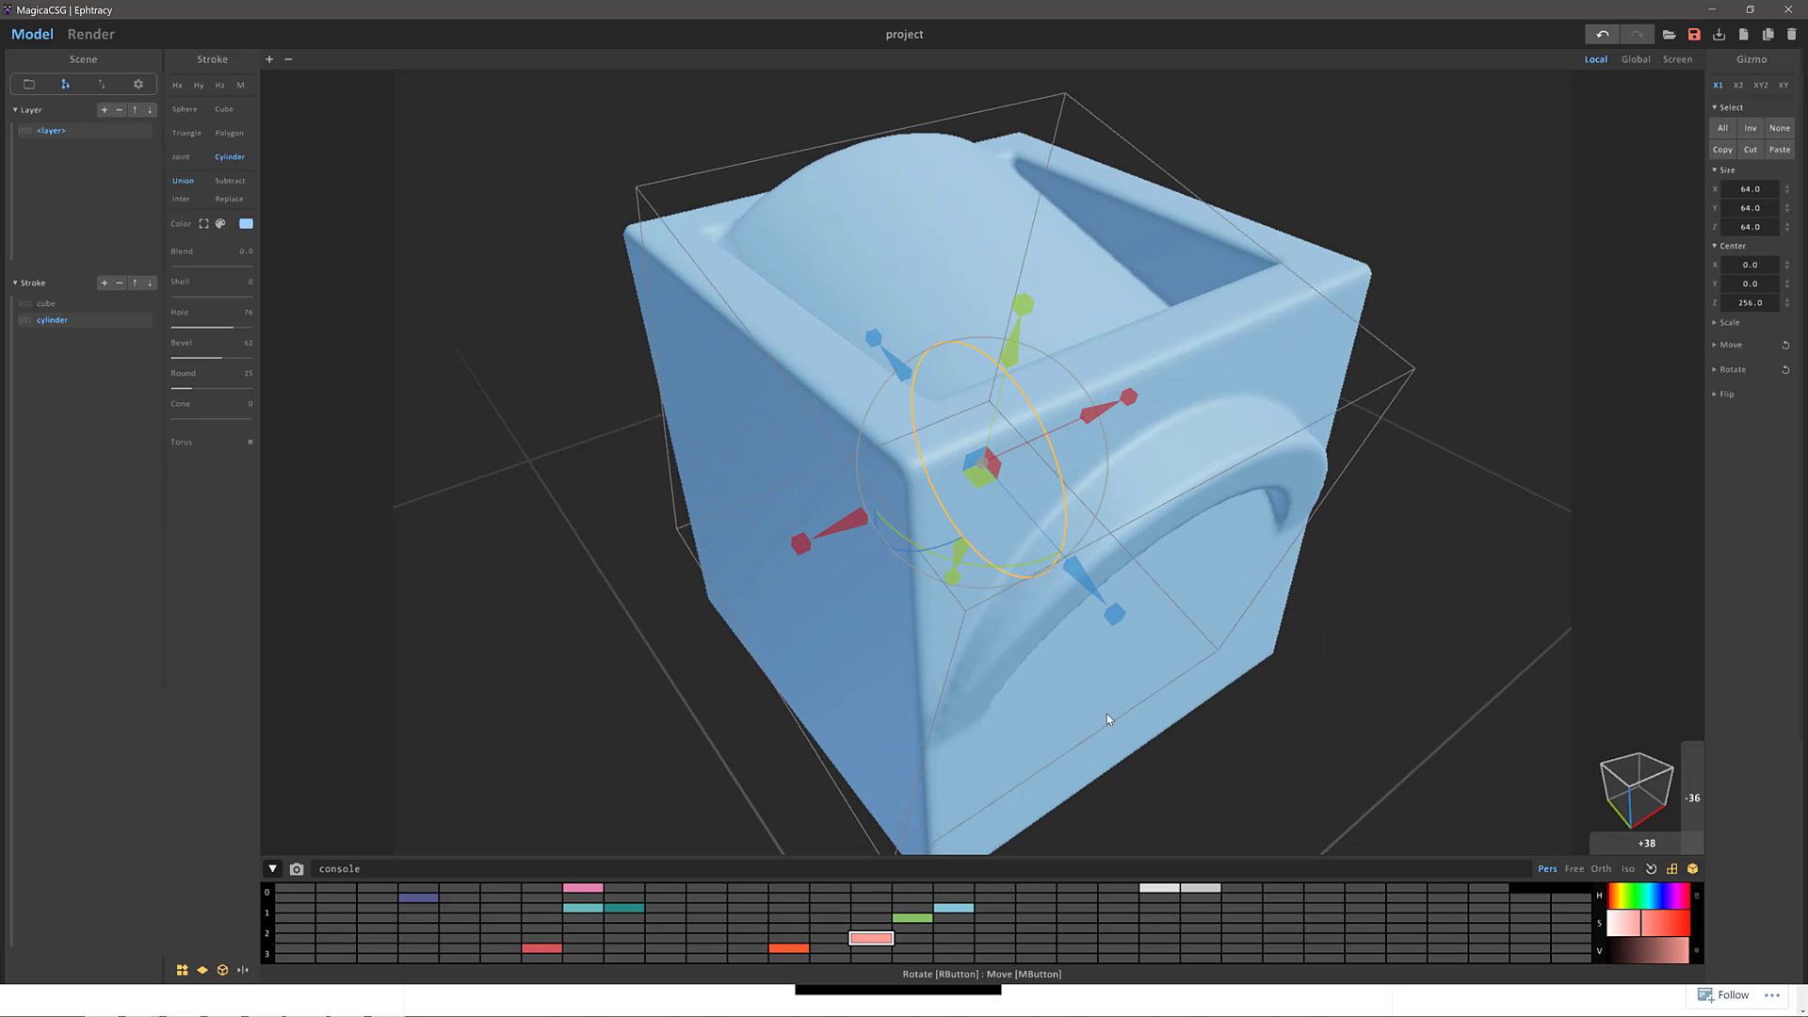
drag(1107, 720, 1104, 627)
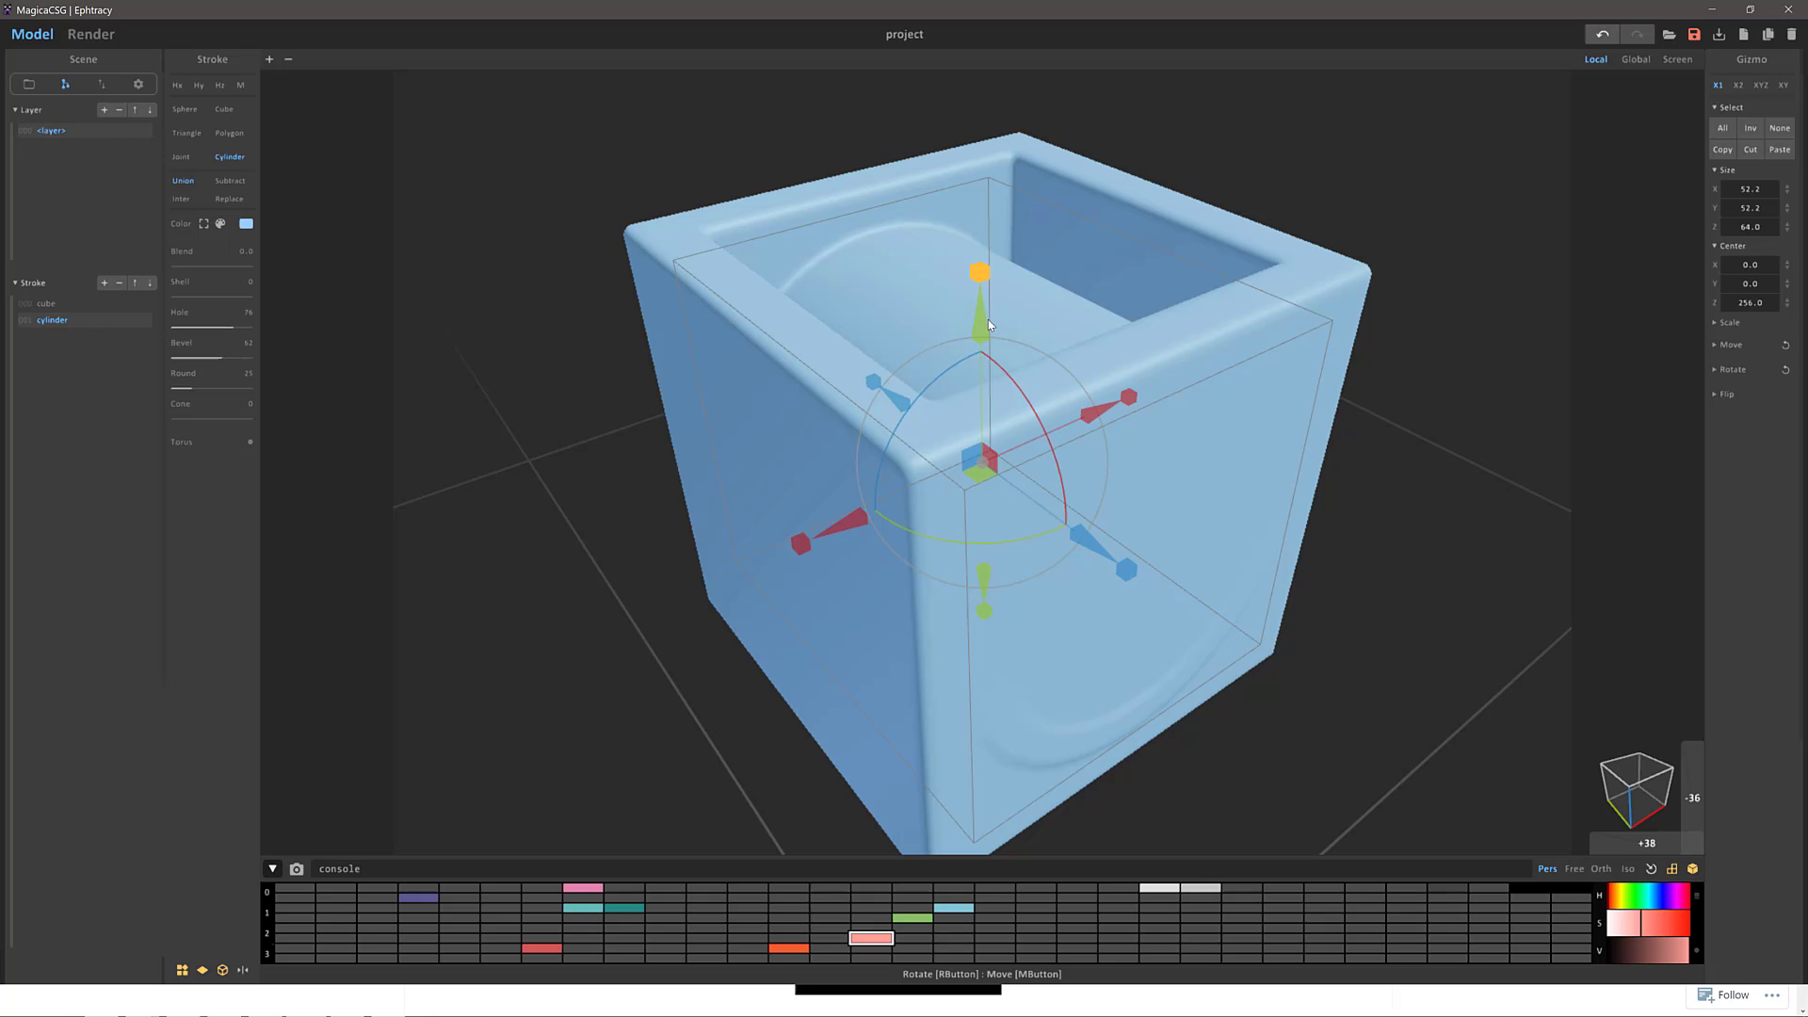
drag(980, 271, 1126, 569)
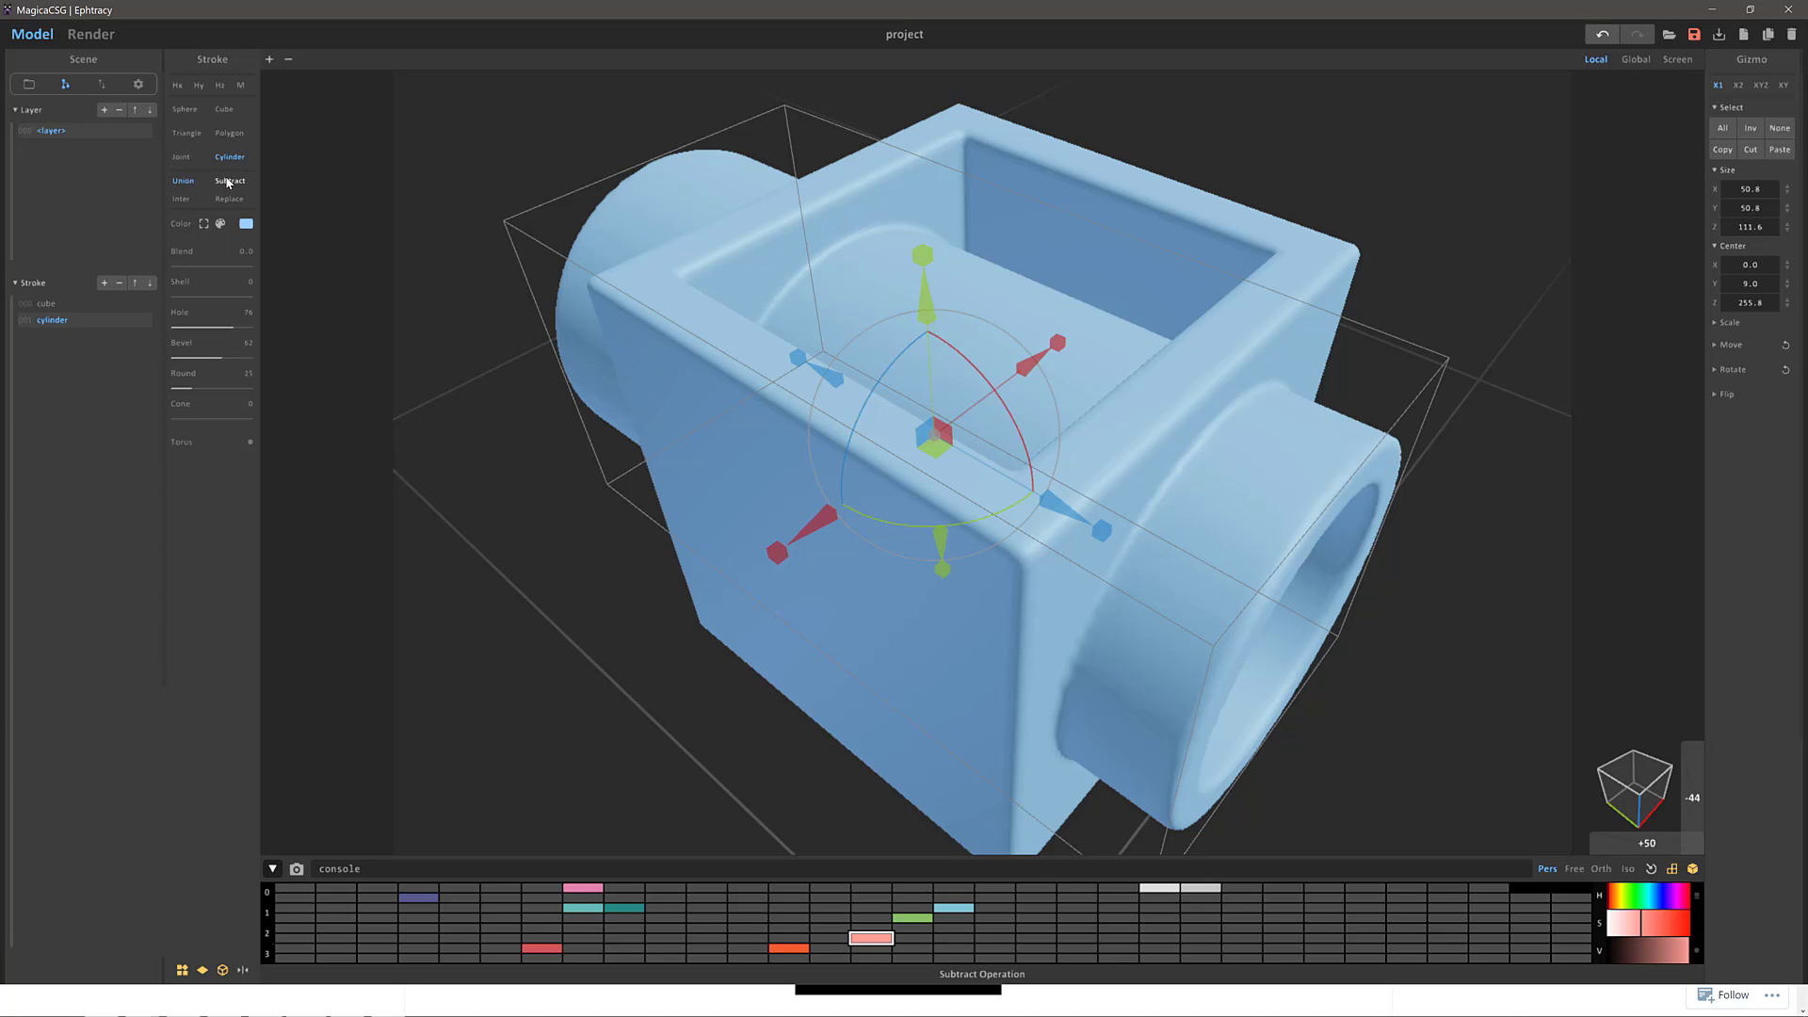
Step: Change the cylinder's boolean mode from Subtract to Inter and orbit around the ring cage
click(228, 181)
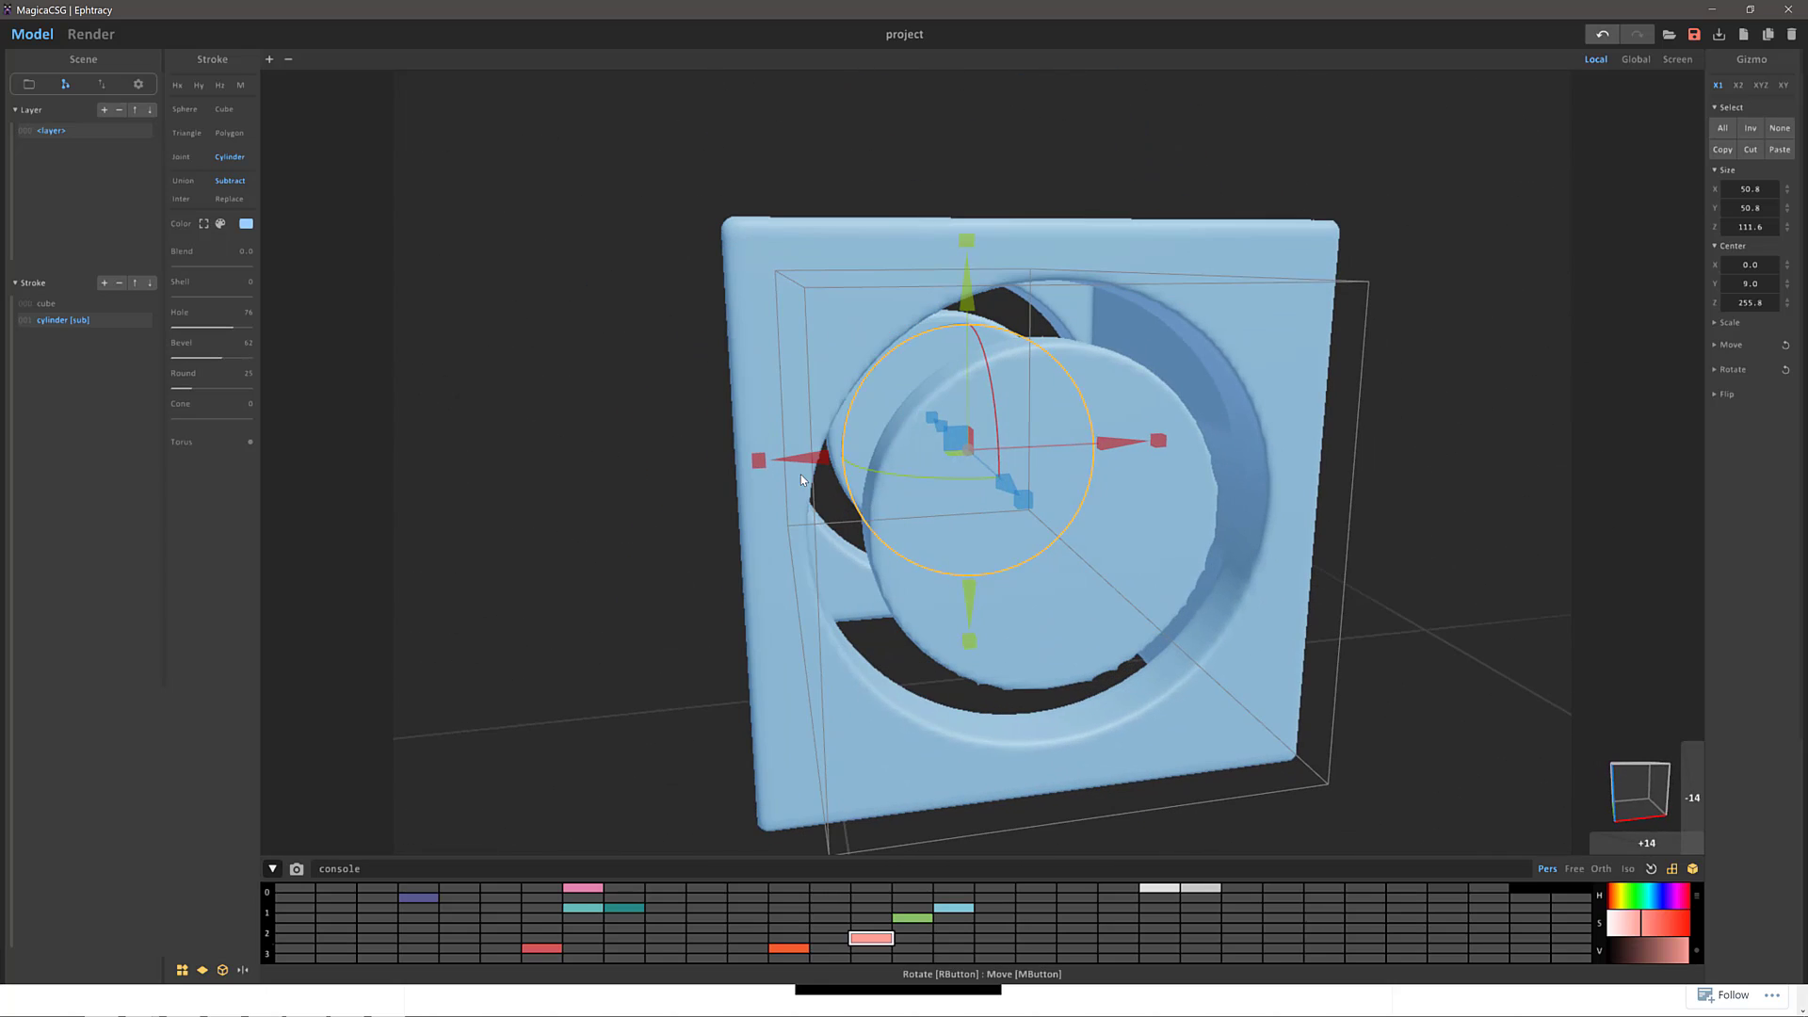
click(180, 199)
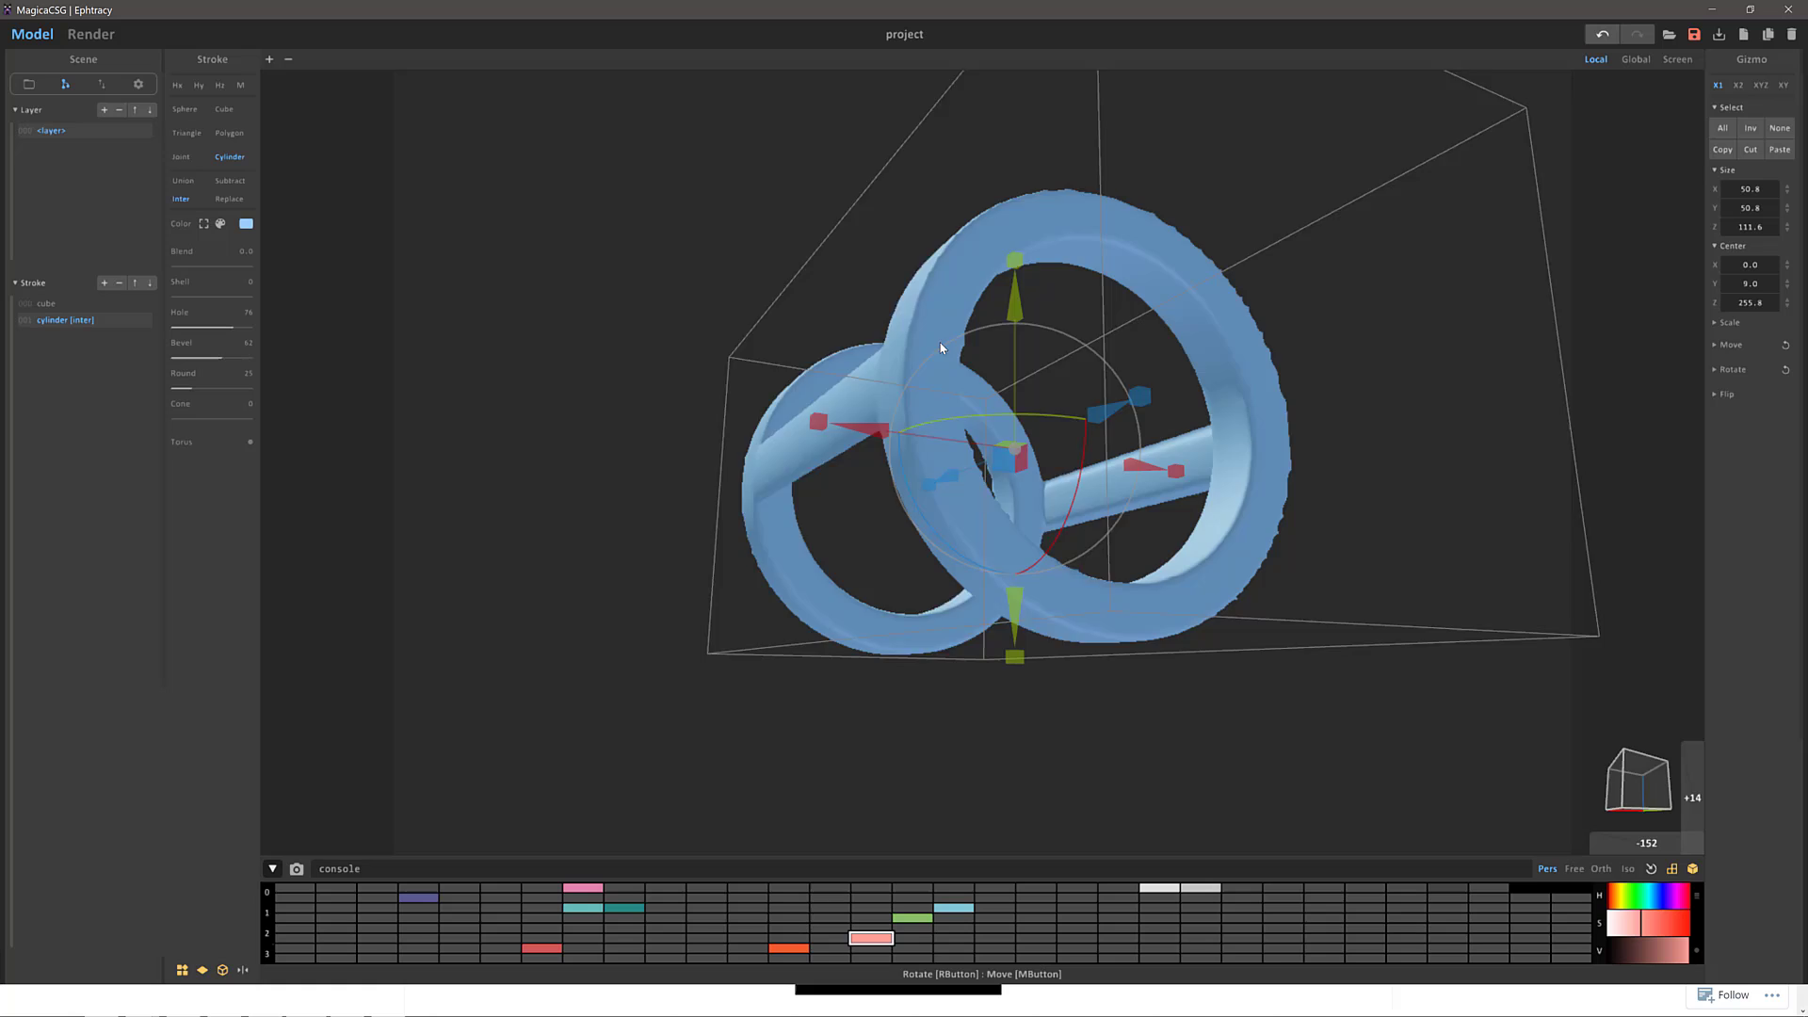
drag(940, 348, 775, 433)
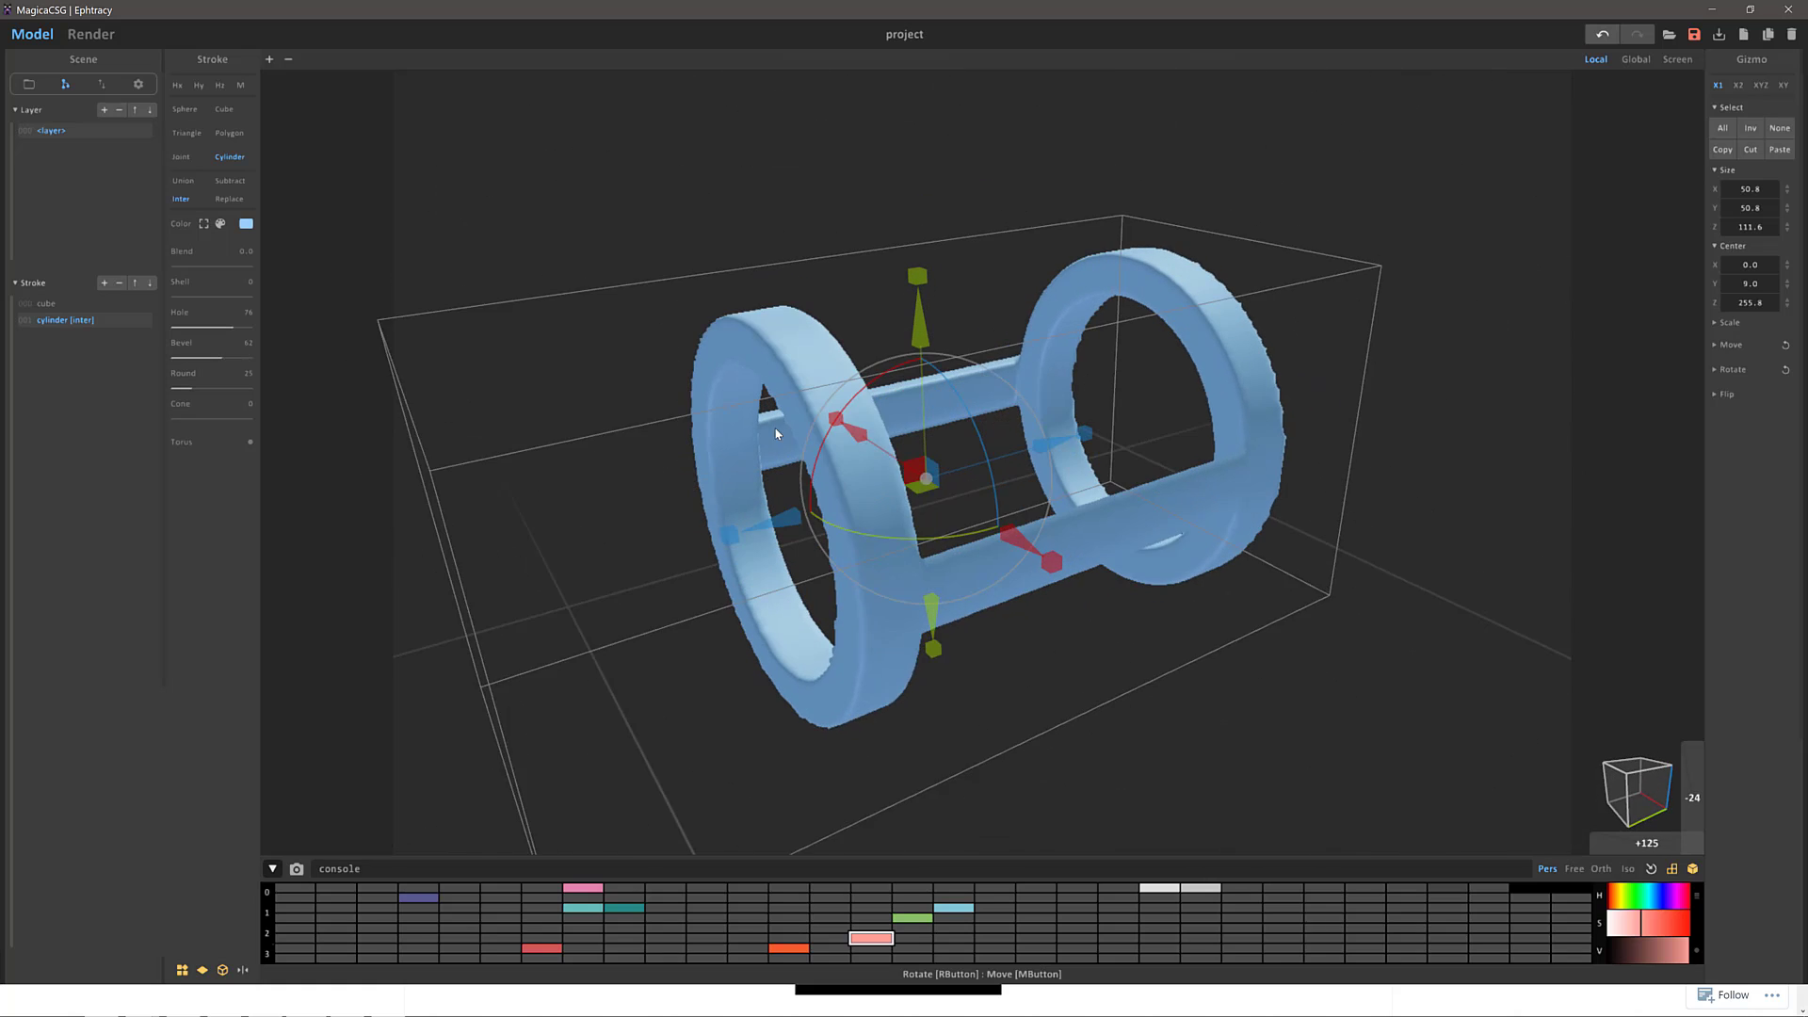
drag(775, 433, 1007, 421)
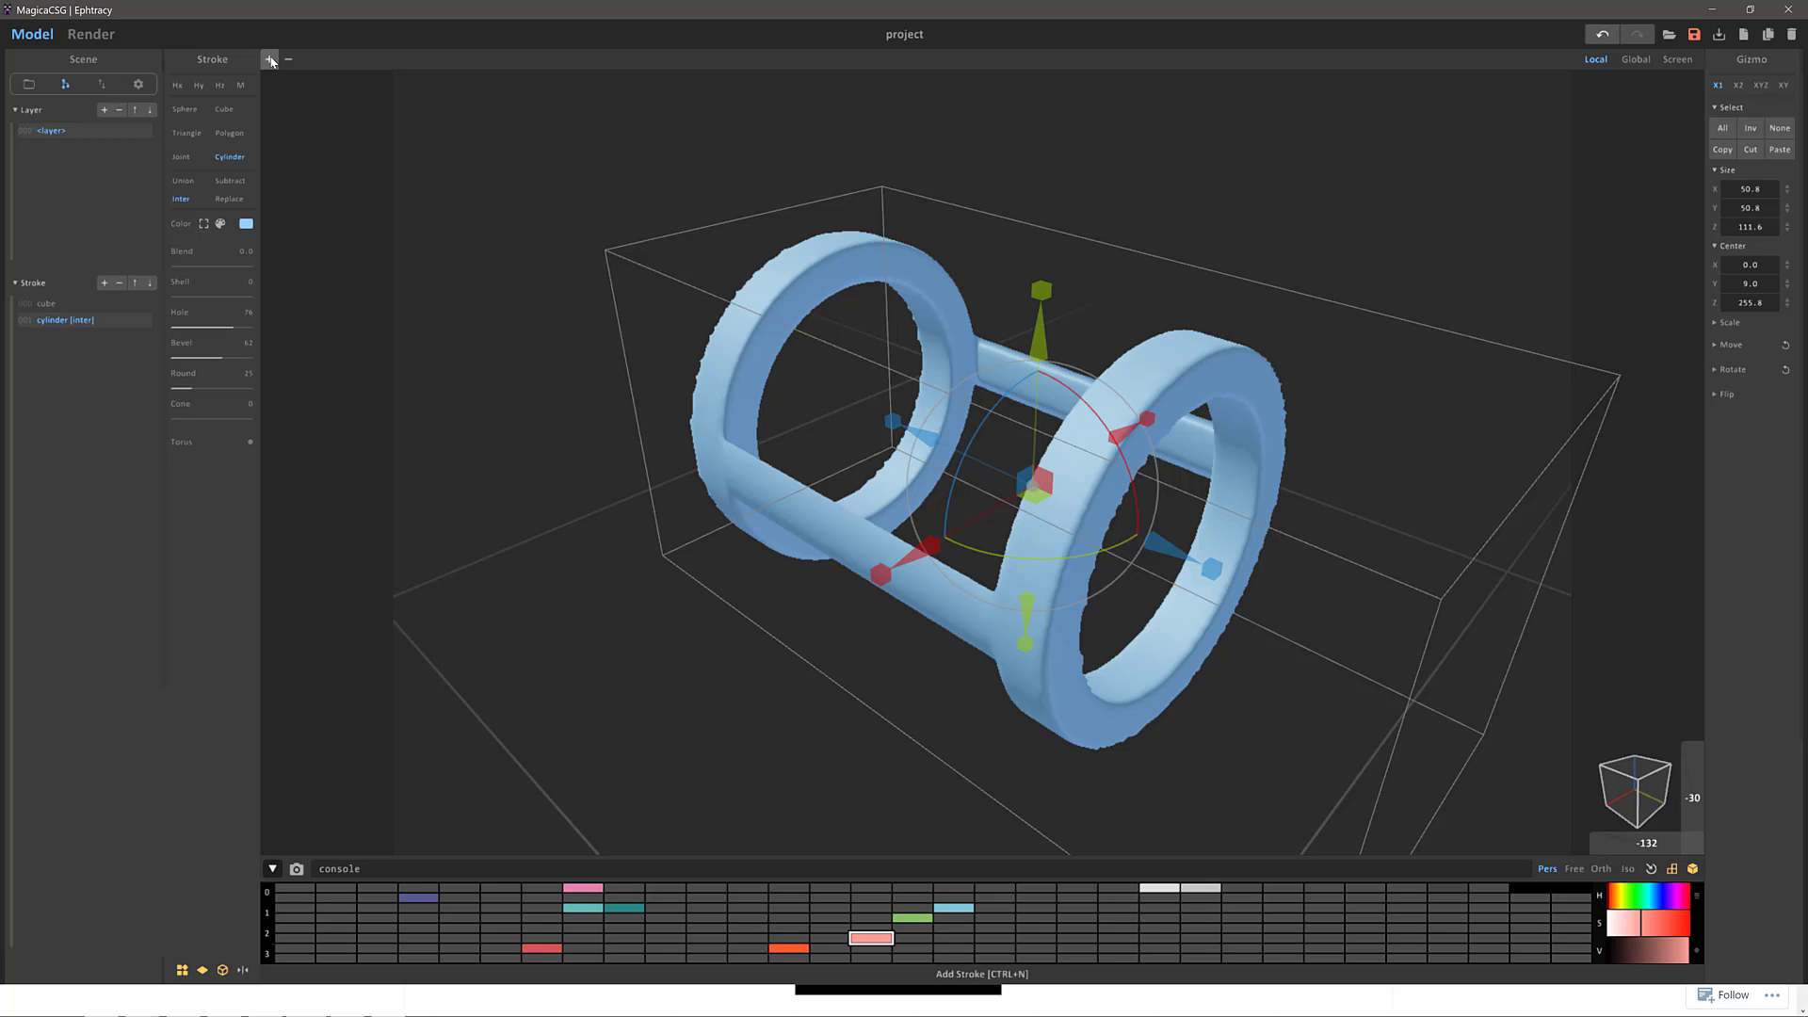
Step: Add a Sphere stroke and stretch it along the cage's length into an ellipsoid
click(270, 60)
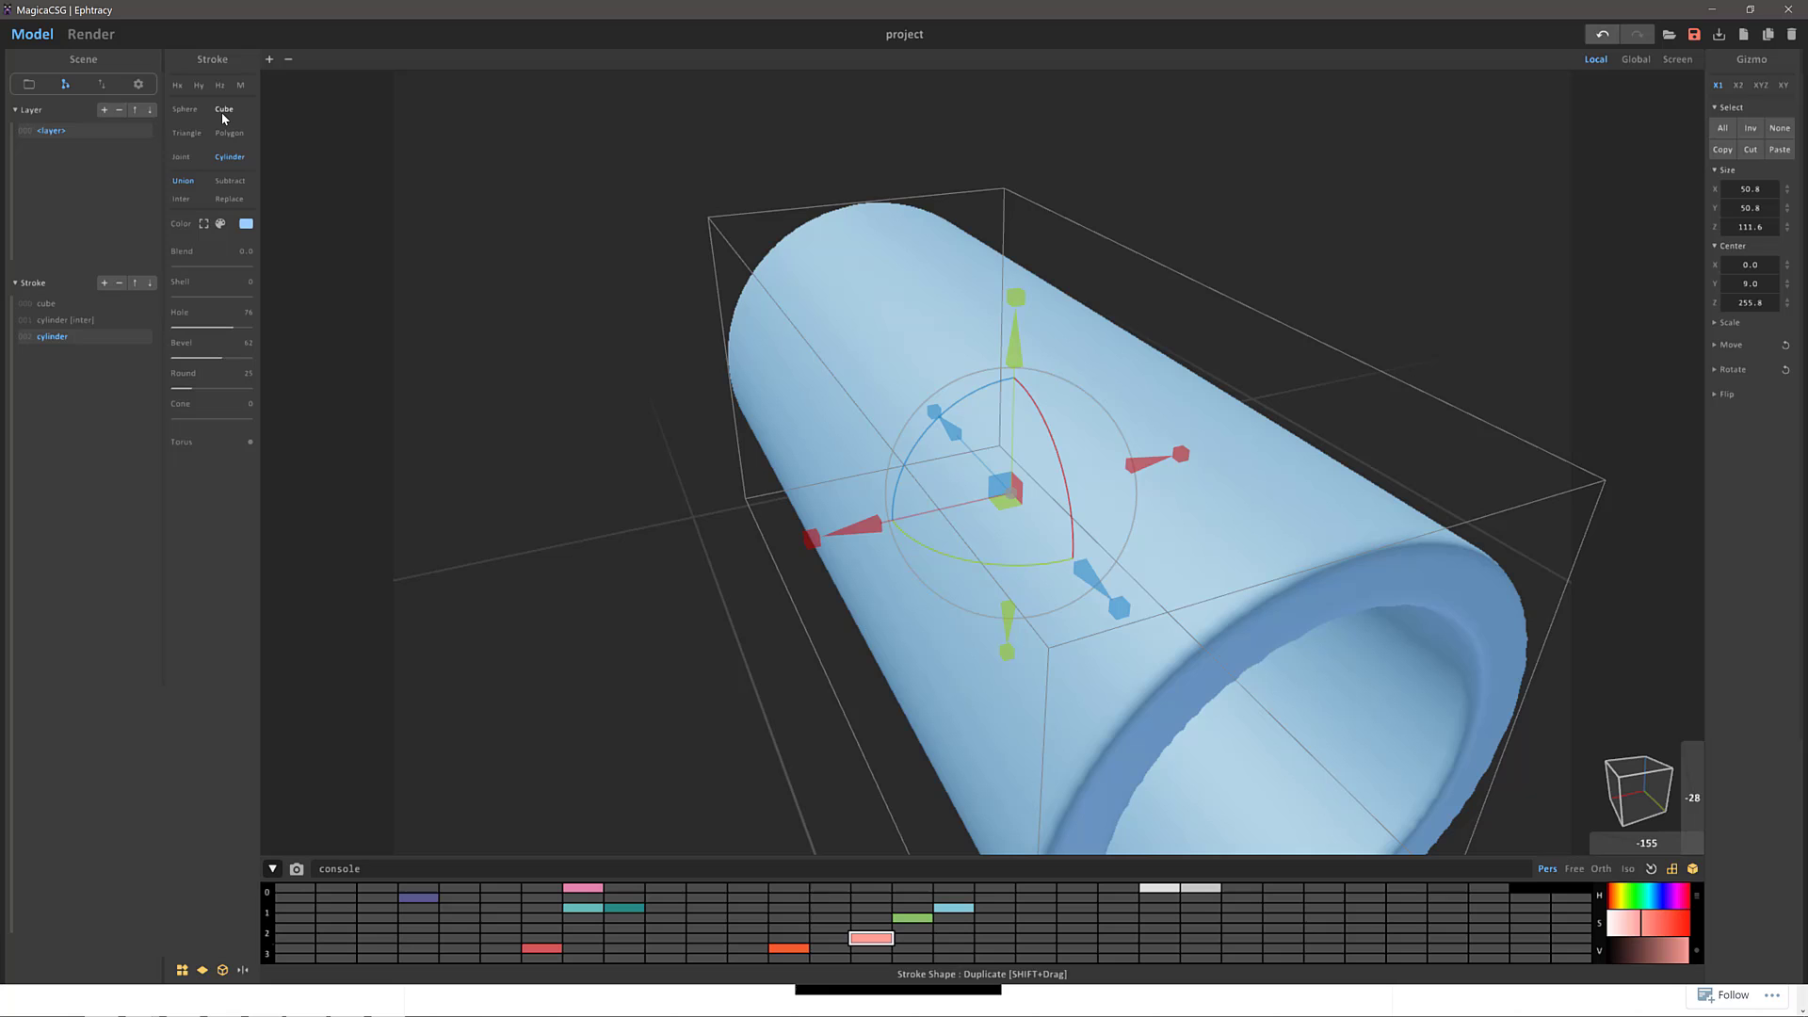
click(183, 109)
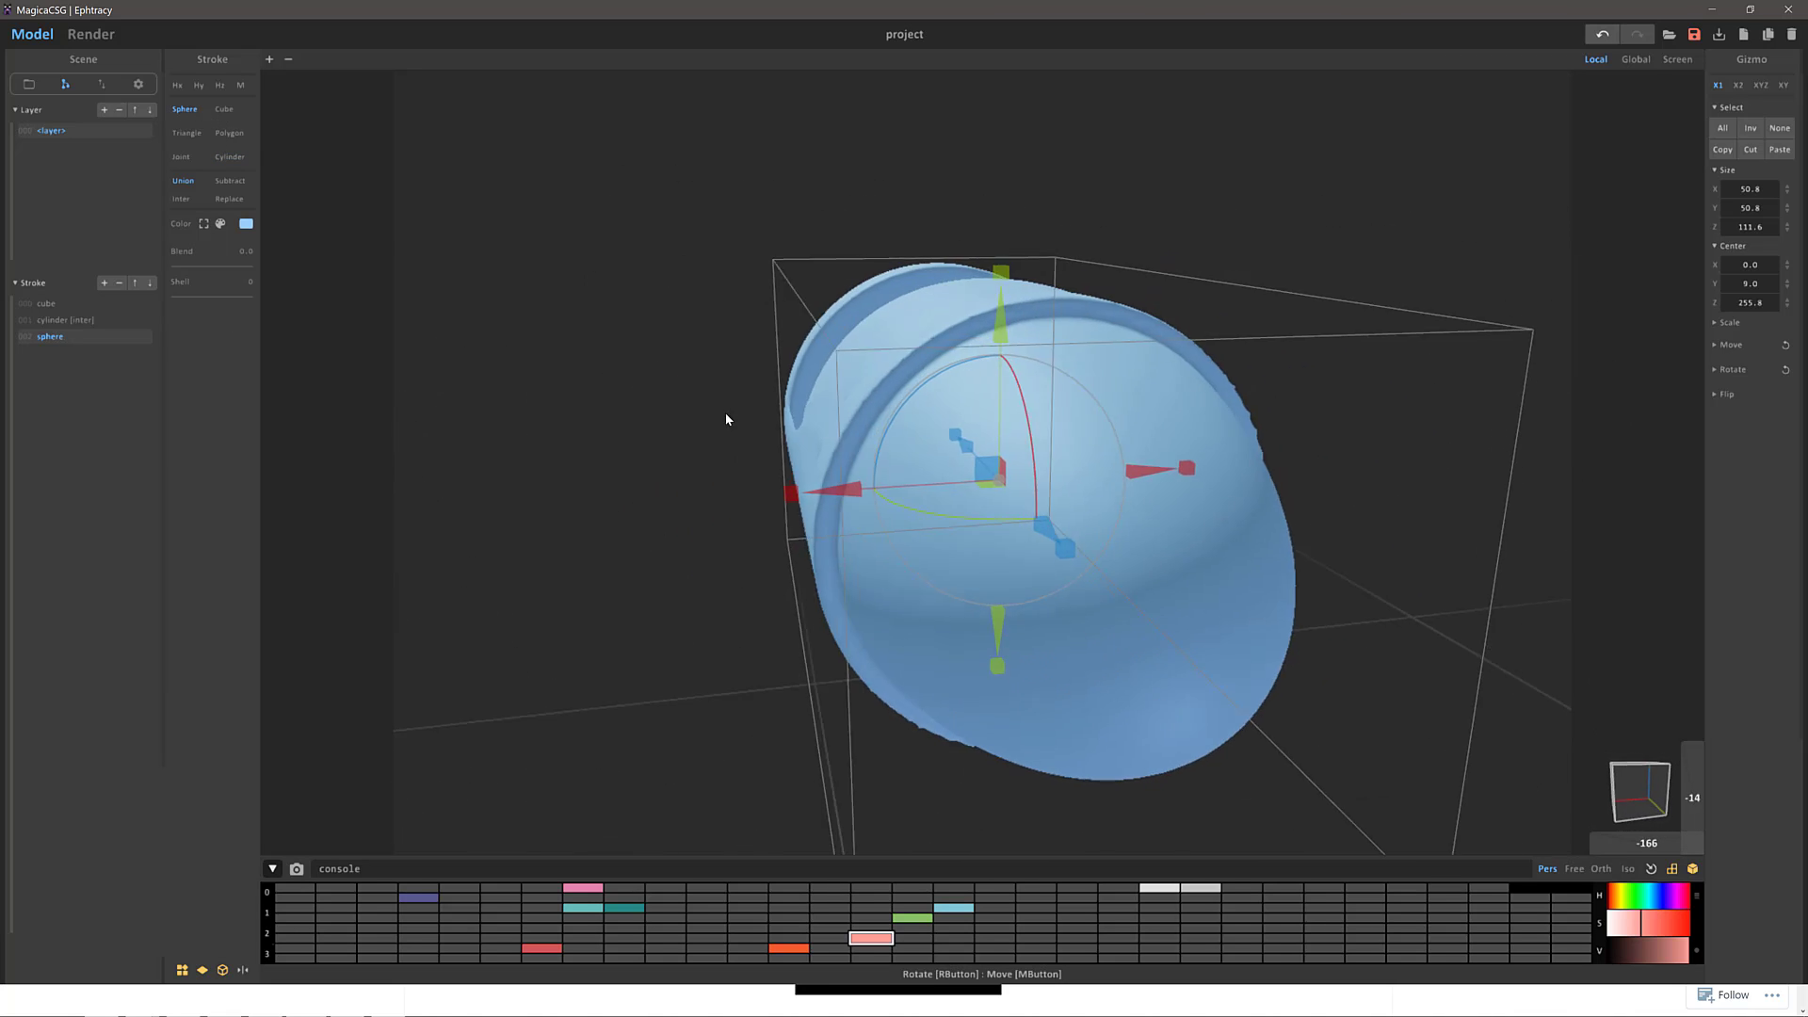
drag(726, 420, 836, 427)
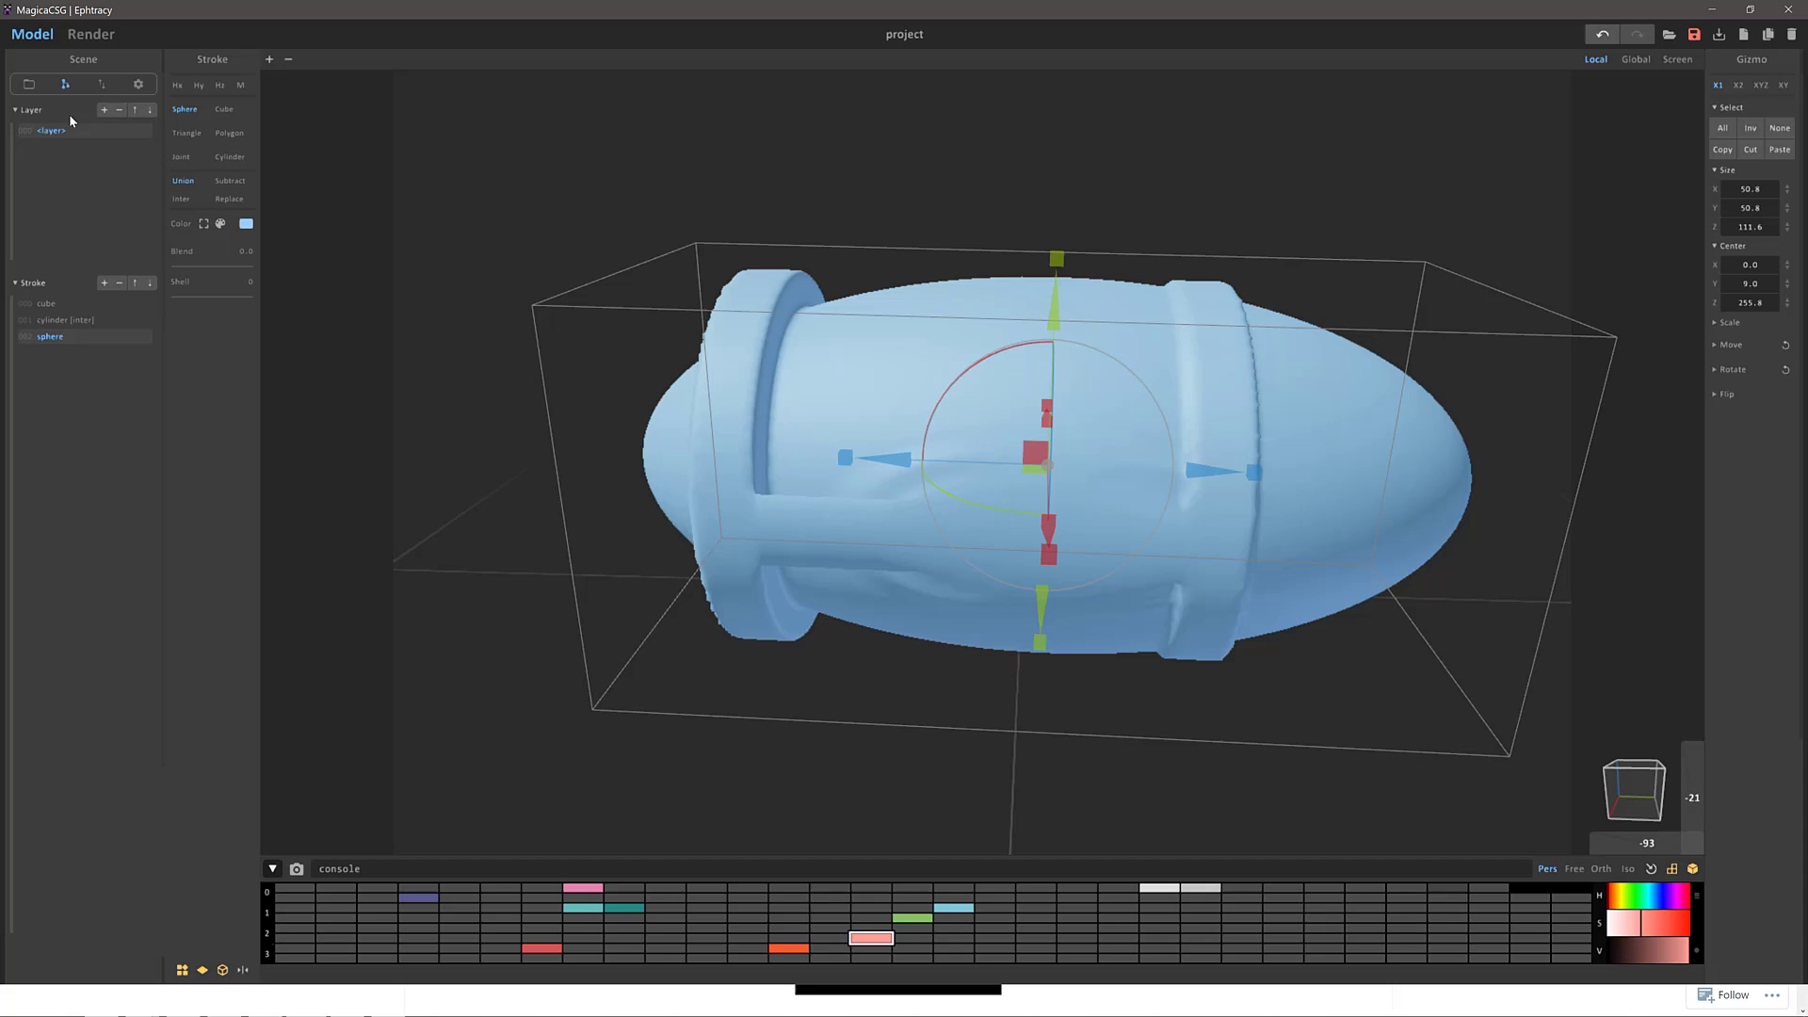
click(103, 113)
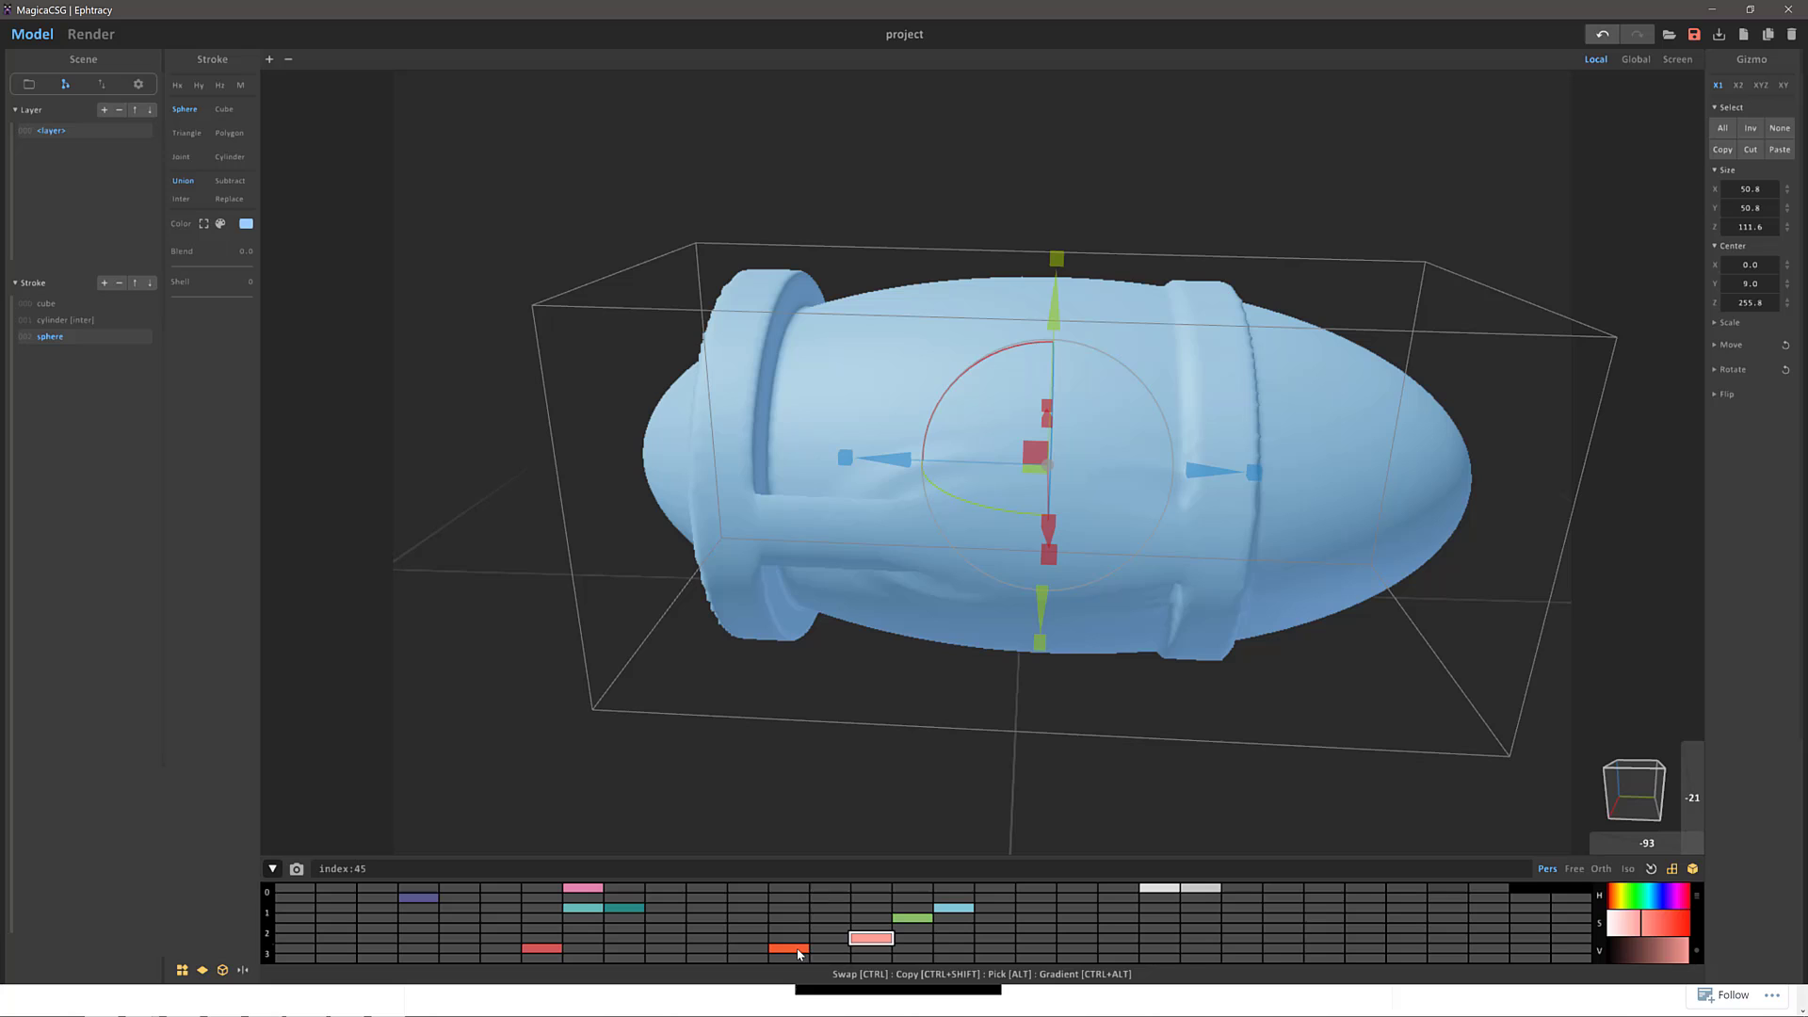
Step: Pick the orange palette swatch and inspect the capped tube from both ends
click(66, 319)
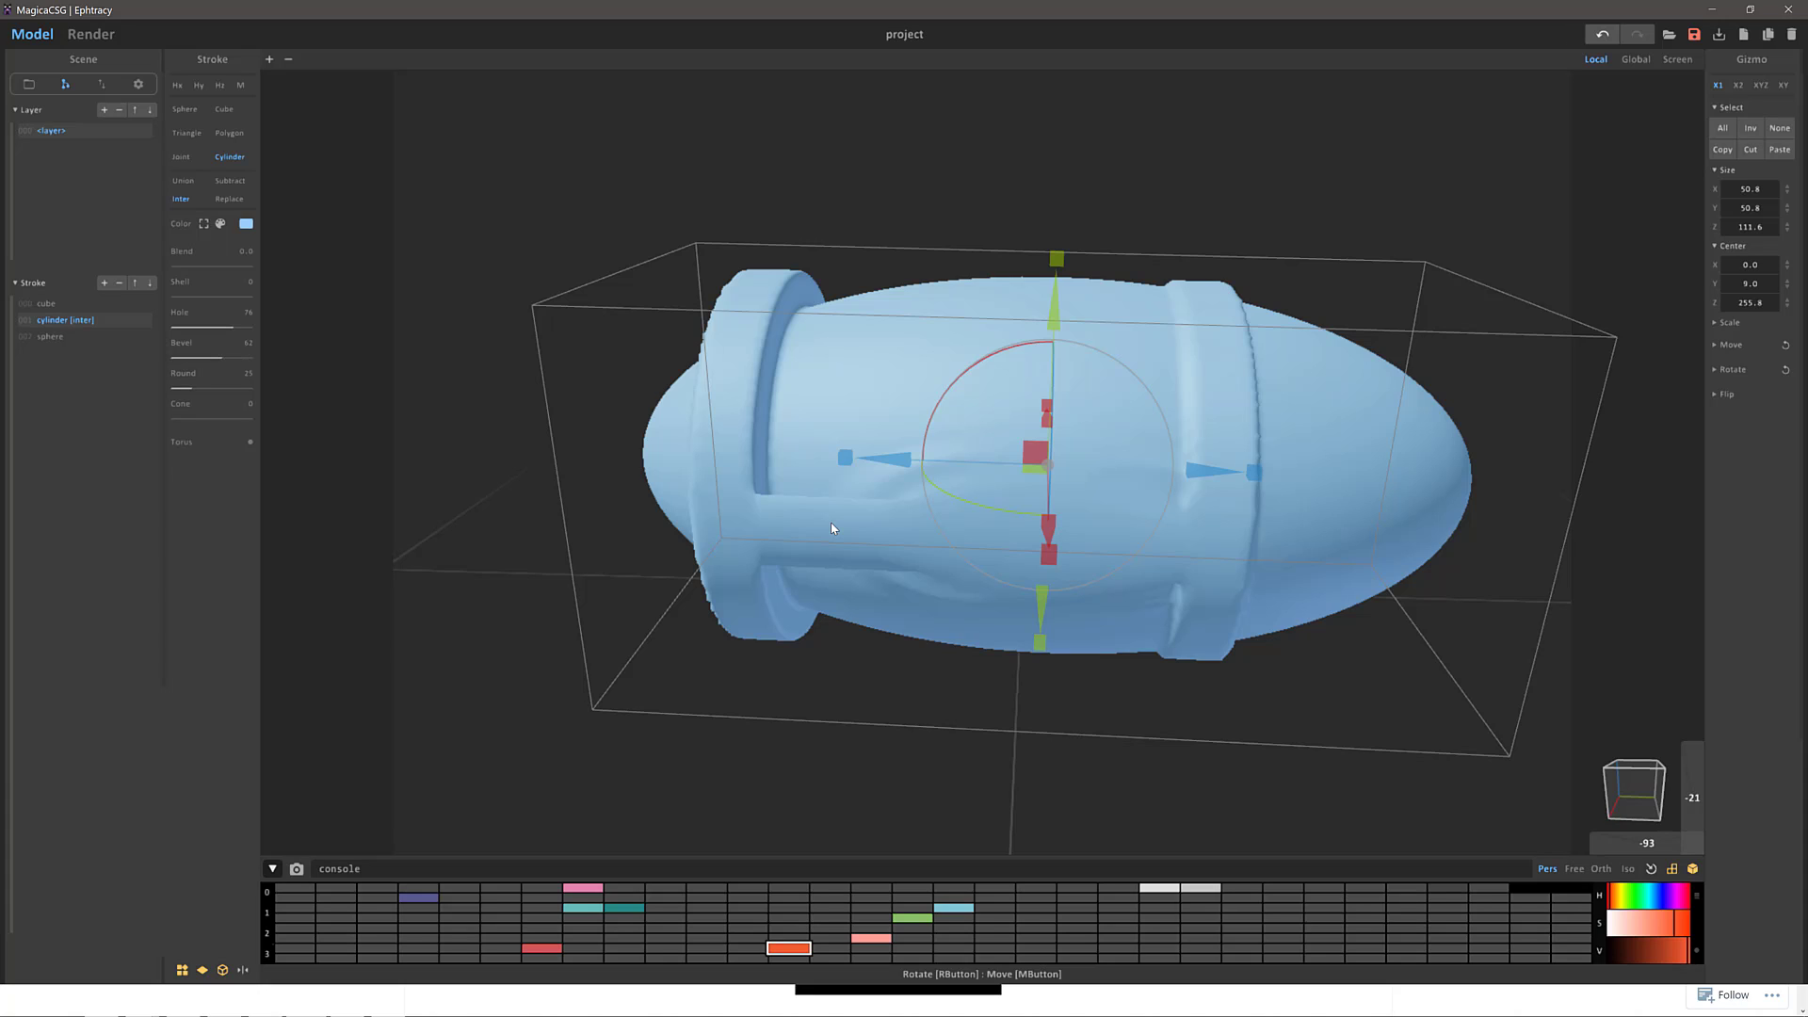
drag(830, 528, 952, 519)
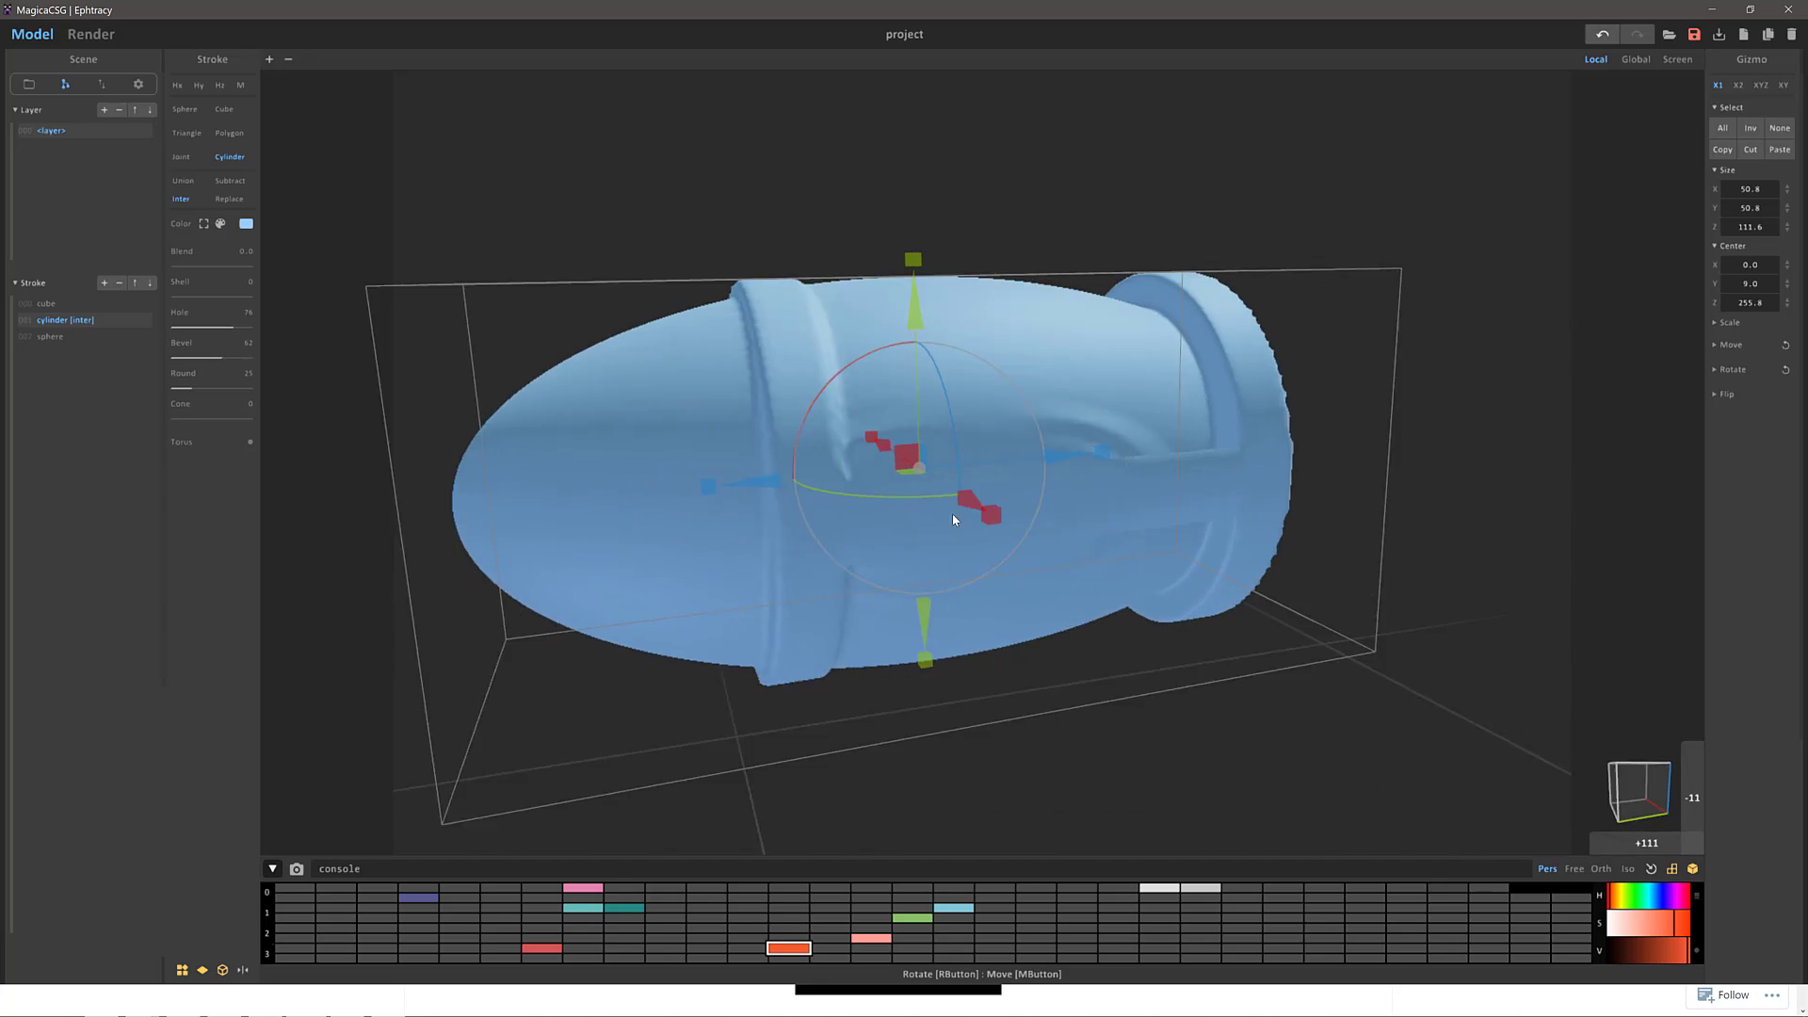
drag(952, 519, 1366, 539)
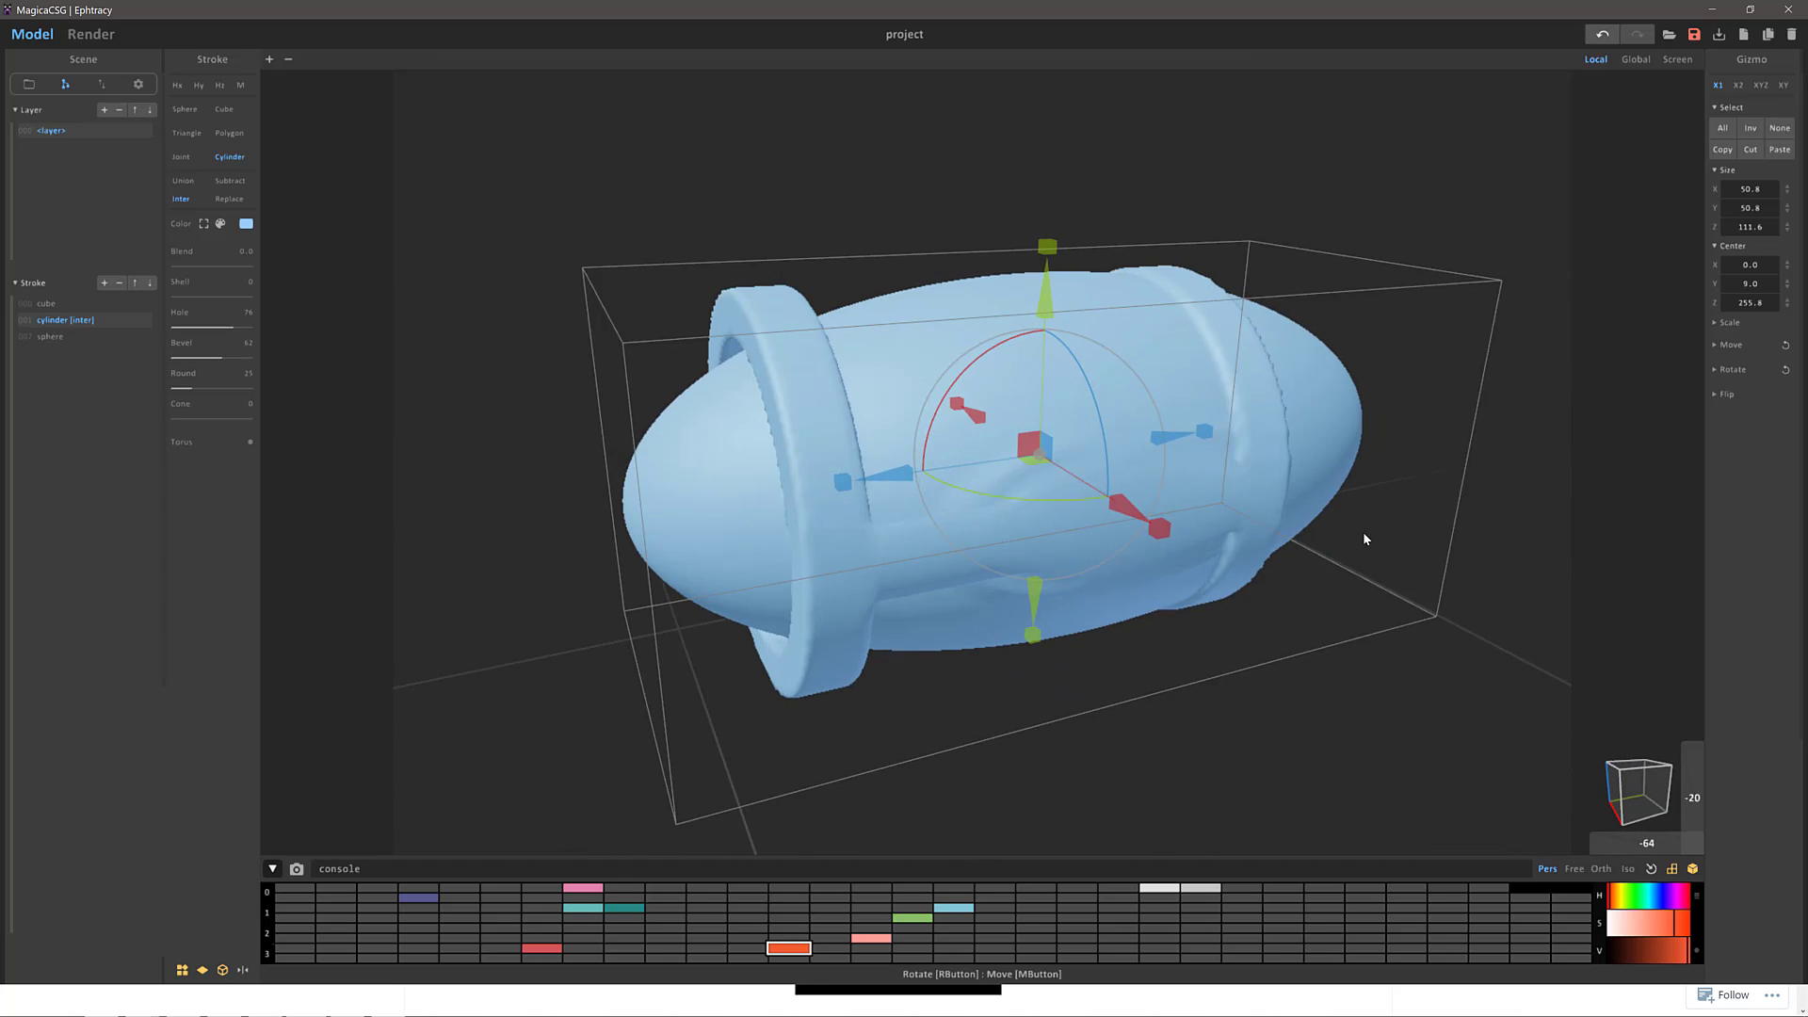
drag(1366, 539, 1337, 533)
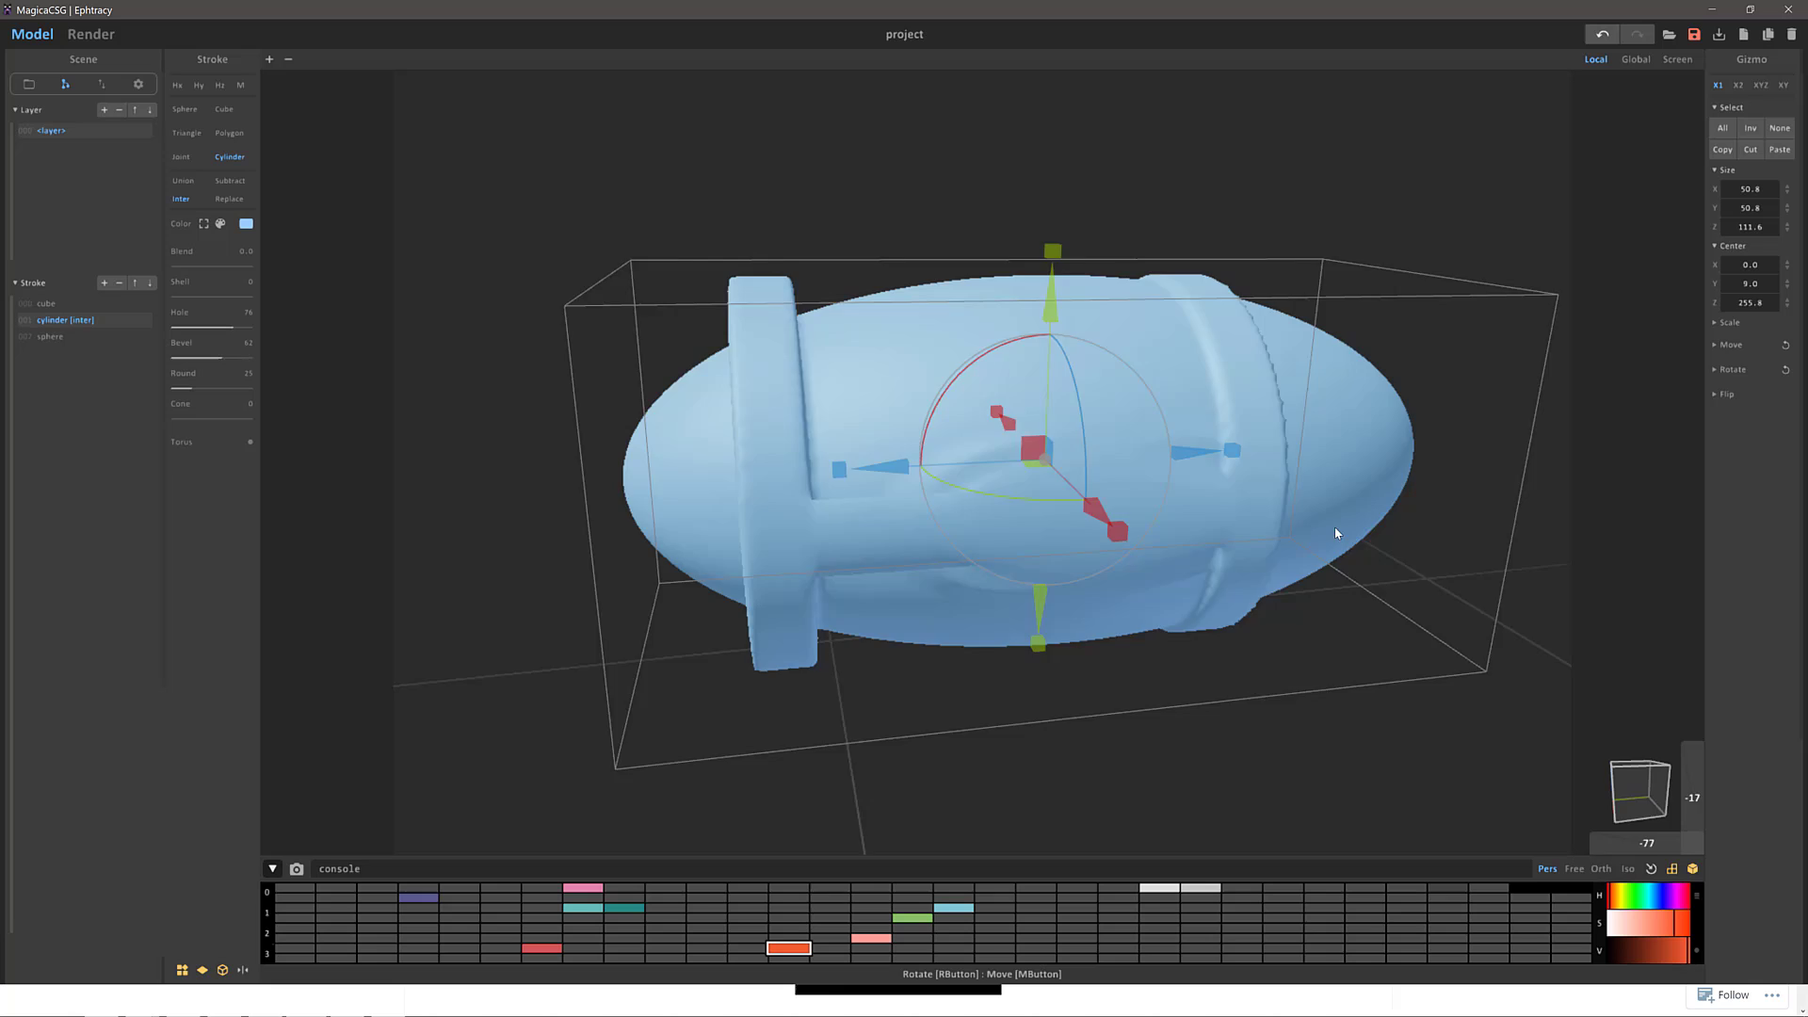
drag(1336, 533, 1198, 531)
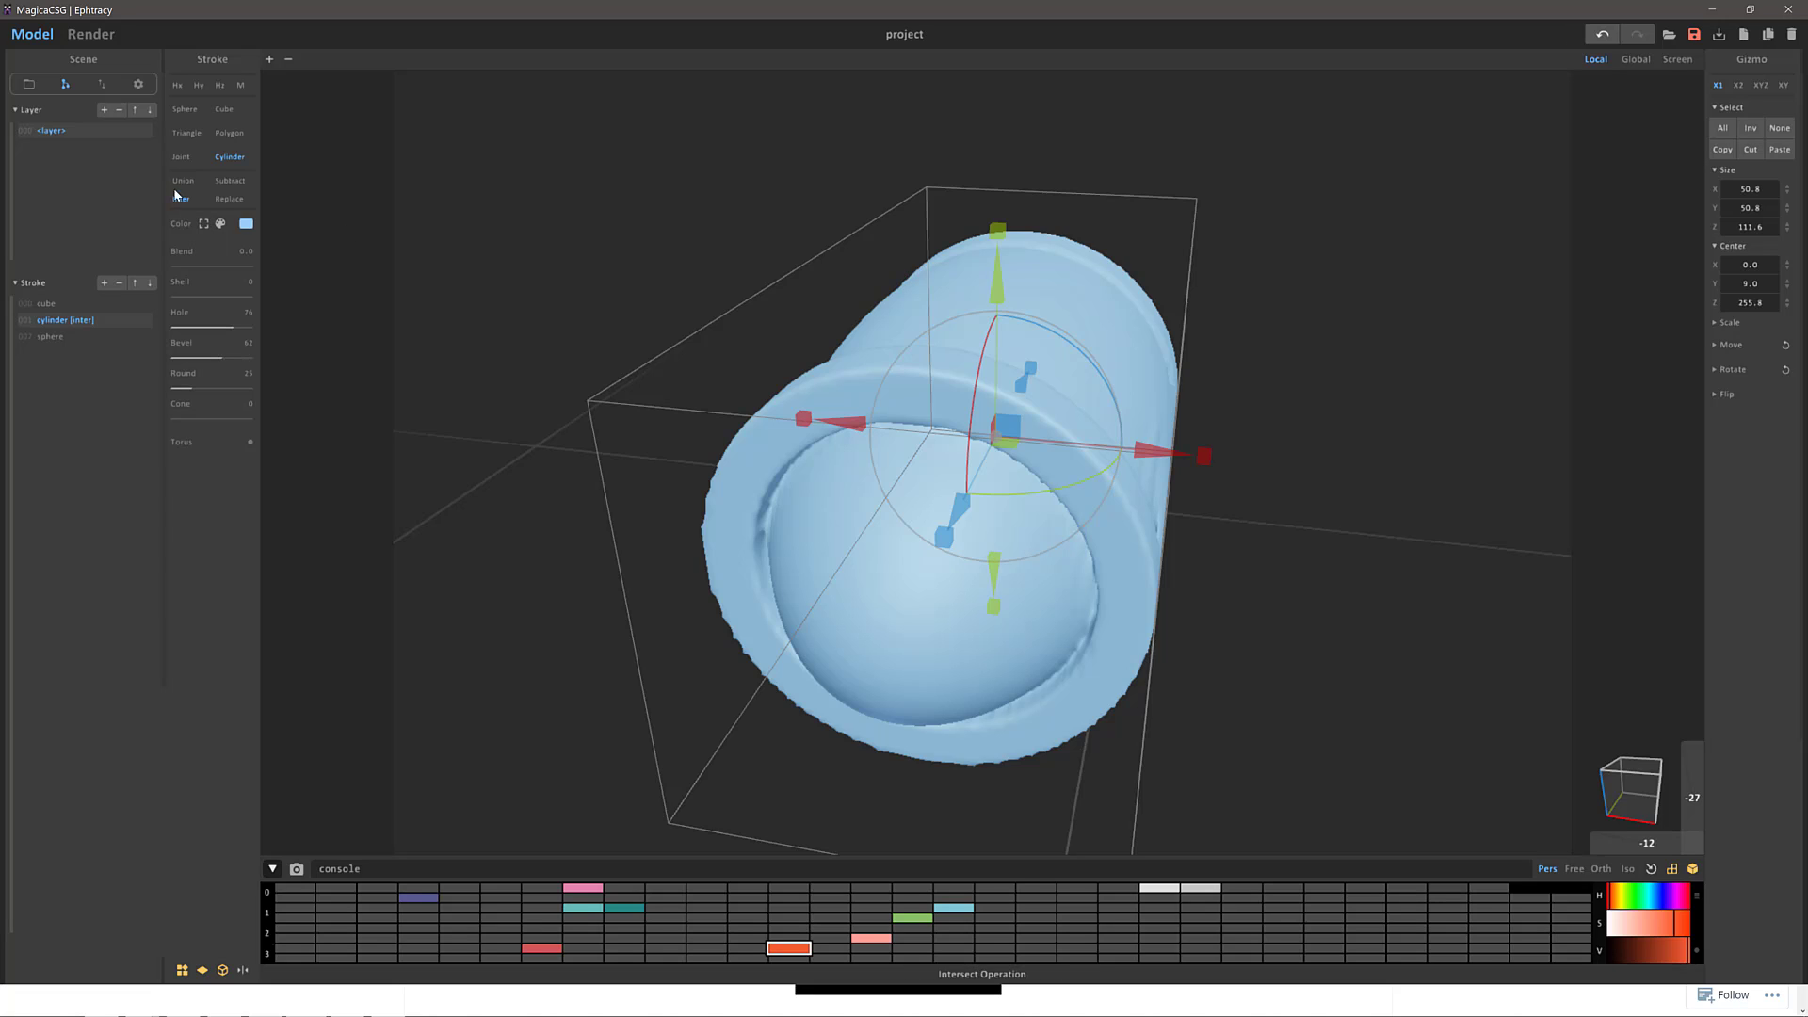
Step: Paint the cylinder stroke orange and switch to the Render view
click(219, 223)
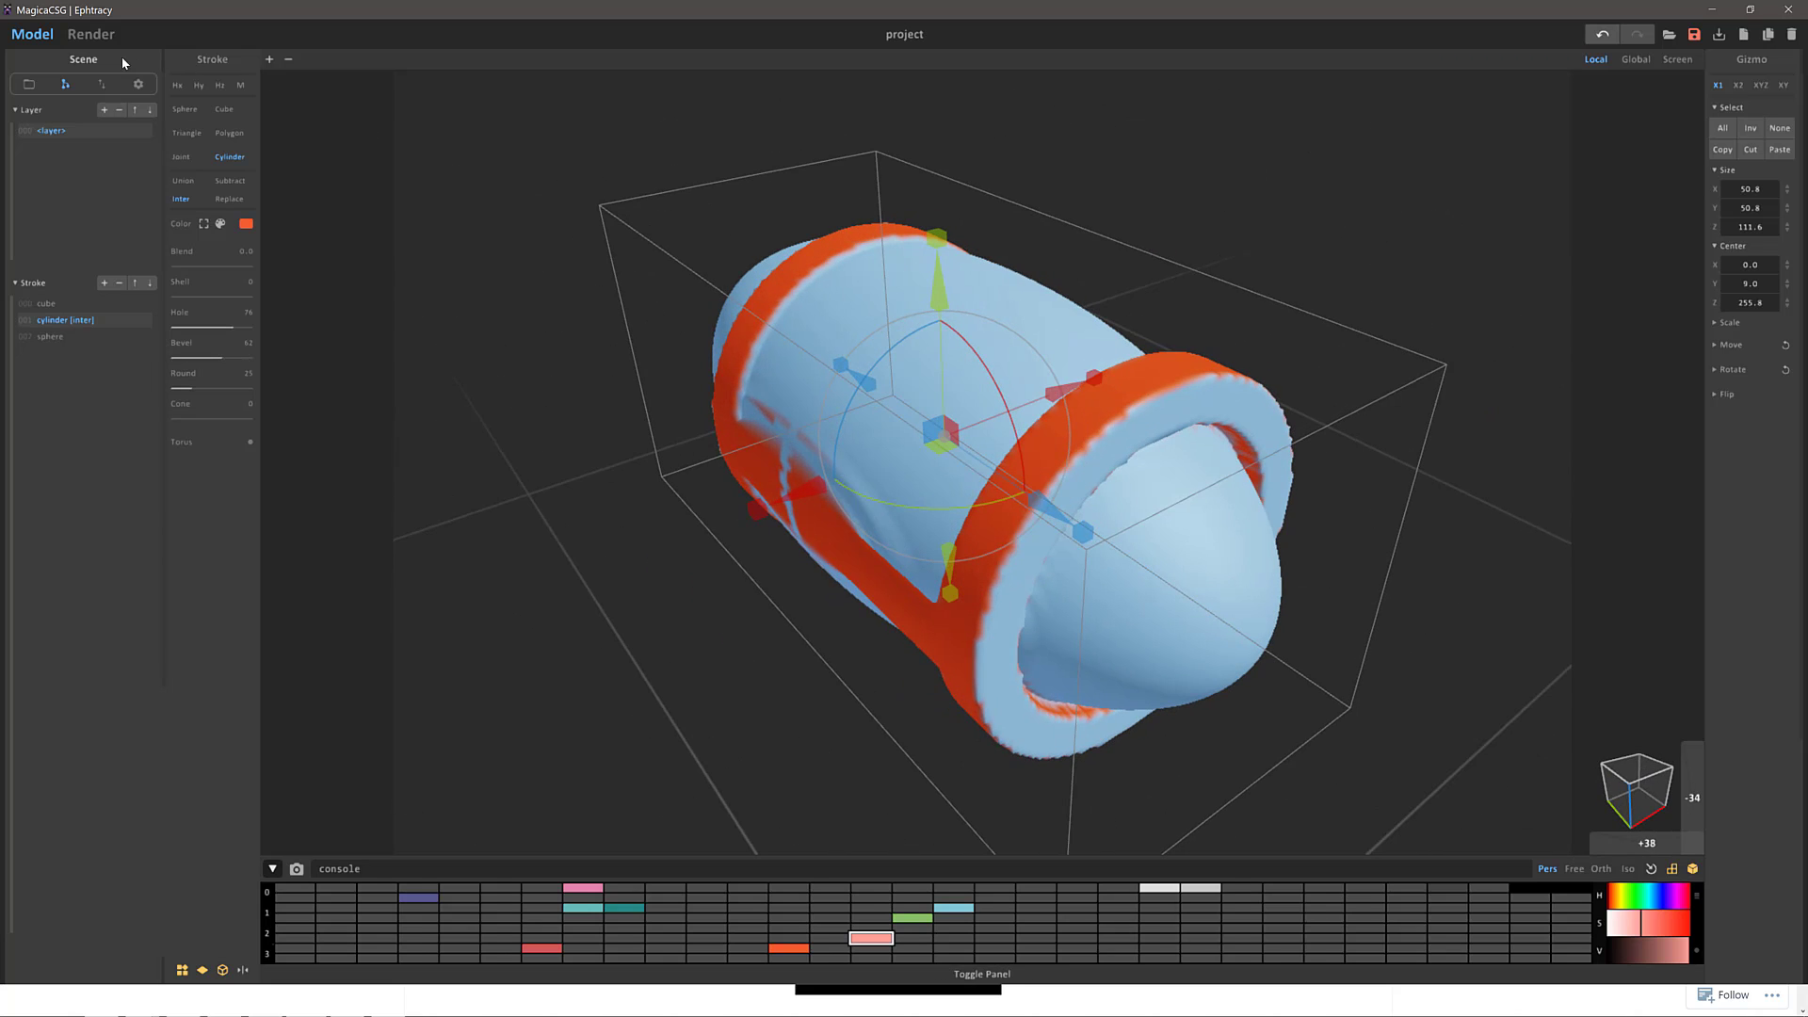
click(92, 34)
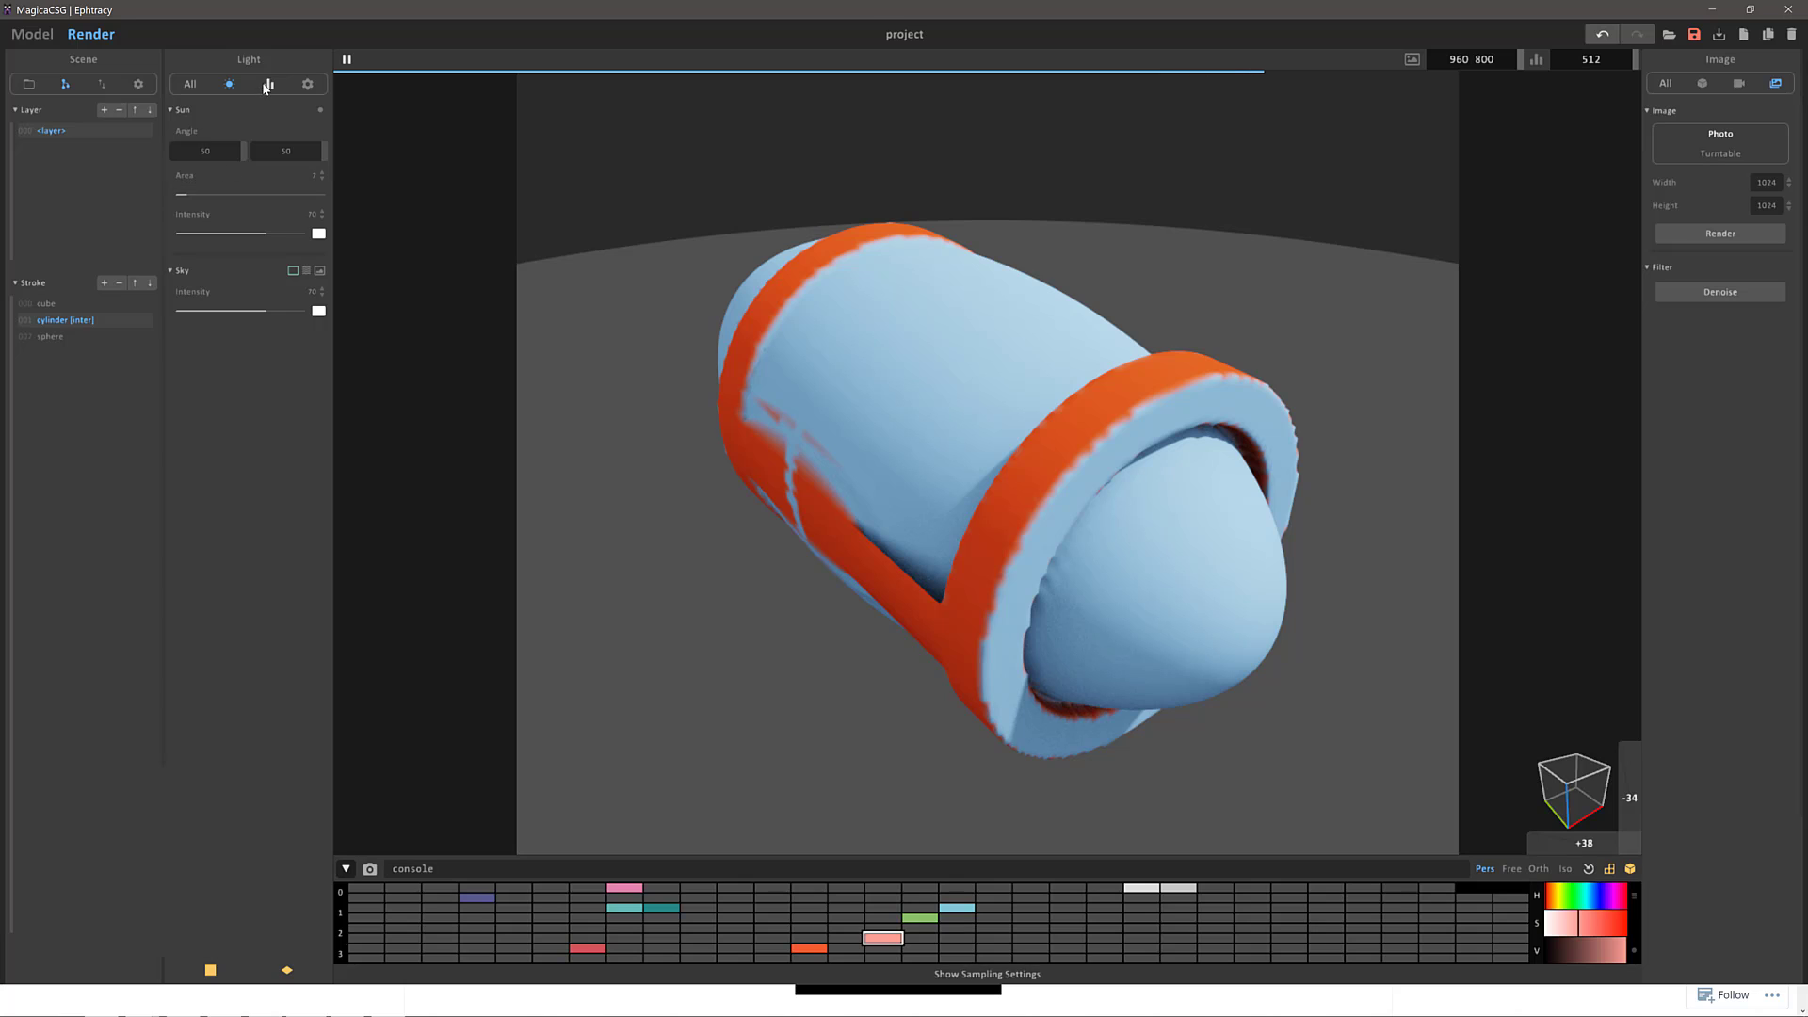
Step: Check the render Sample settings, then return to Model mode
click(270, 85)
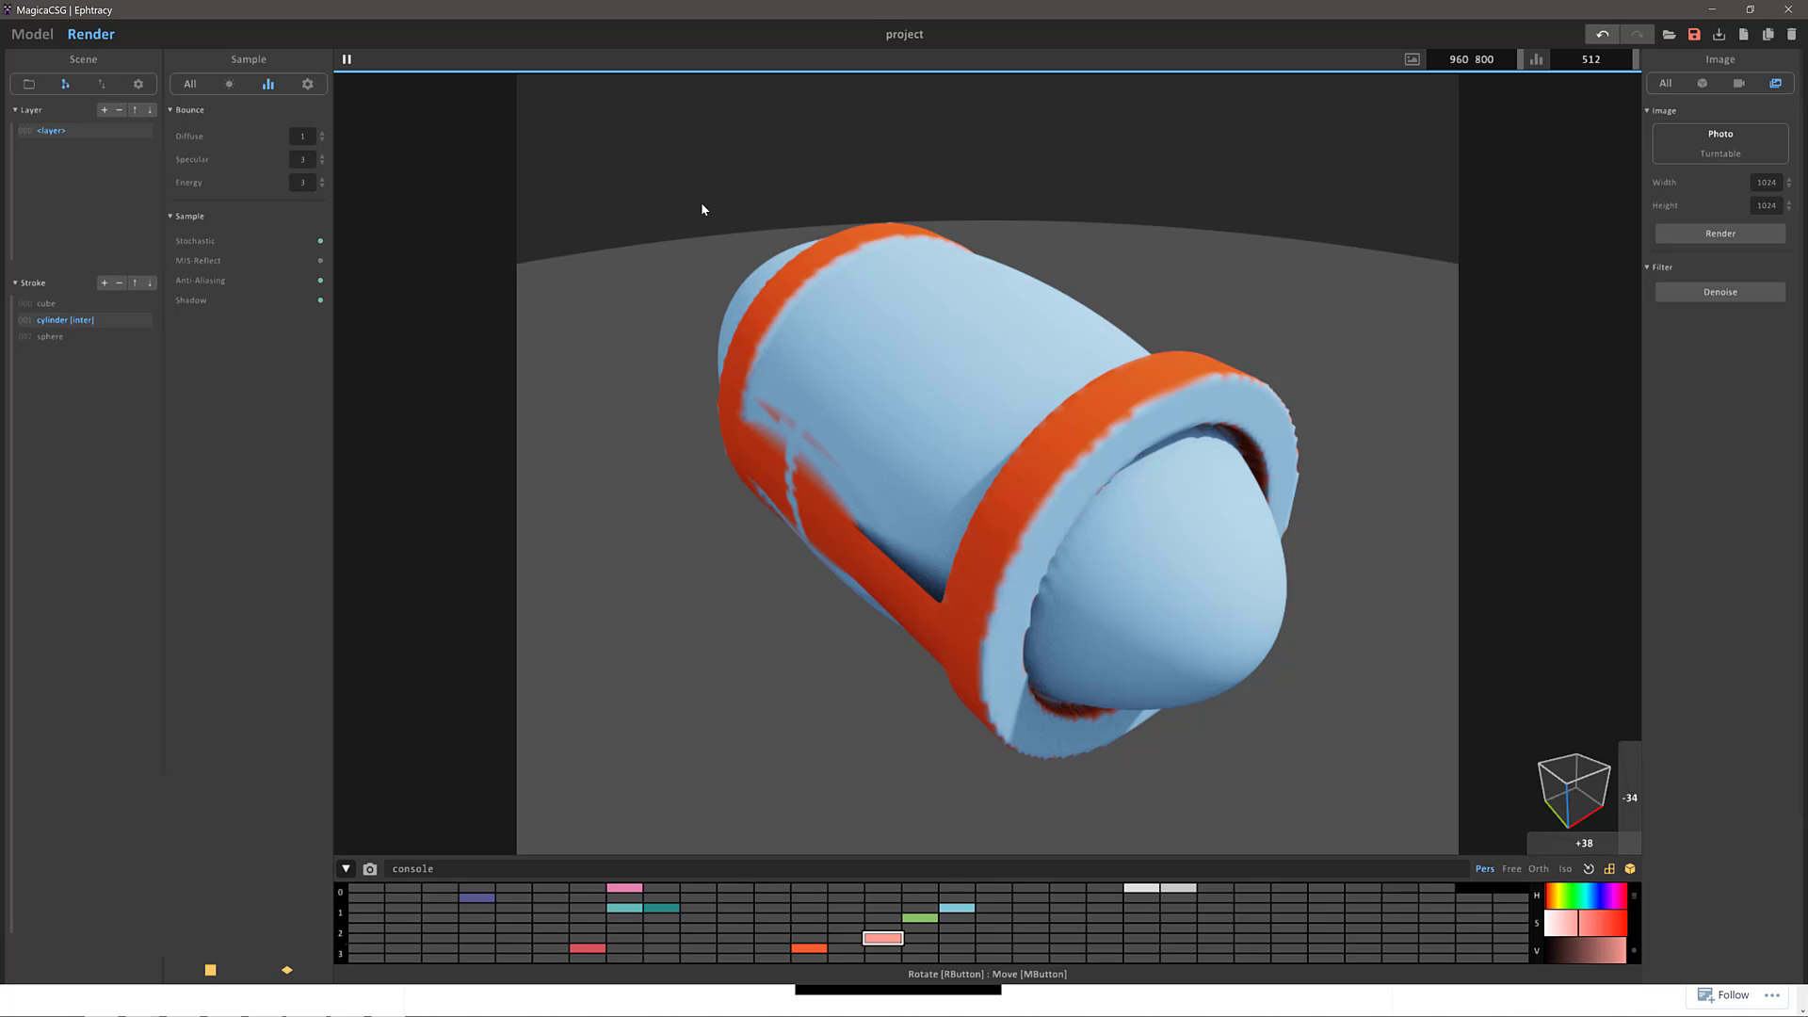
click(28, 33)
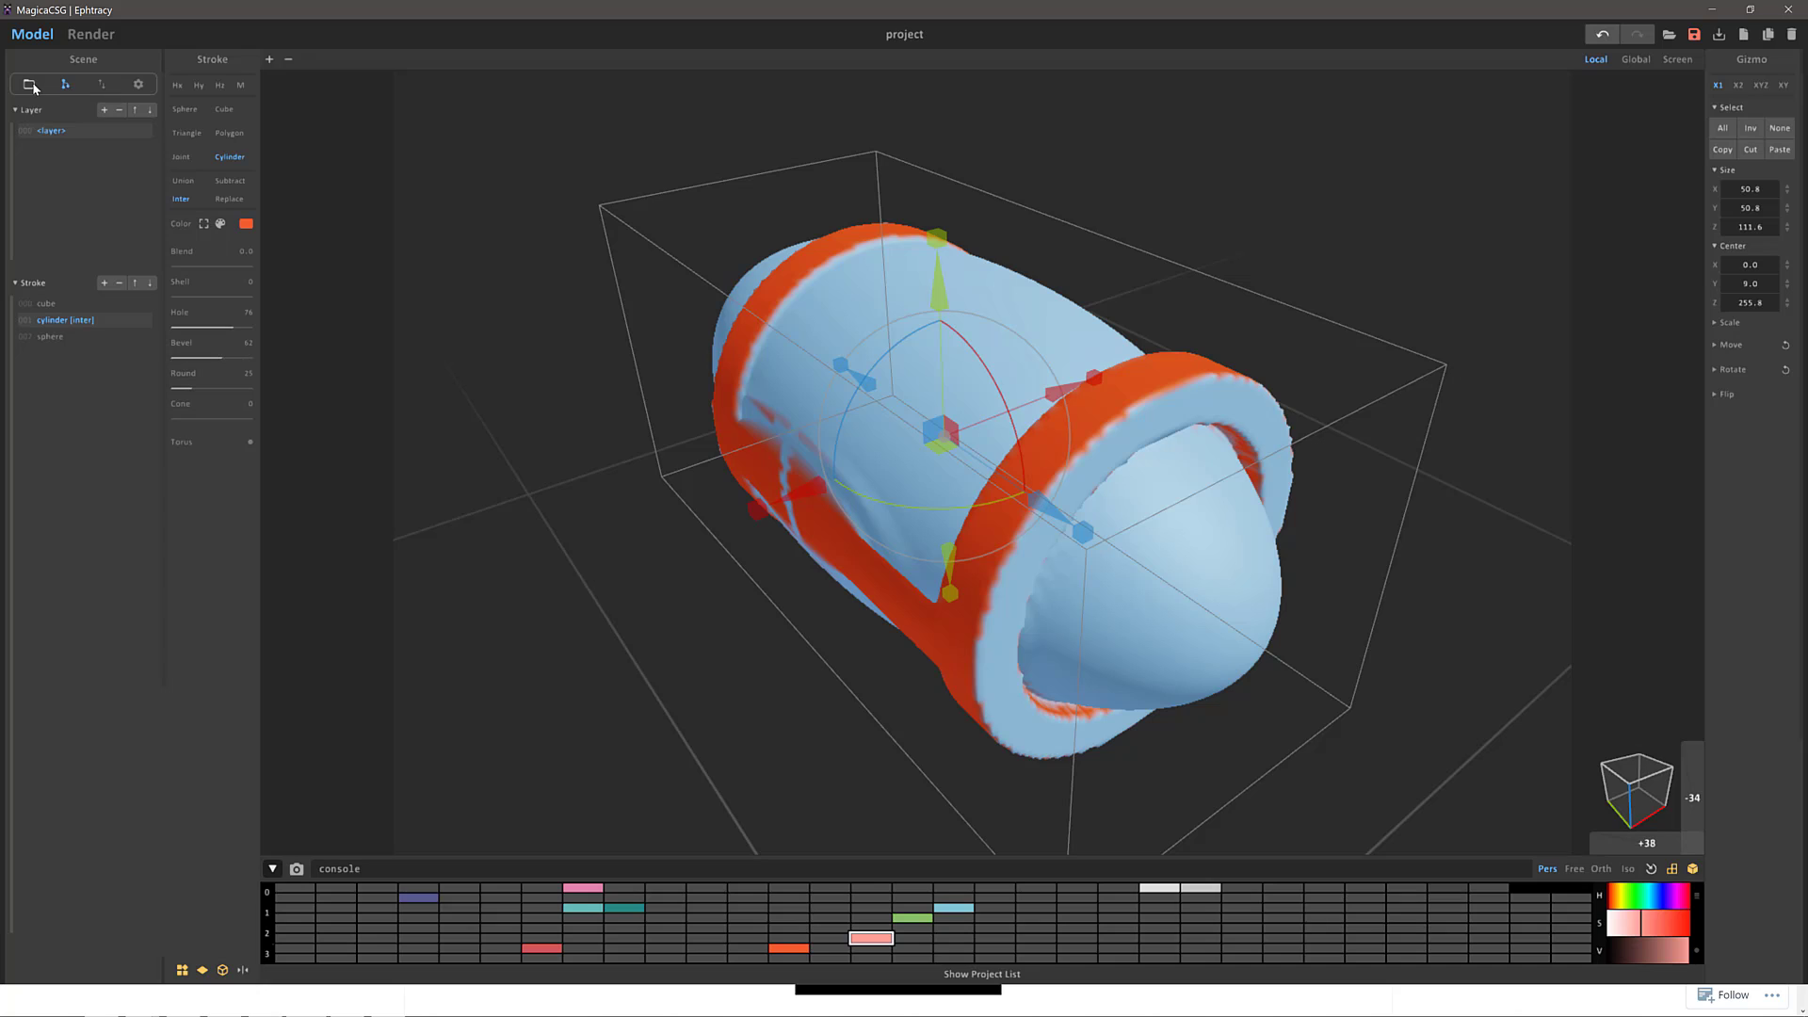
Step: Step through the Project and Scene outline panels to reach the IO palette, material, render and camera options
click(31, 84)
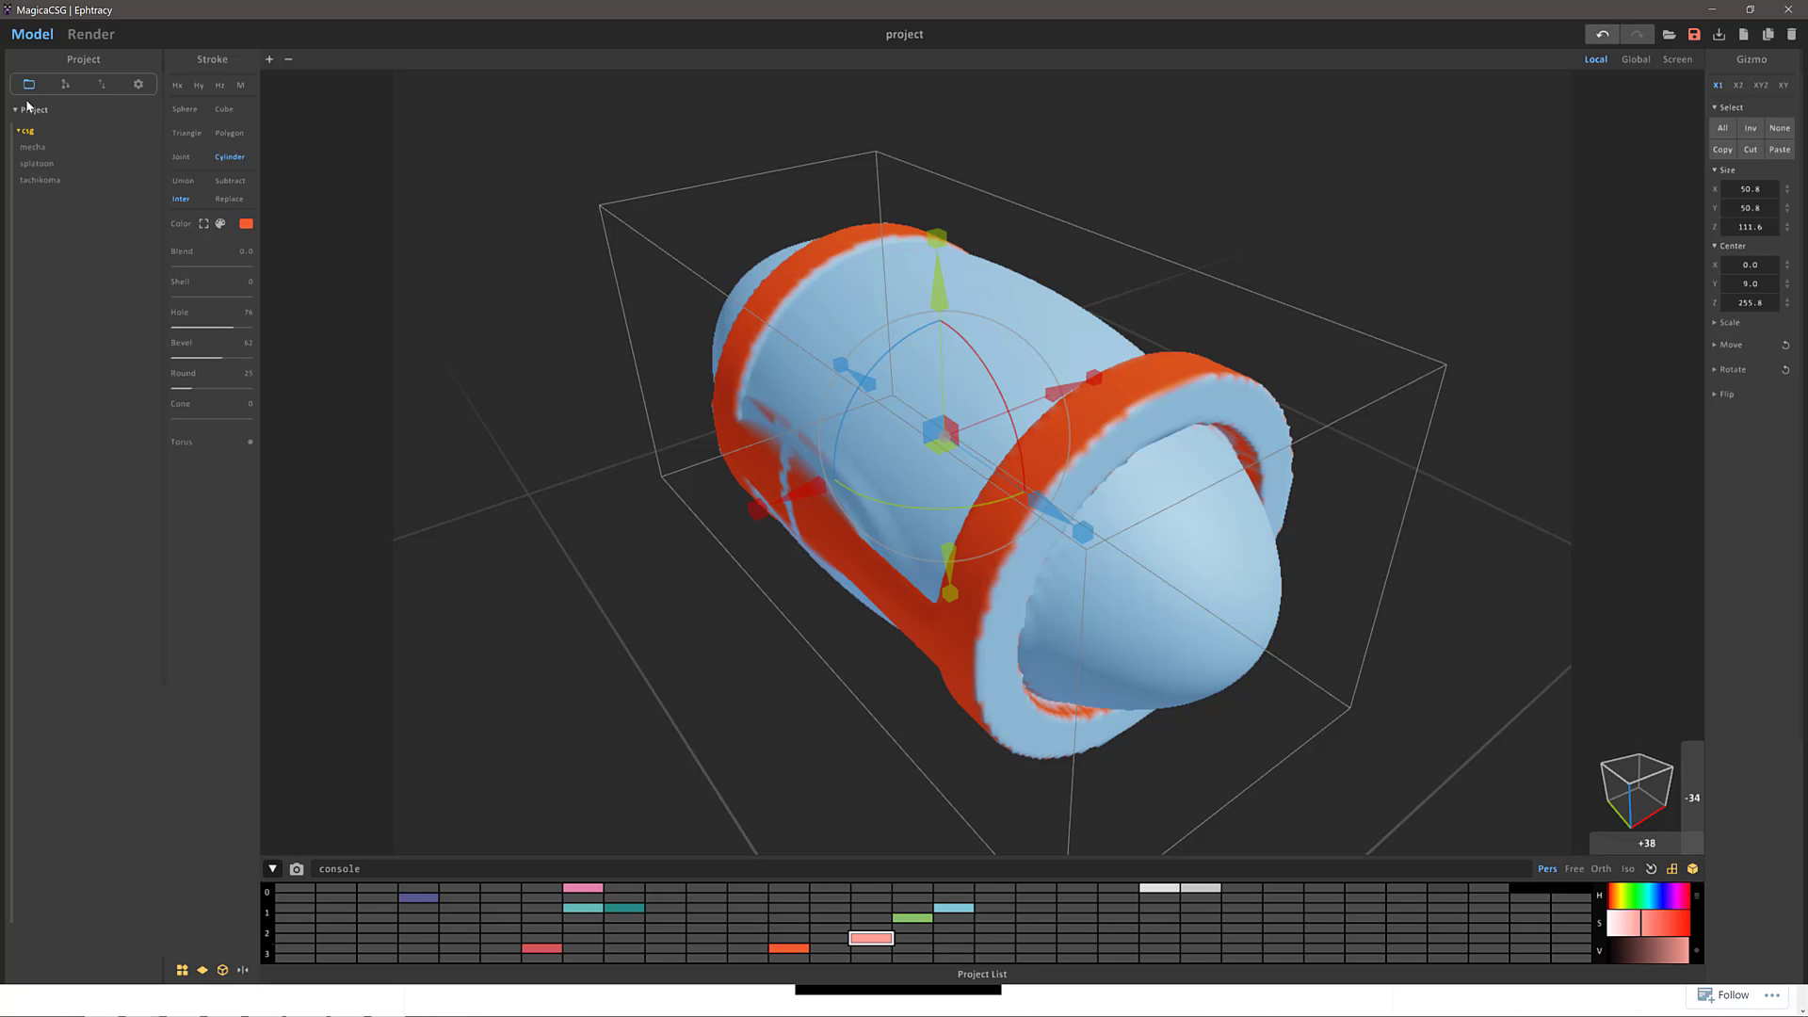
click(68, 84)
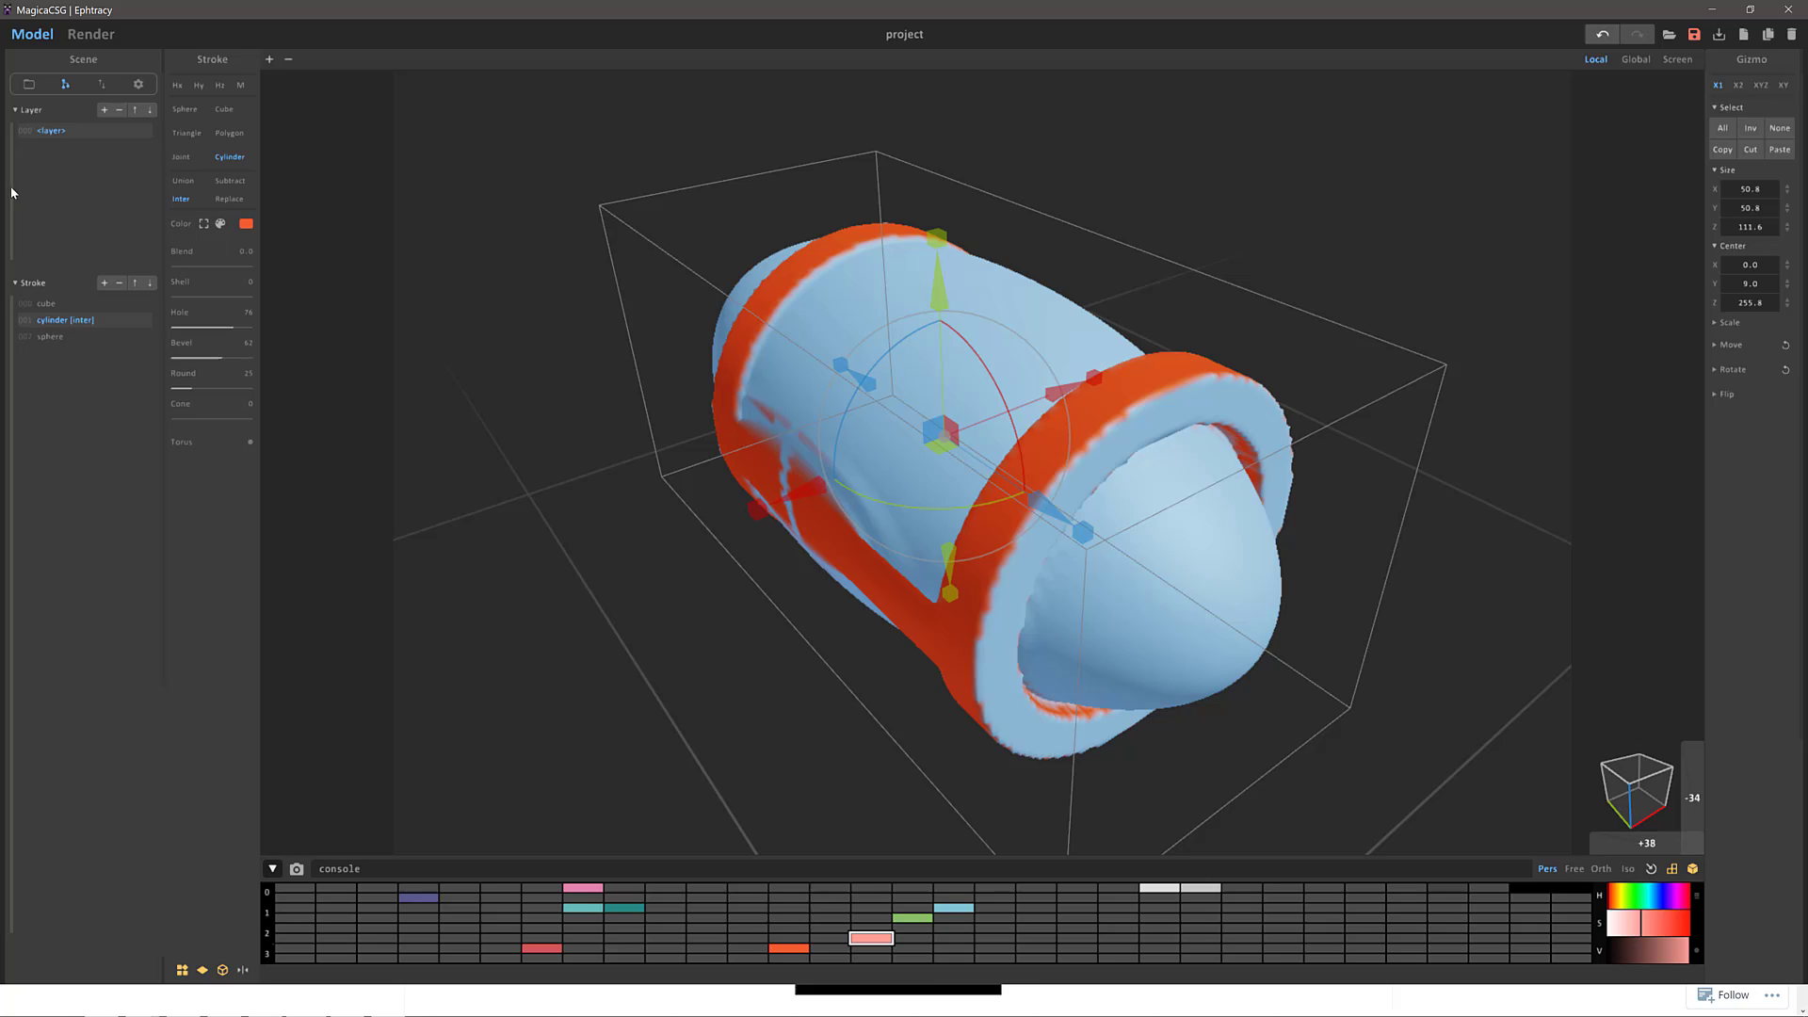
click(82, 84)
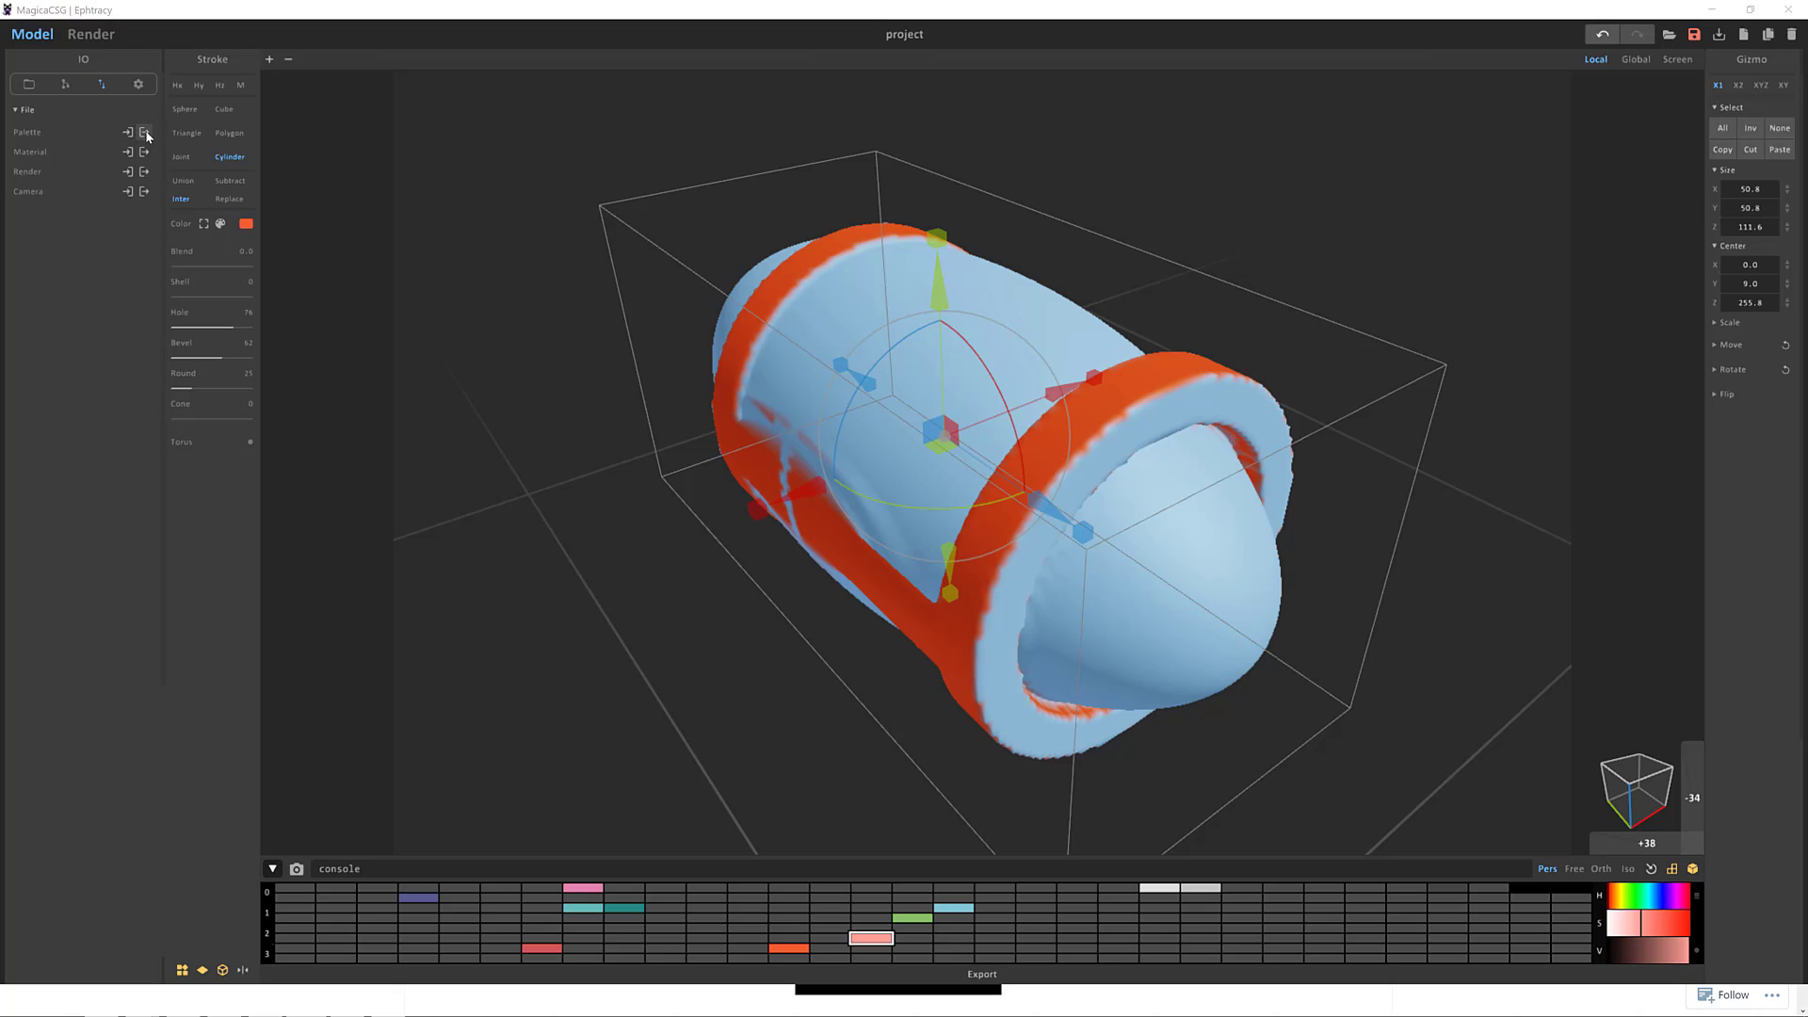
Step: Start a Palette export, then cancel its Save As dialog
click(141, 131)
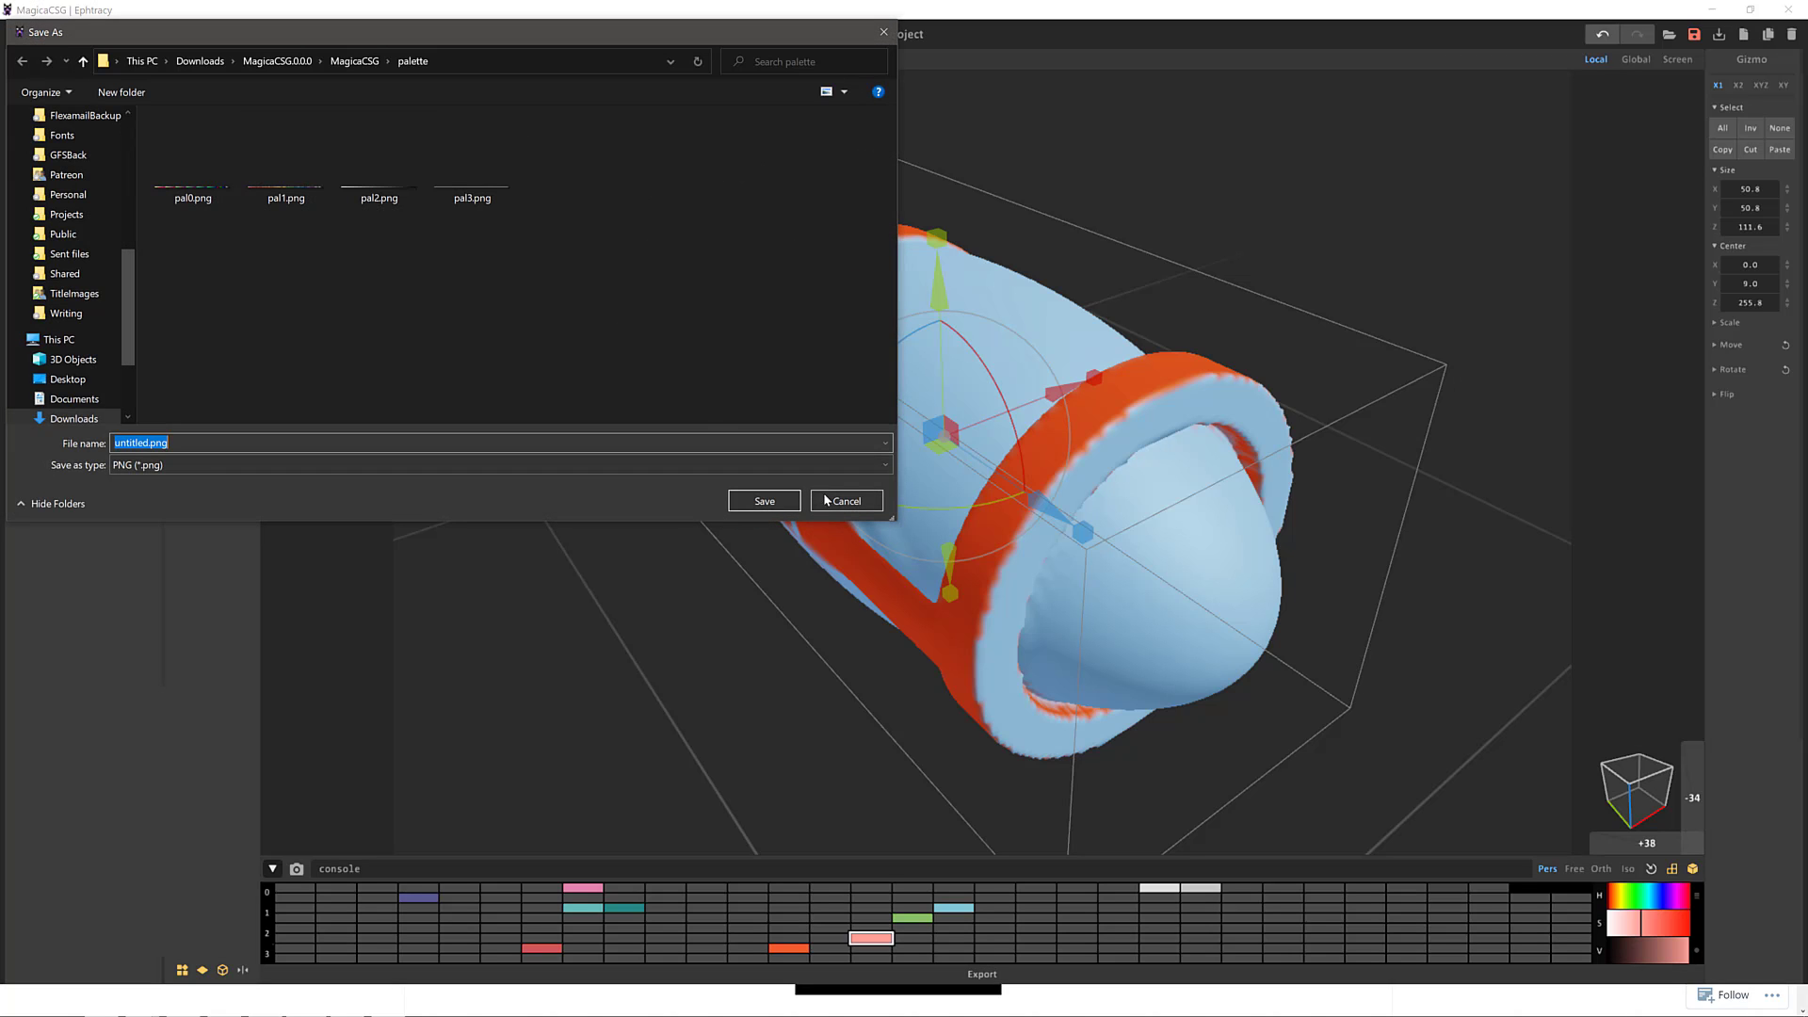
click(847, 501)
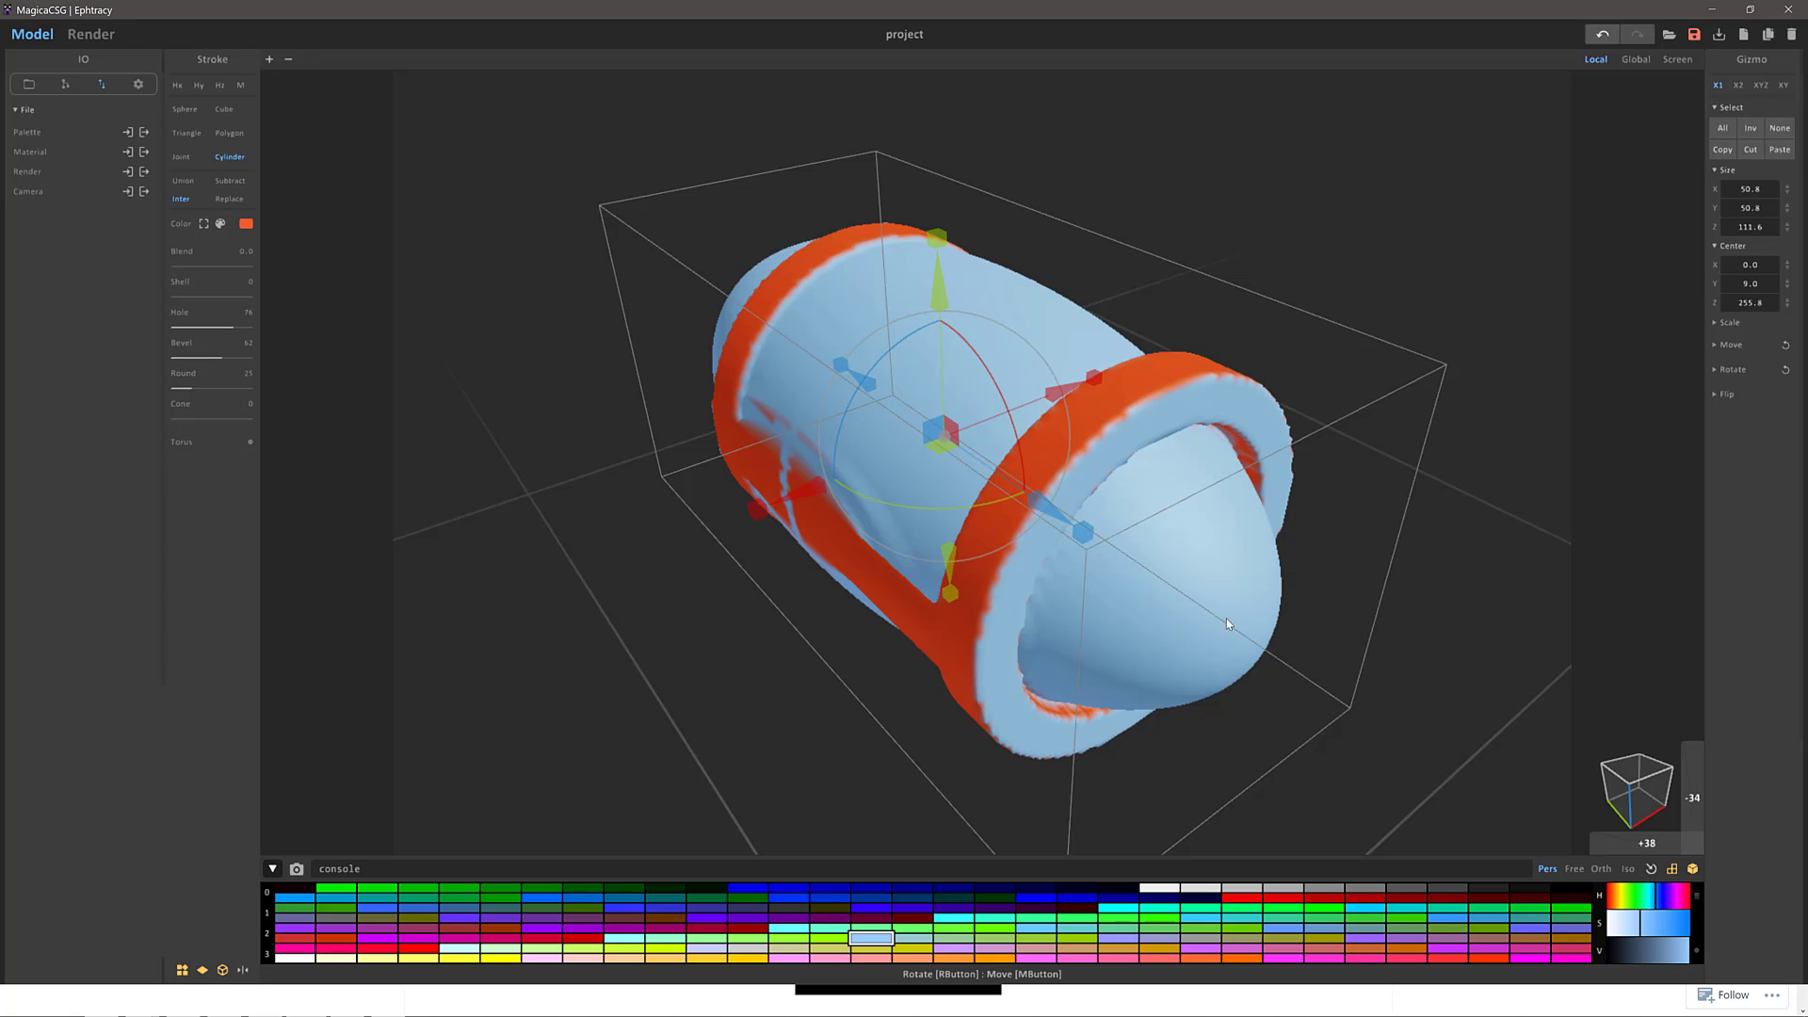
mouse_move(1138, 589)
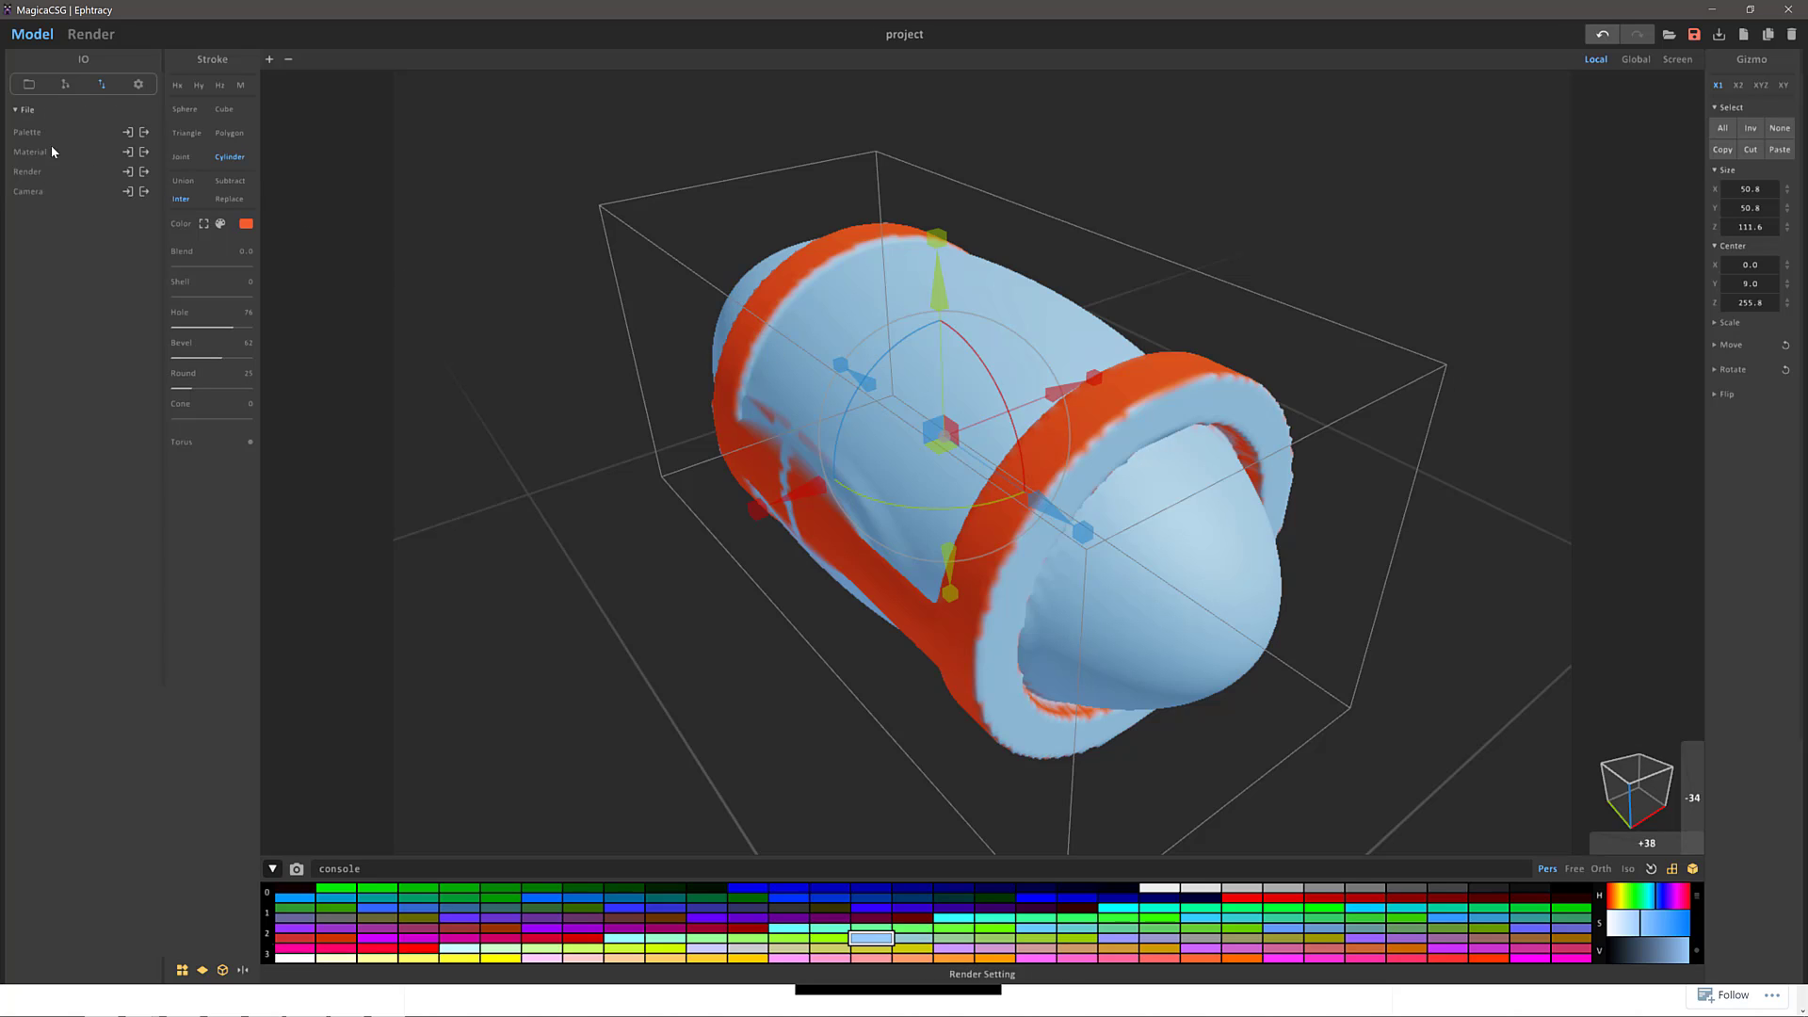
mouse_move(665, 278)
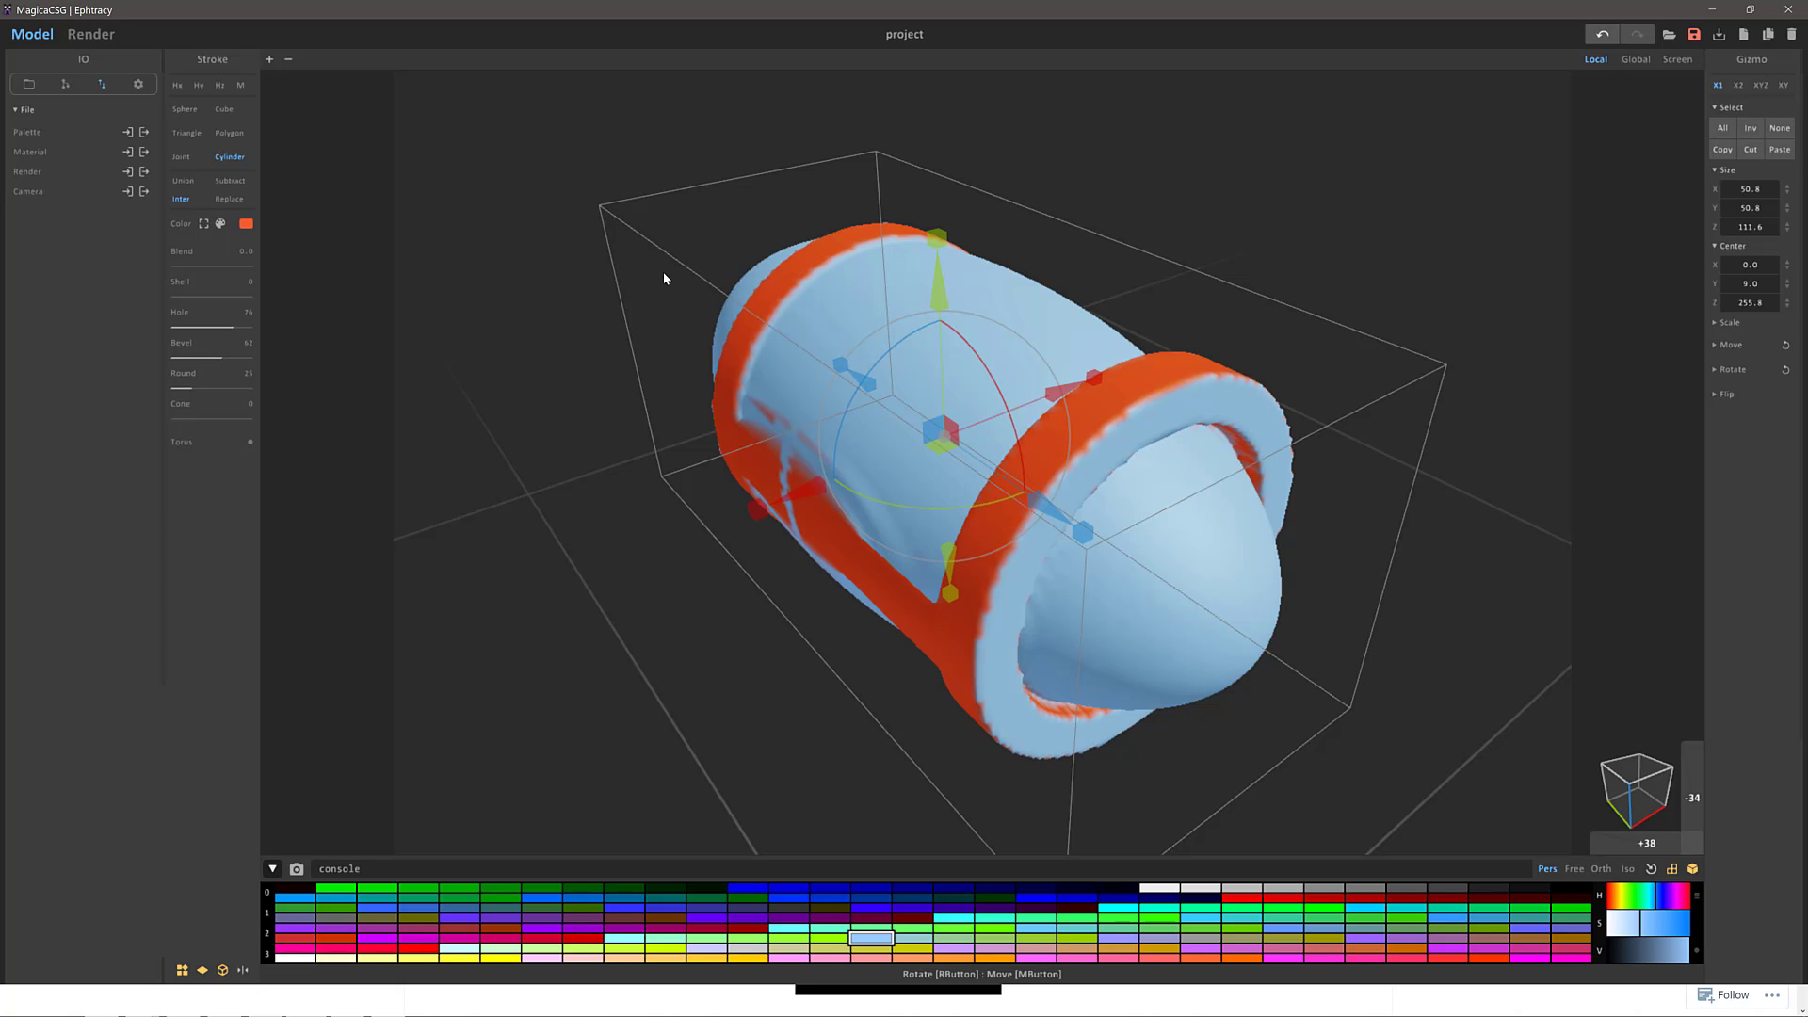
mouse_move(599, 291)
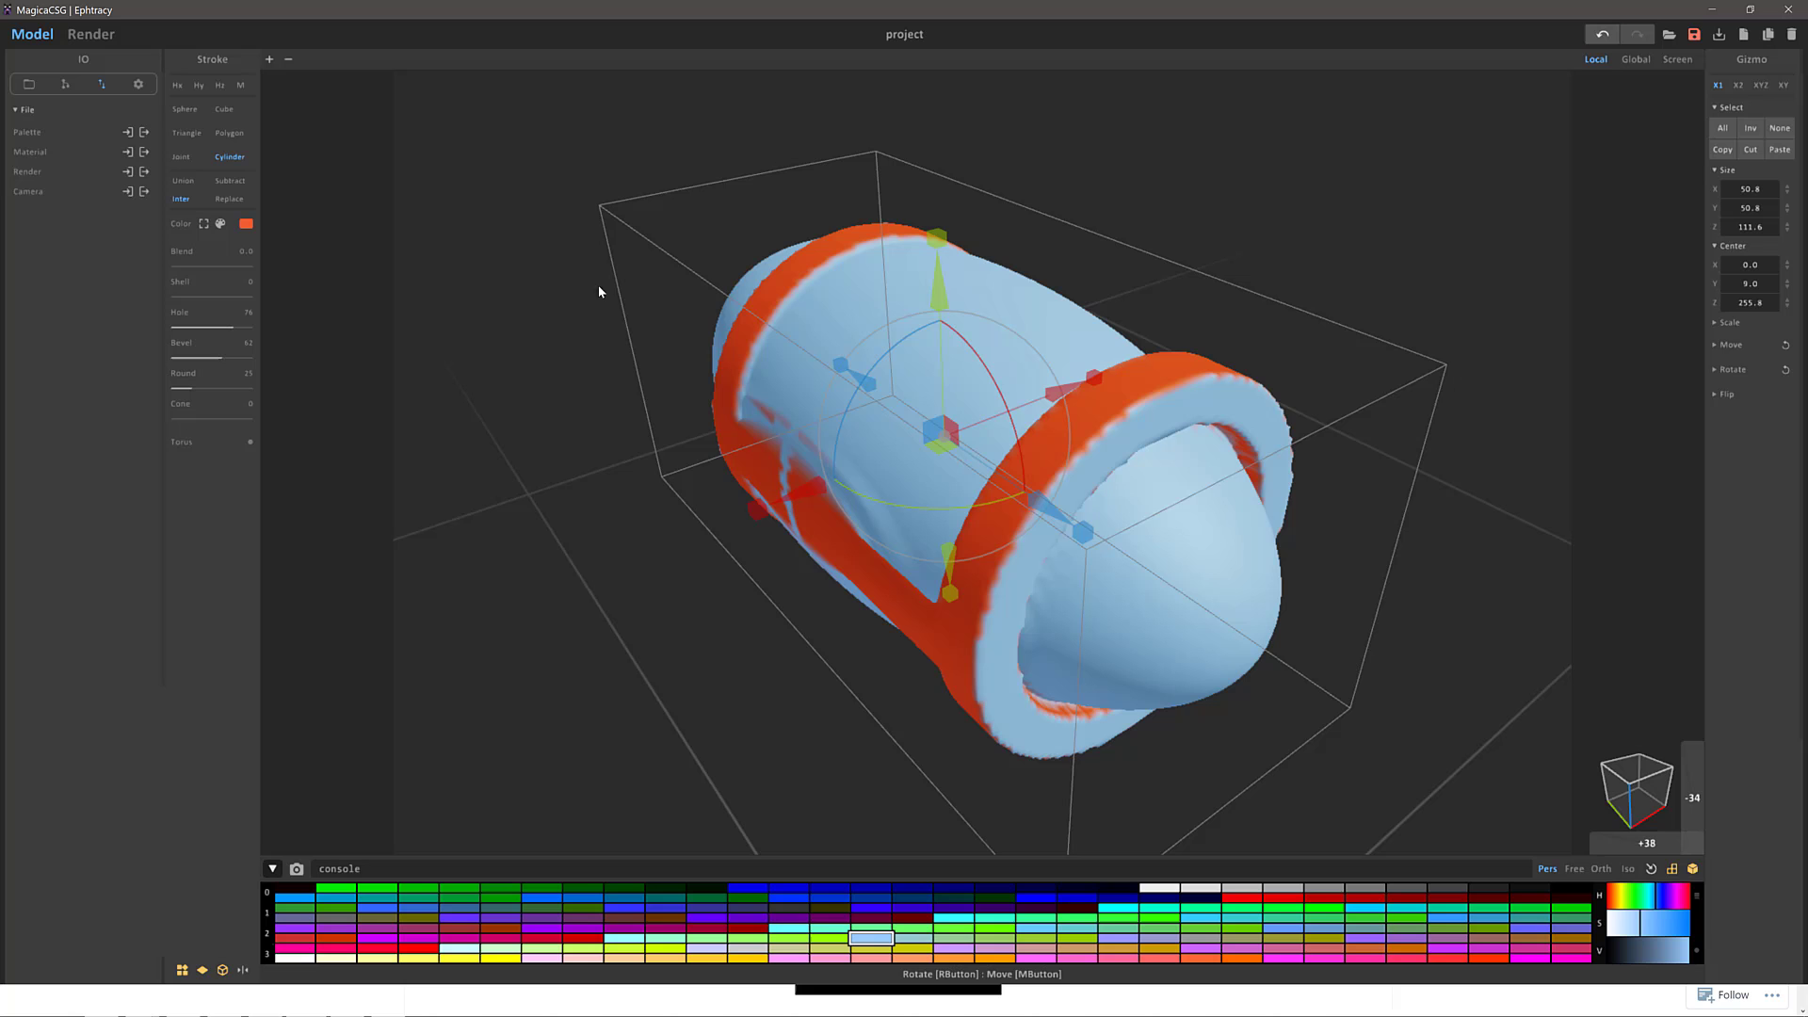
mouse_move(922, 477)
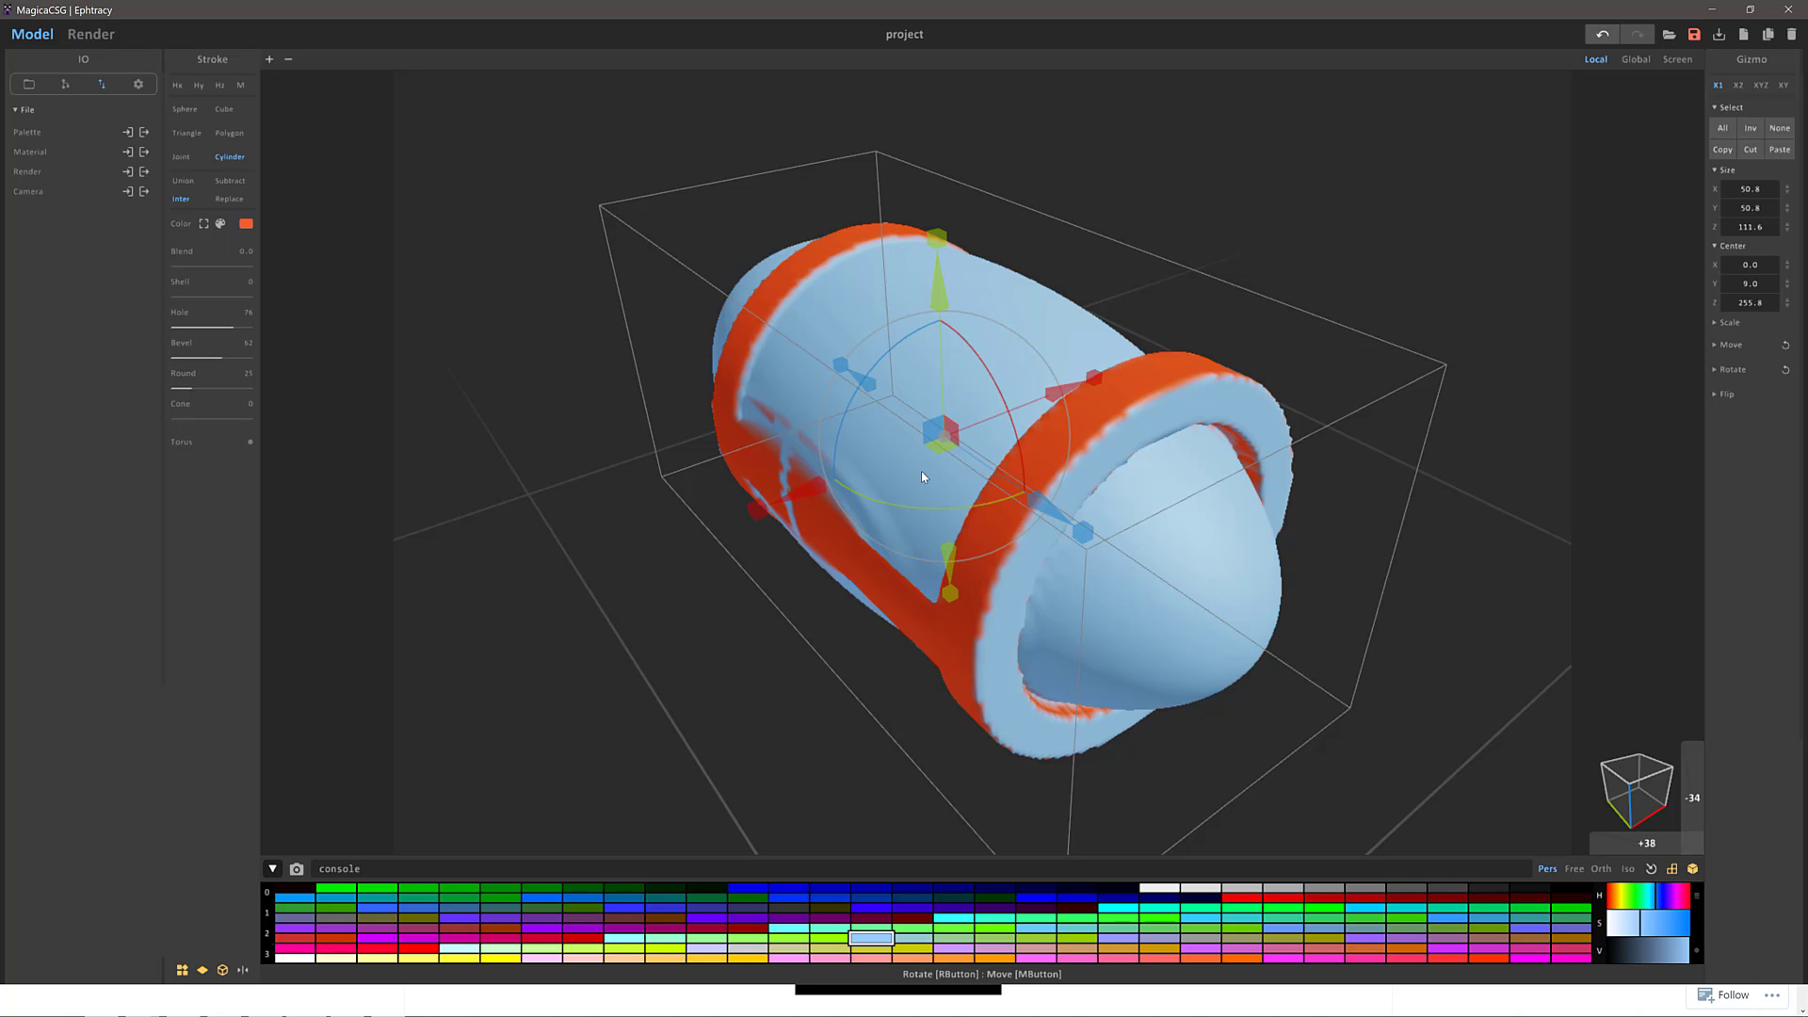
Step: Orbit to view the capped cylinder's other end, check GPU memory info, then return to sample projects
drag(923, 477, 1221, 523)
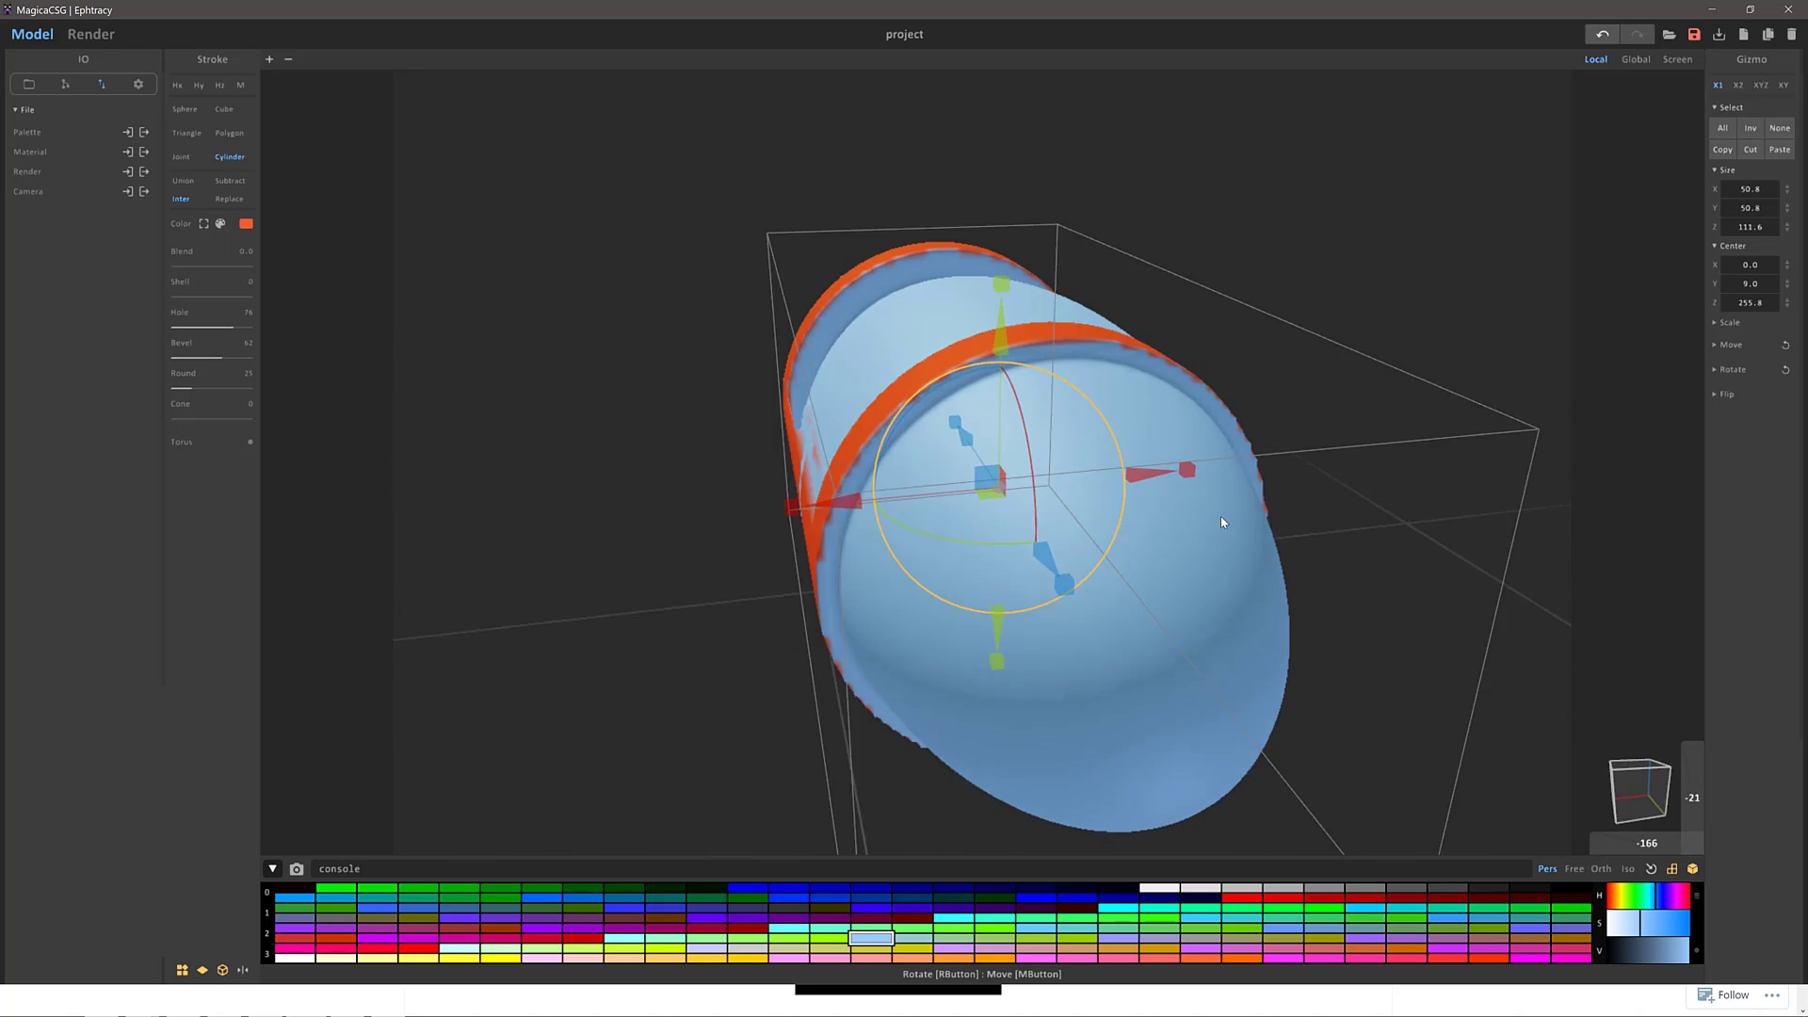
drag(1222, 523, 636, 101)
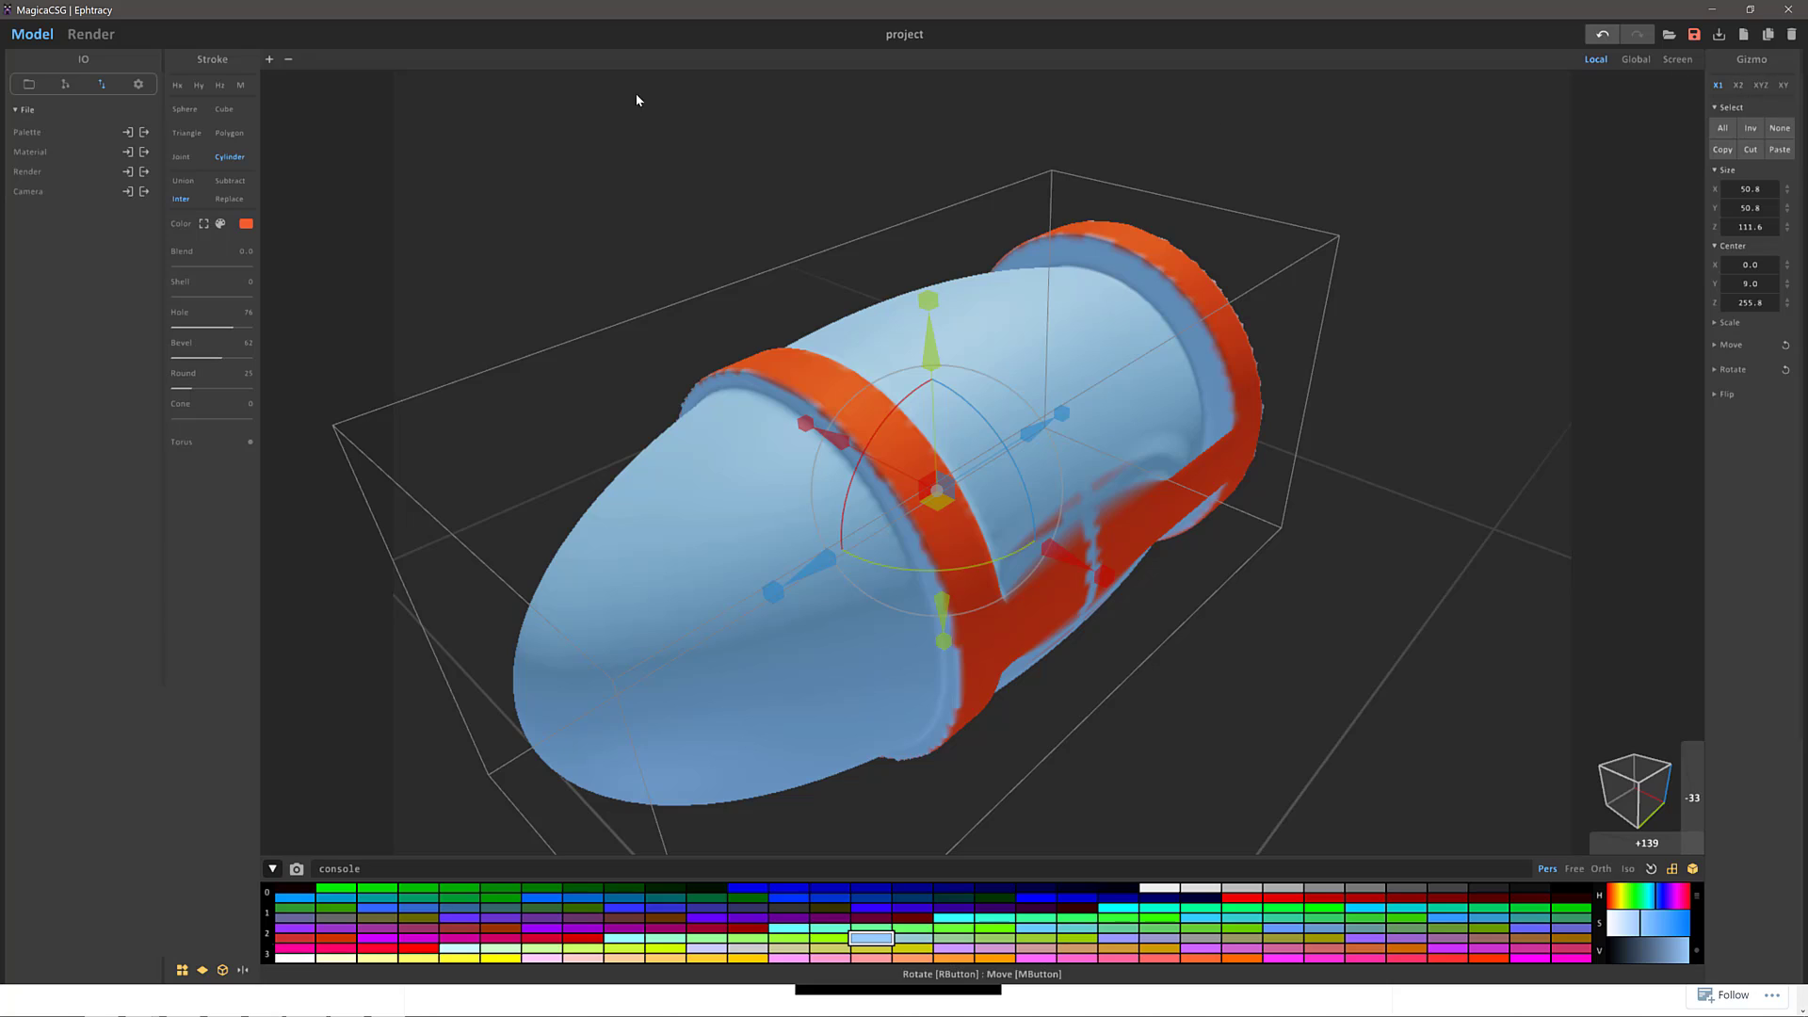
click(136, 84)
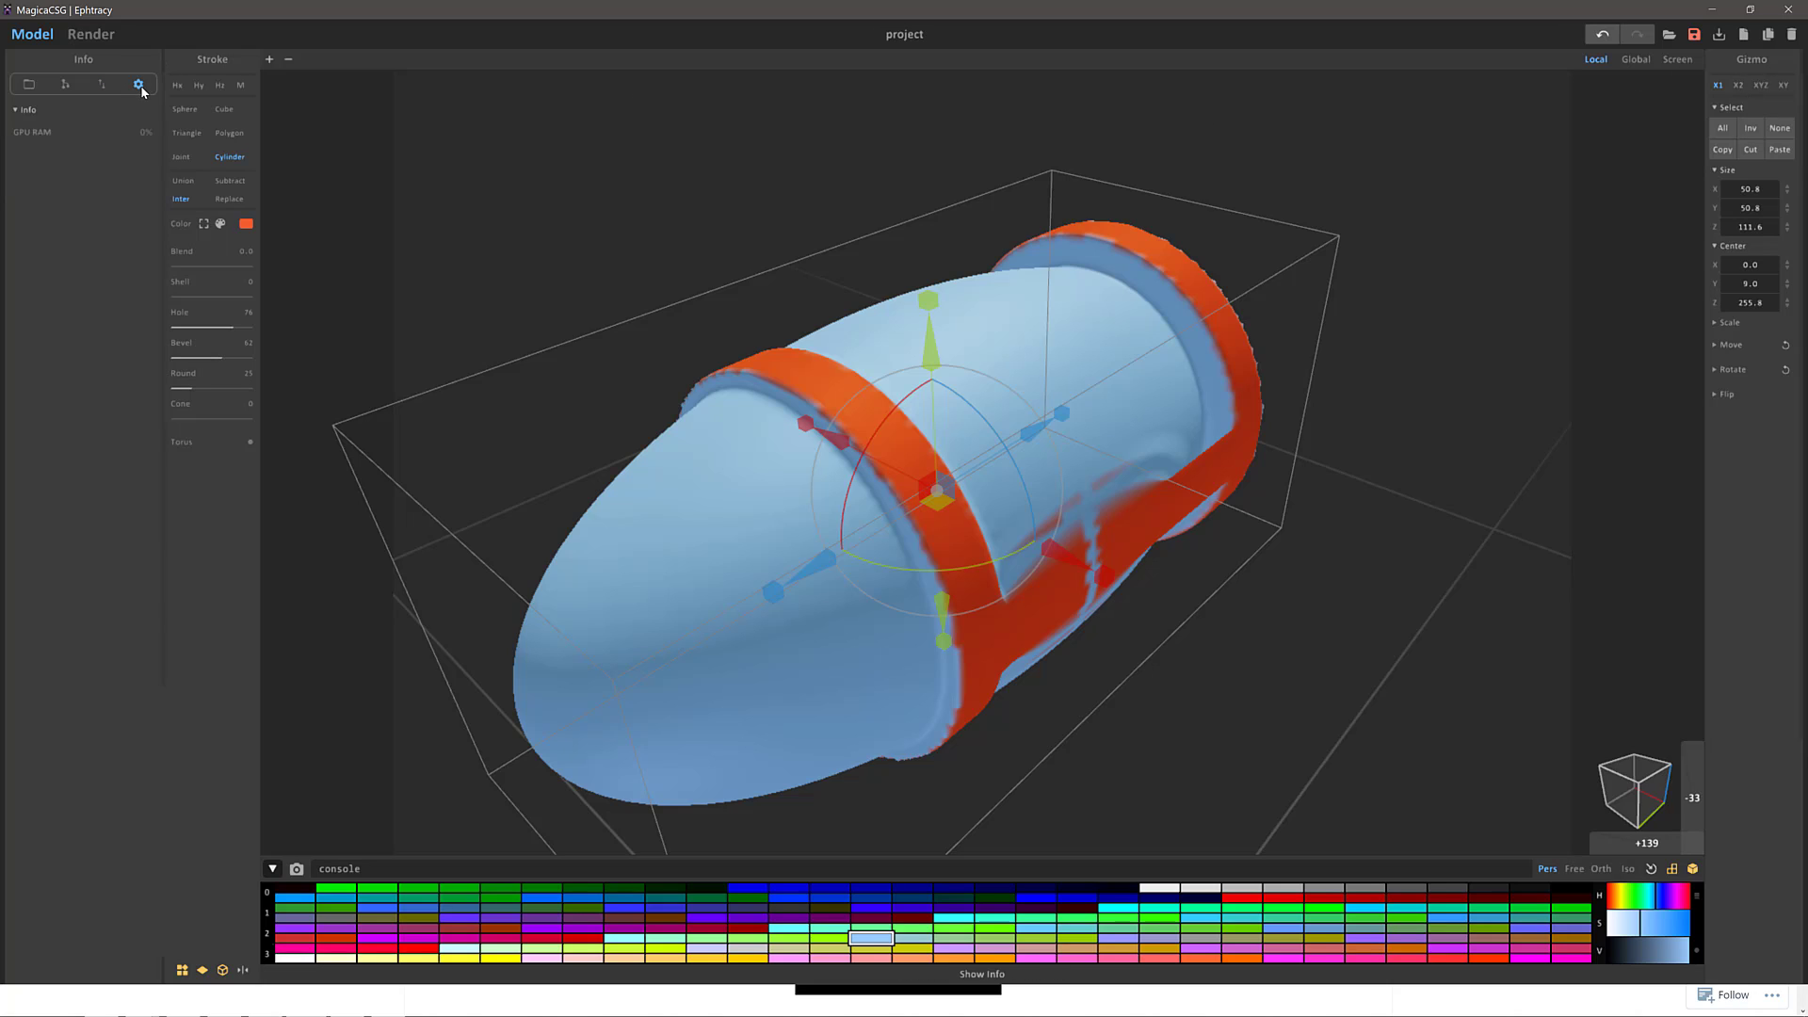
click(32, 83)
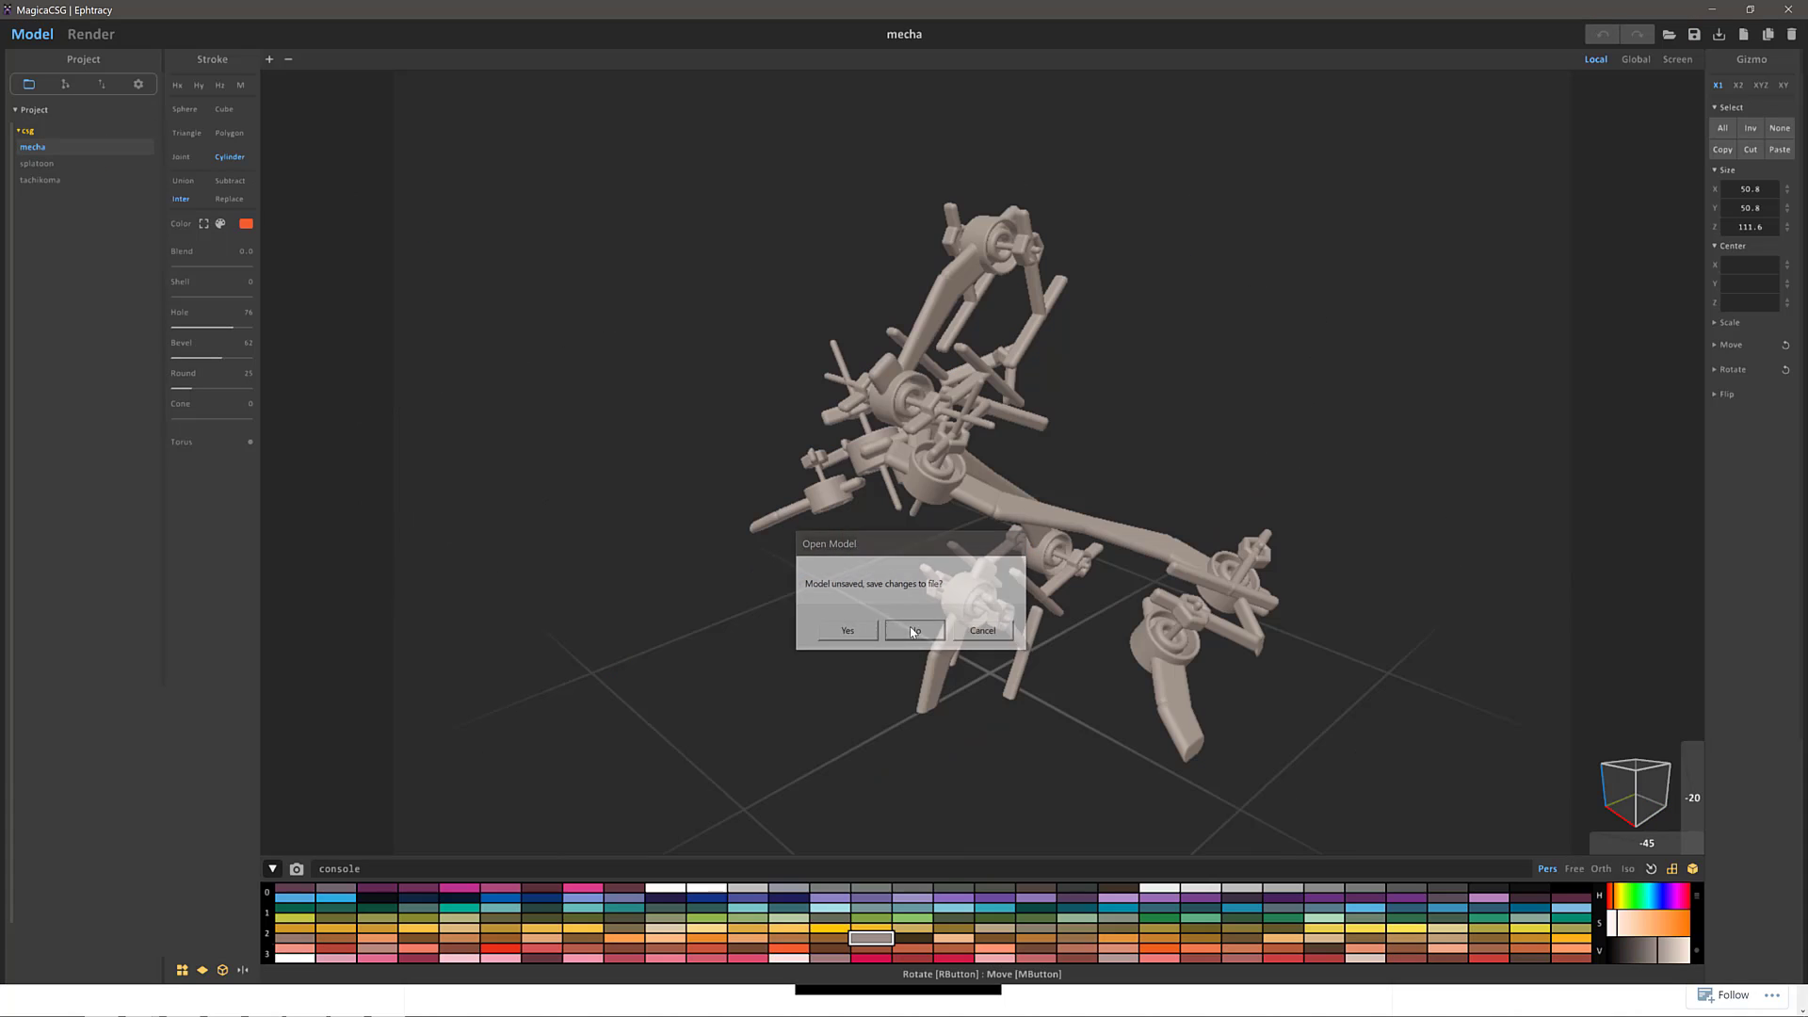
Step: Discard the cylinder, open and orbit the mecha and splatoon samples, then open tachikoma
click(915, 630)
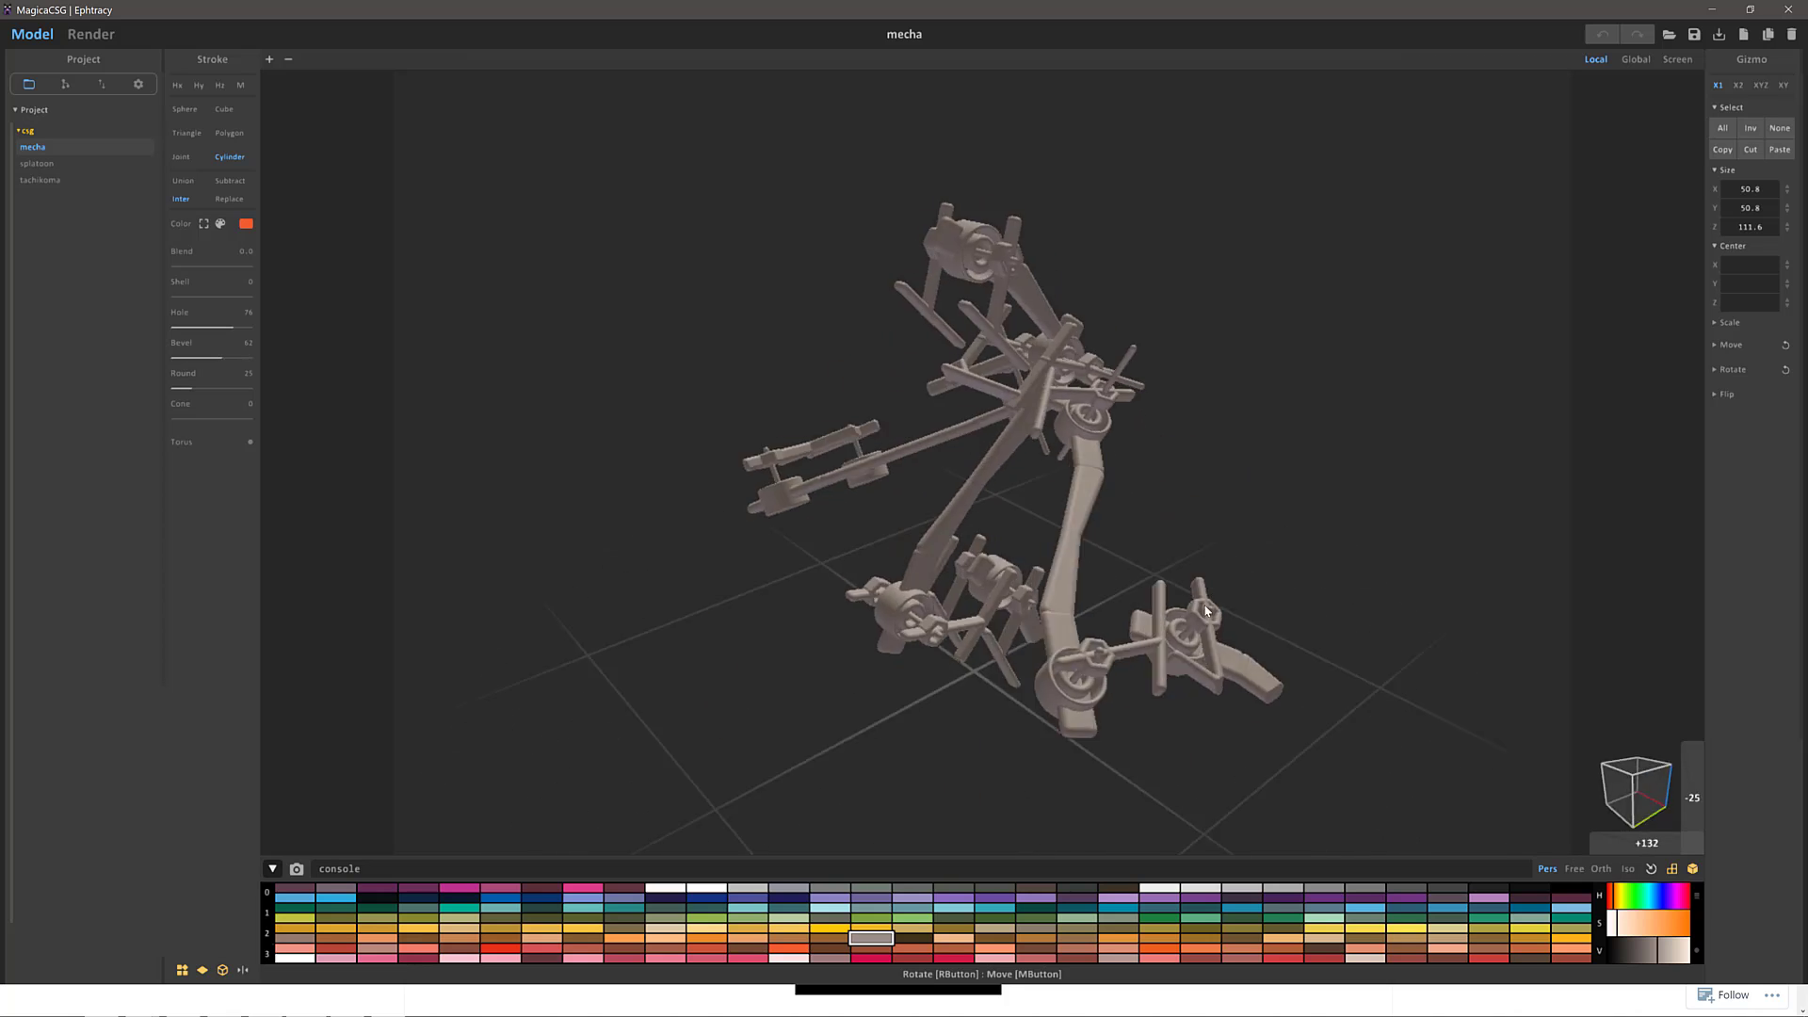
drag(1205, 611, 695, 585)
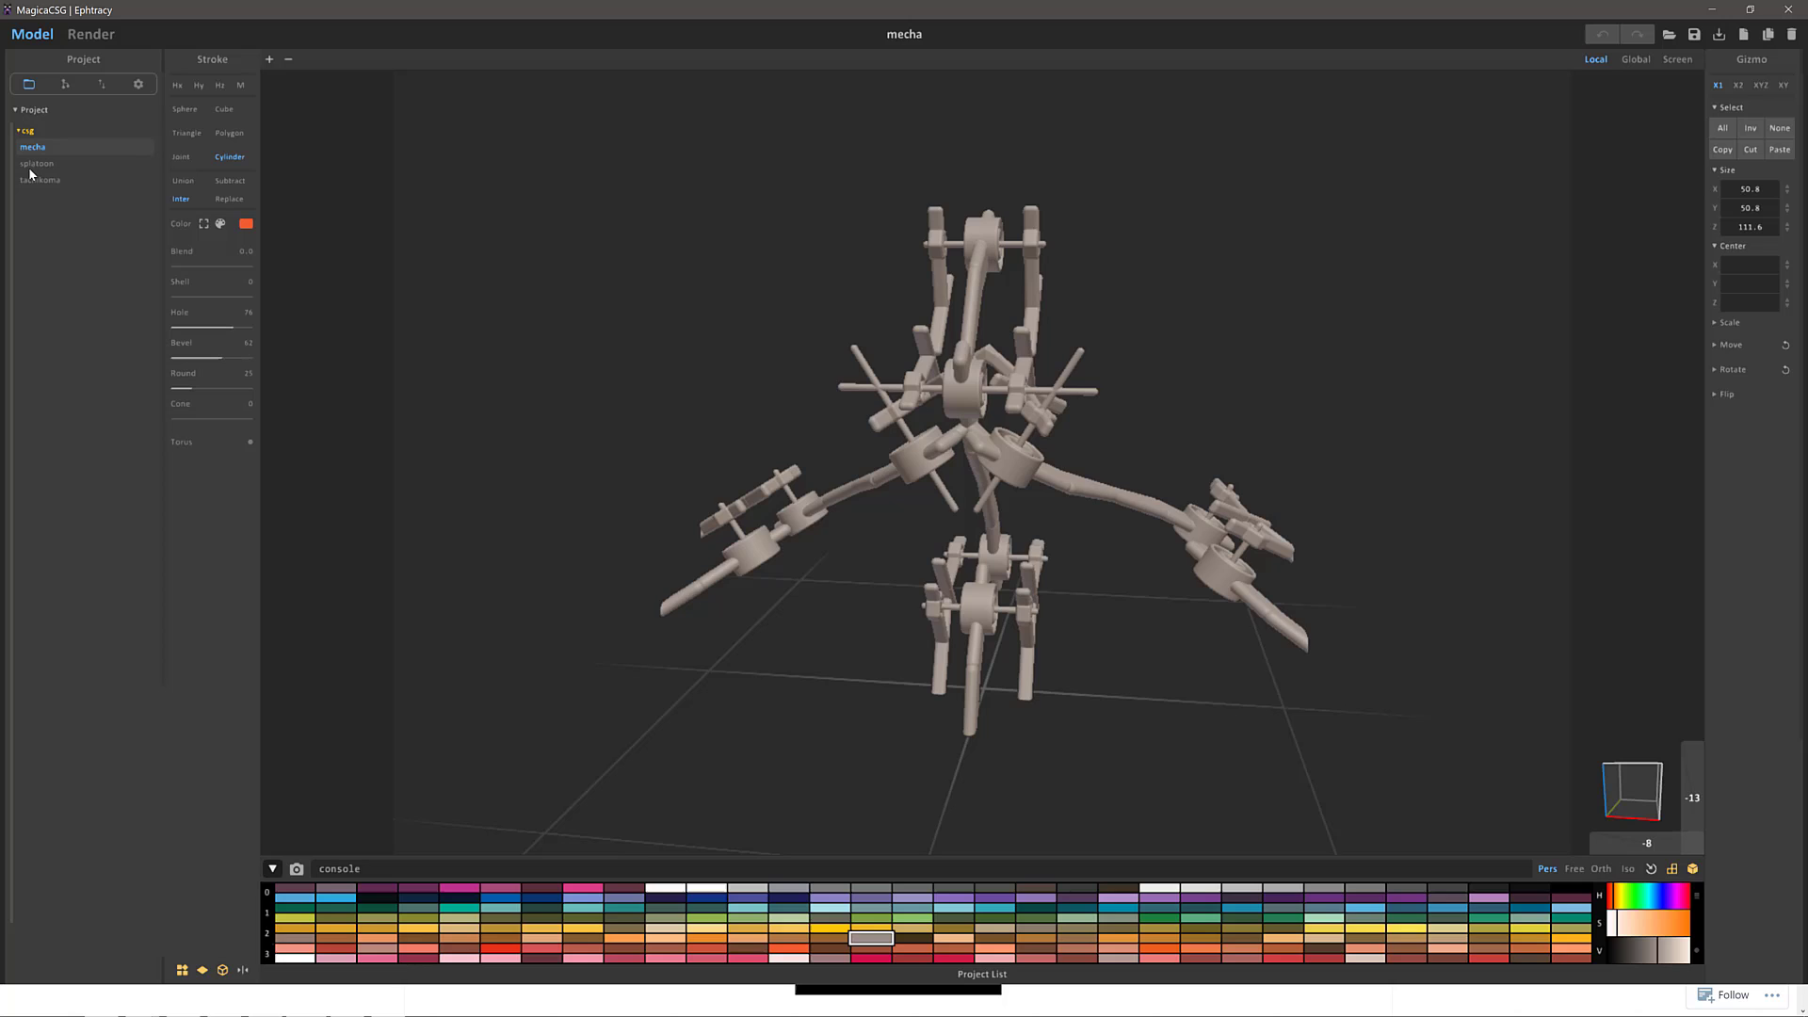
click(37, 163)
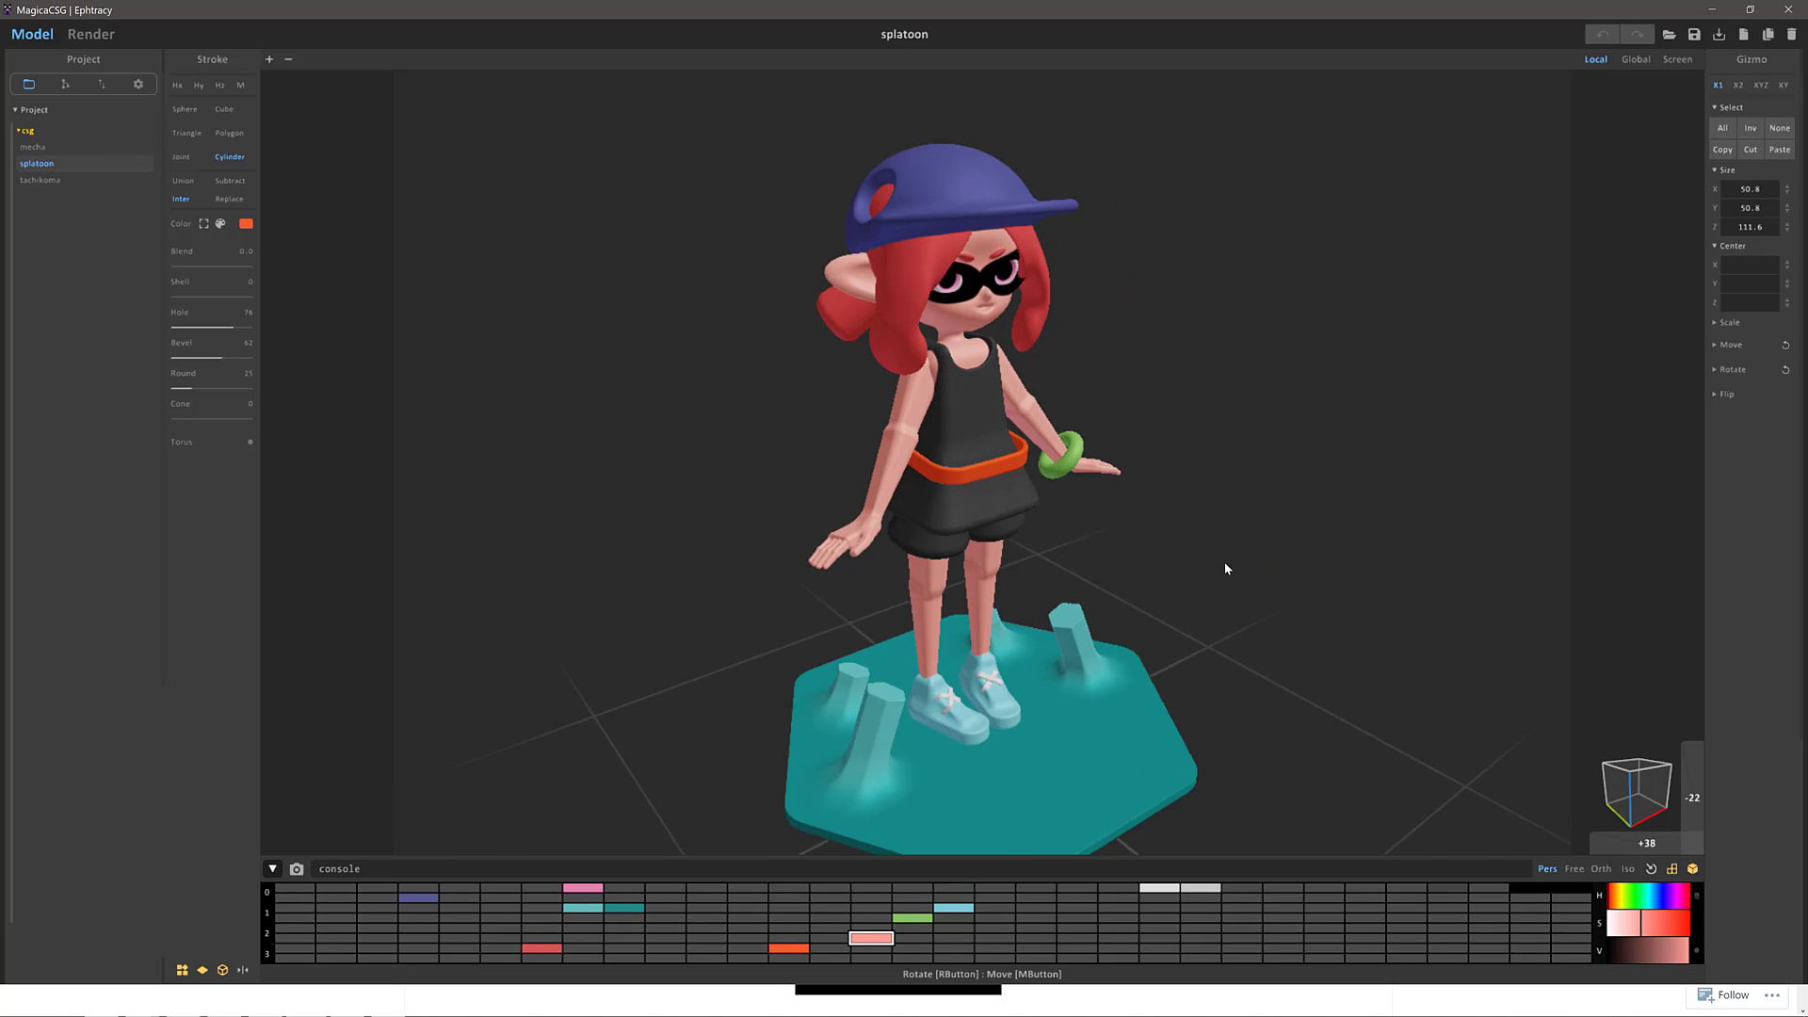
drag(1226, 569, 1103, 519)
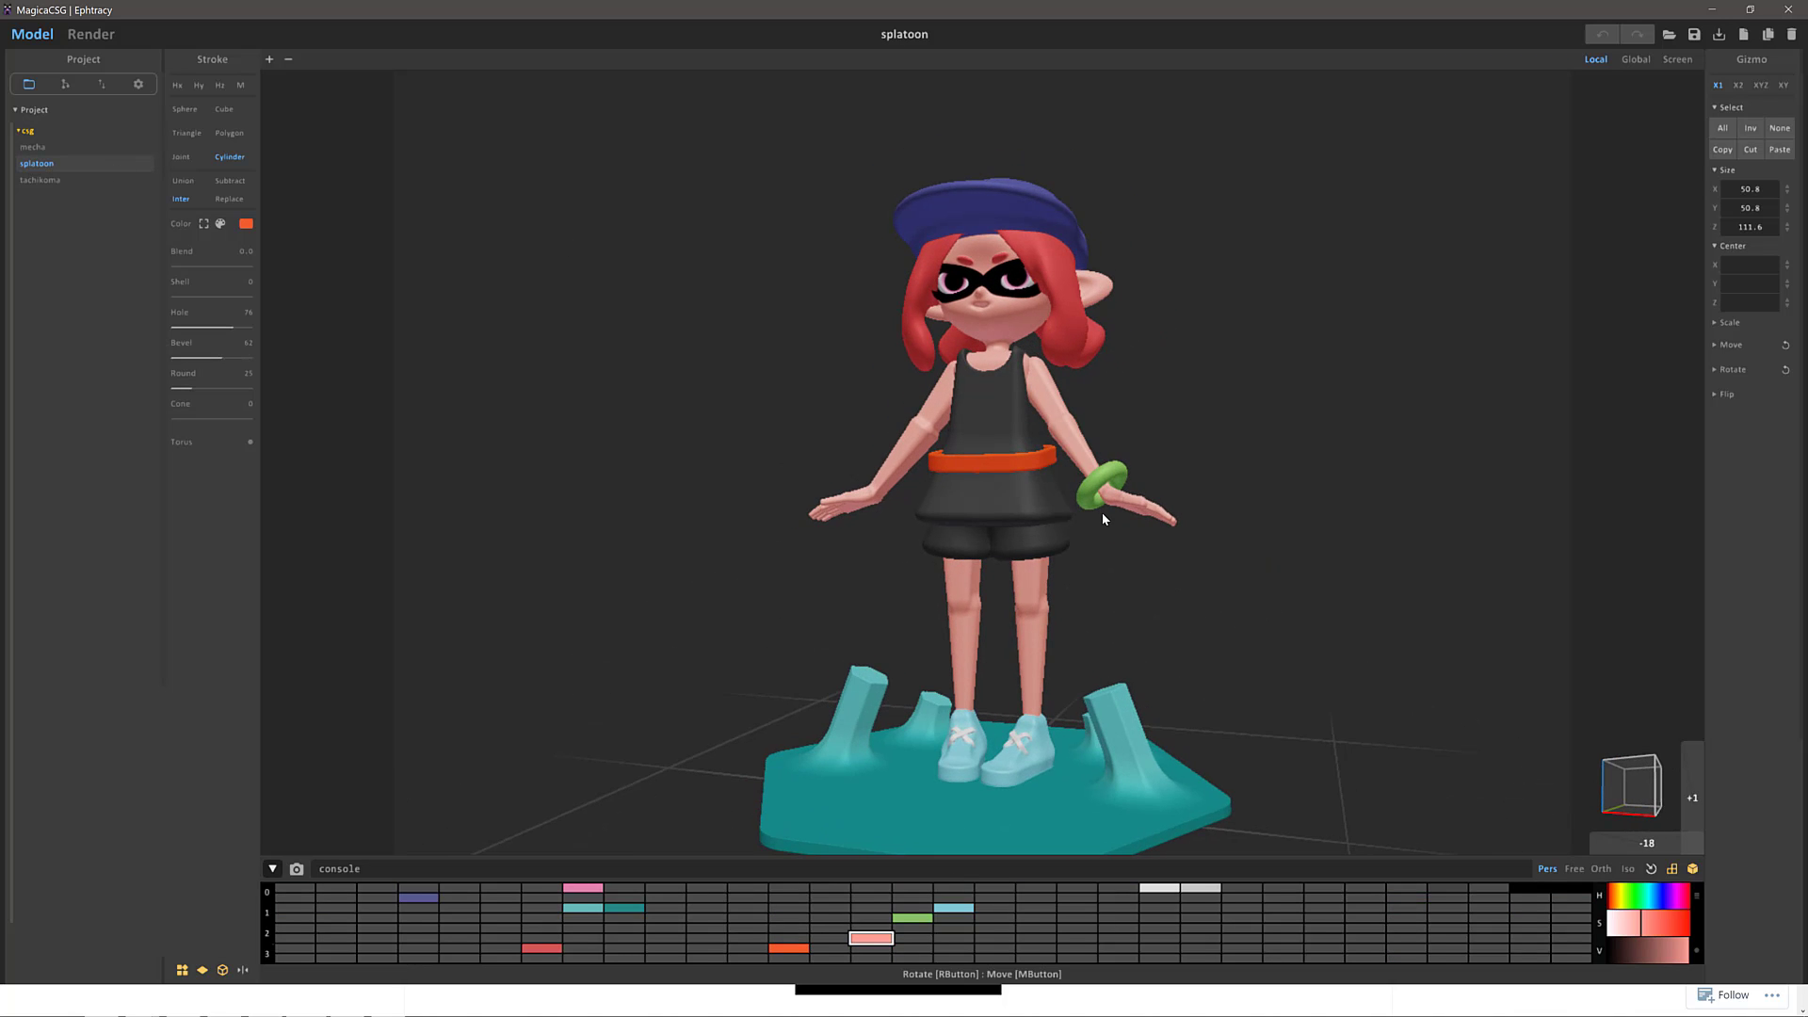
click(39, 179)
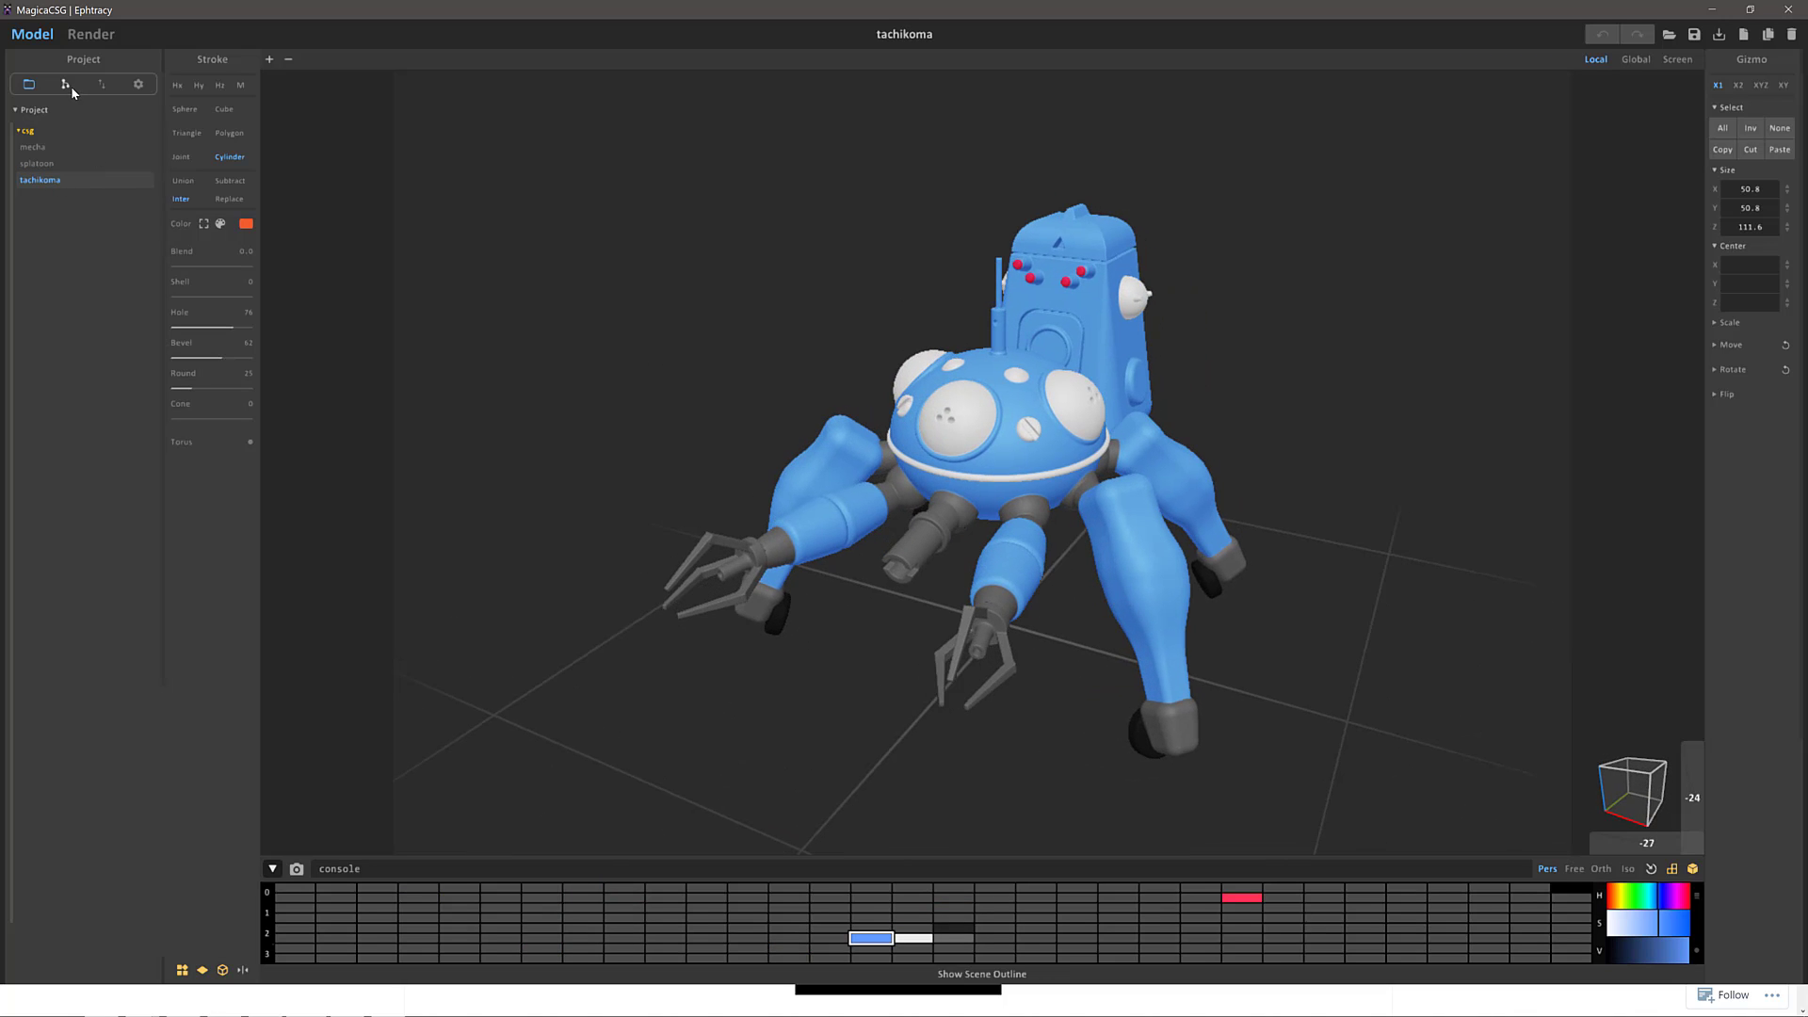
Step: Show the tachikoma sample's Scene outline and scroll down through its stroke list
click(66, 84)
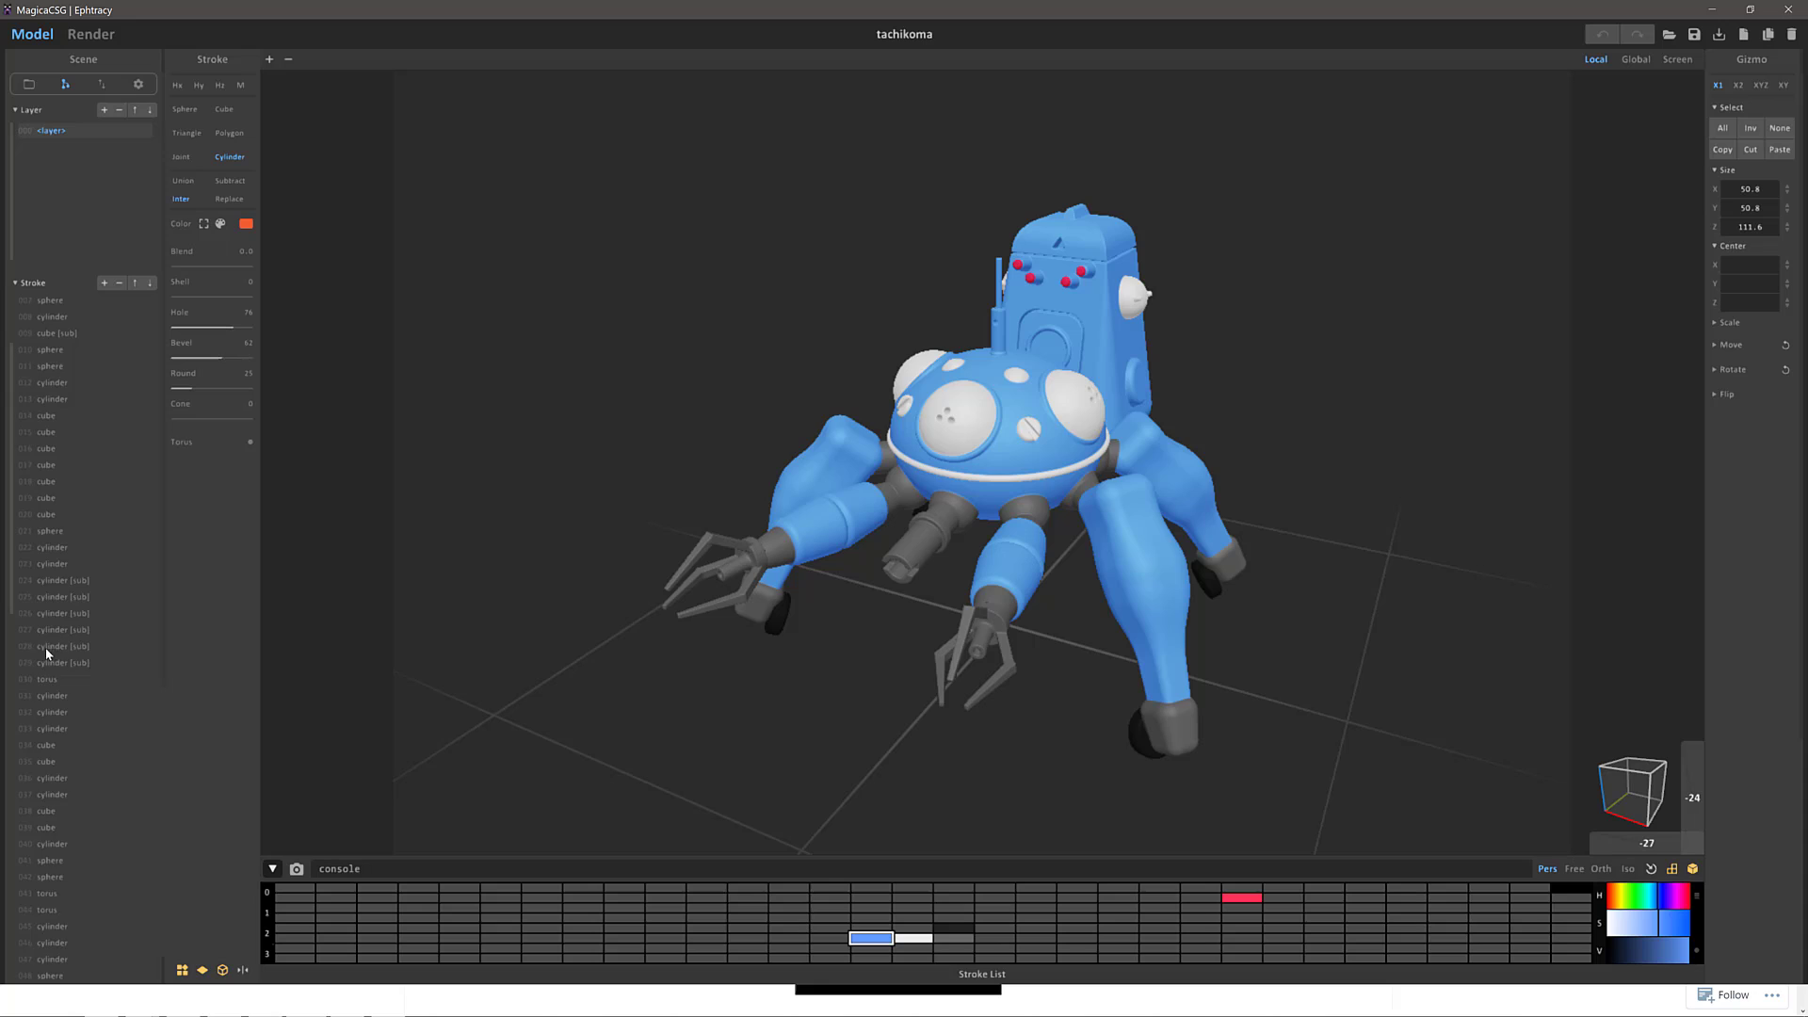
scroll(down, 3)
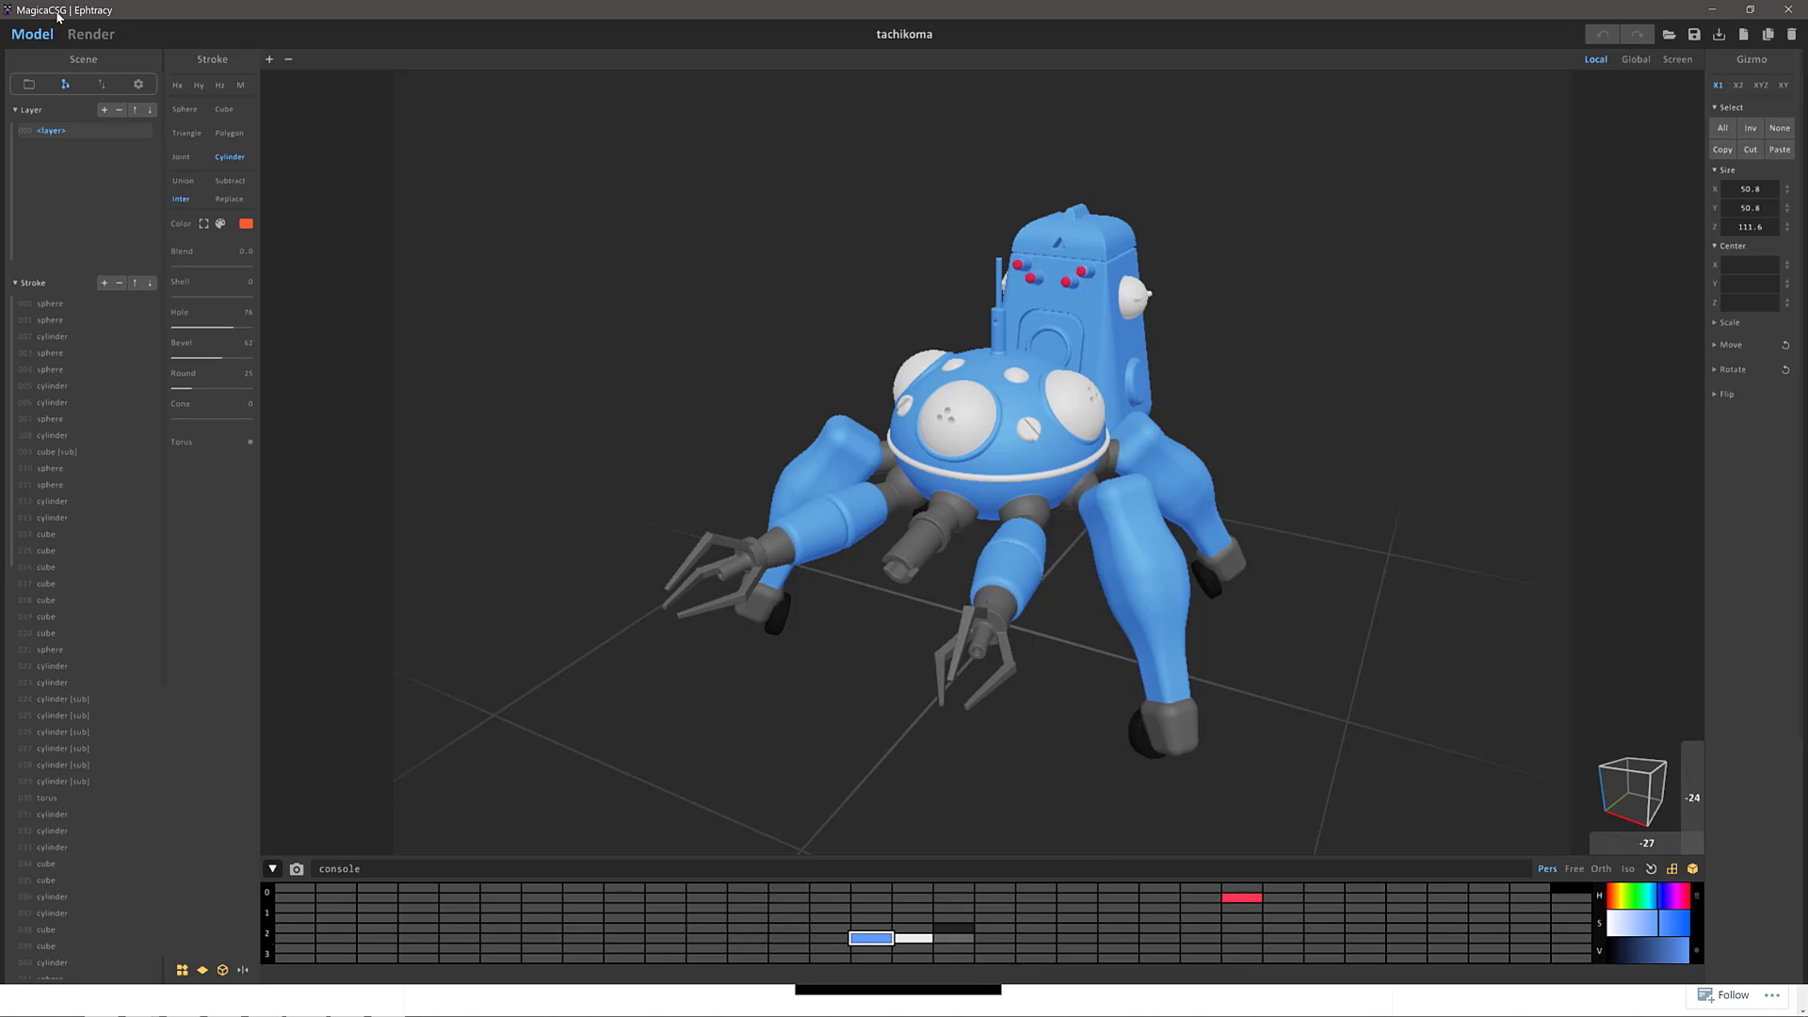
mouse_move(218, 135)
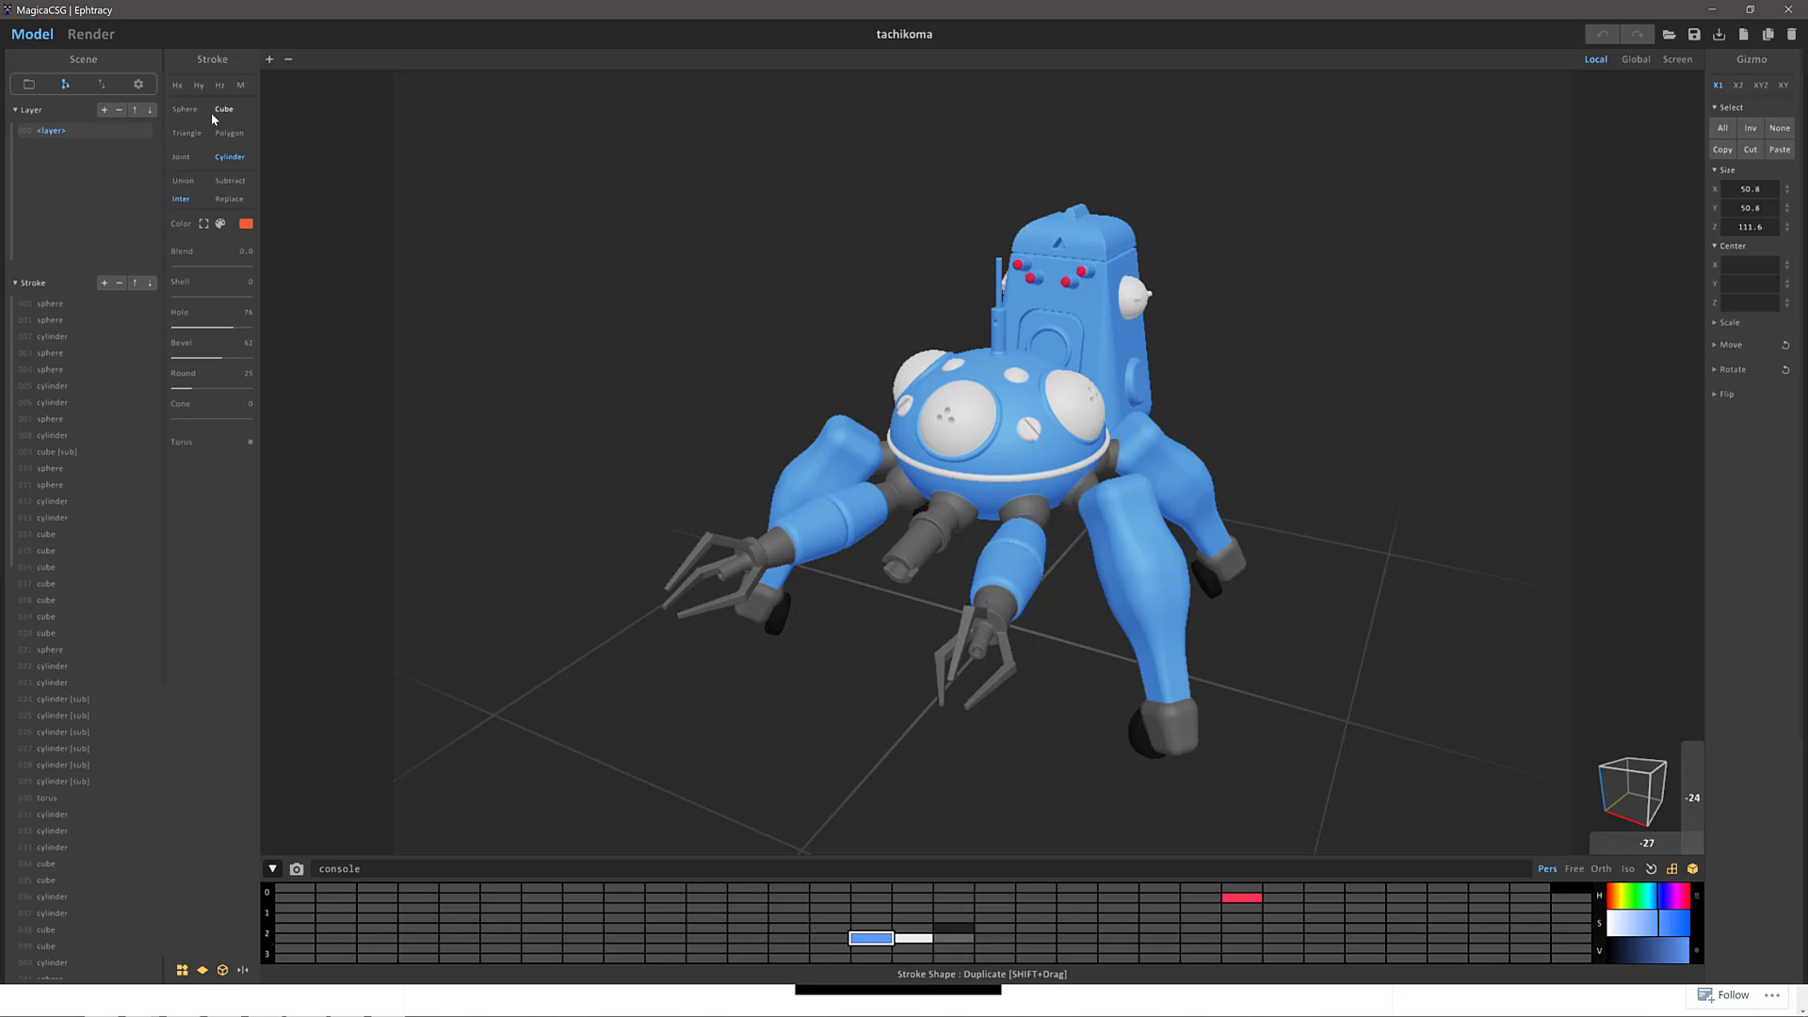
mouse_move(466, 237)
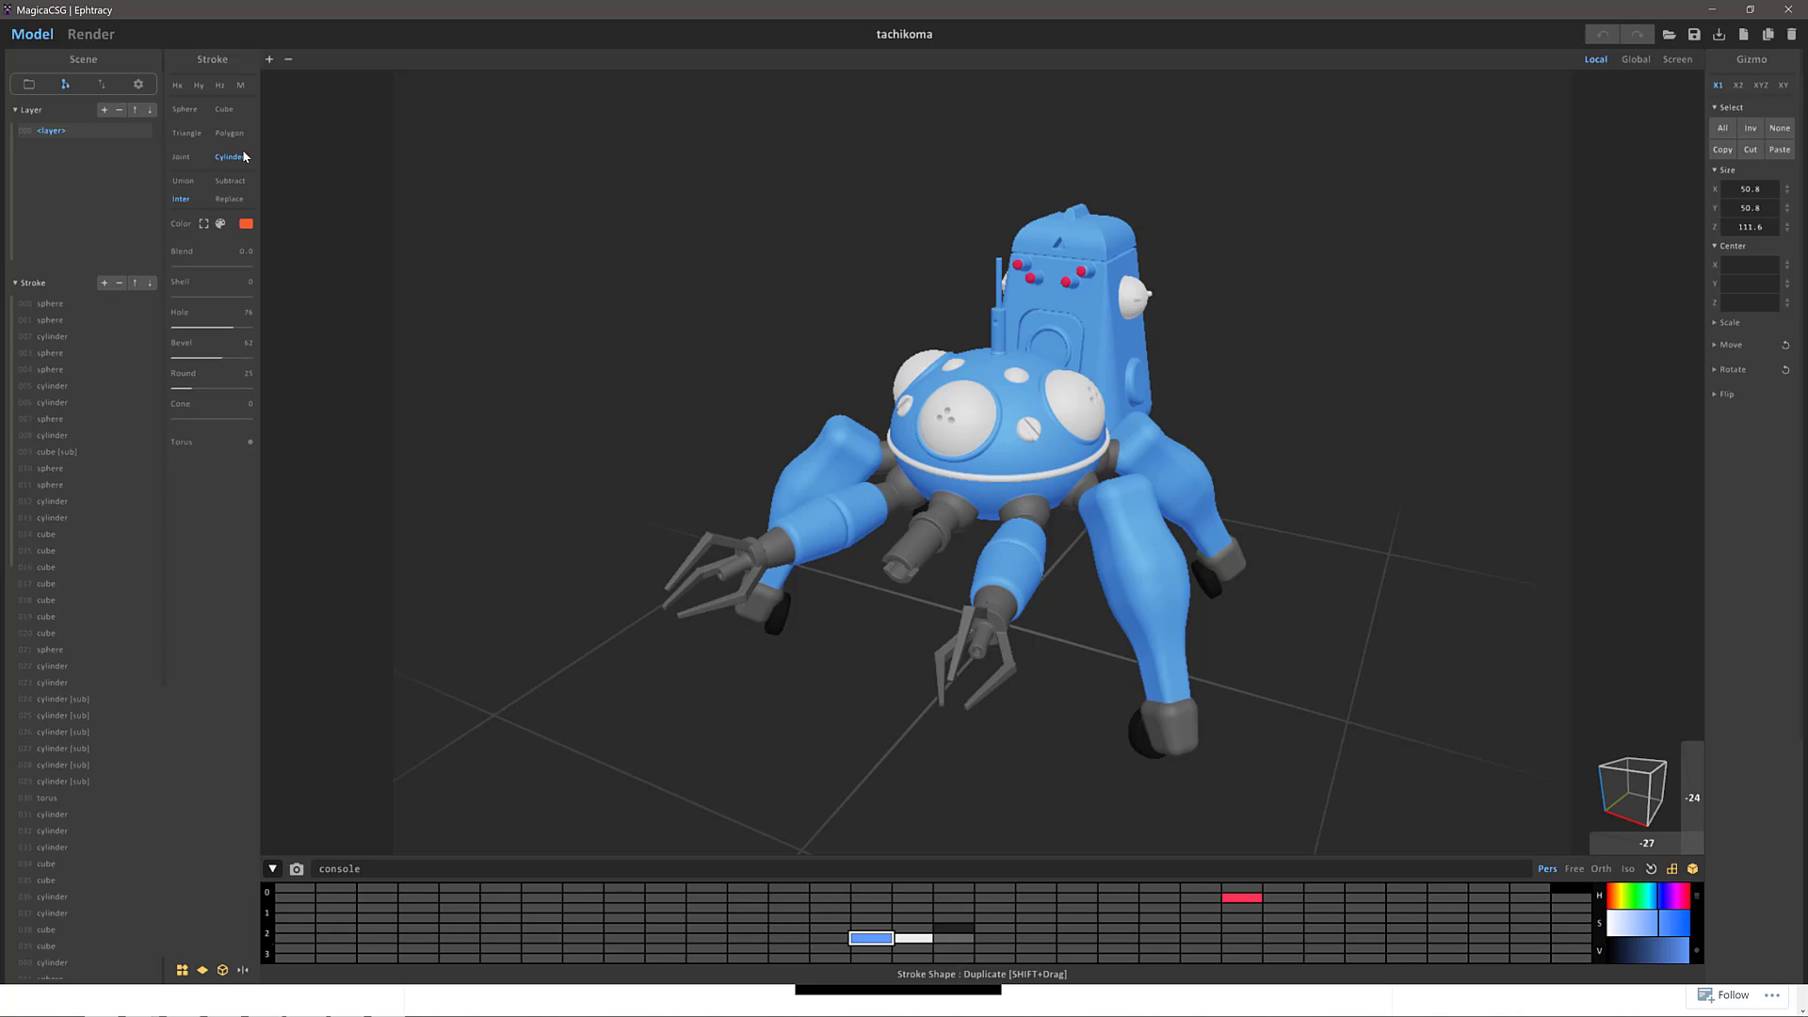
mouse_move(1537, 83)
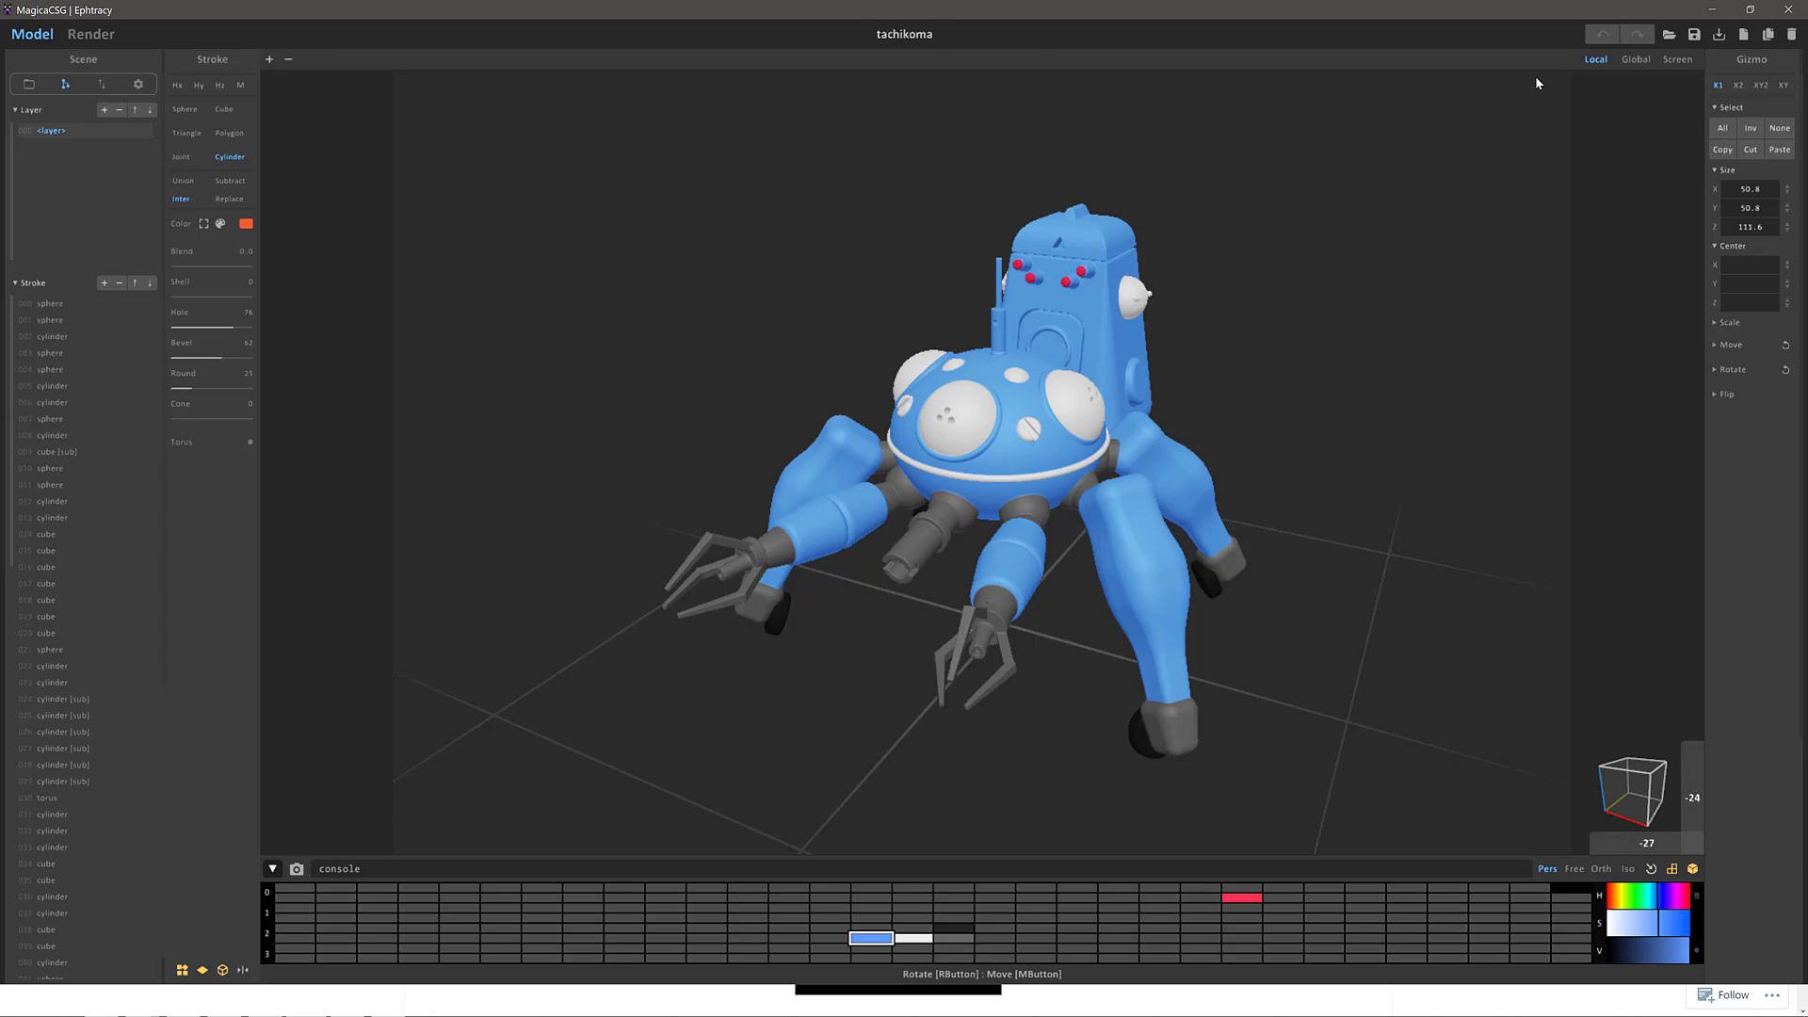
mouse_move(1719, 32)
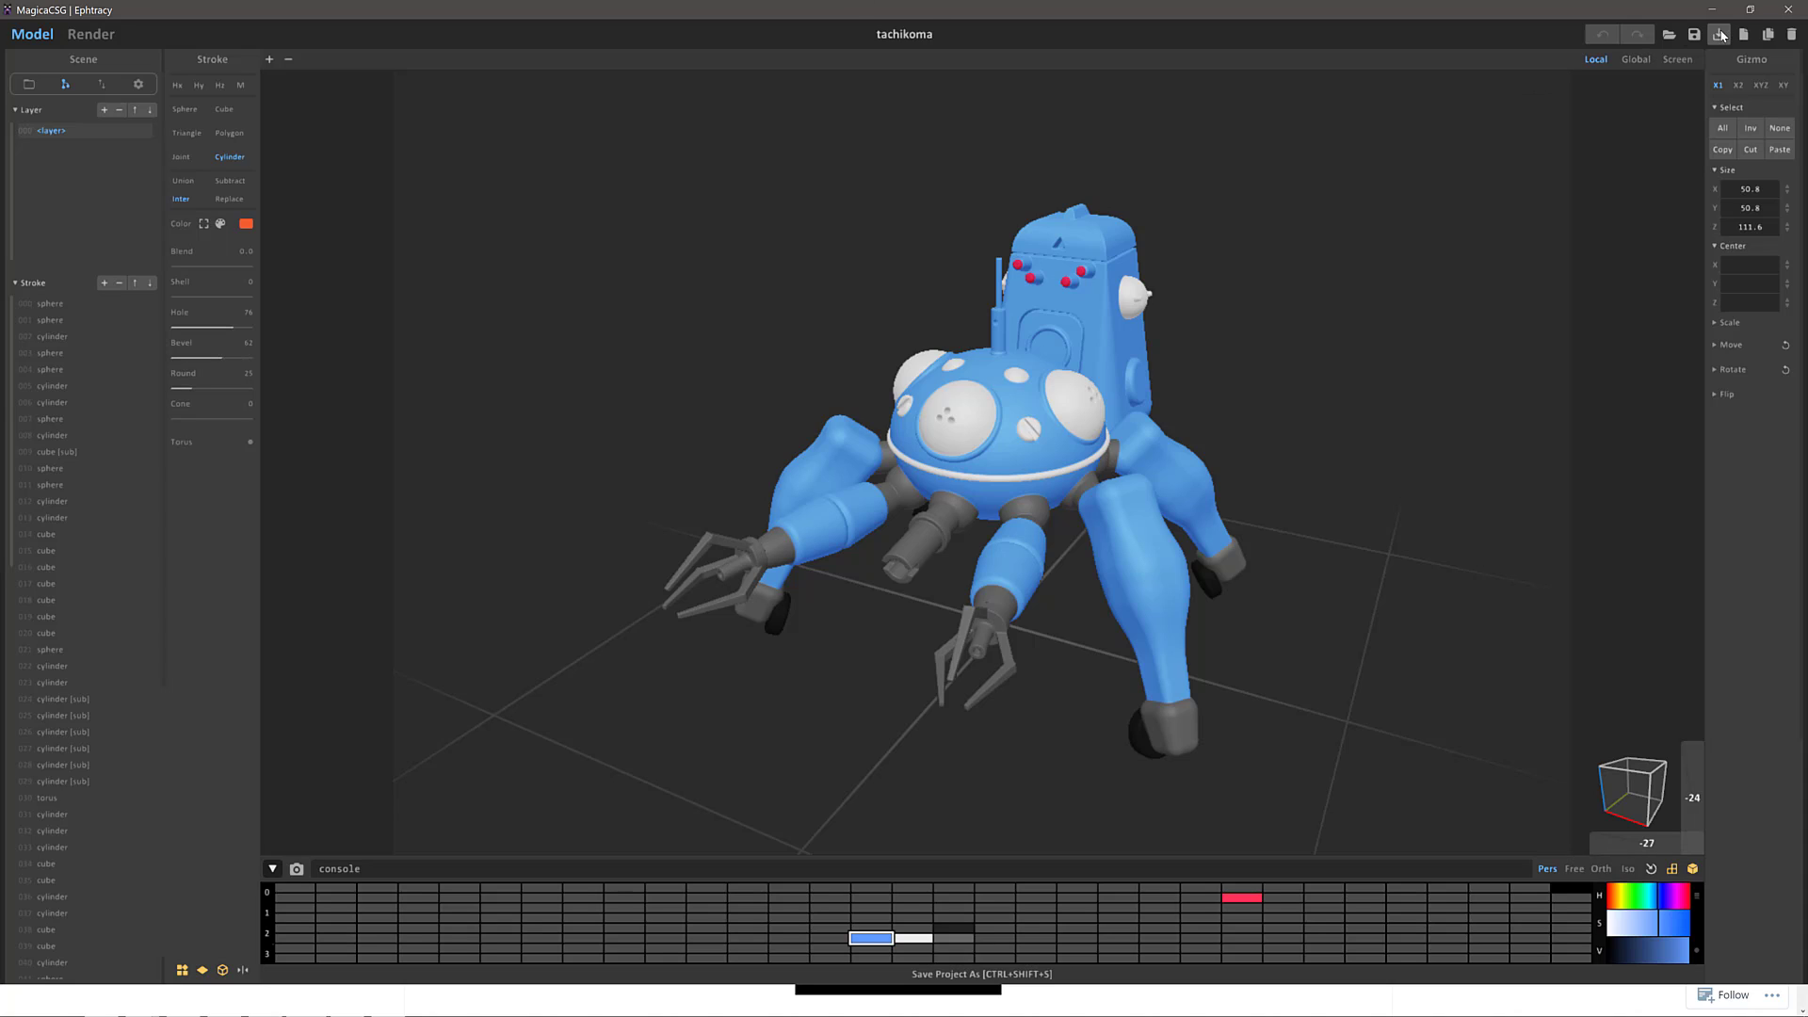
mouse_move(1719, 34)
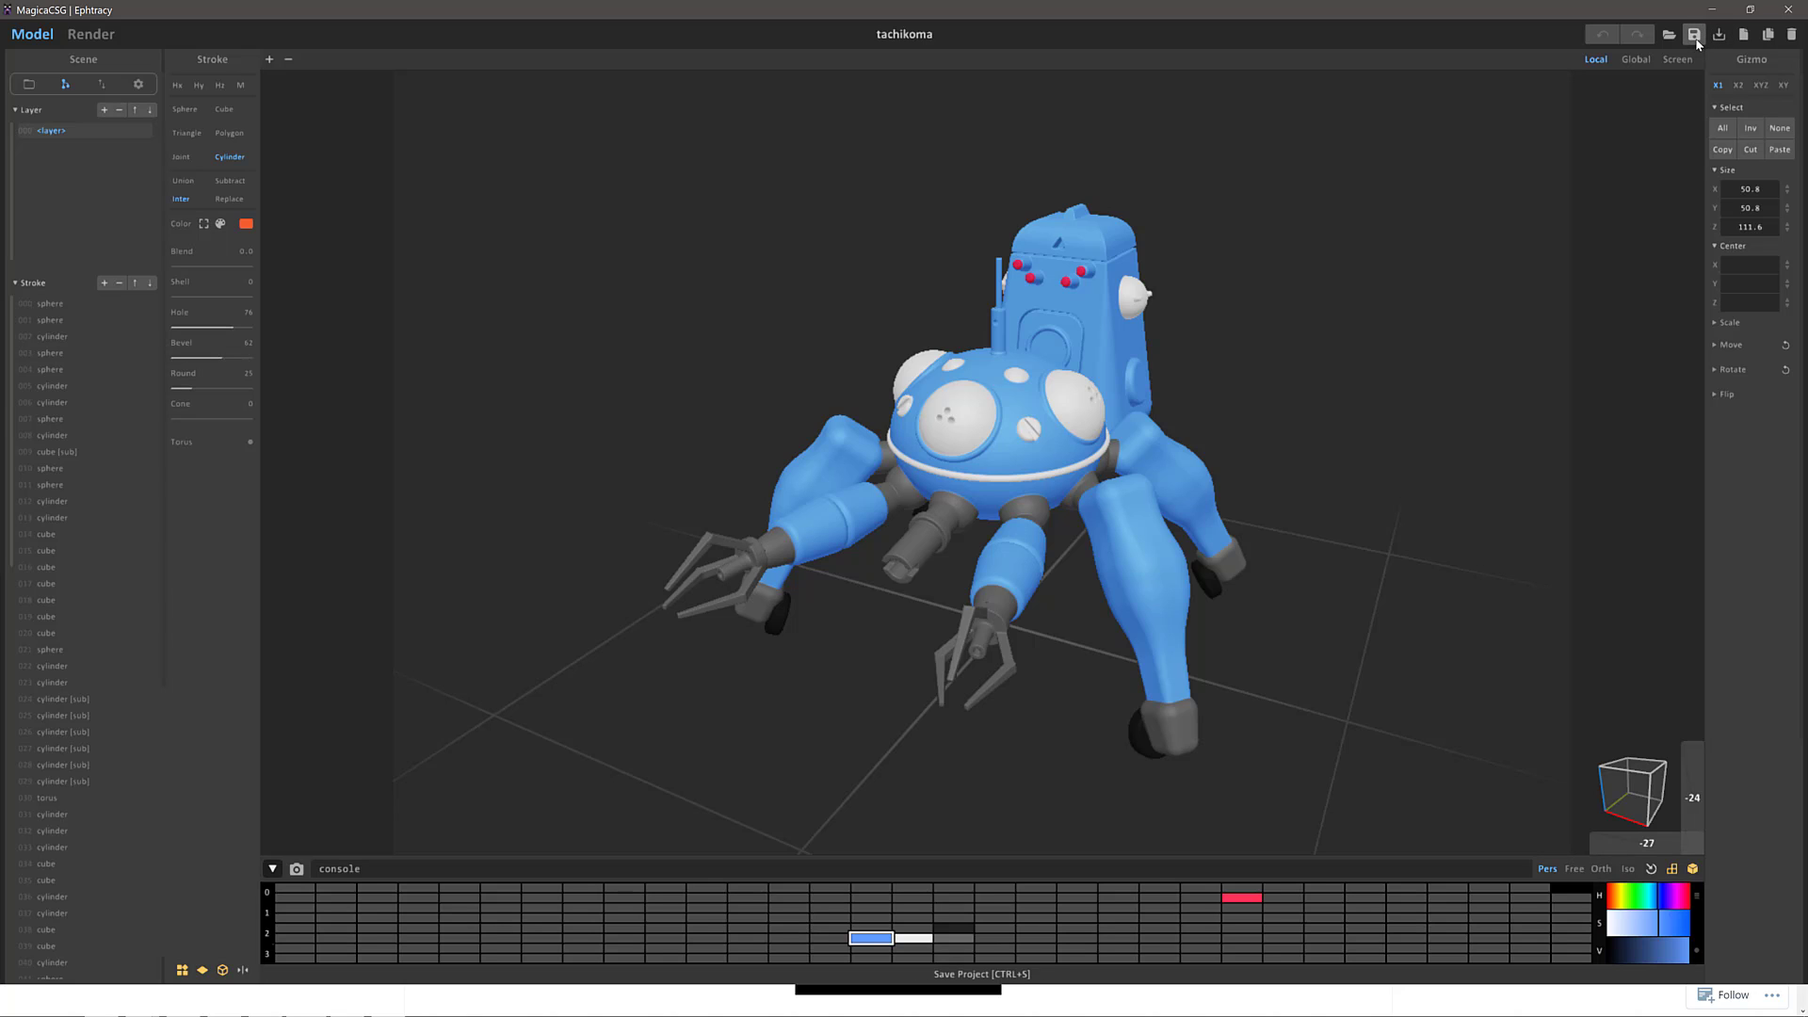
click(1694, 31)
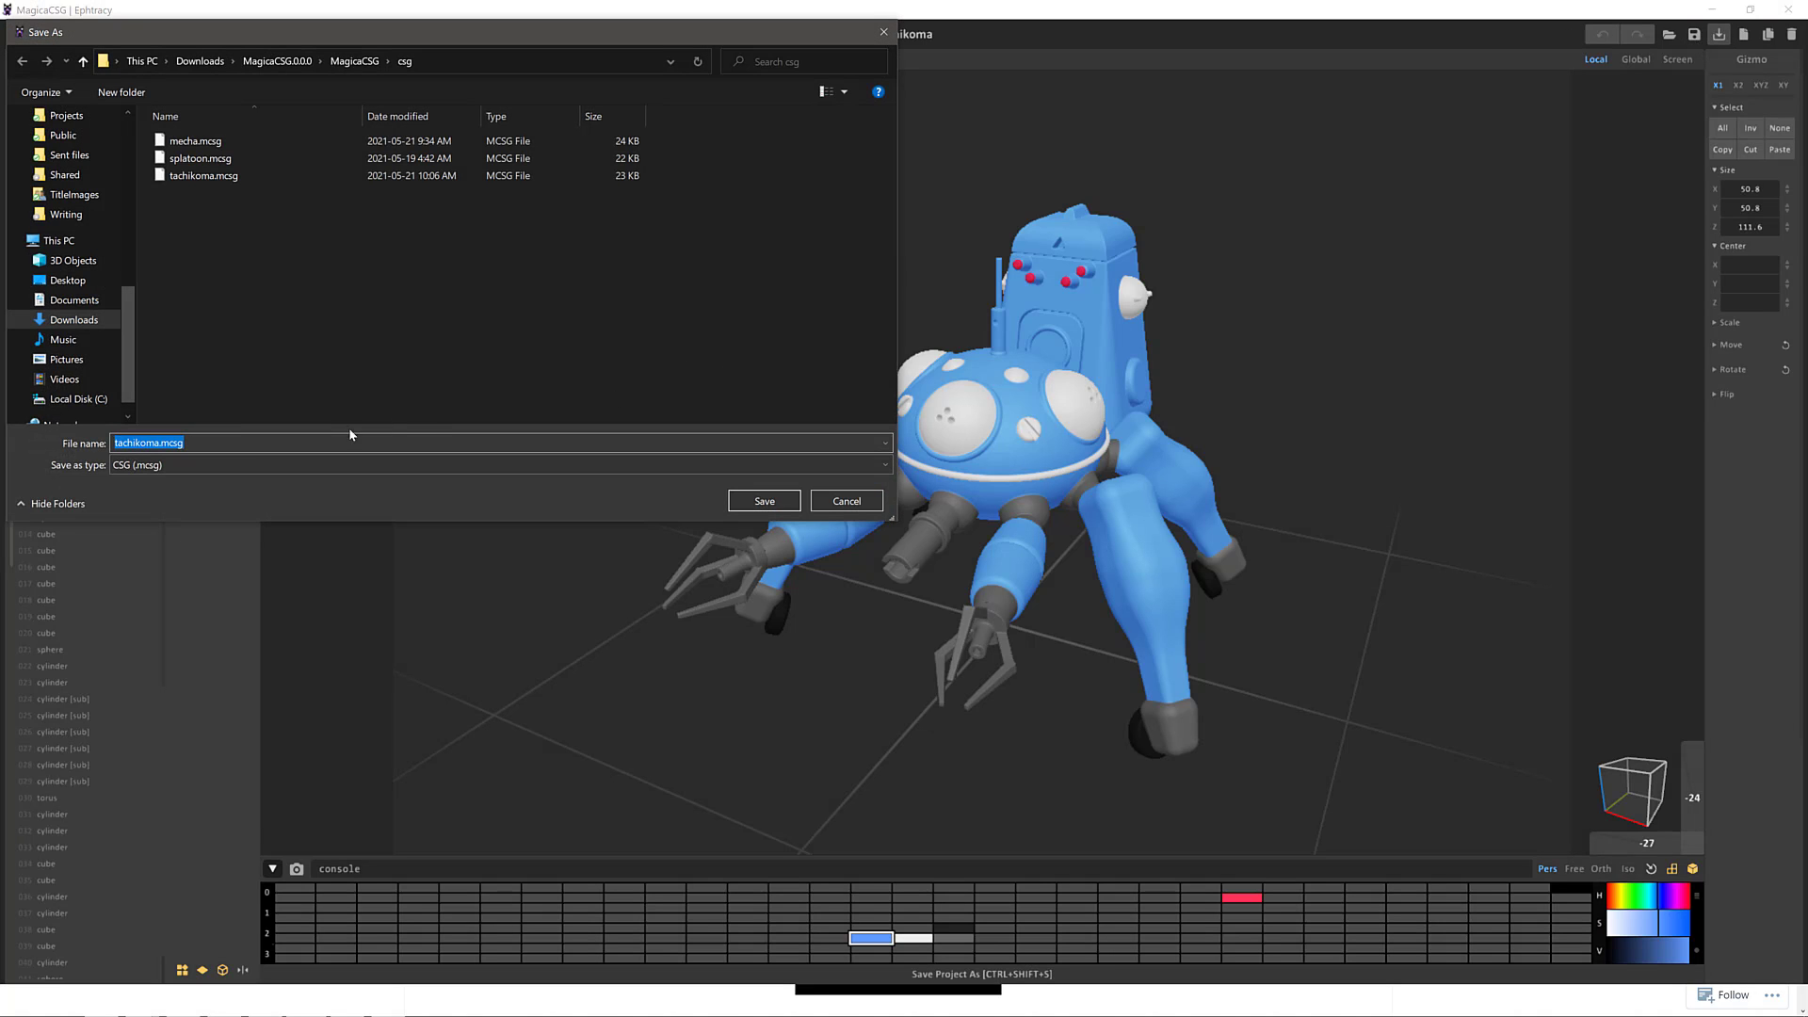
mouse_move(371, 337)
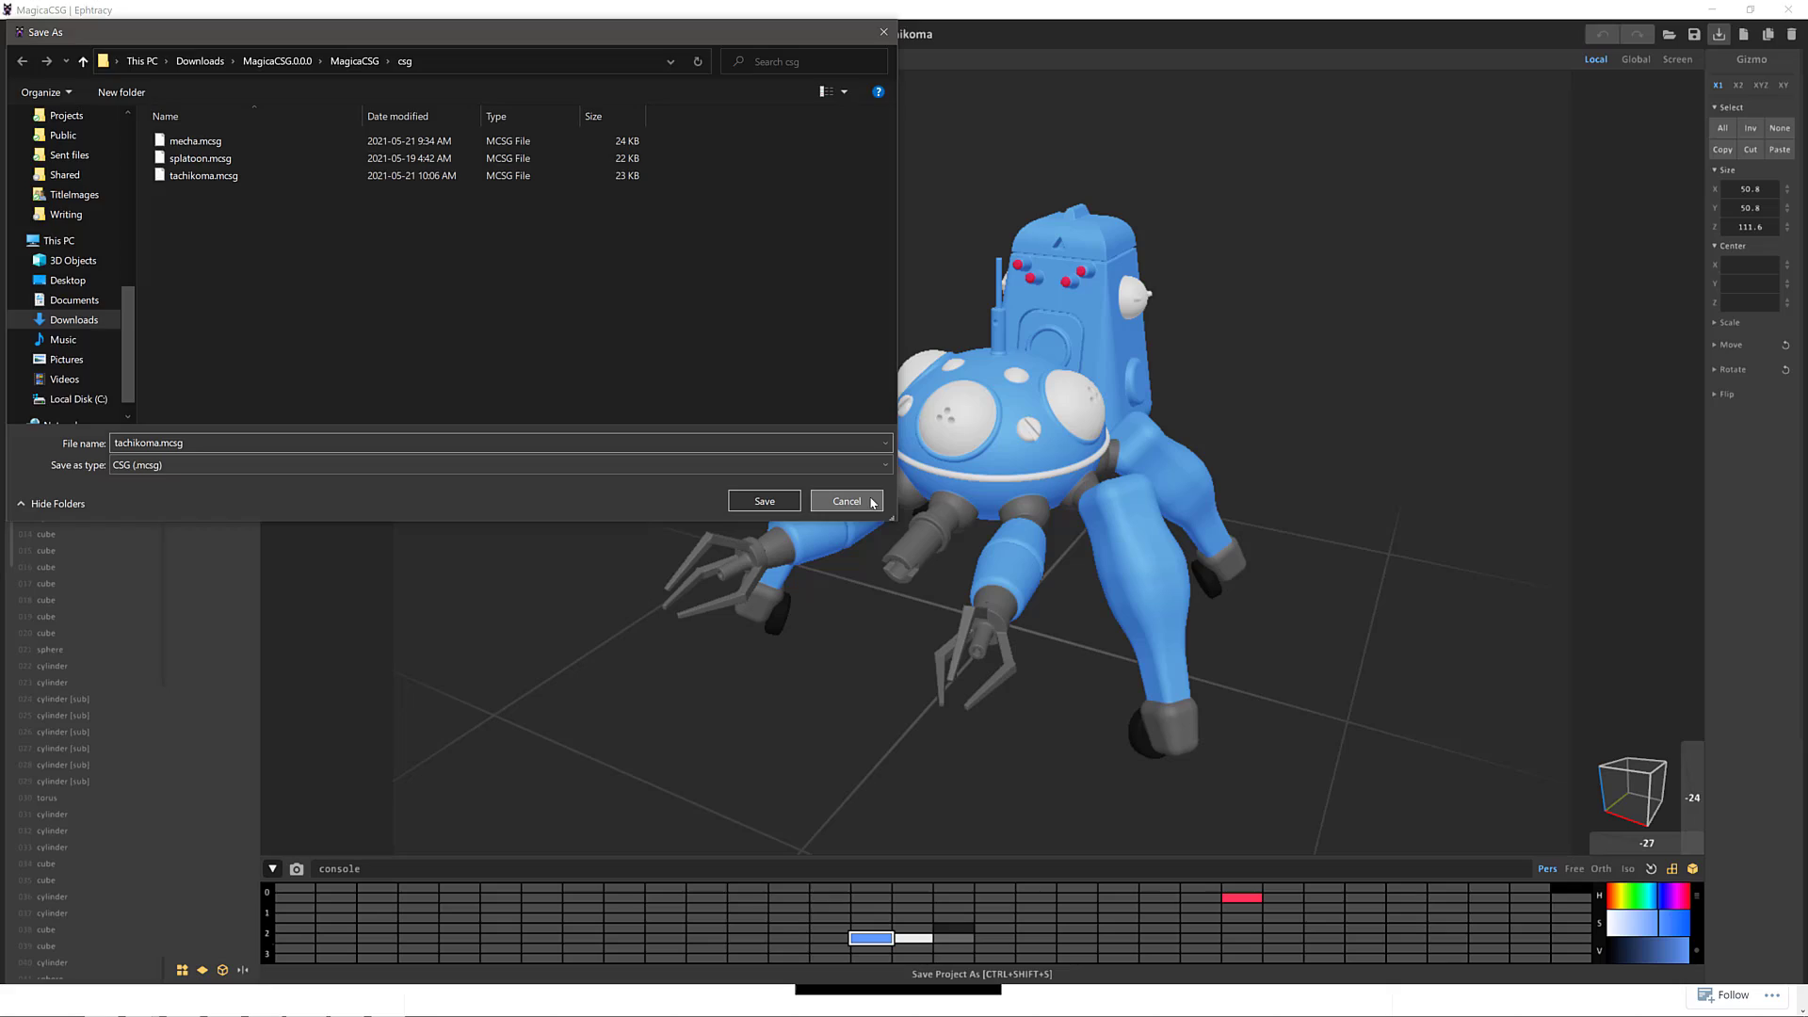
click(845, 501)
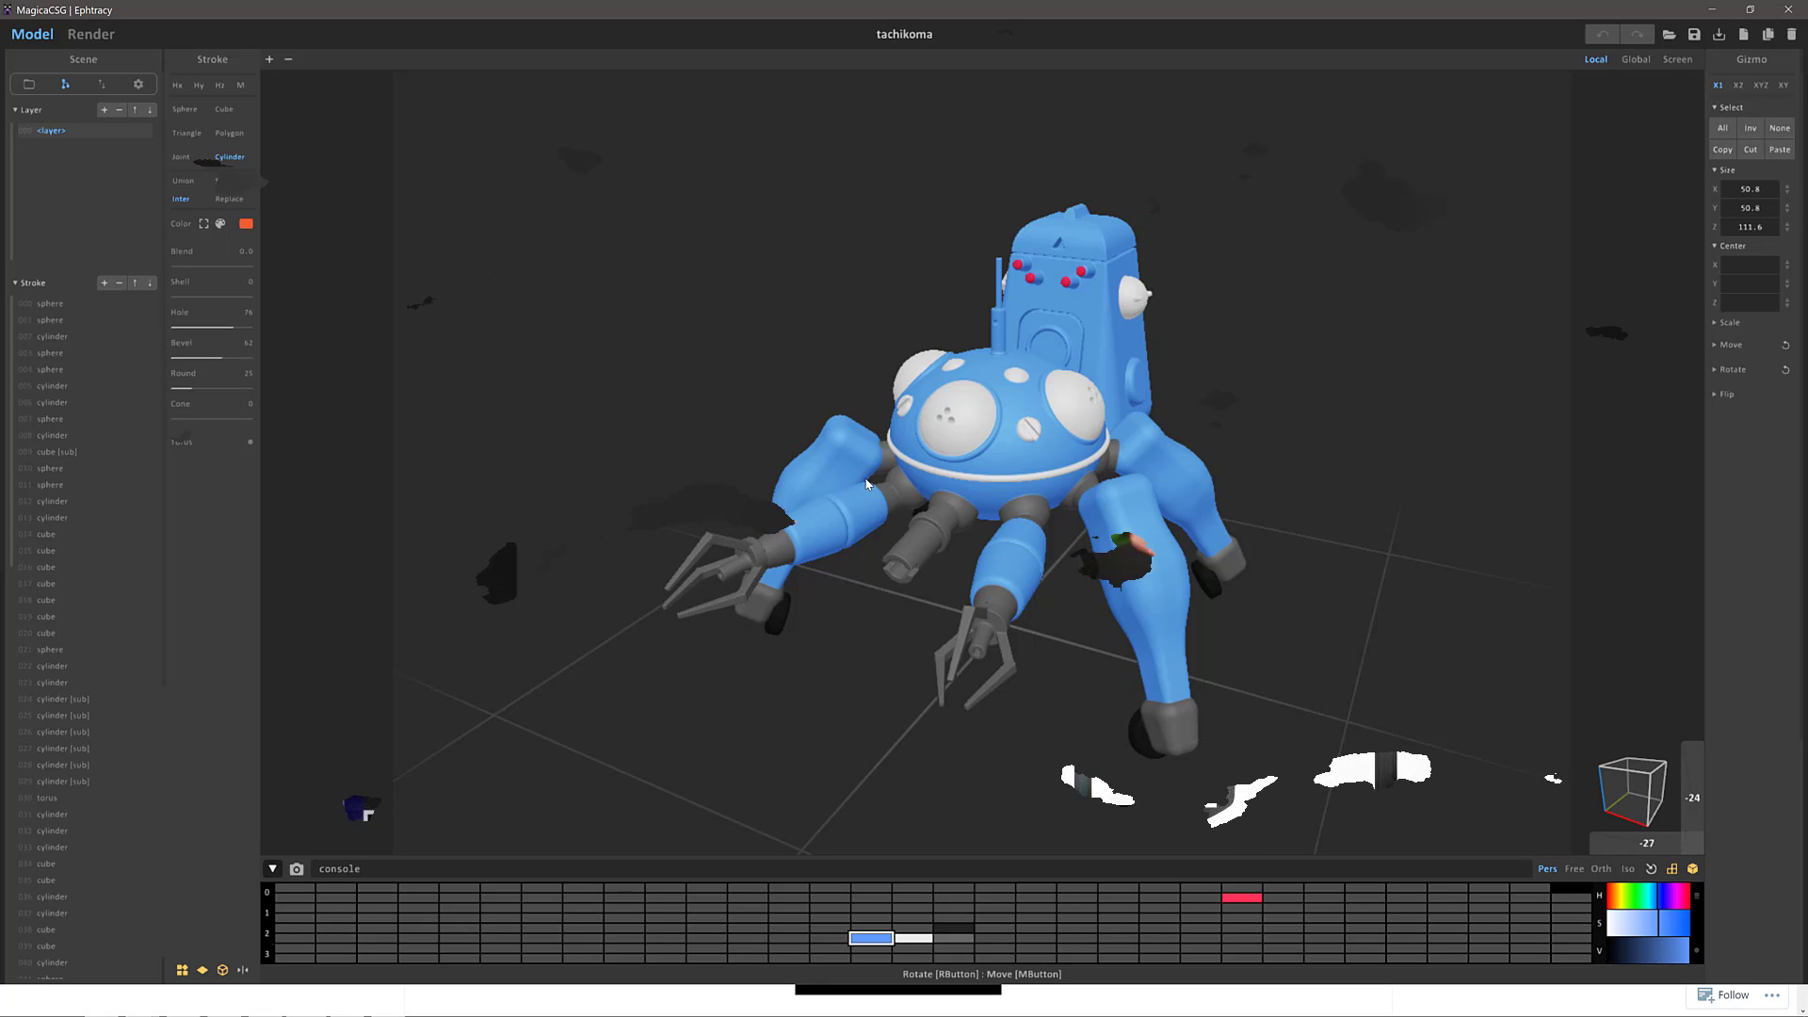
click(90, 35)
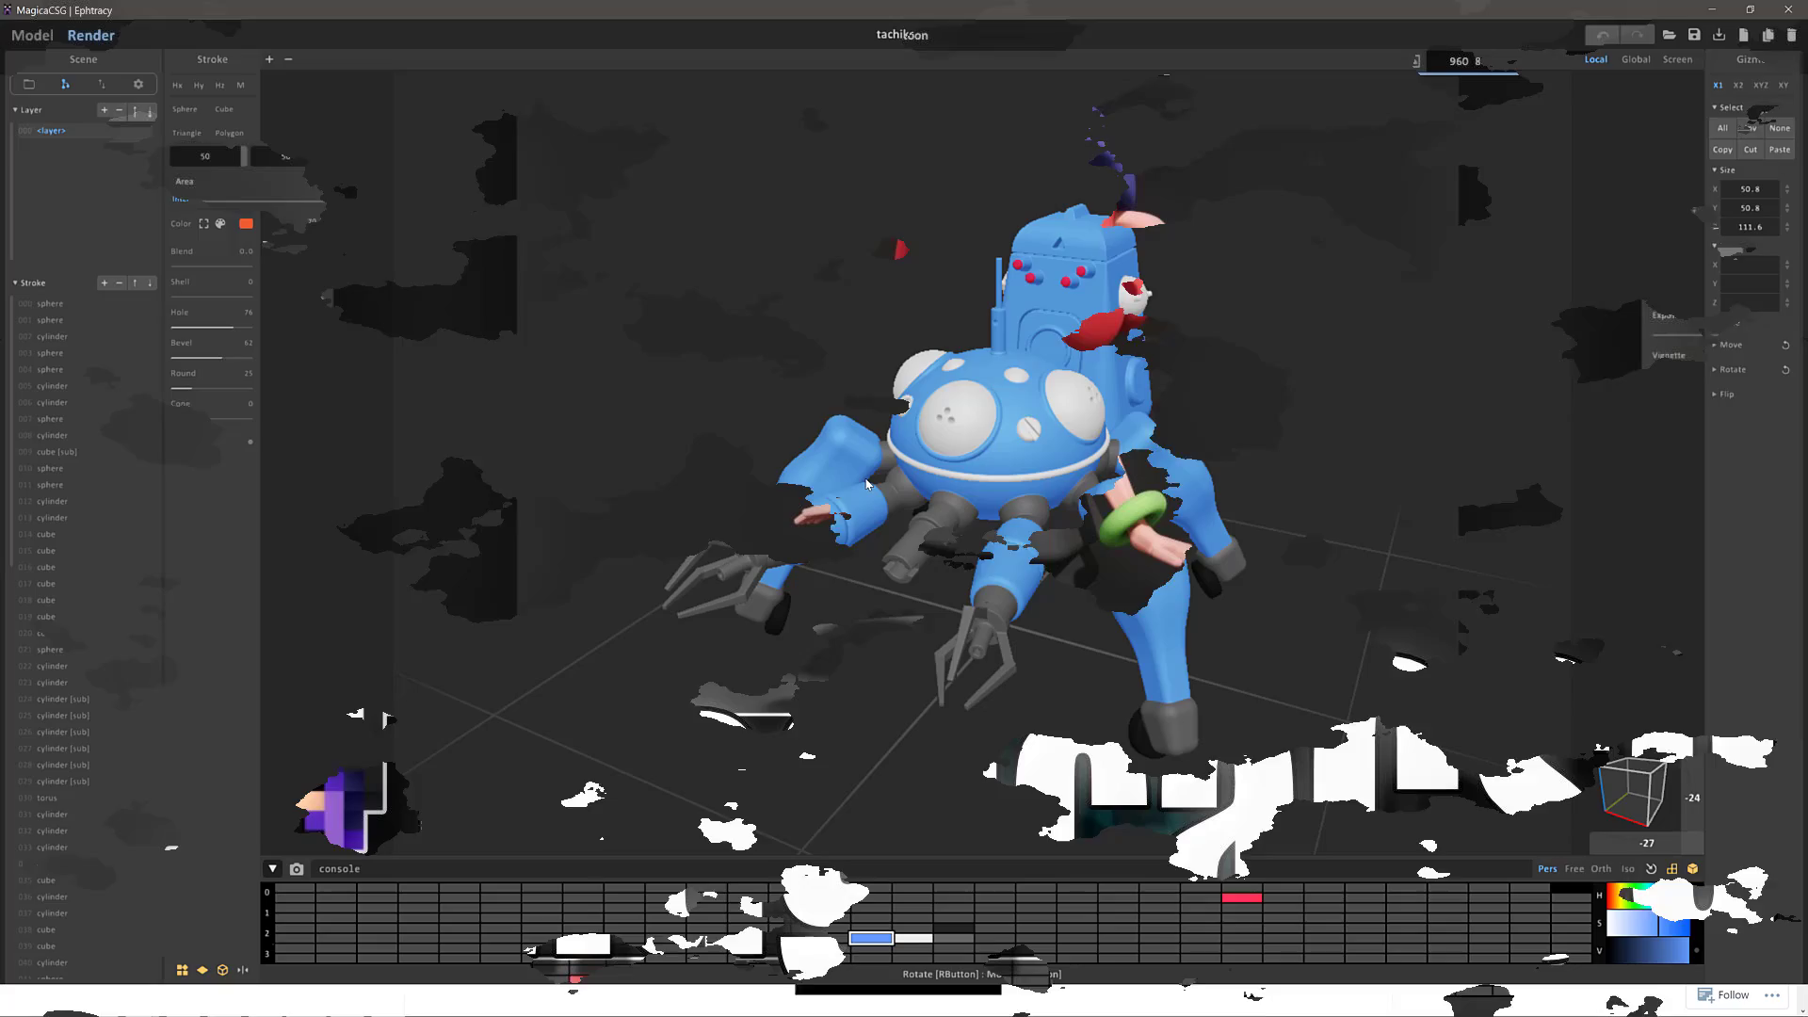